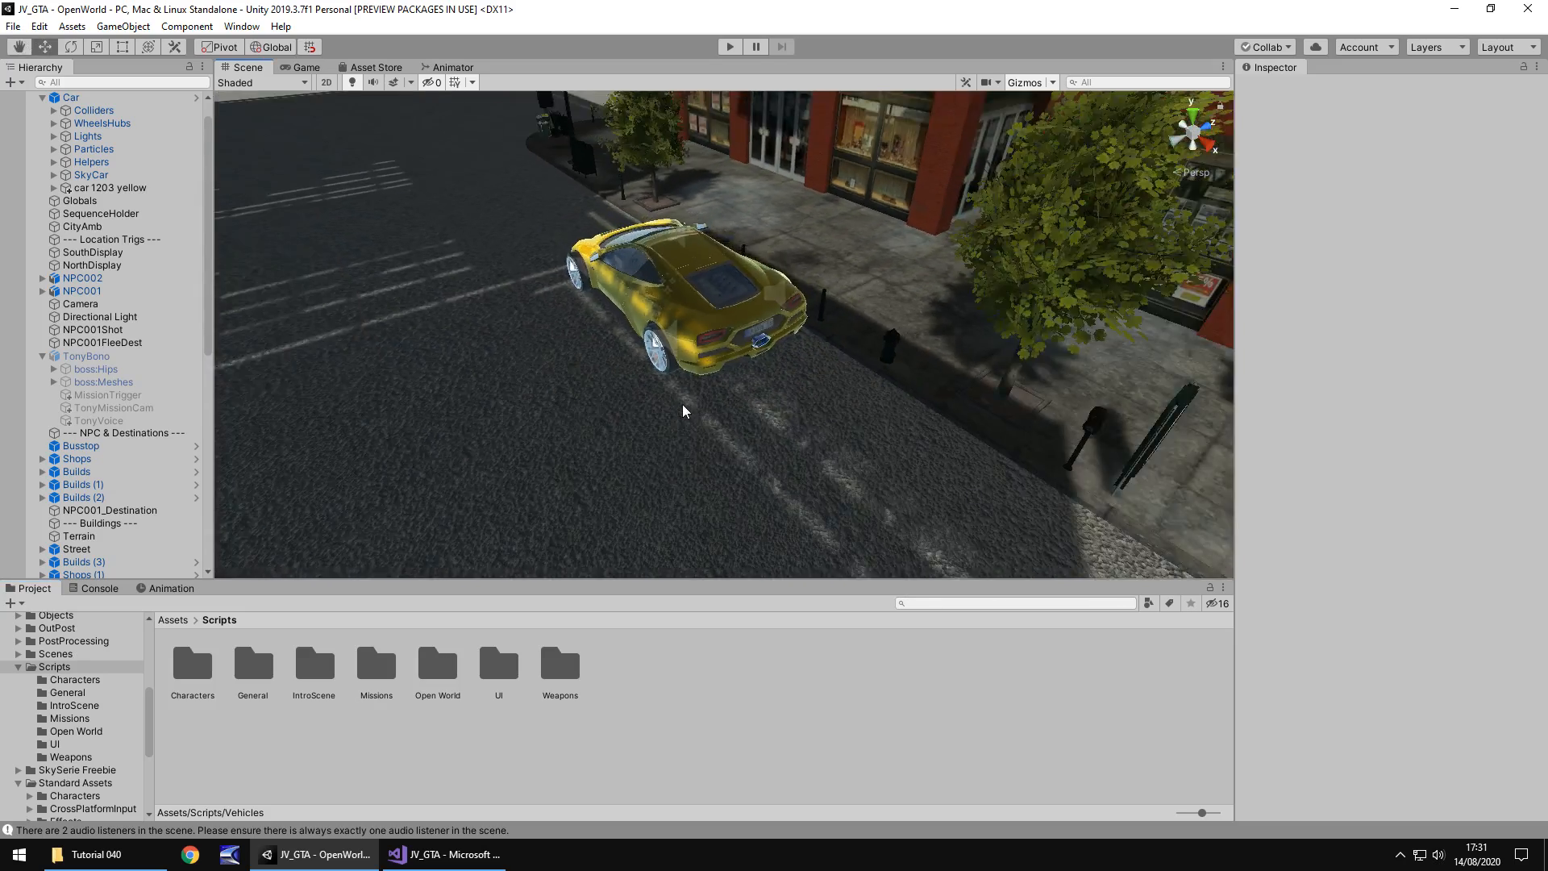
pyautogui.moveTo(696, 348)
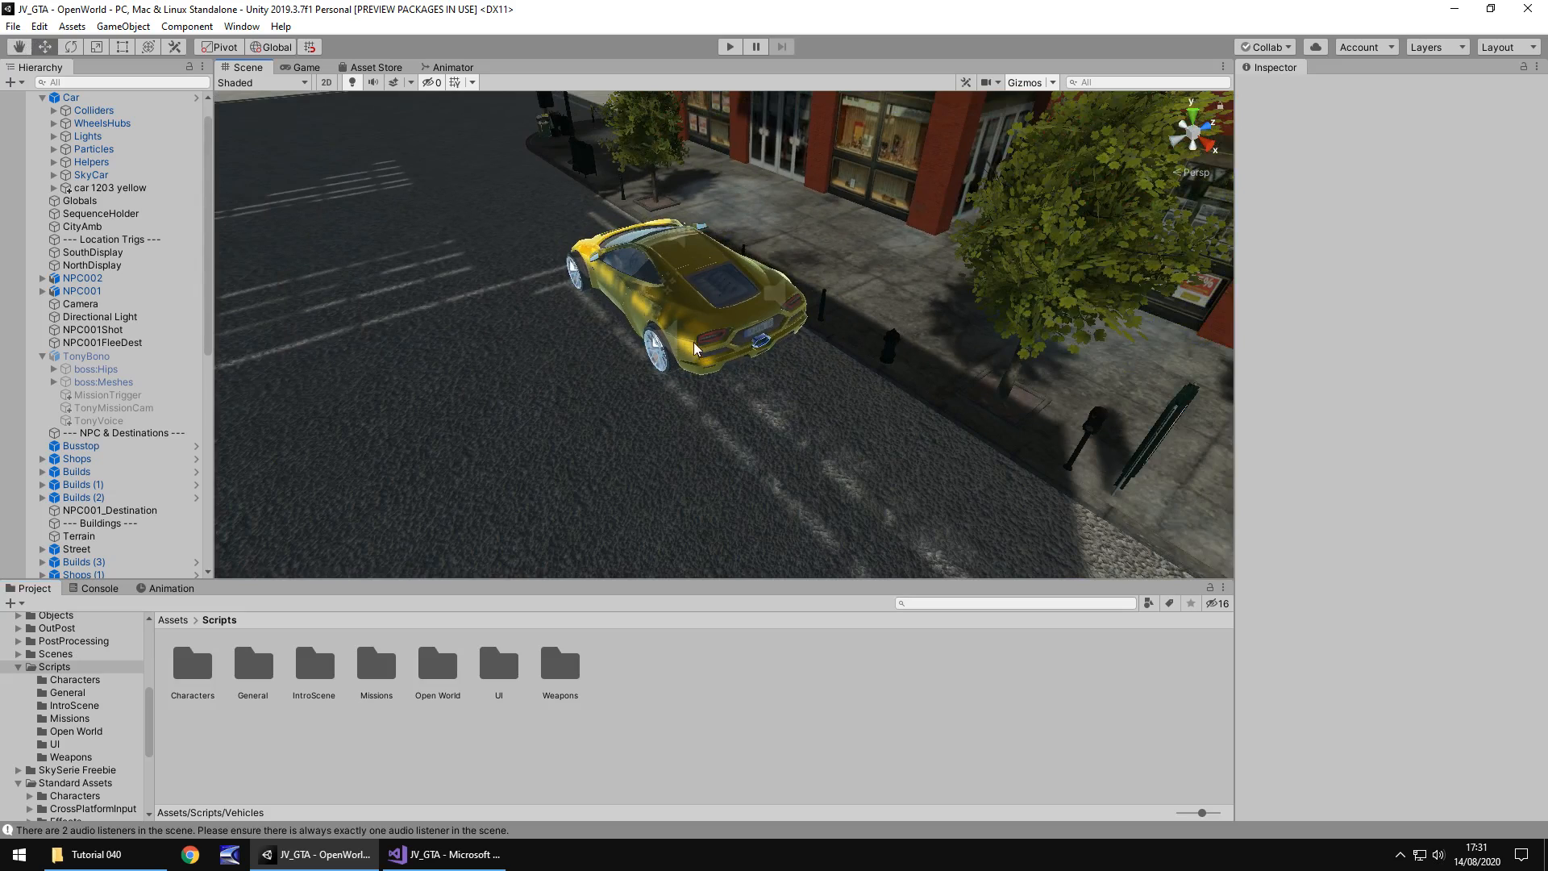
pyautogui.moveTo(691, 316)
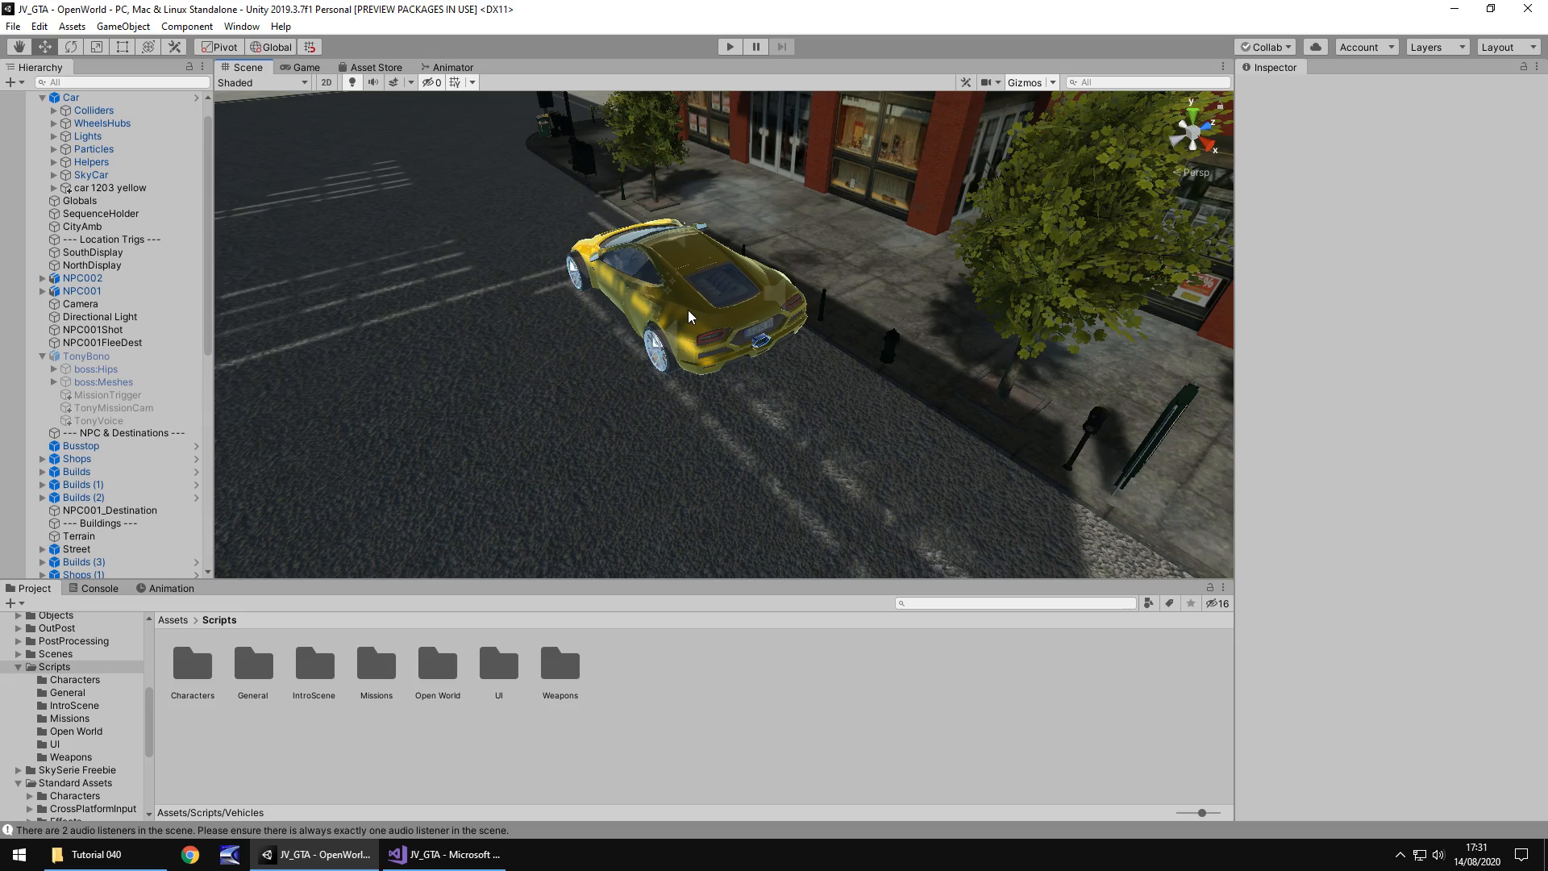
pyautogui.moveTo(658, 374)
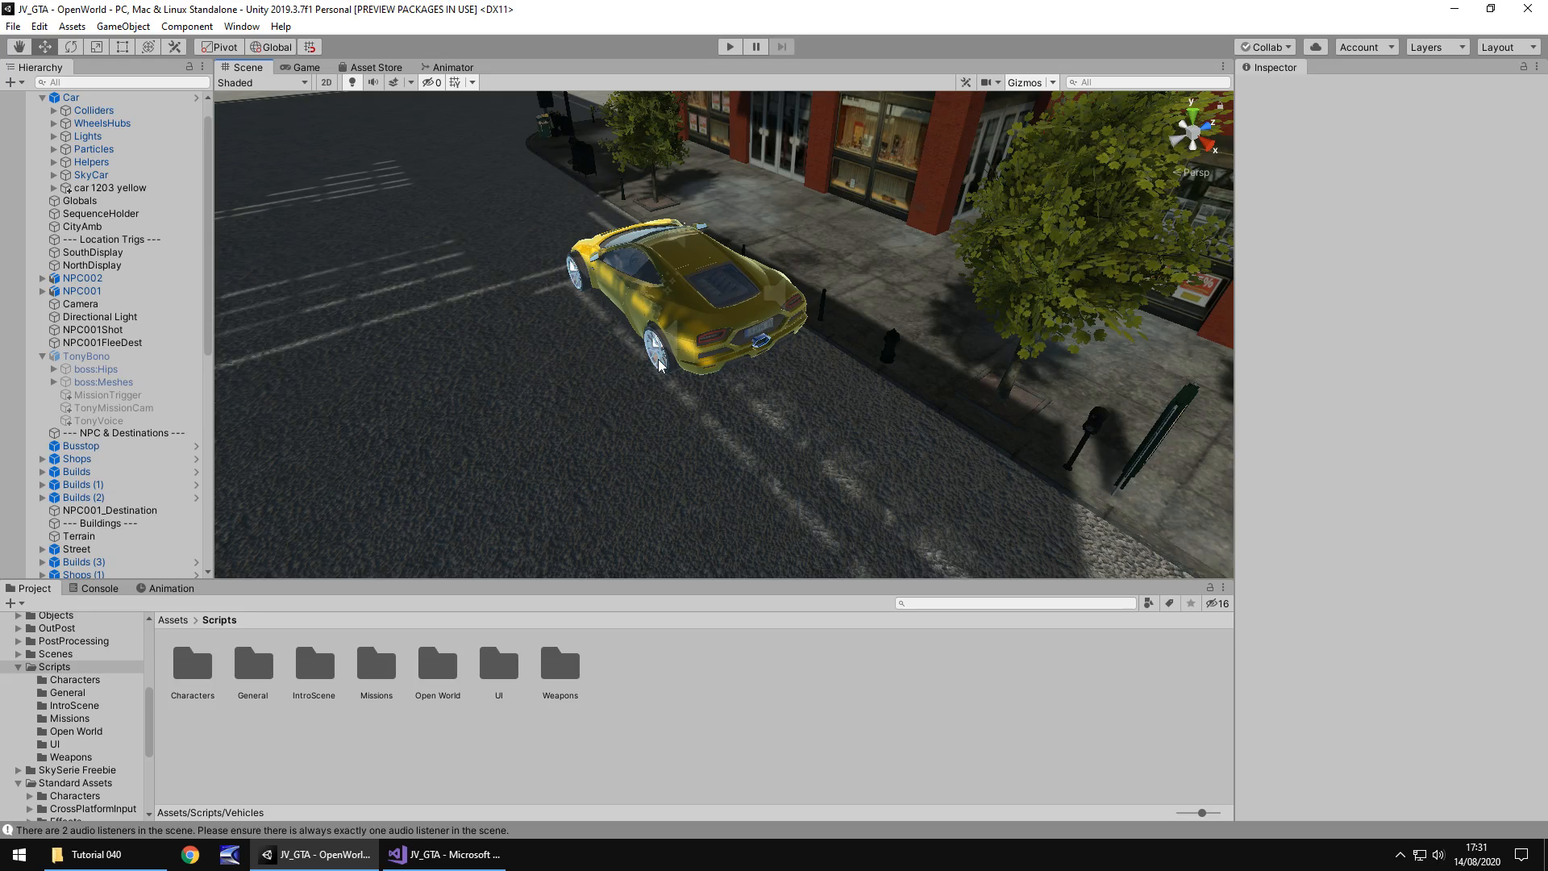
pyautogui.moveTo(542, 383)
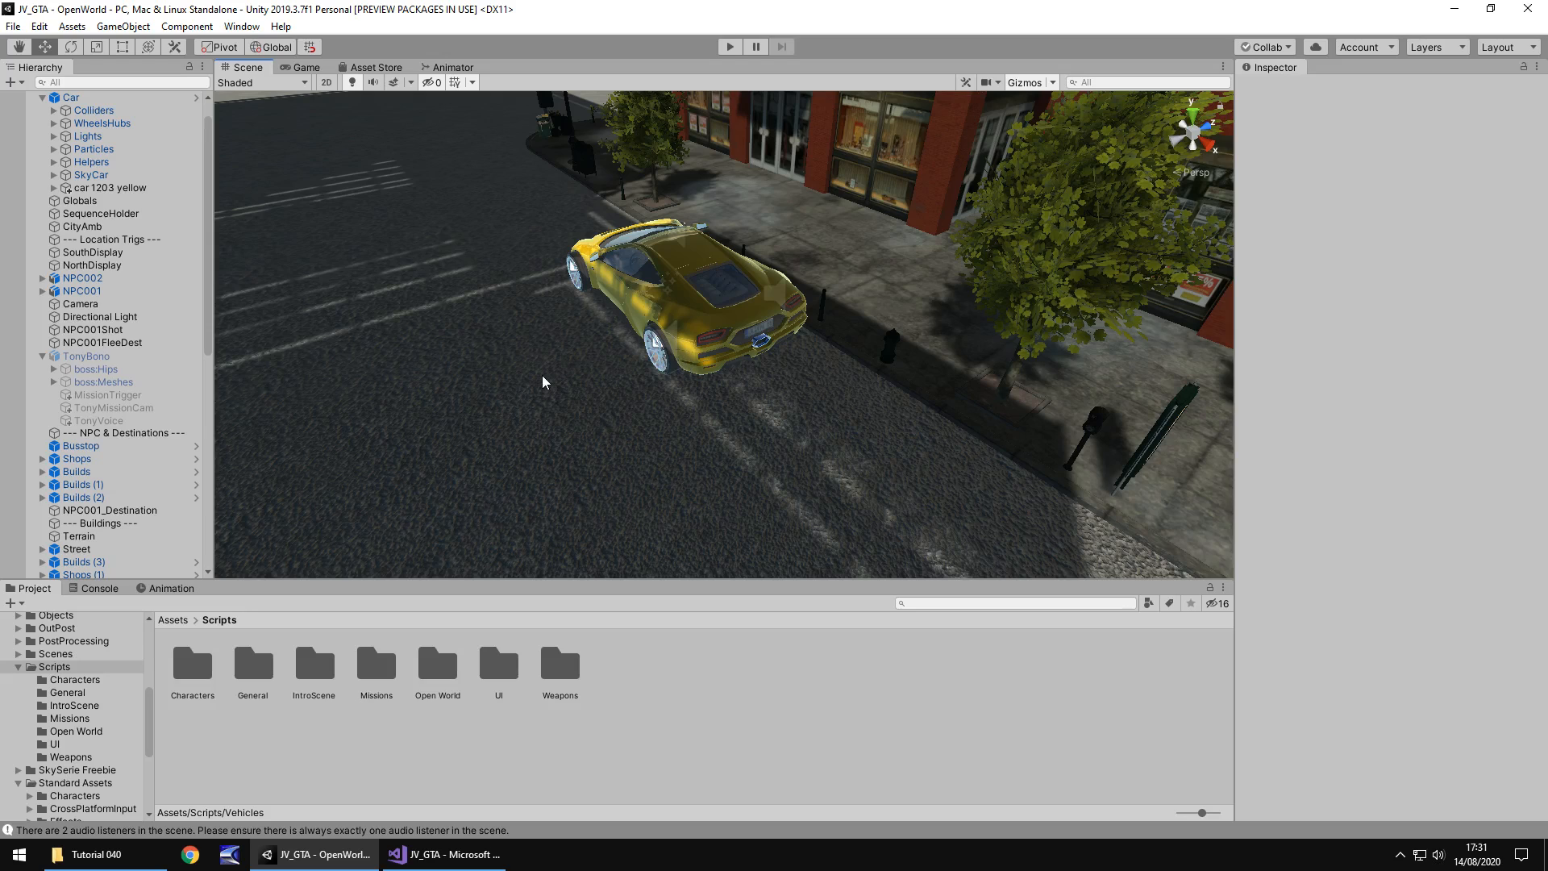
pyautogui.moveTo(657, 317)
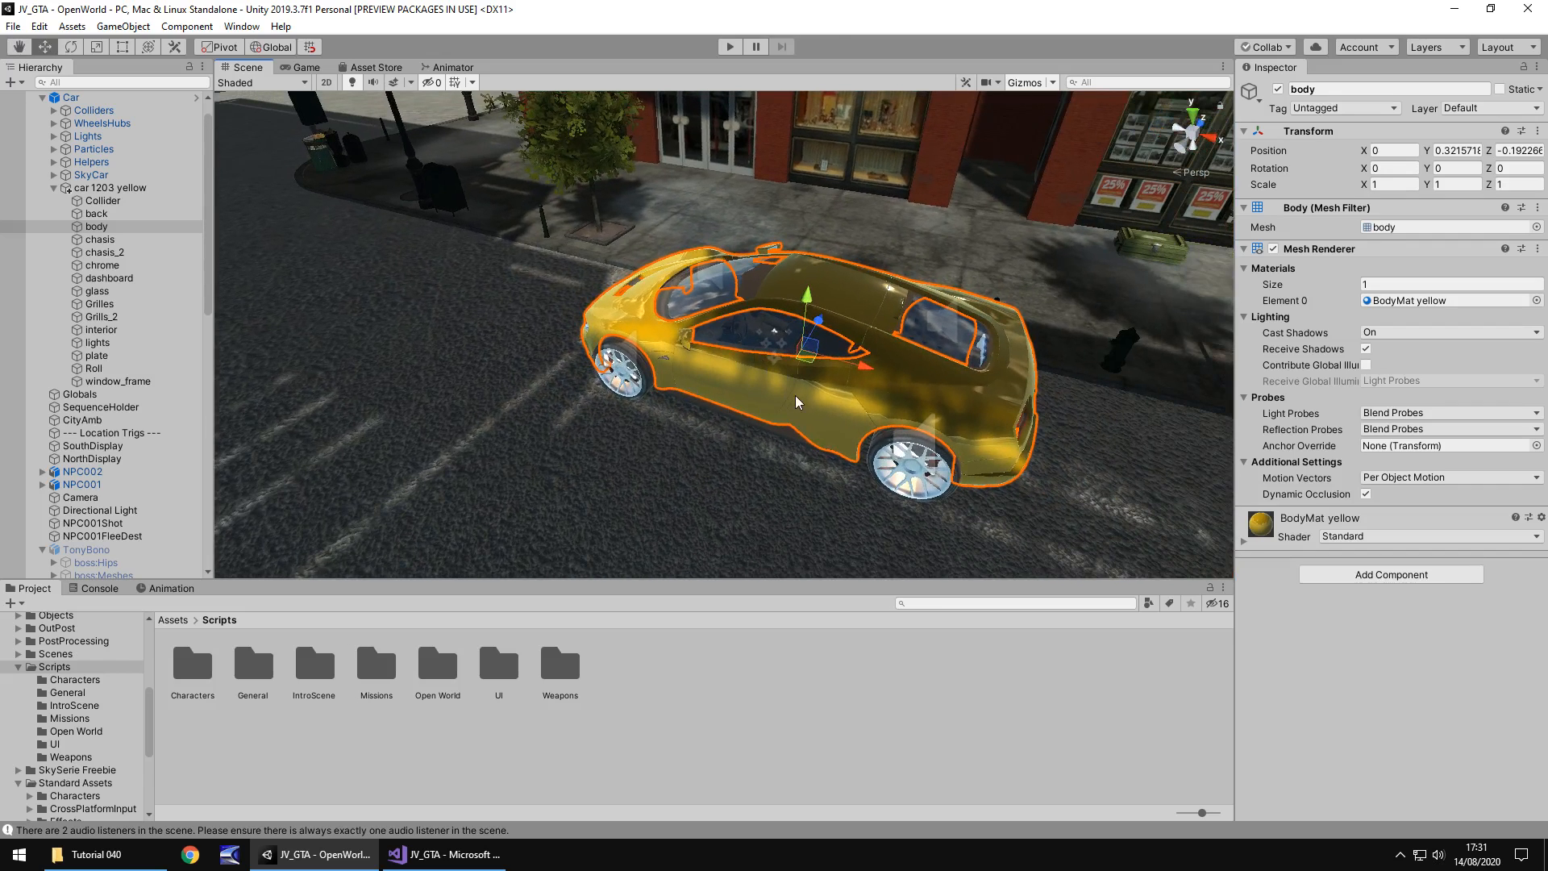
pyautogui.moveTo(813, 358)
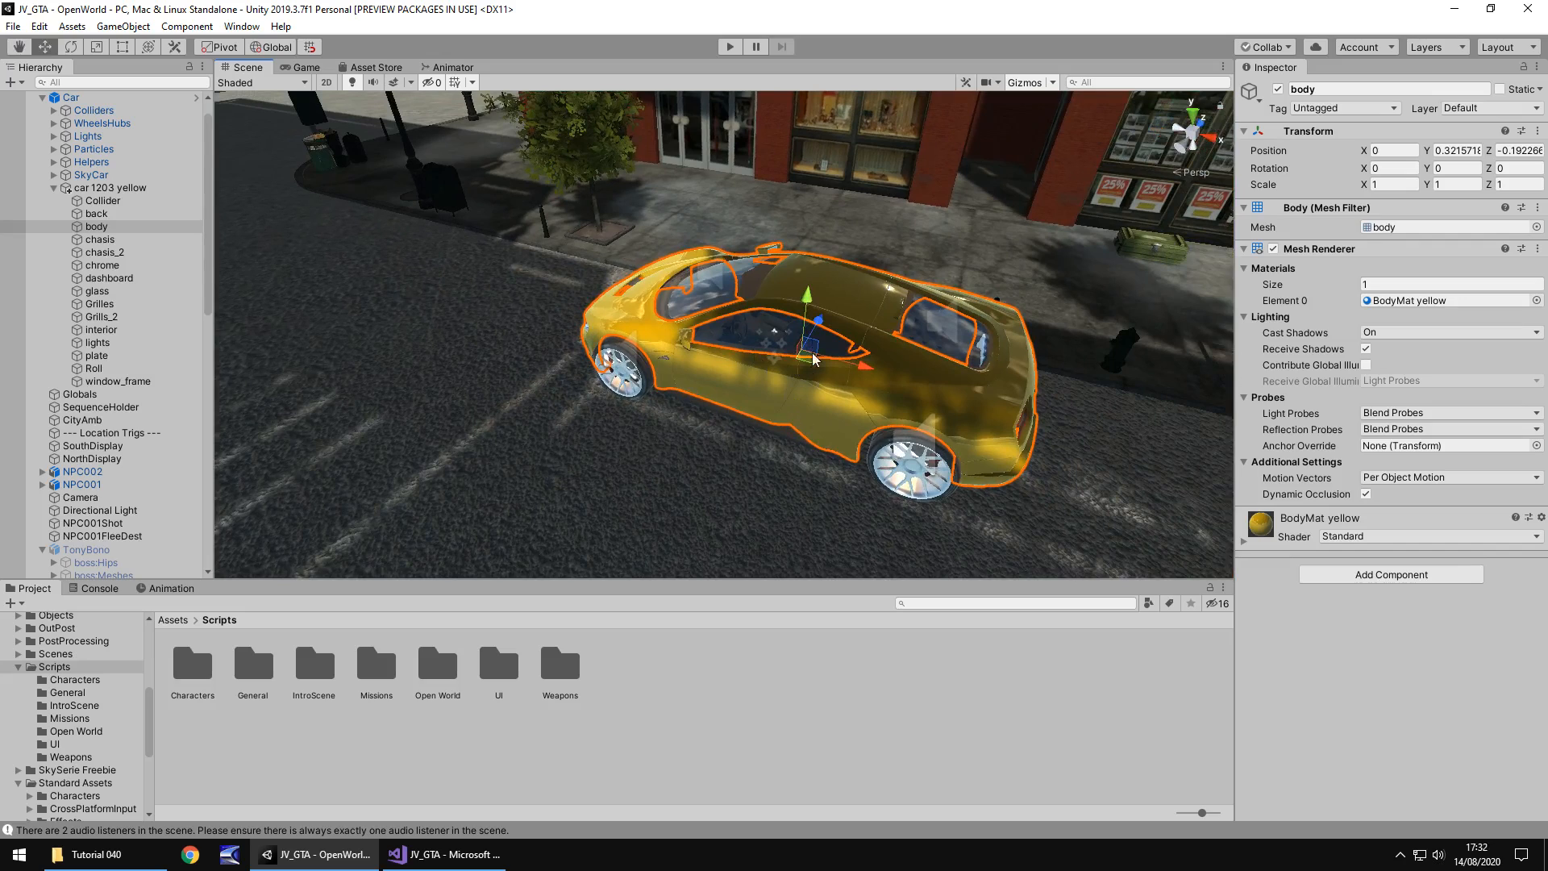
pyautogui.moveTo(830, 373)
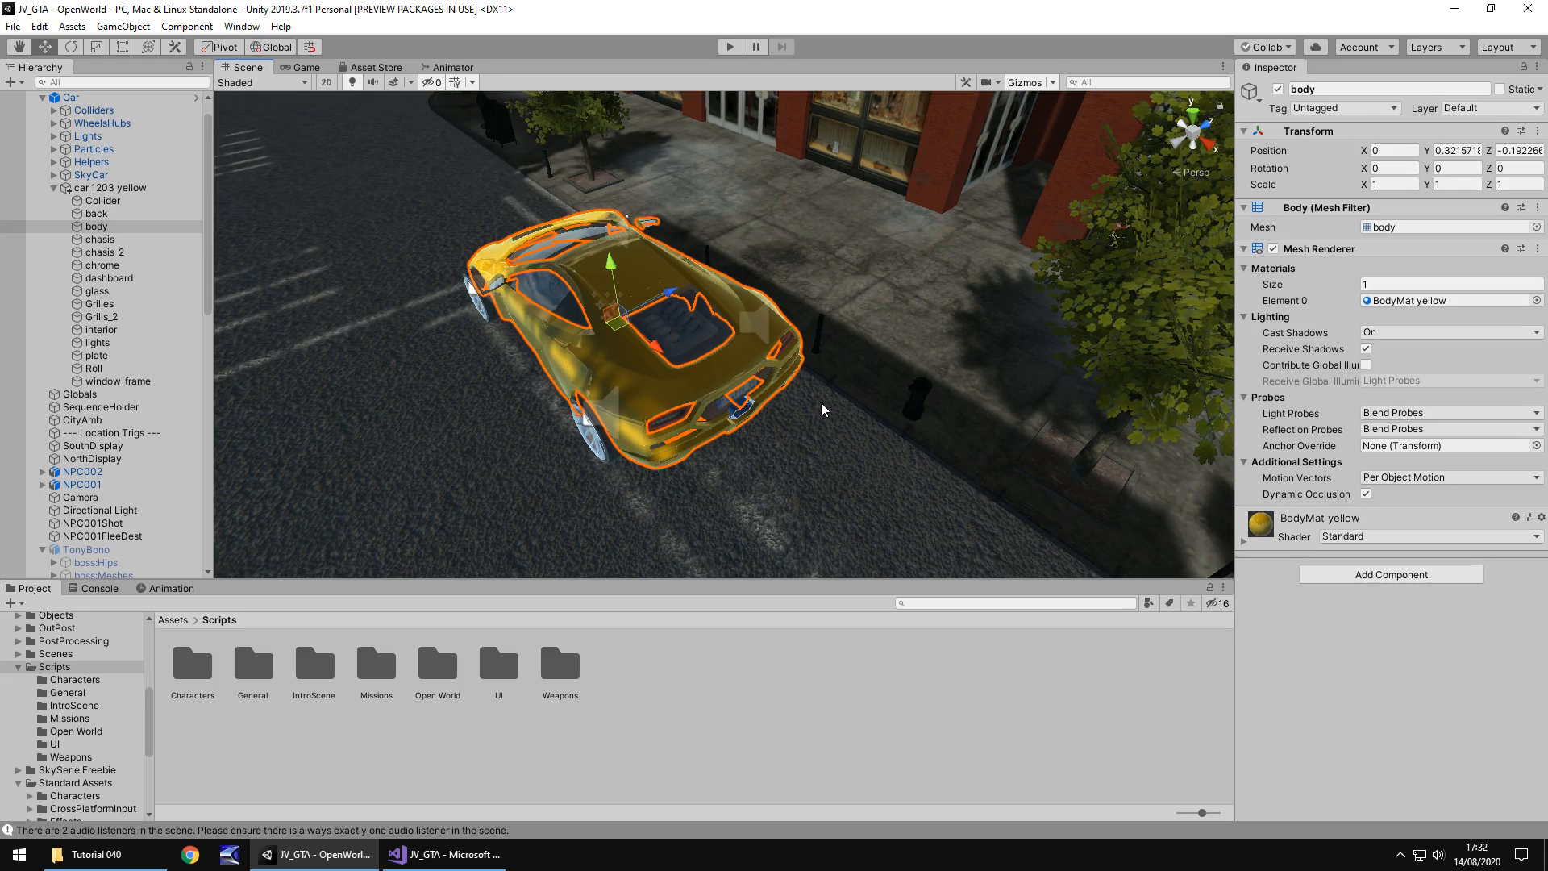
pyautogui.moveTo(758, 365)
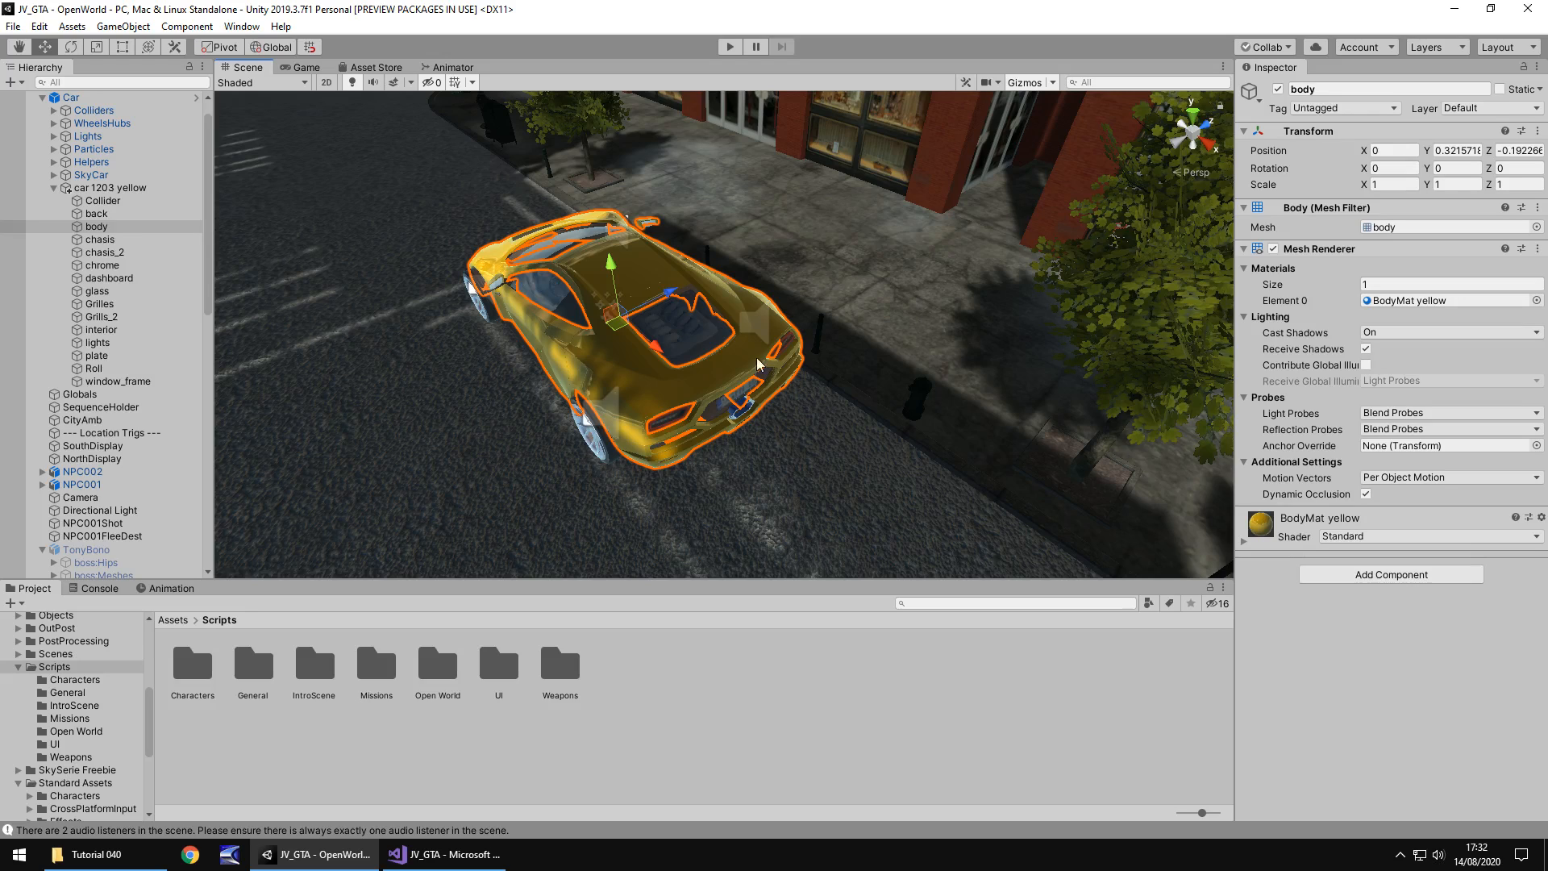
pyautogui.moveTo(852, 414)
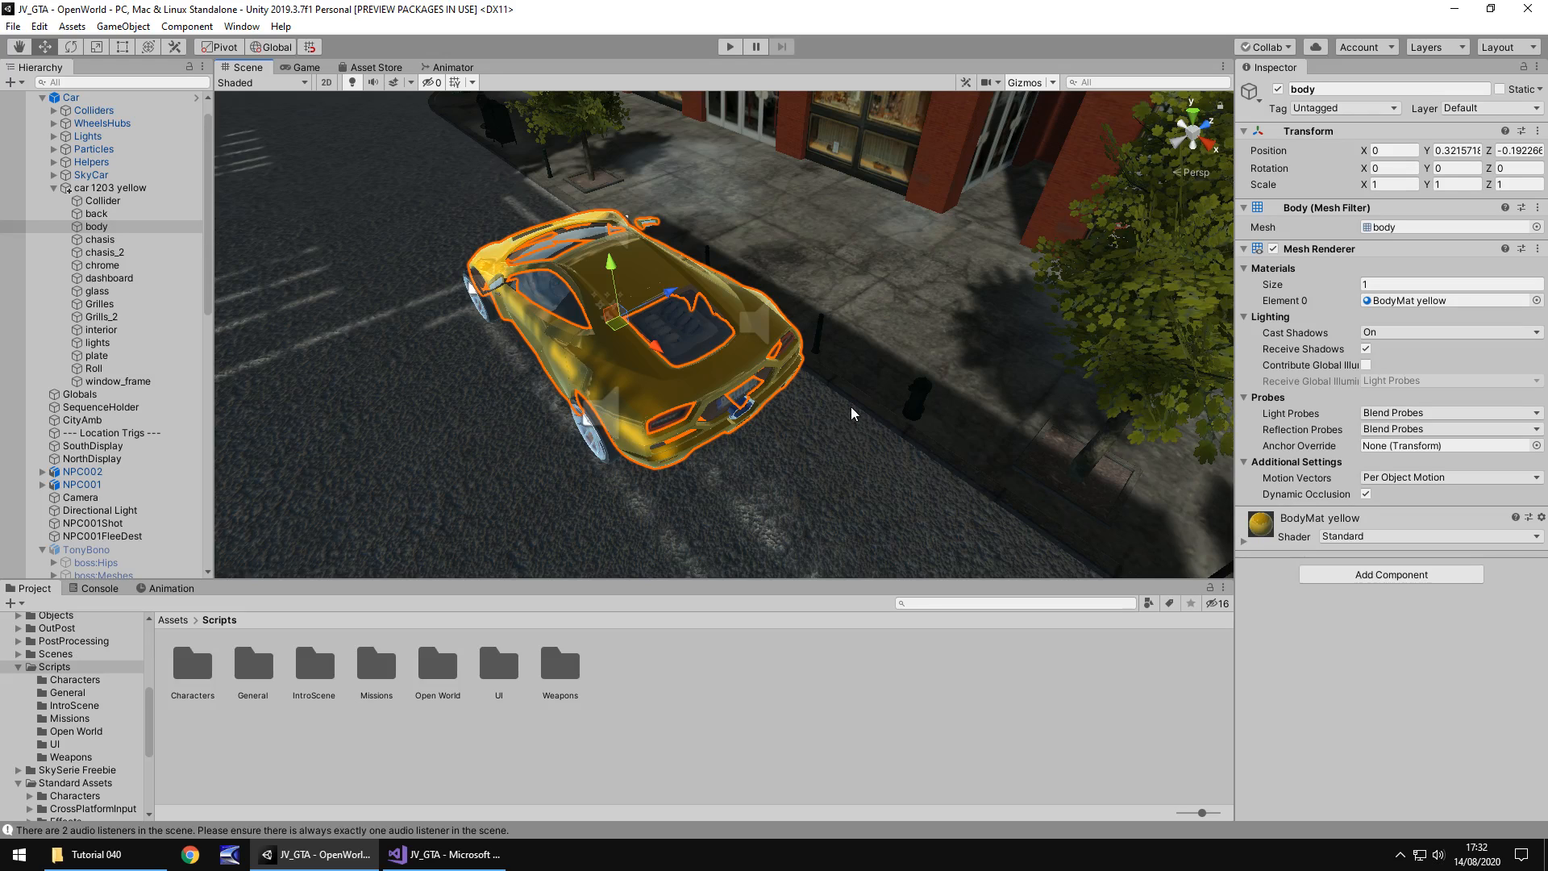
pyautogui.moveTo(876, 445)
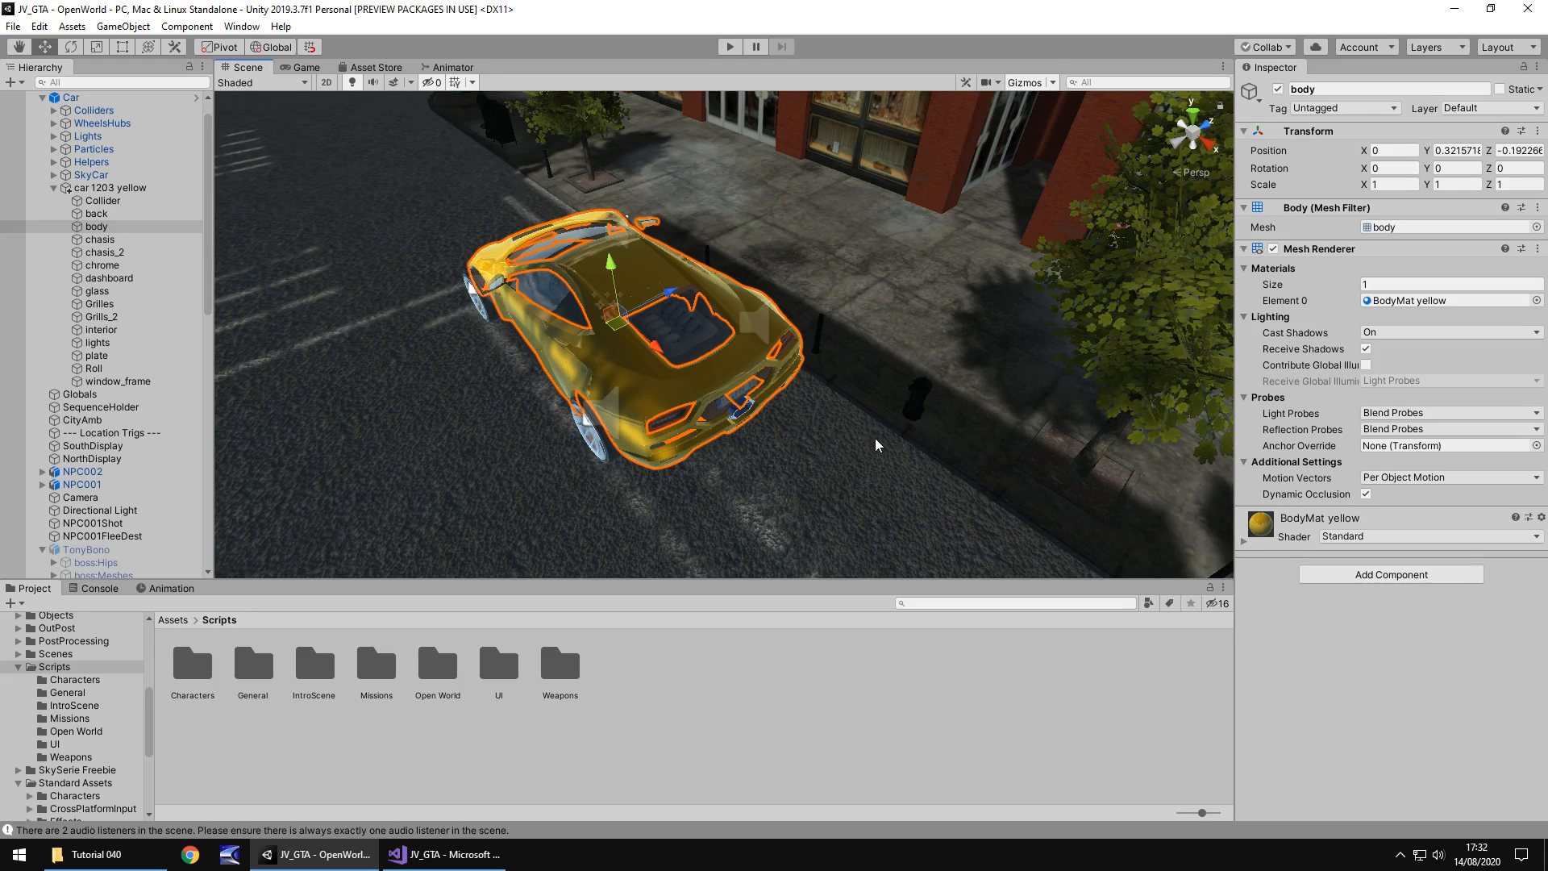
pyautogui.moveTo(872, 435)
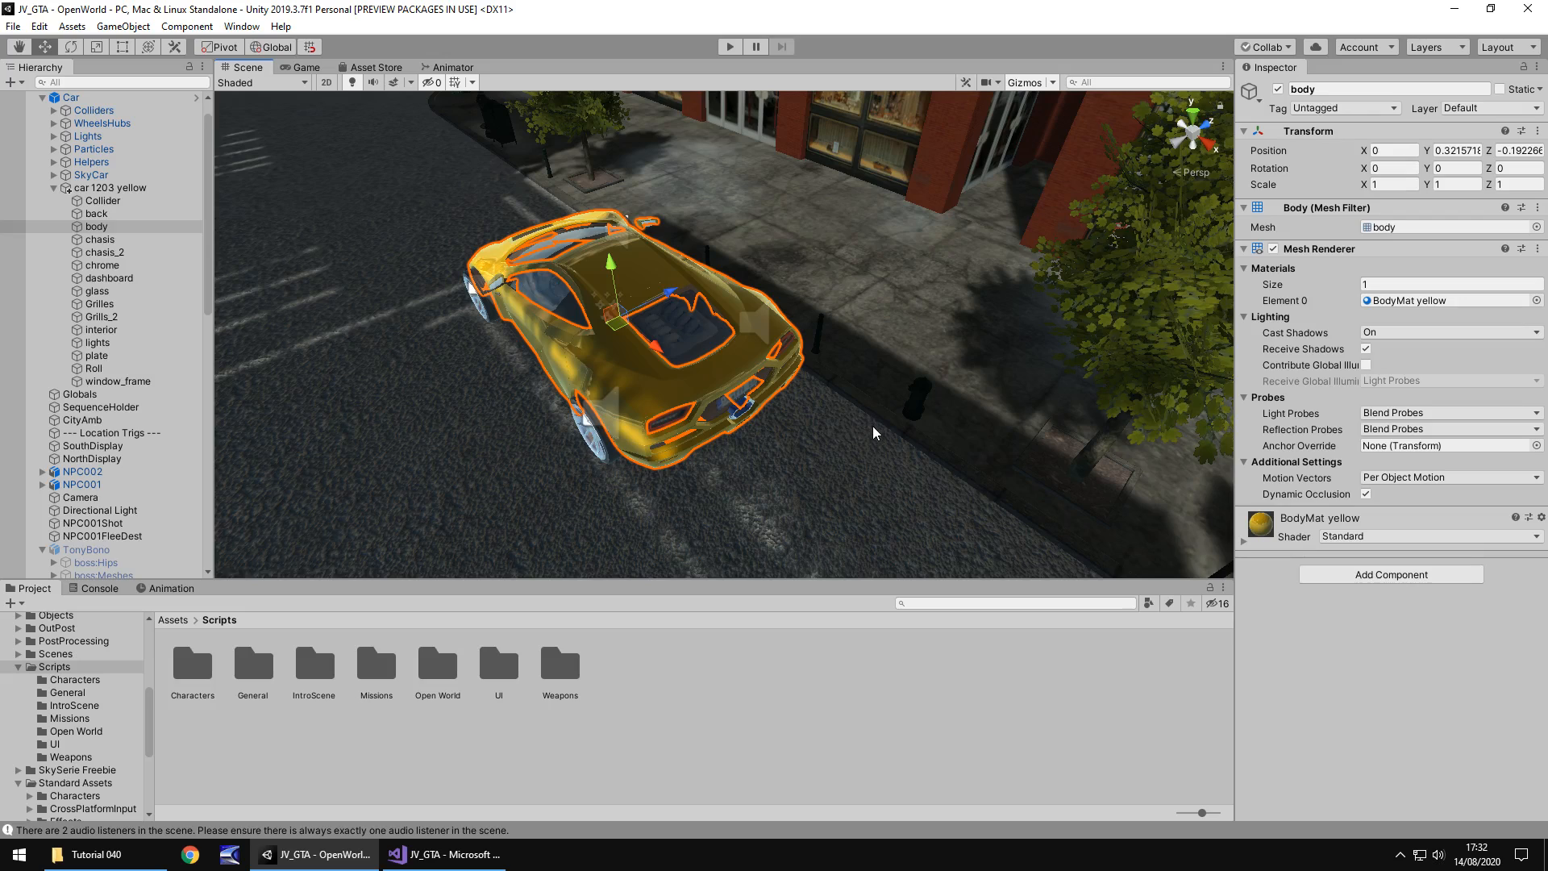
pyautogui.moveTo(738, 348)
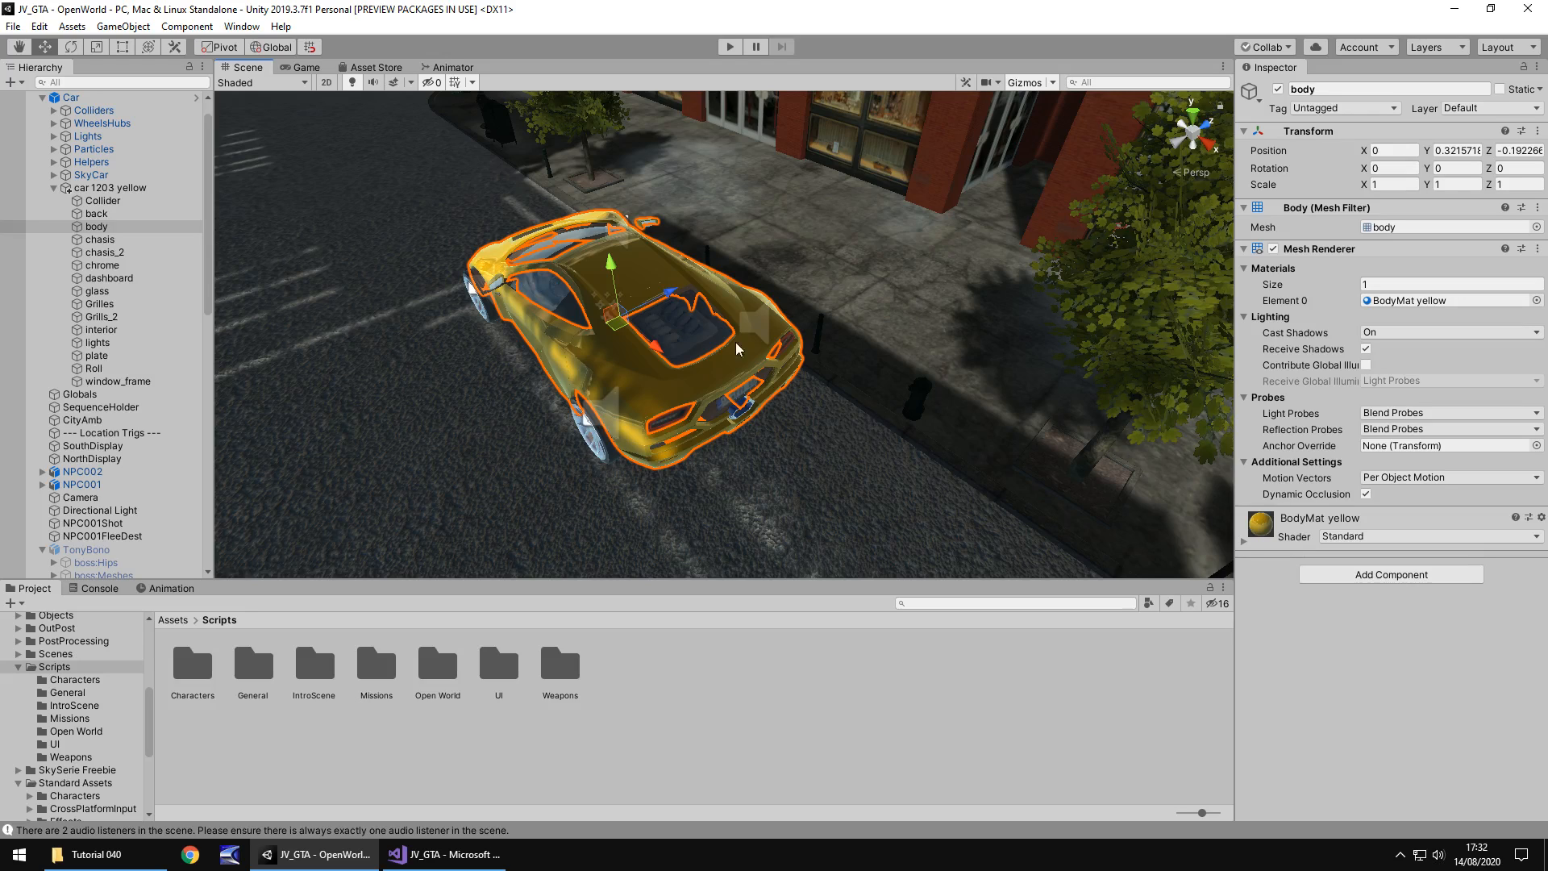
pyautogui.moveTo(603, 338)
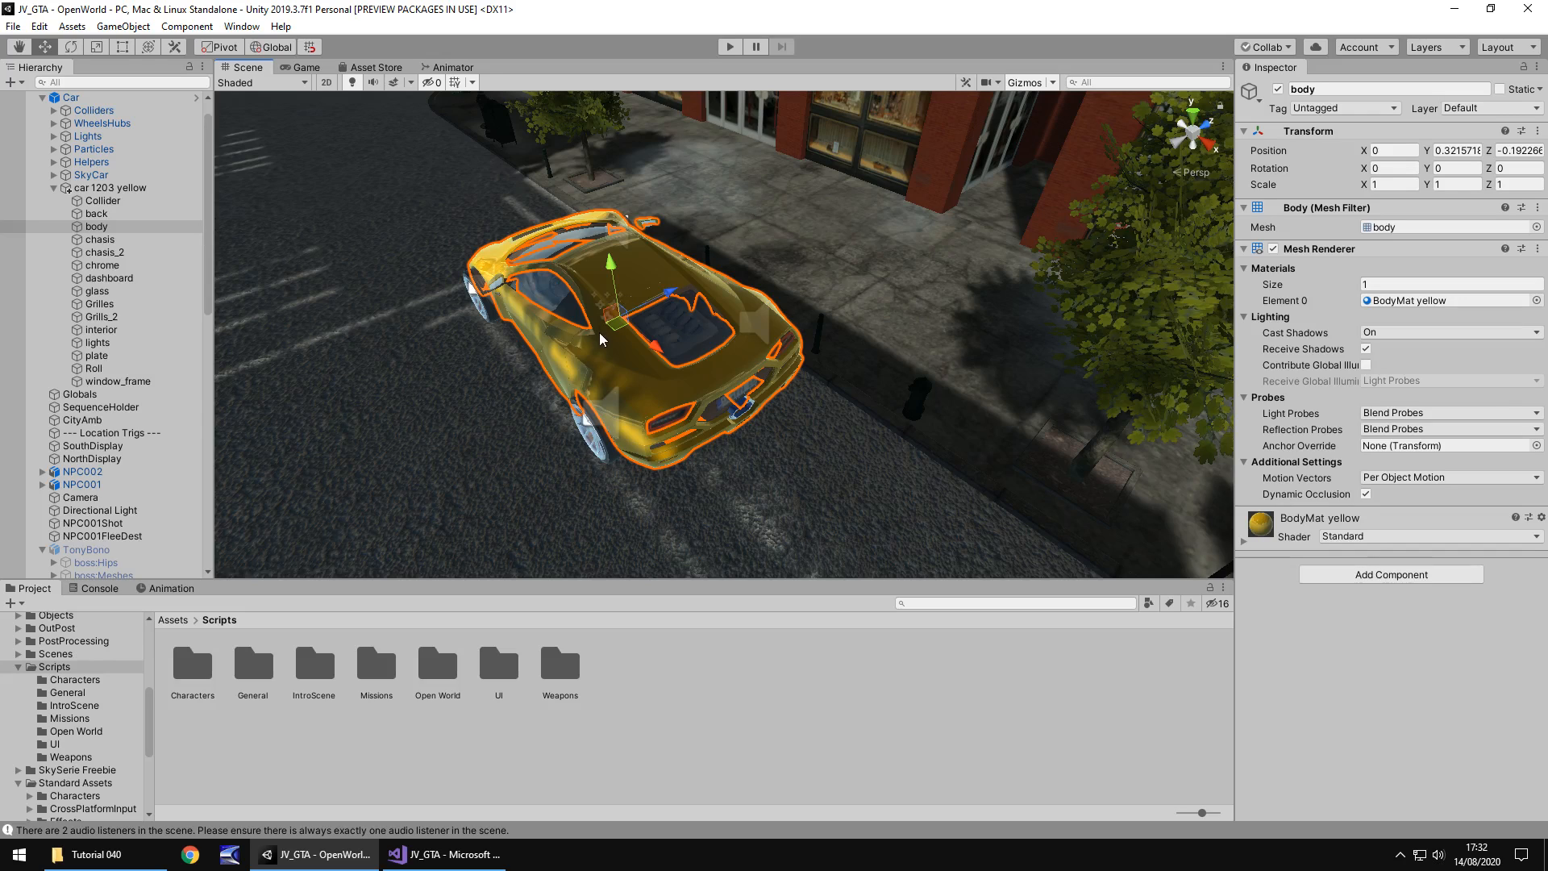
pyautogui.moveTo(584, 343)
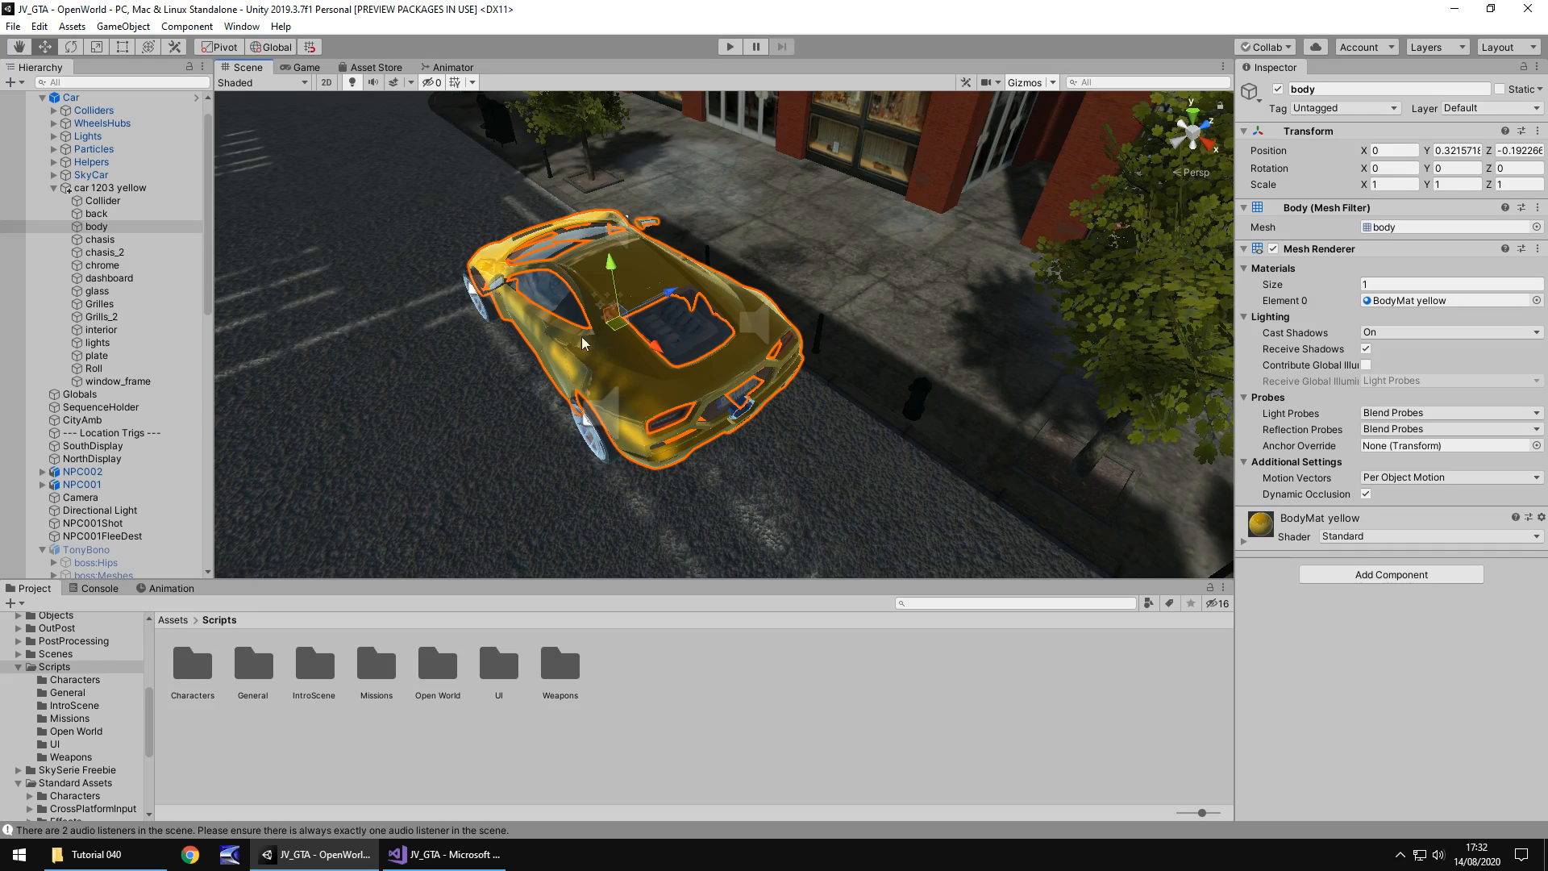
pyautogui.moveTo(425, 334)
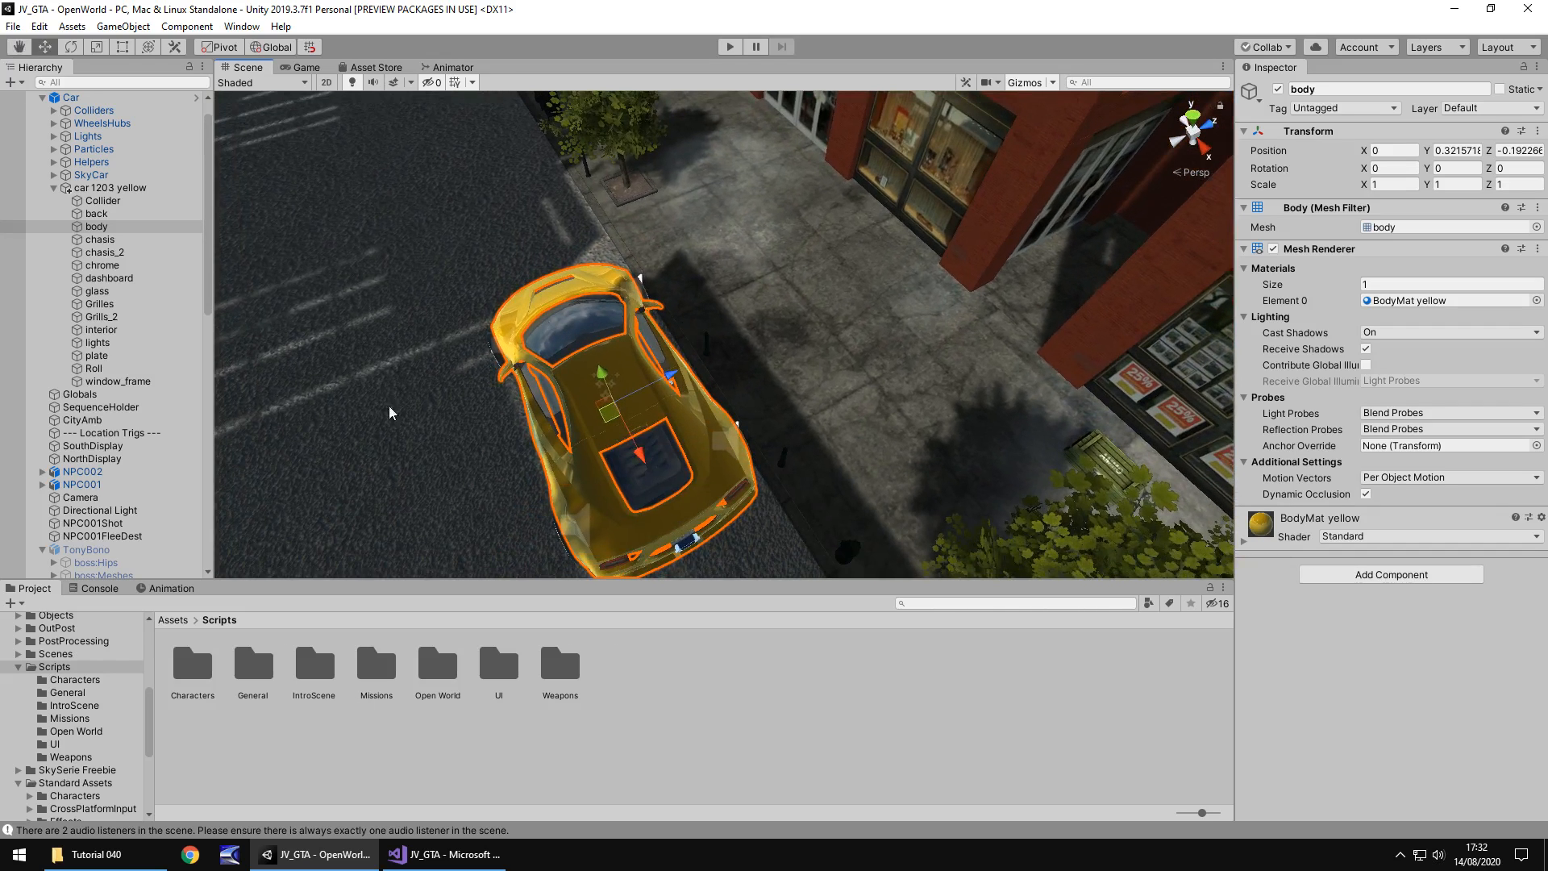
pyautogui.moveTo(734, 421)
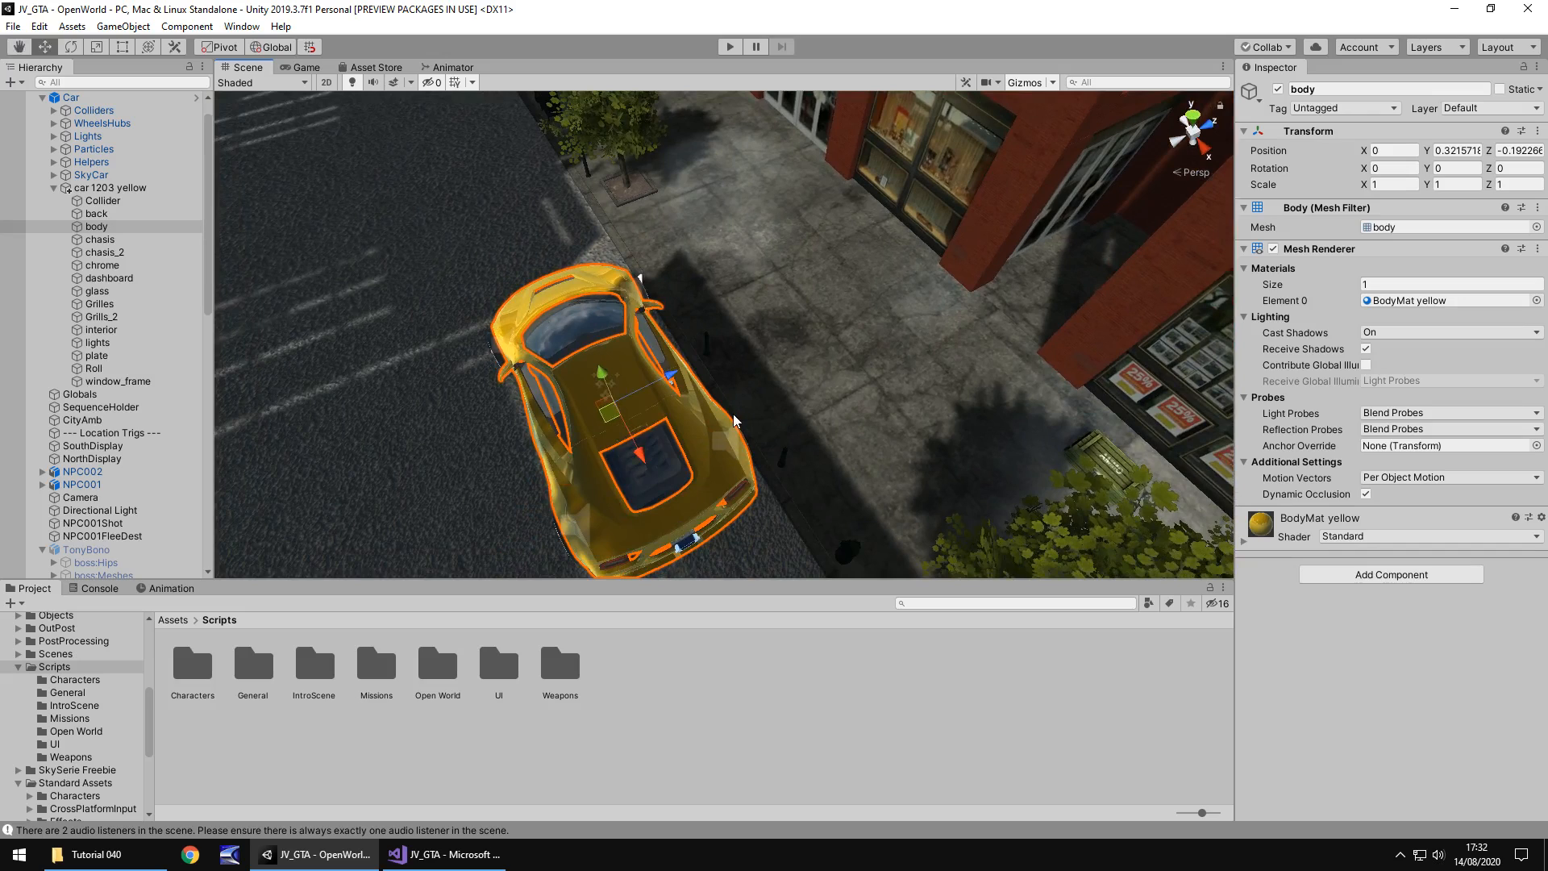
pyautogui.moveTo(762, 383)
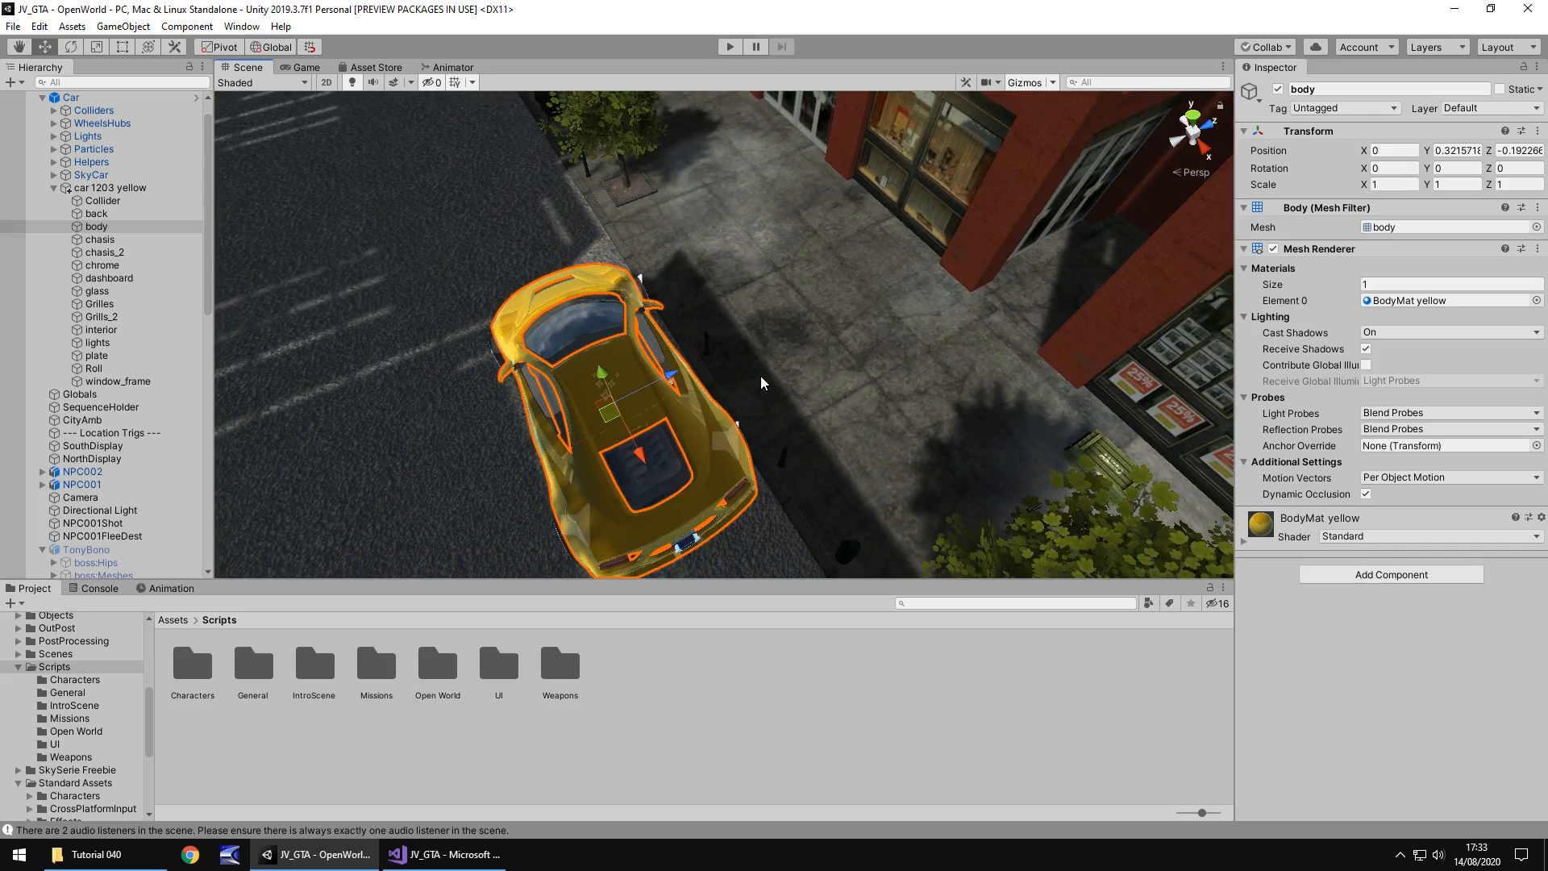
pyautogui.moveTo(743, 339)
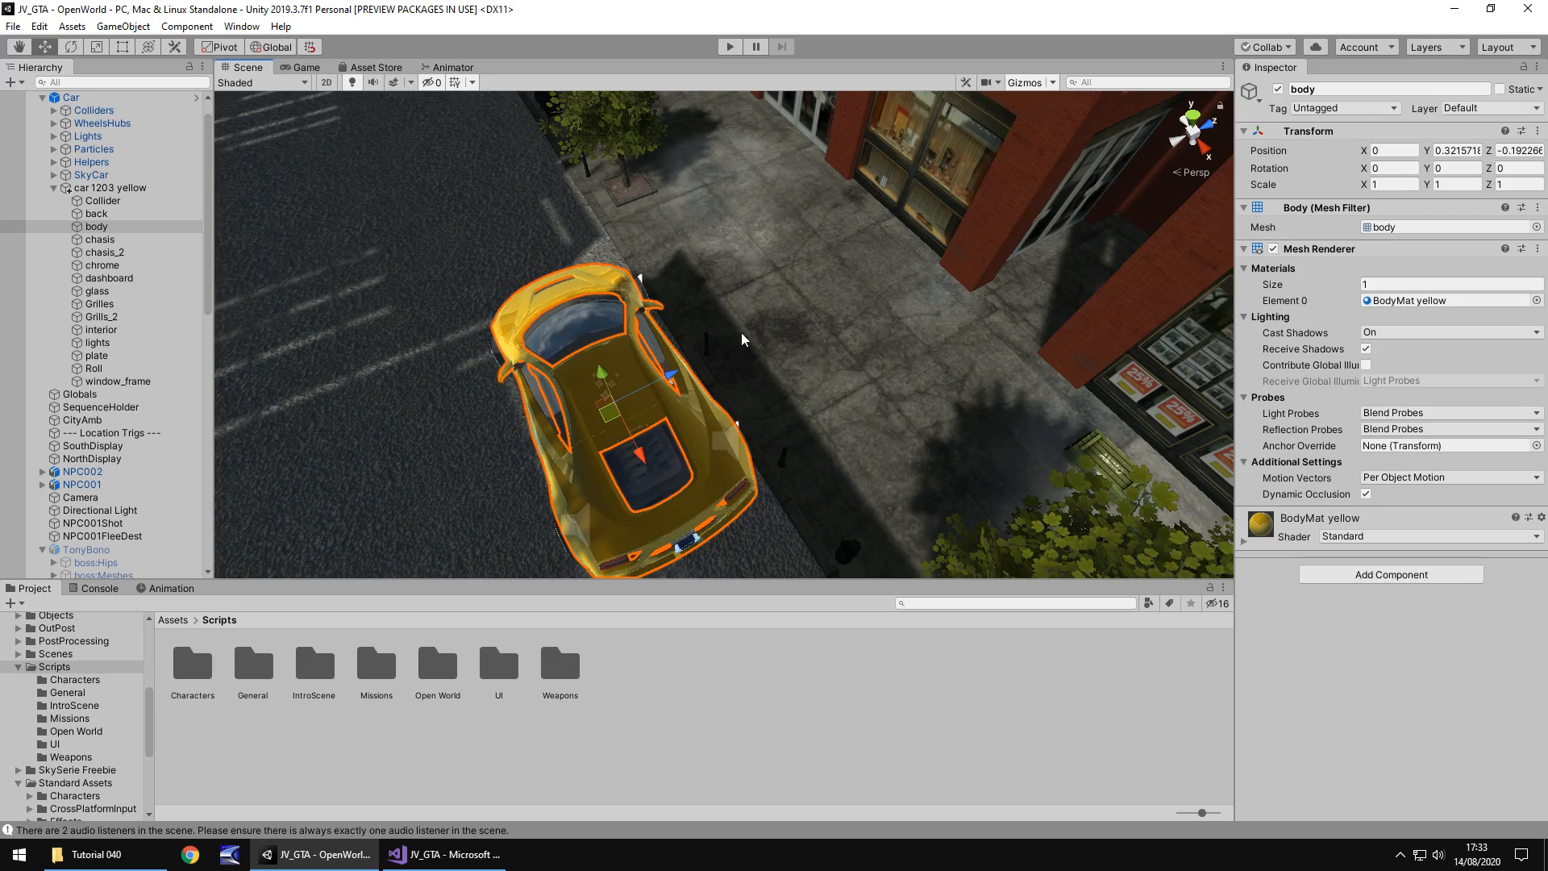
pyautogui.moveTo(751, 344)
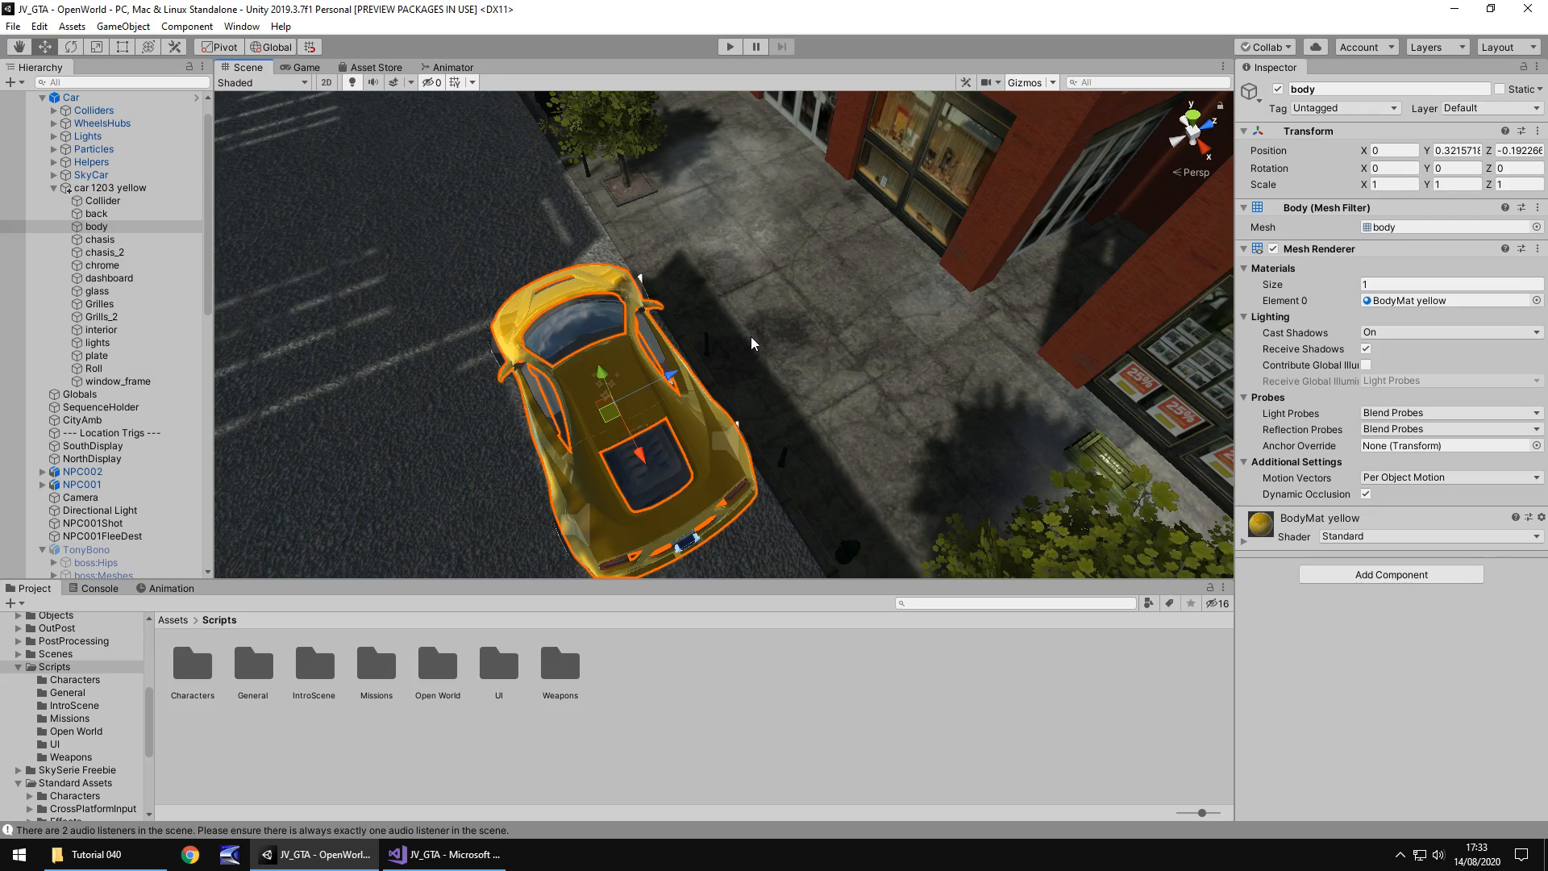
pyautogui.moveTo(656, 337)
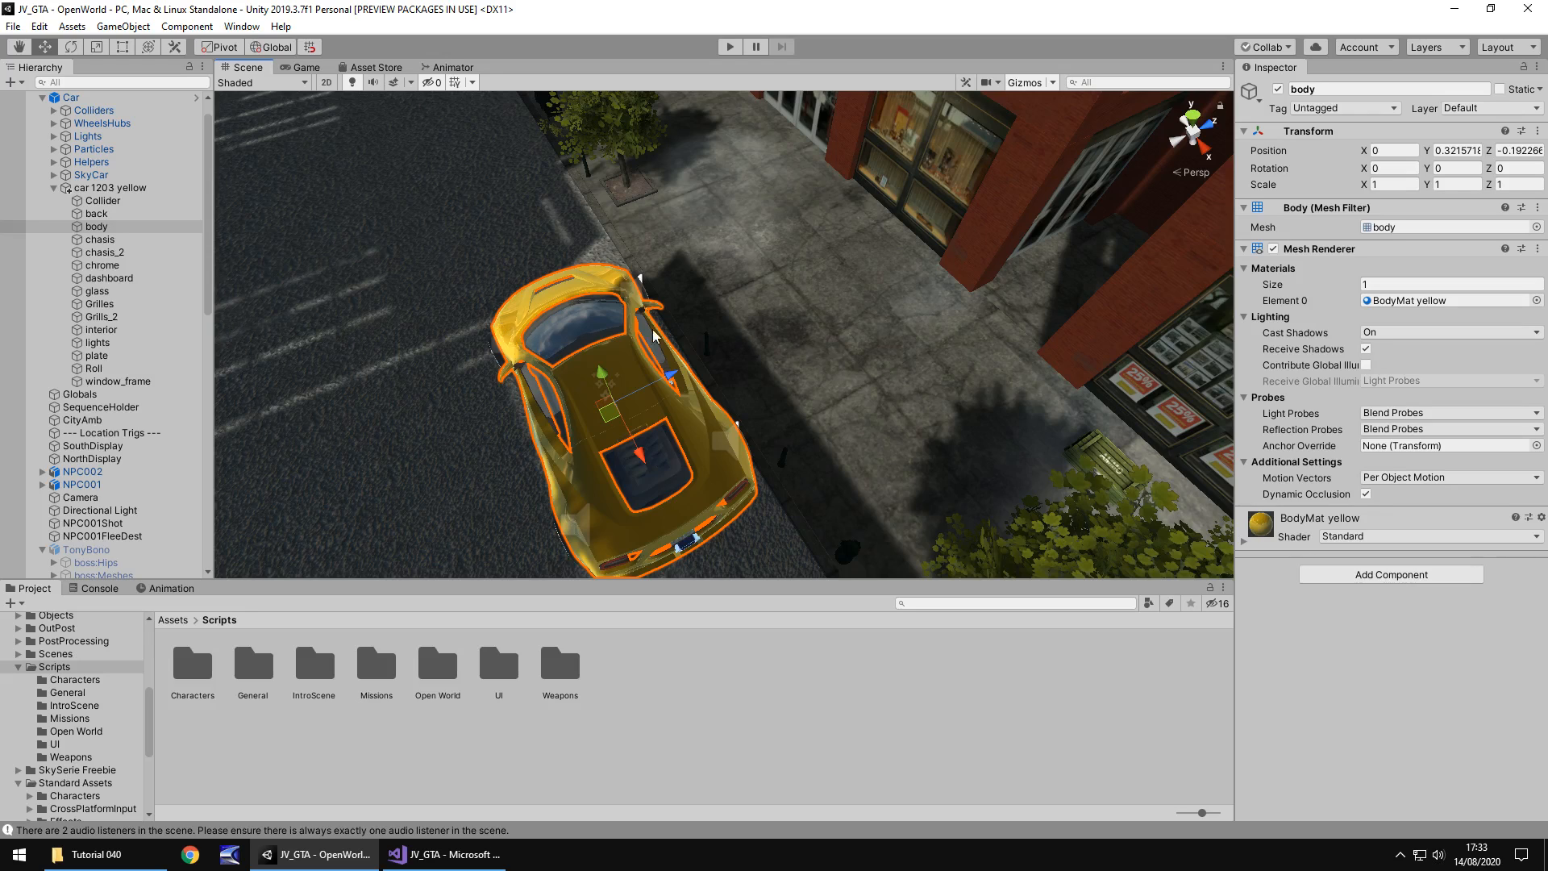
pyautogui.moveTo(932, 259)
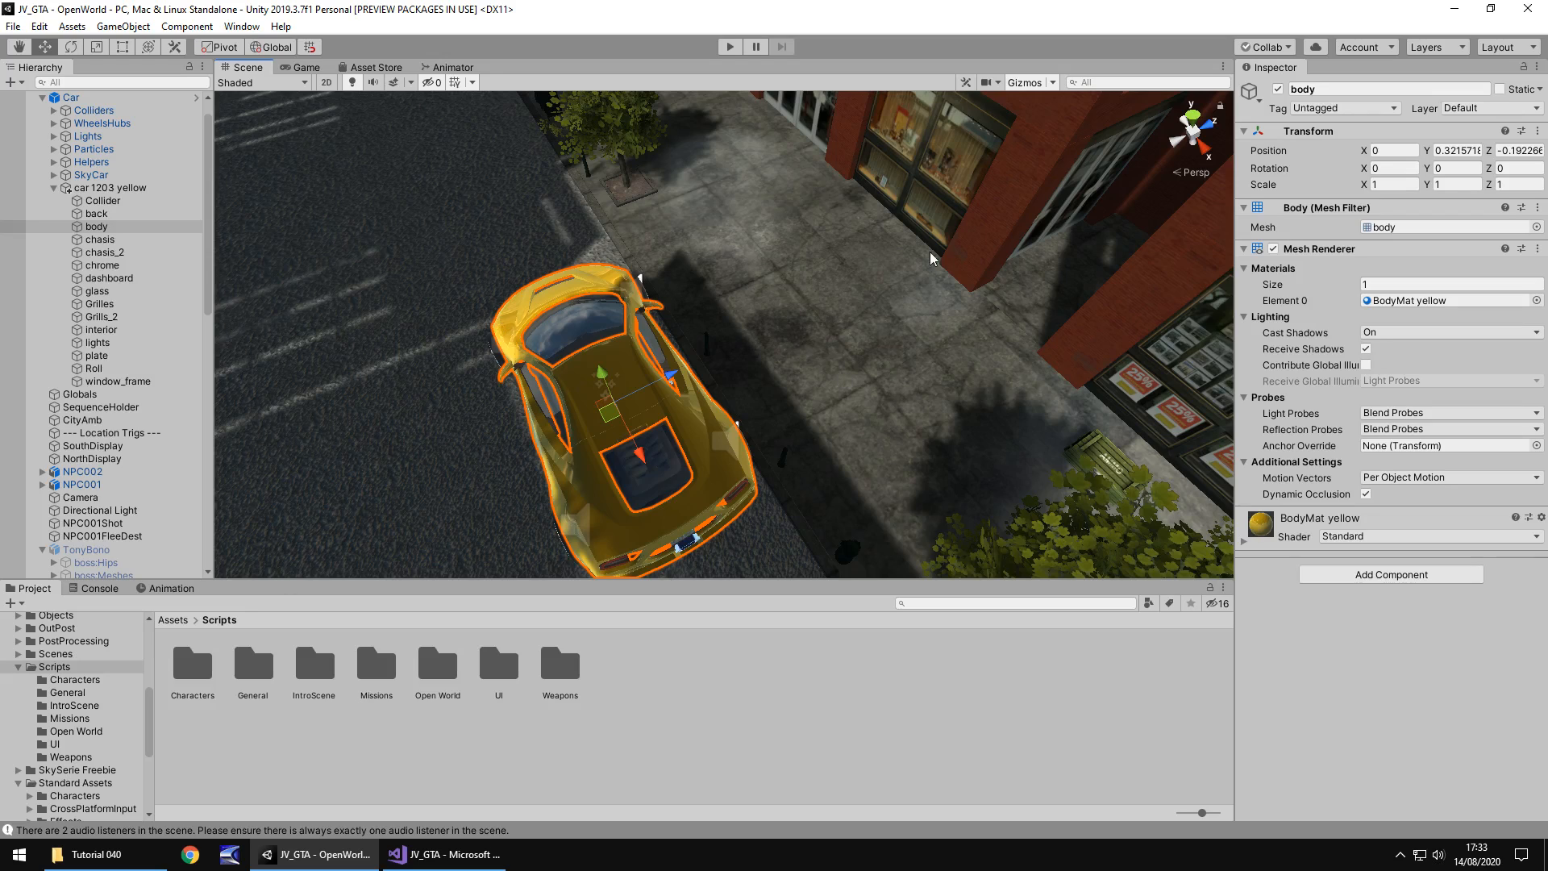
# - Add a new Cube as a child of the Car object
pyautogui.click(69, 97)
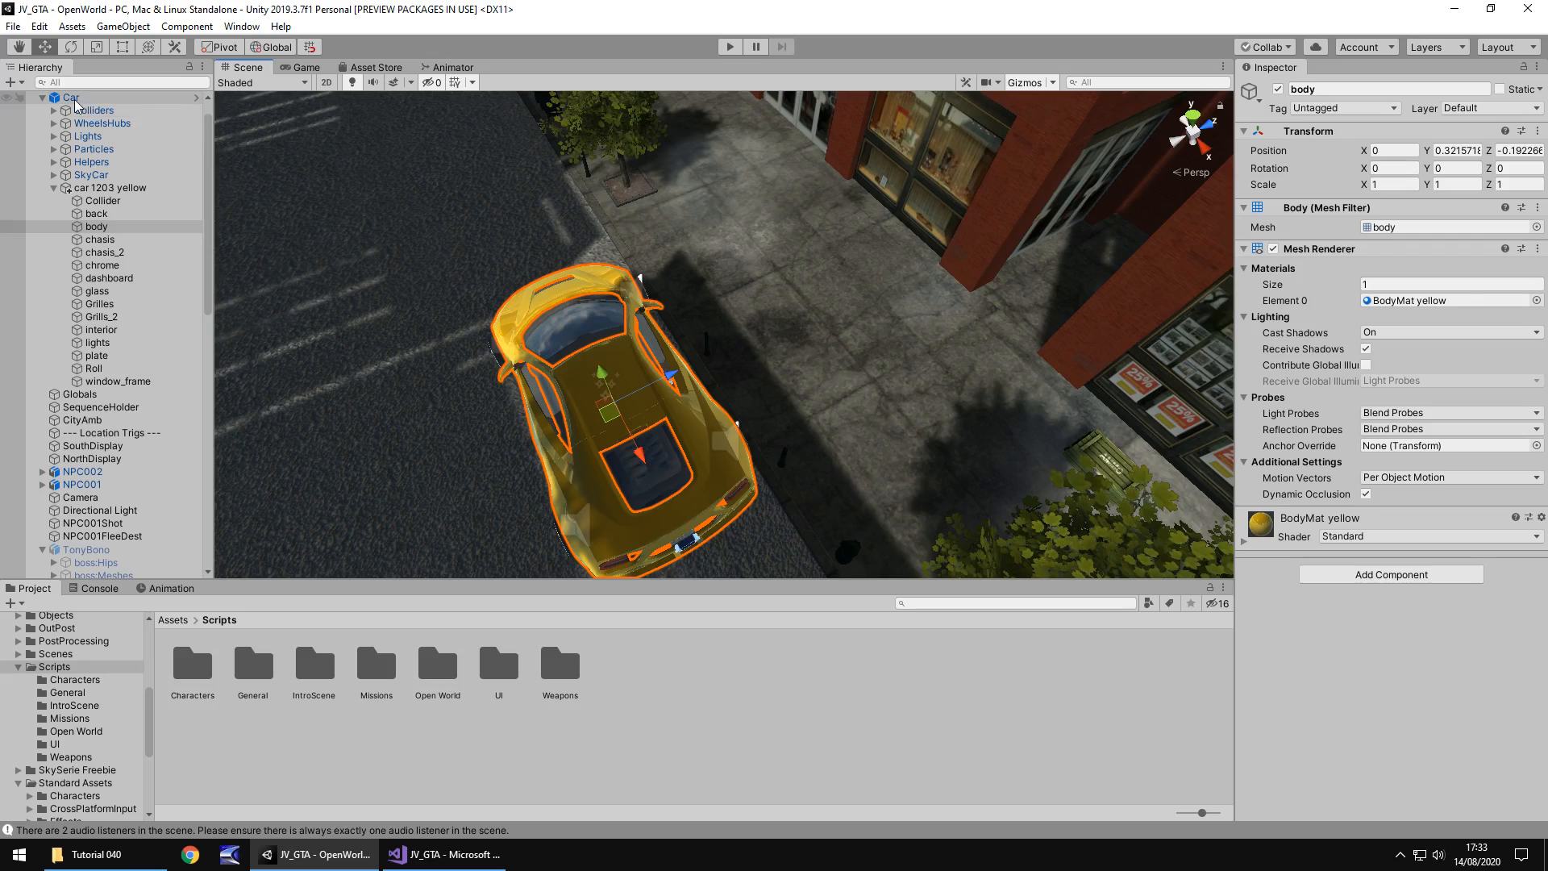
pyautogui.rightClick(70, 97)
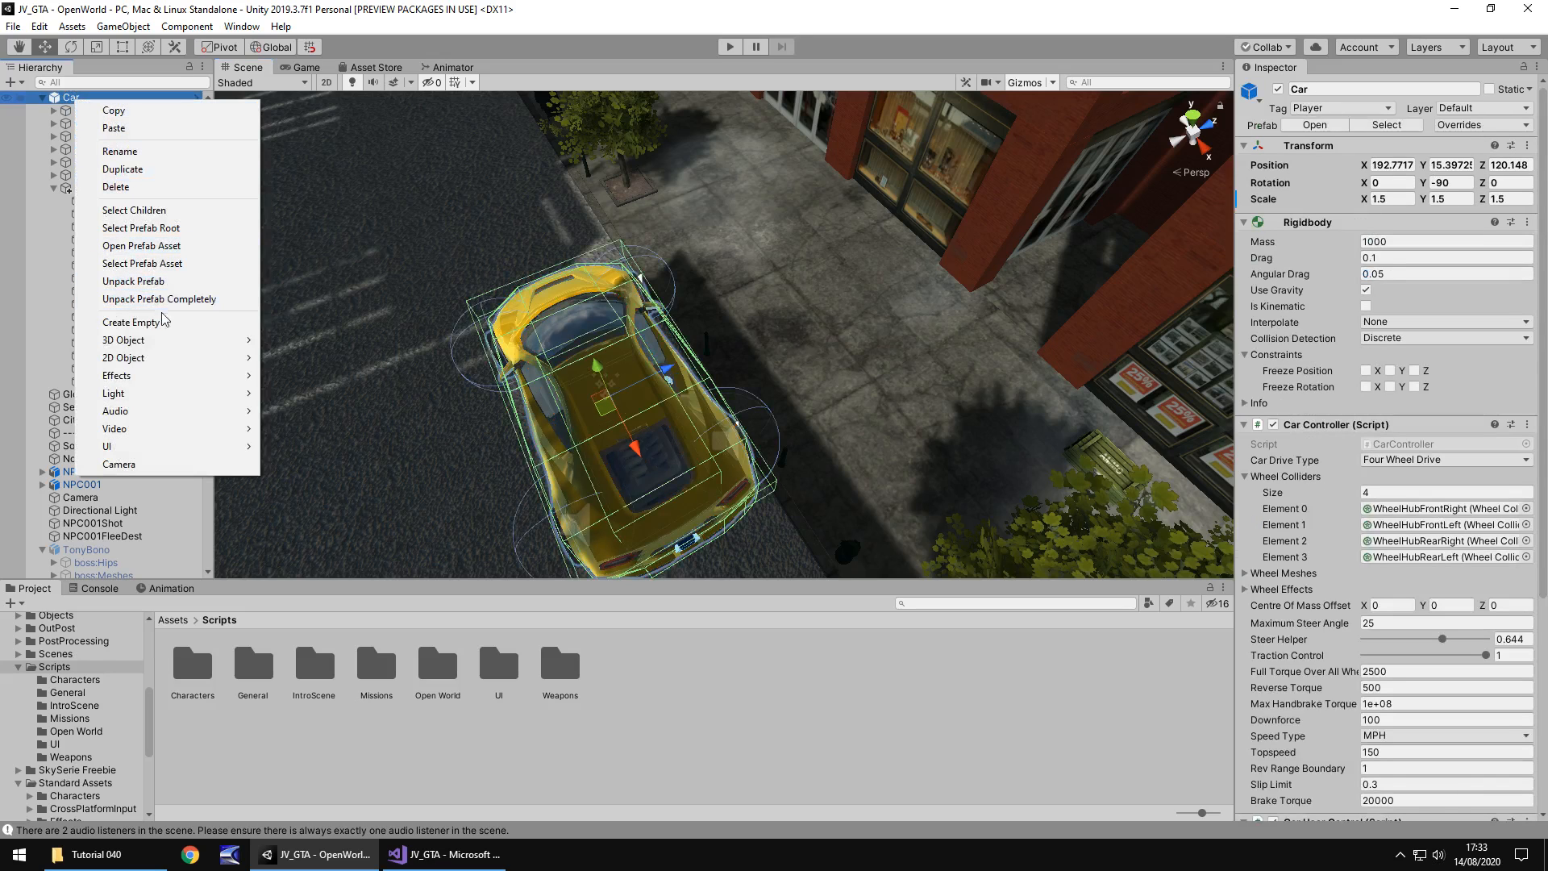
pyautogui.click(123, 339)
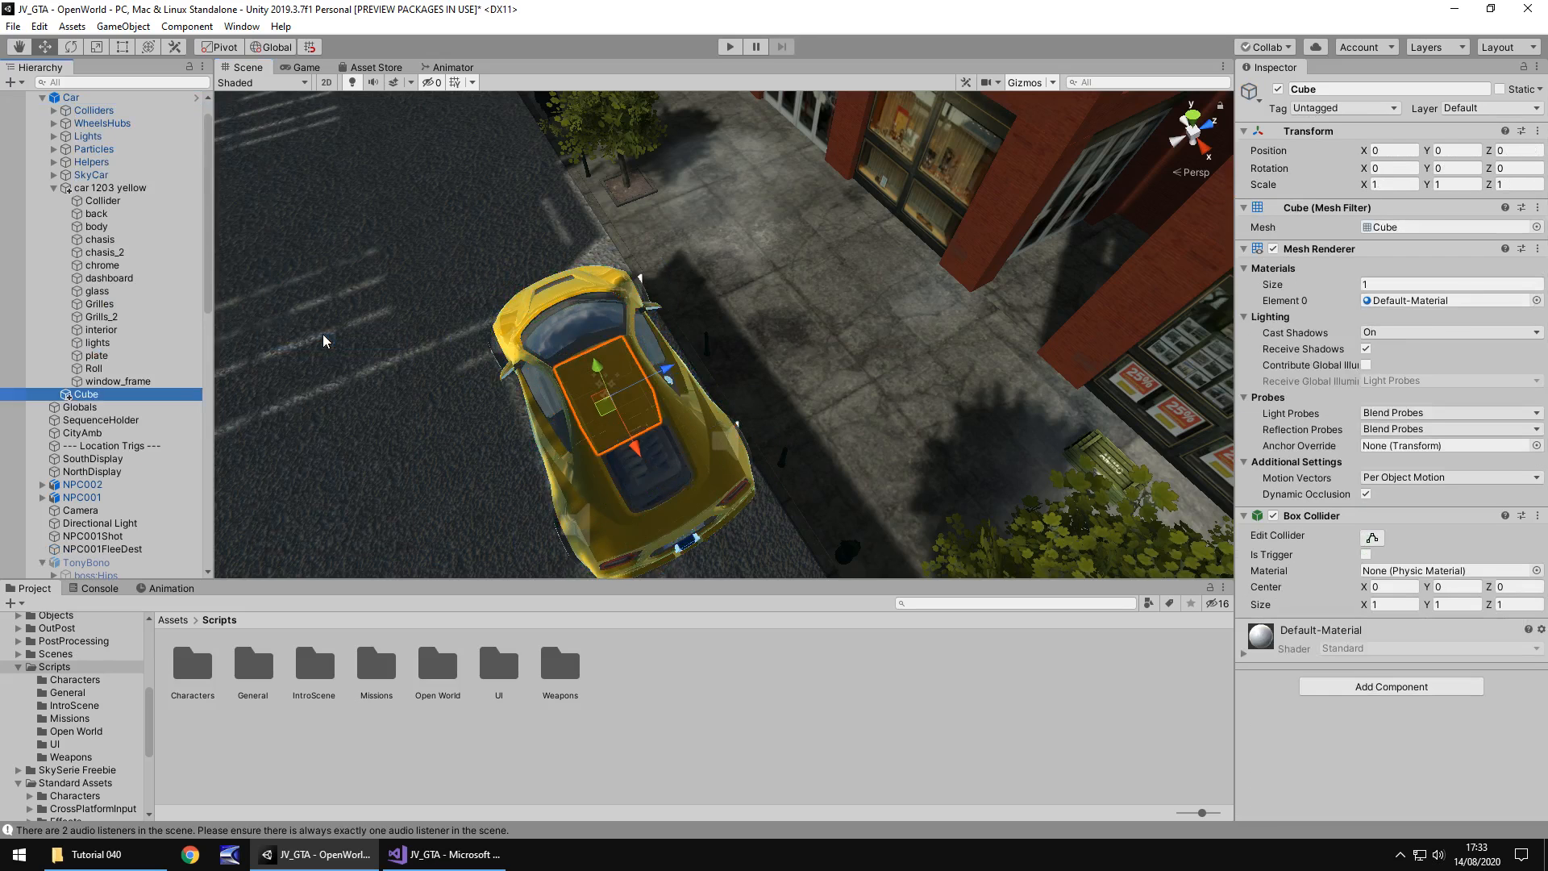
# - Scale the cube to 6×1×2.5 at Y 0.62, hide its mesh, and make its collider a trigger
pyautogui.click(1393, 185)
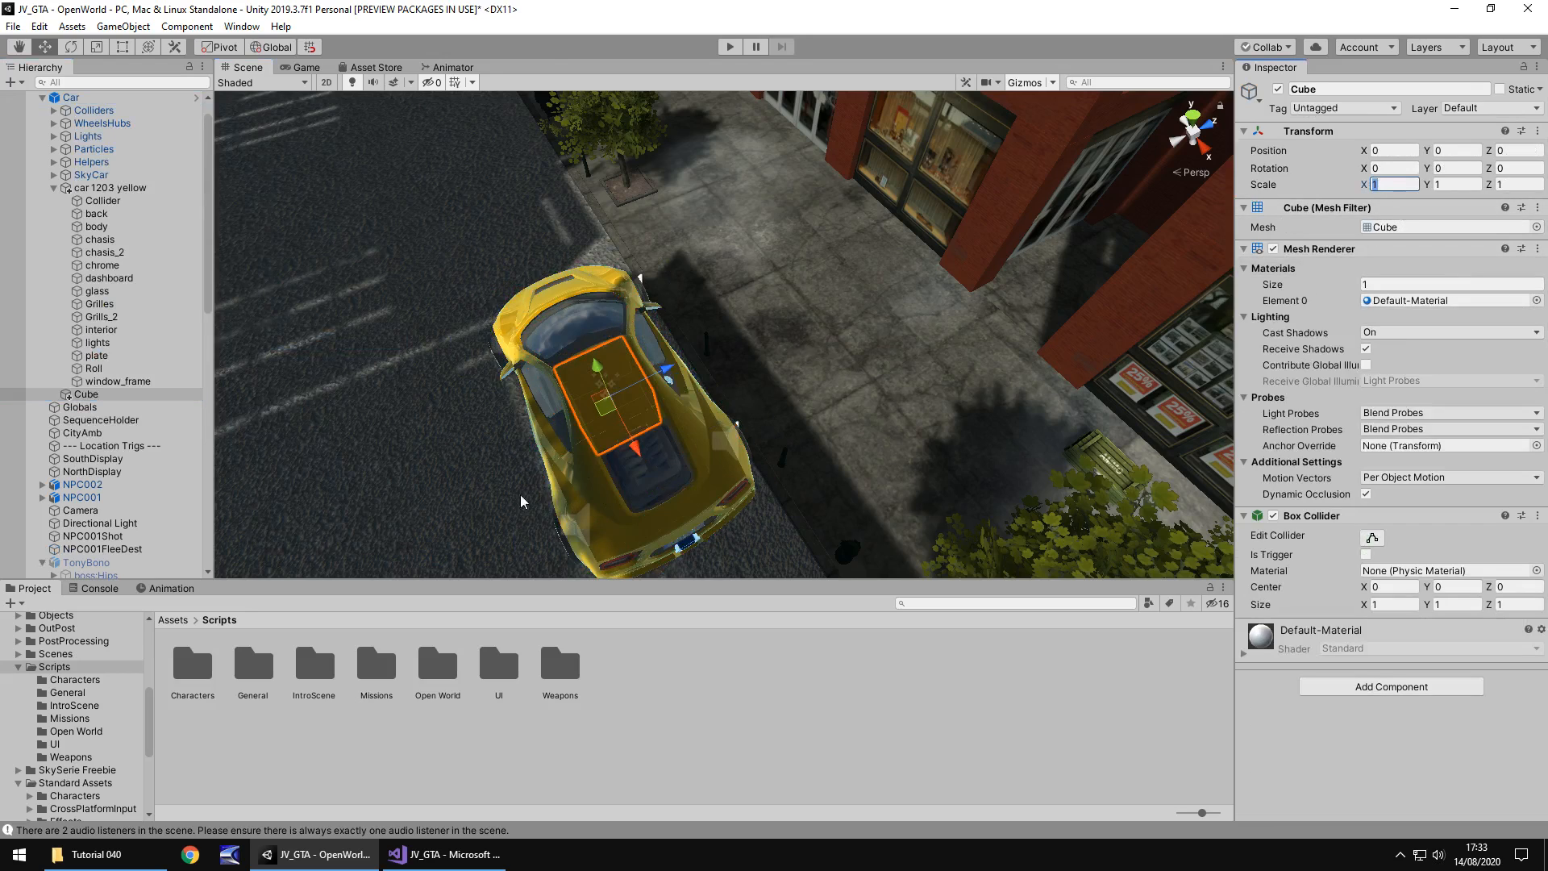
pyautogui.moveTo(611, 298)
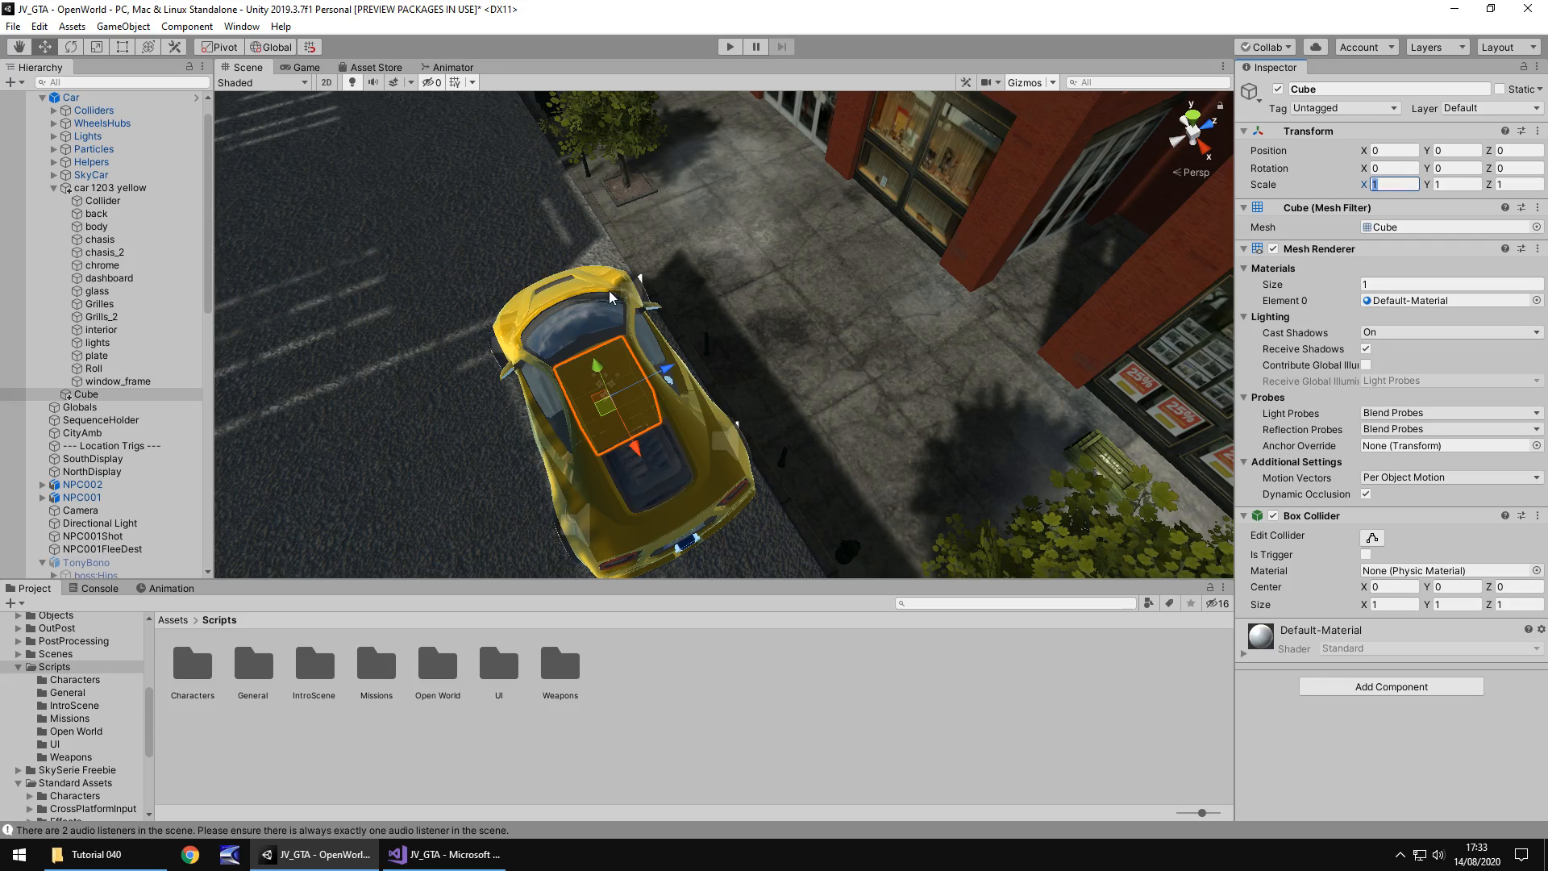
pyautogui.moveTo(549, 264)
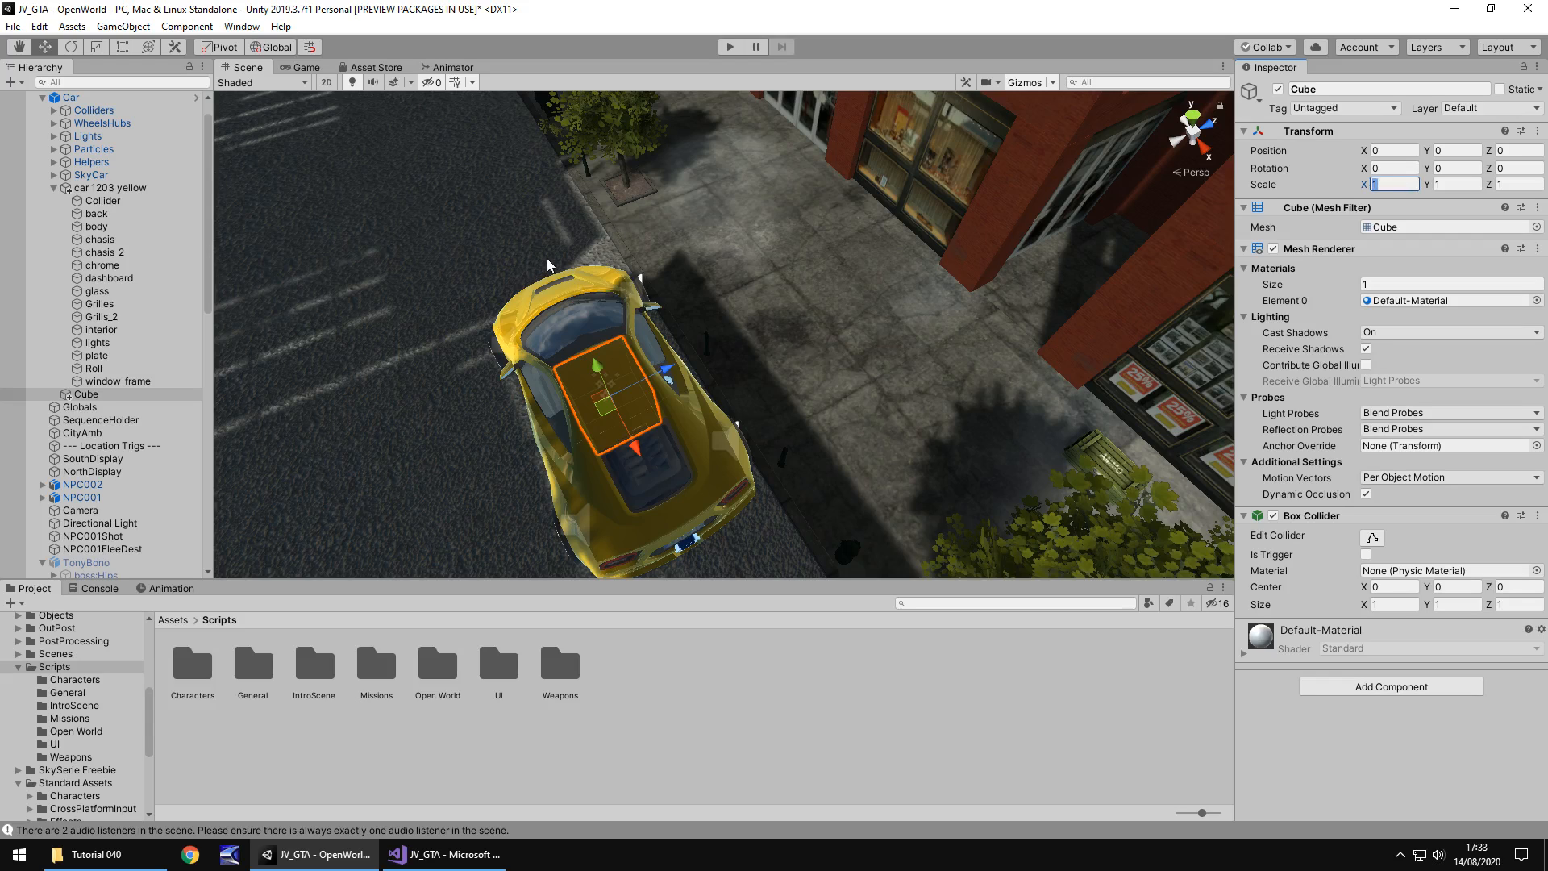
pyautogui.moveTo(758, 453)
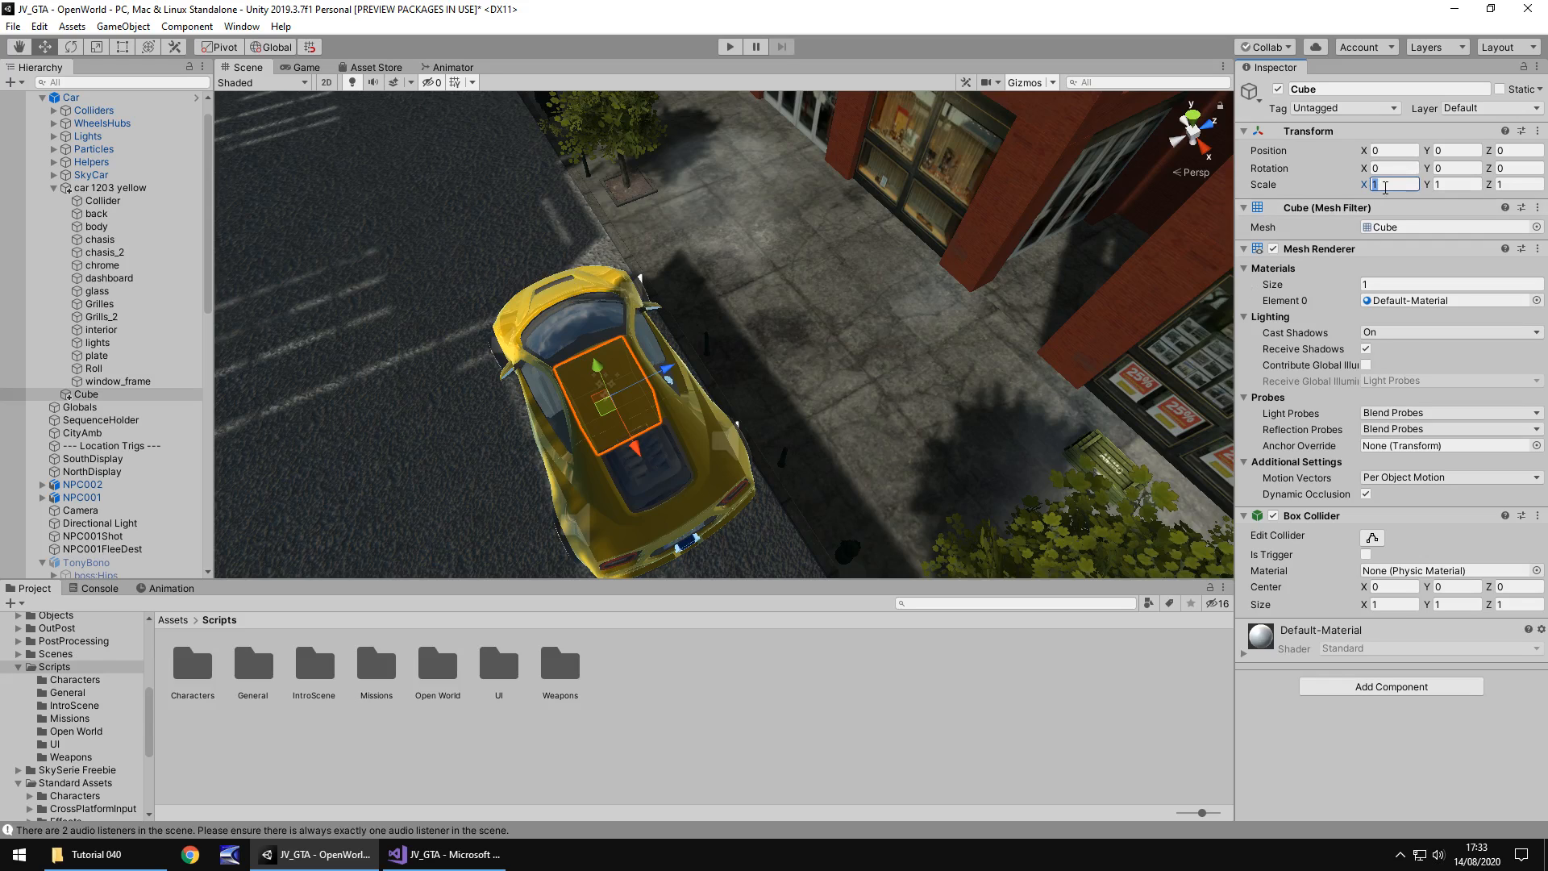
pyautogui.write('5')
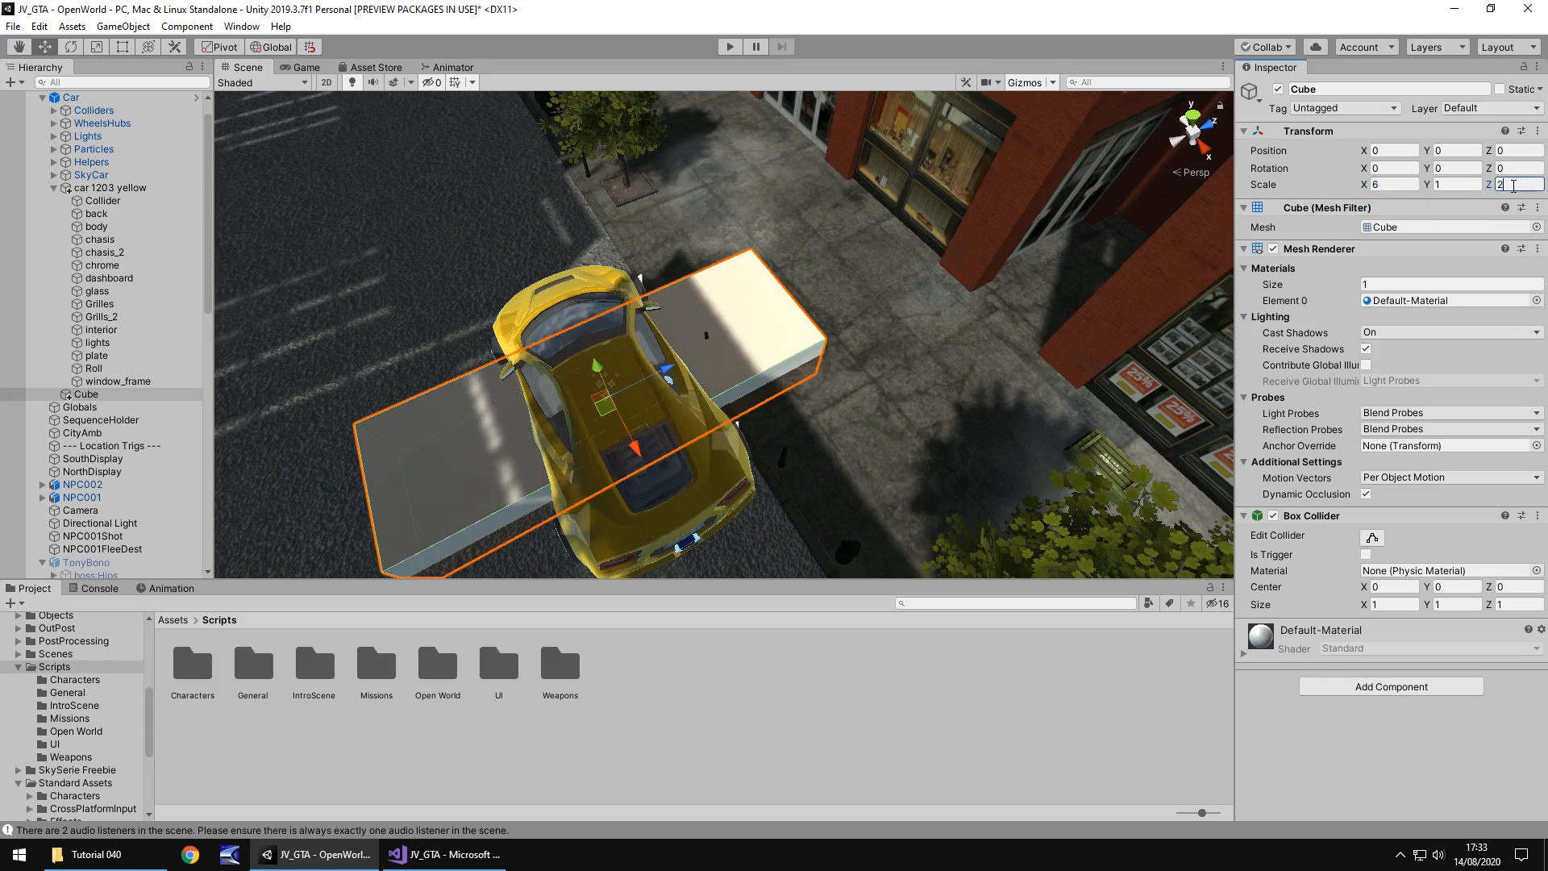
pyautogui.write('2.5')
pyautogui.click(1453, 150)
pyautogui.write('.62')
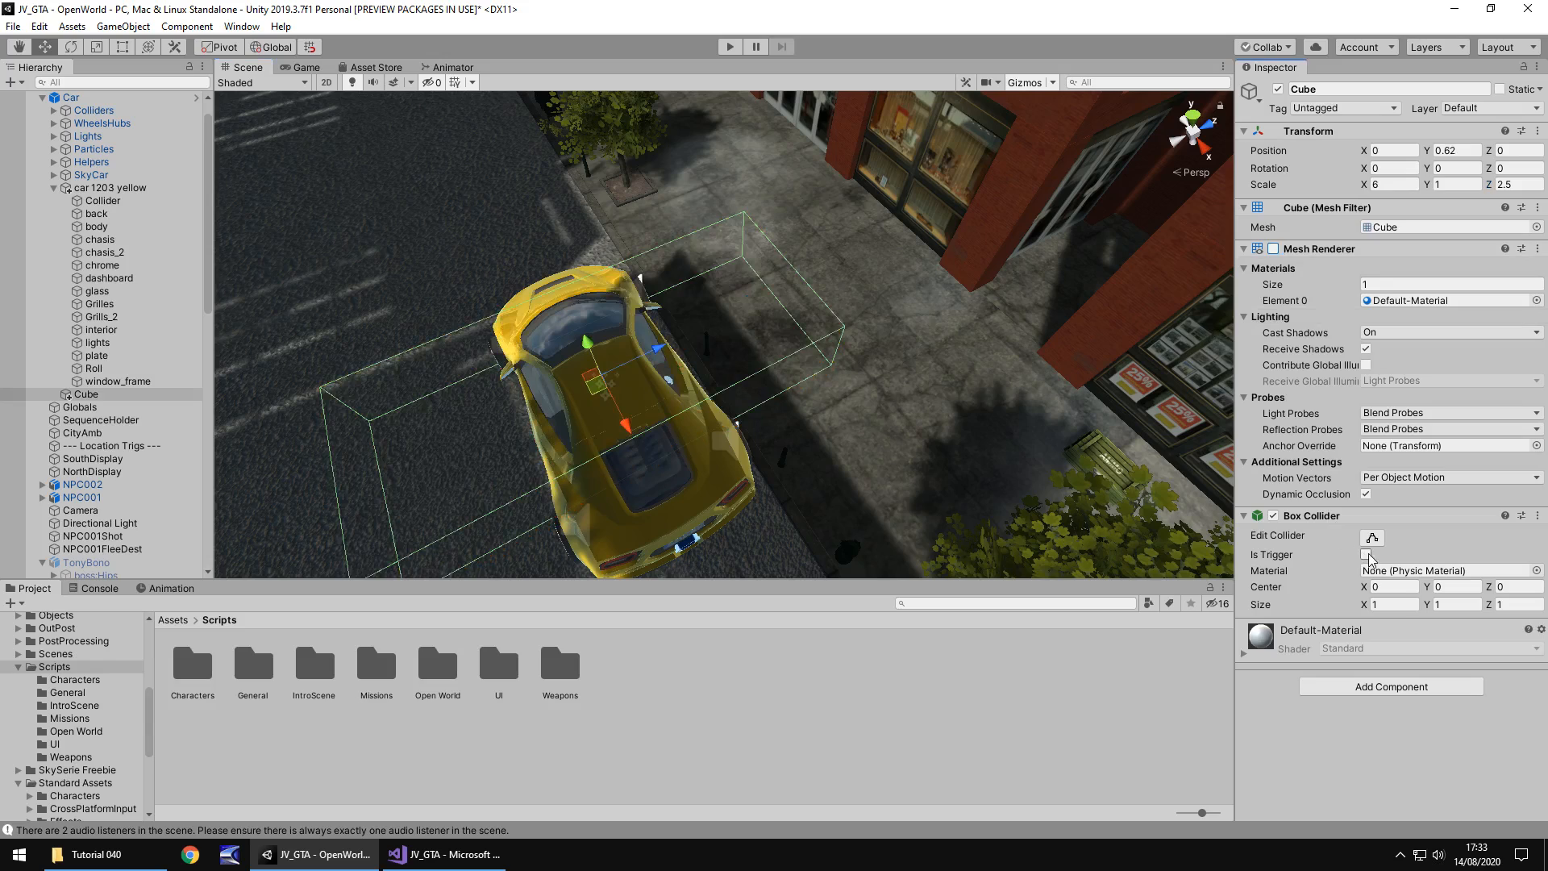
pyautogui.click(1367, 554)
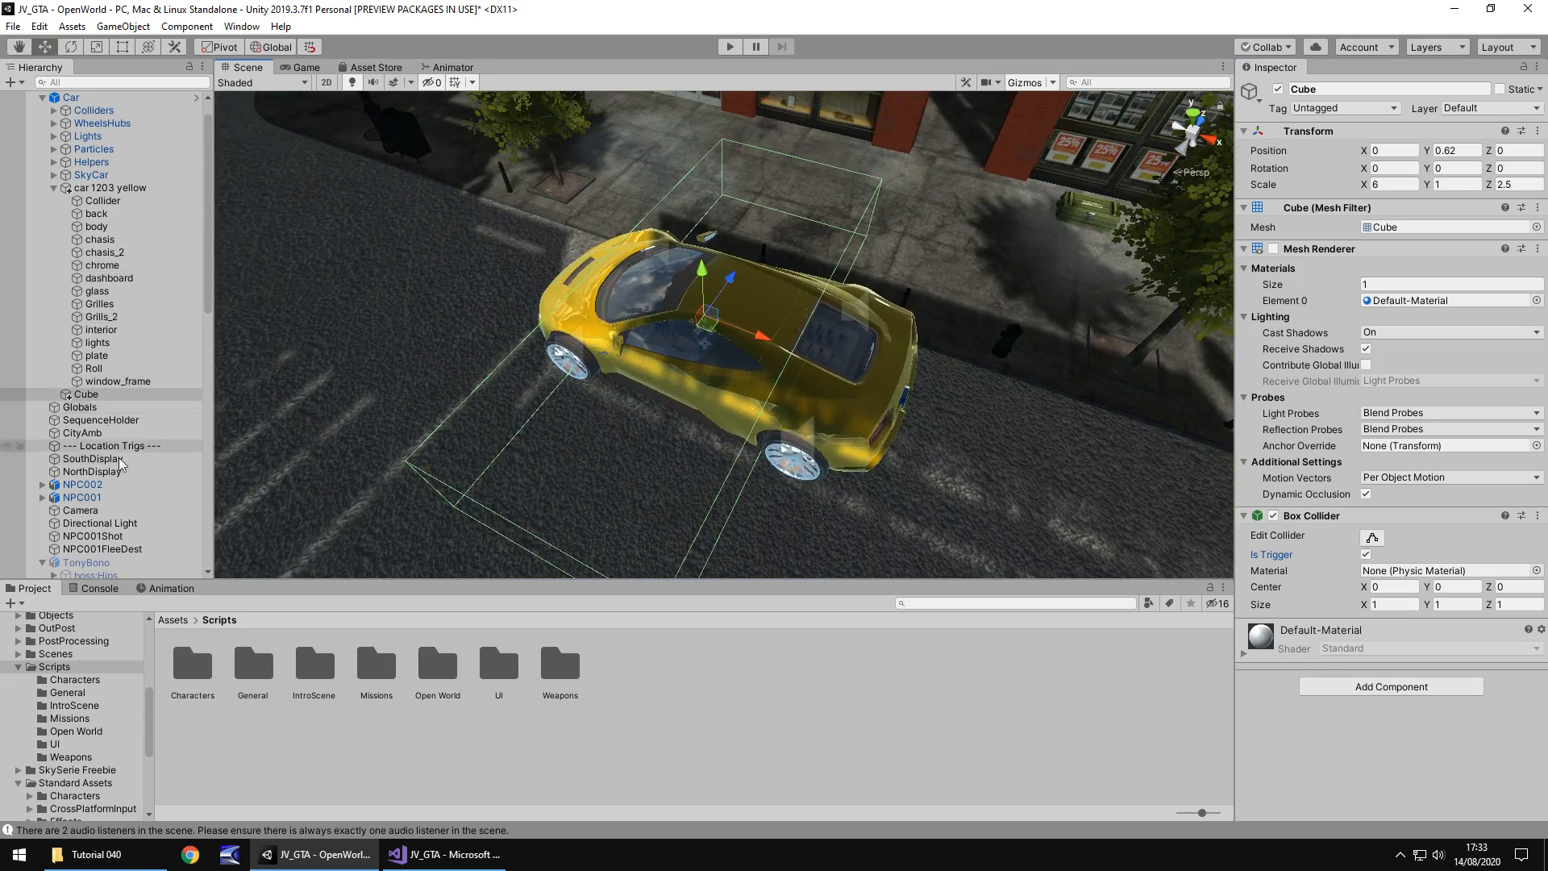
# - Duplicate TonyMissionCam and parent the copy under the Car
pyautogui.scroll(-3)
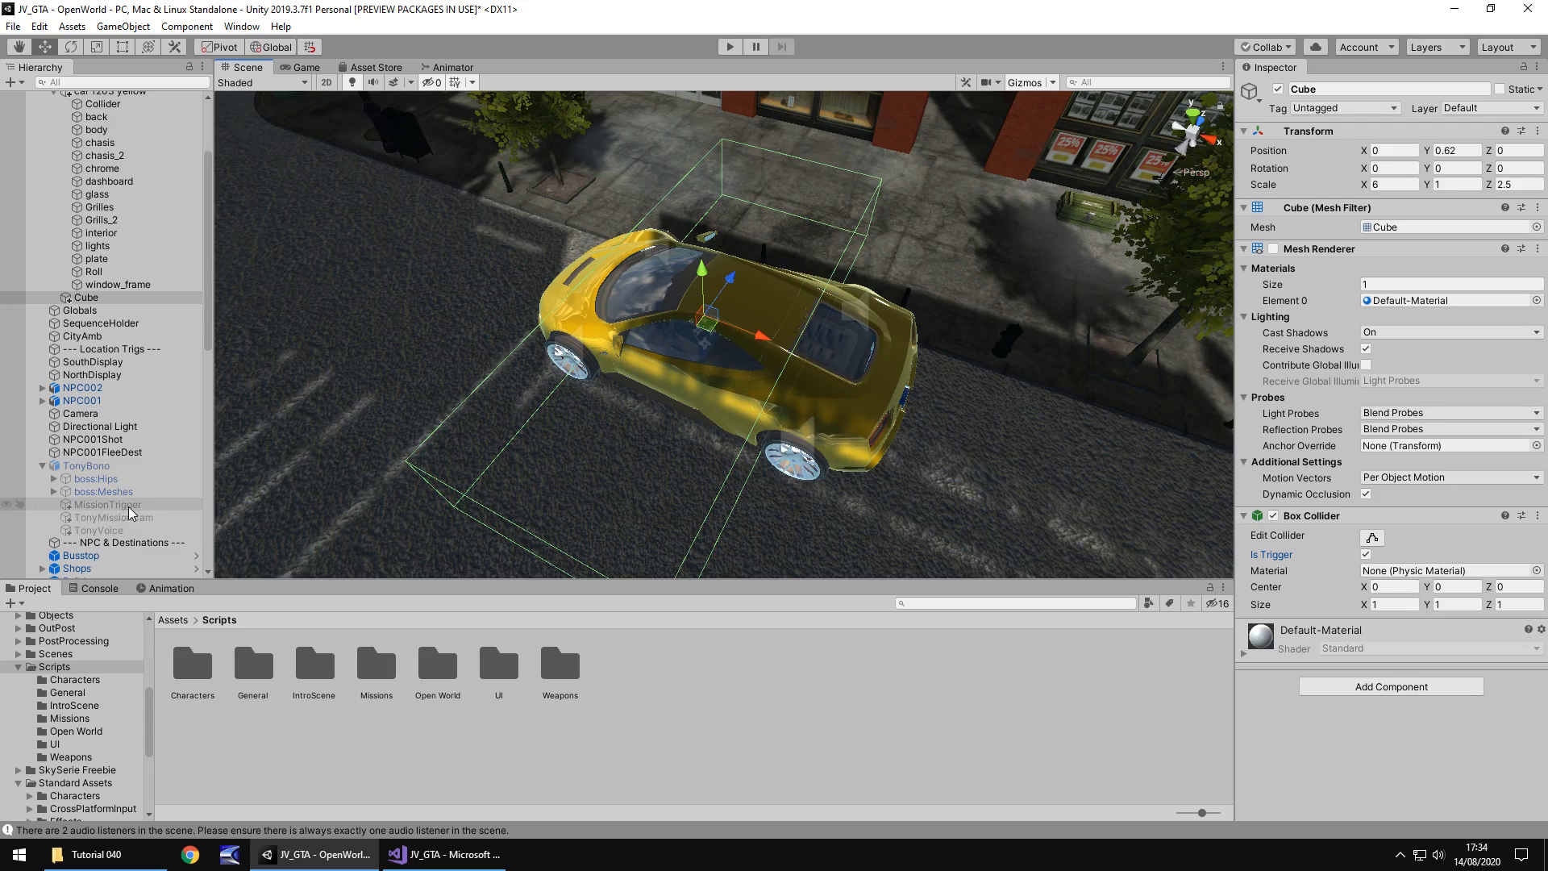
pyautogui.click(112, 517)
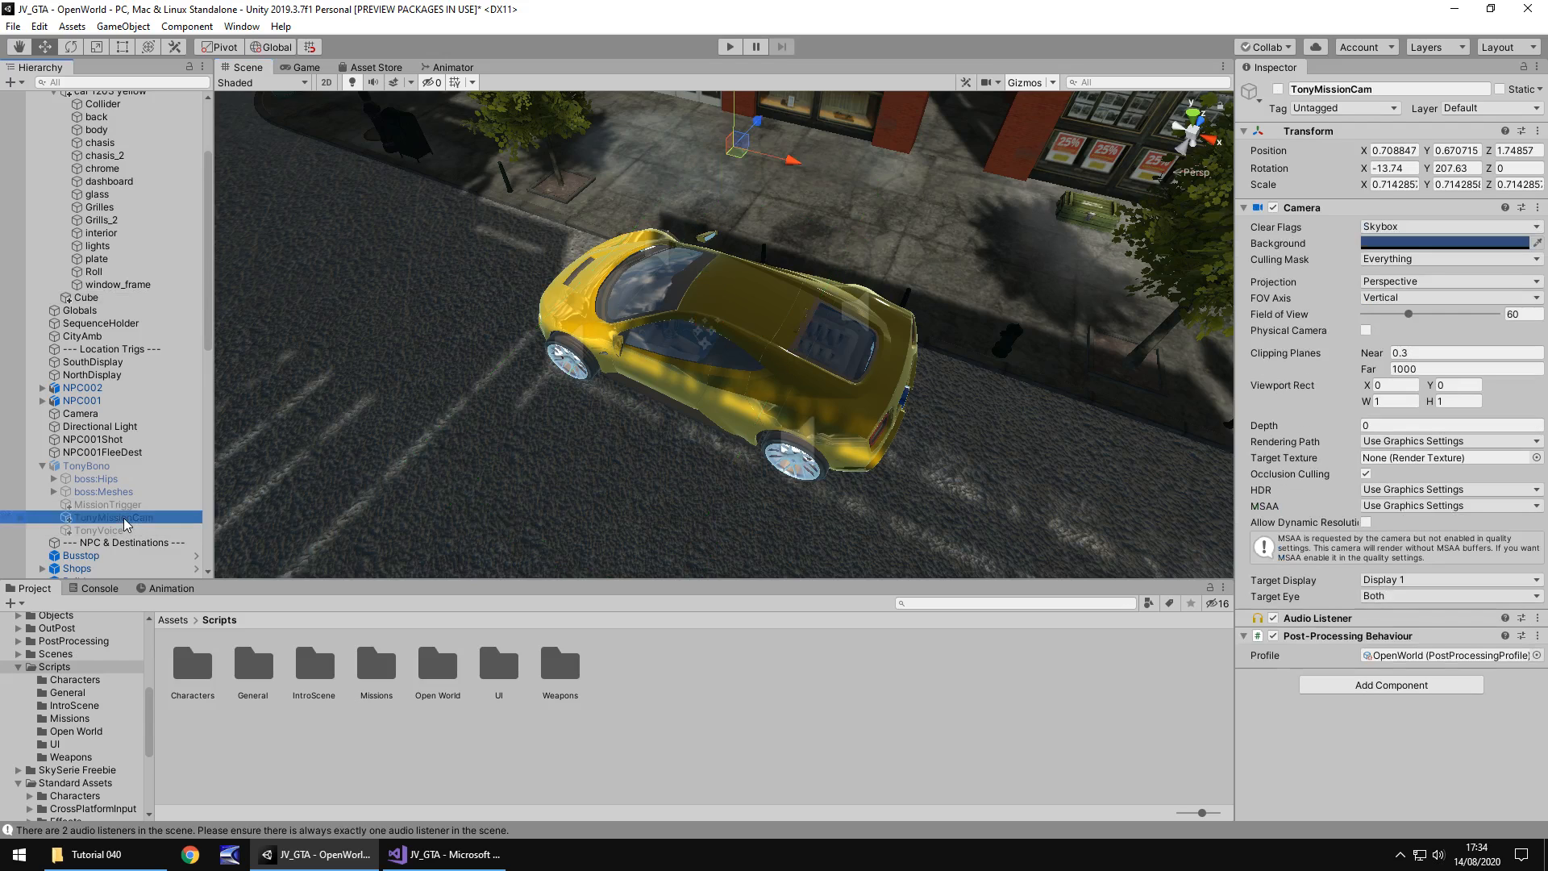
pyautogui.moveTo(170, 285)
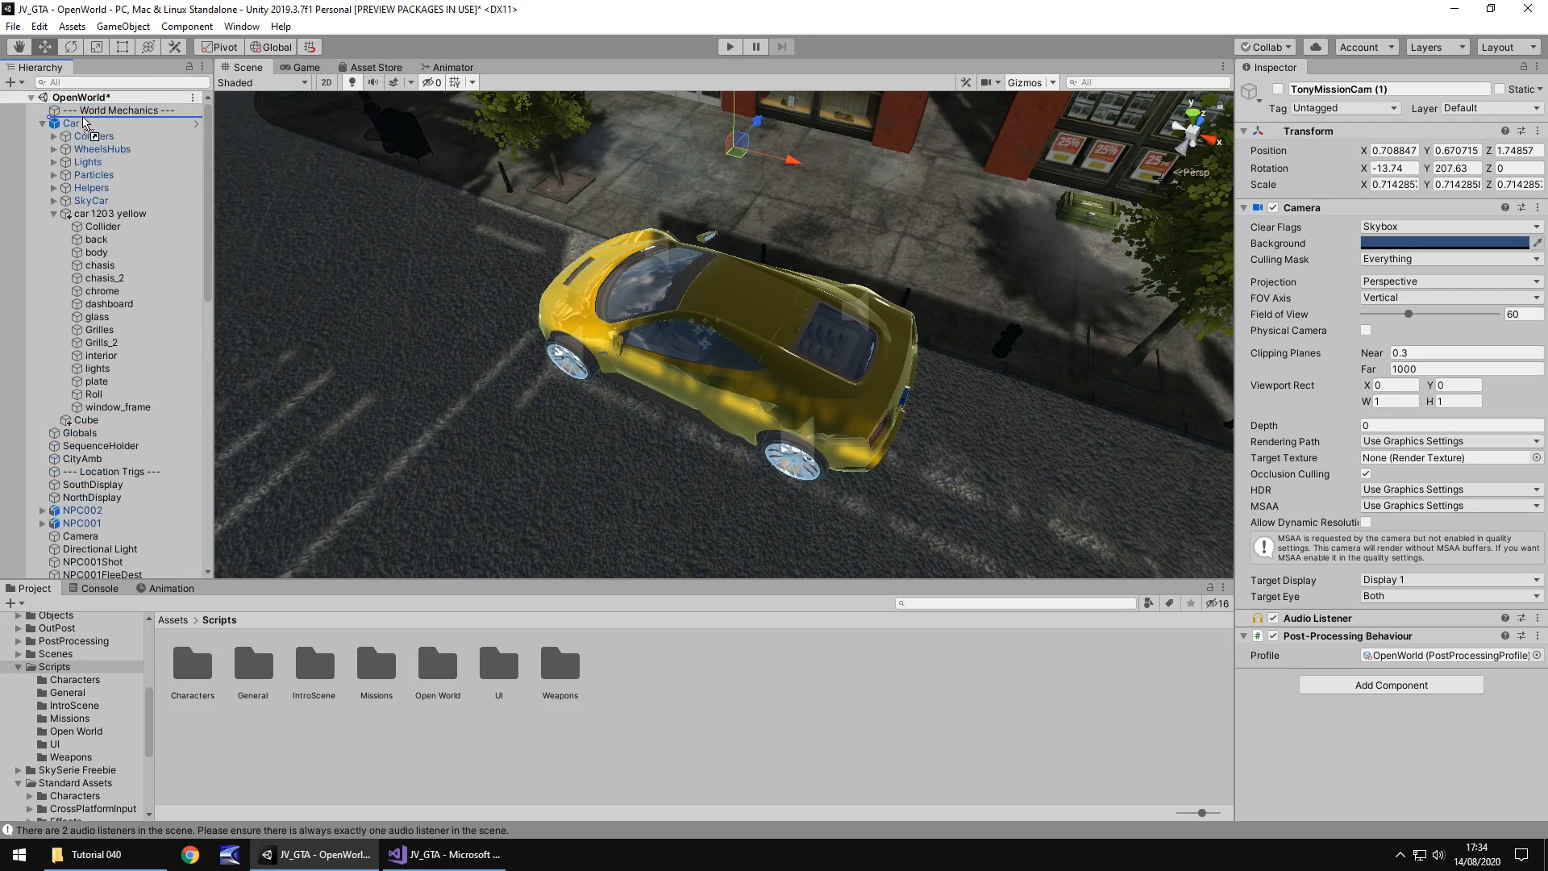
pyautogui.click(122, 432)
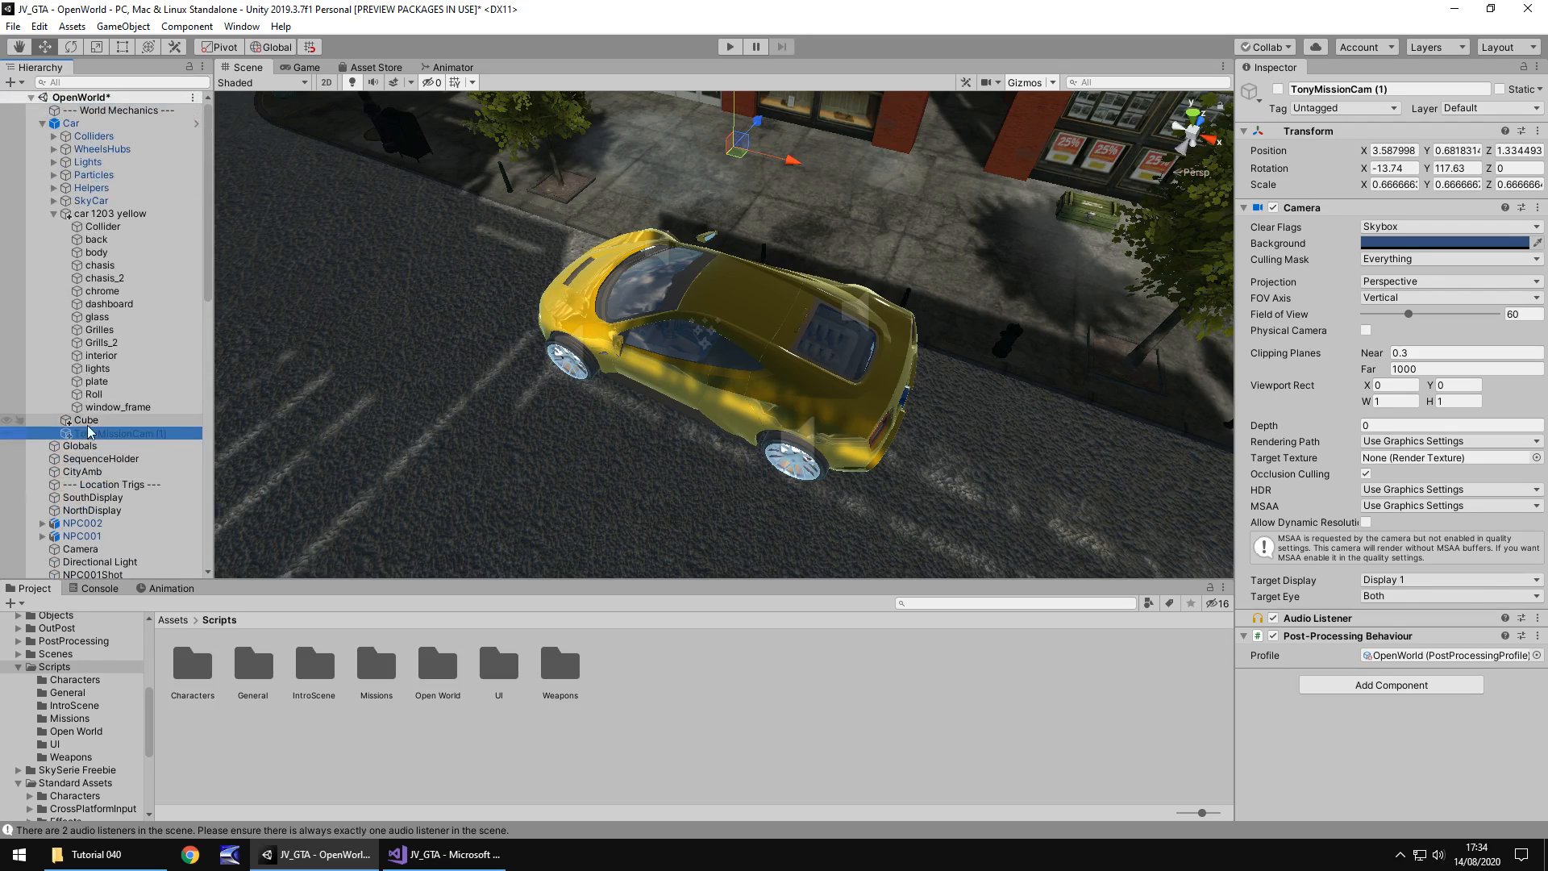
# - Rename the Cube to VehicleEntryTrigger
pyautogui.rightClick(87, 420)
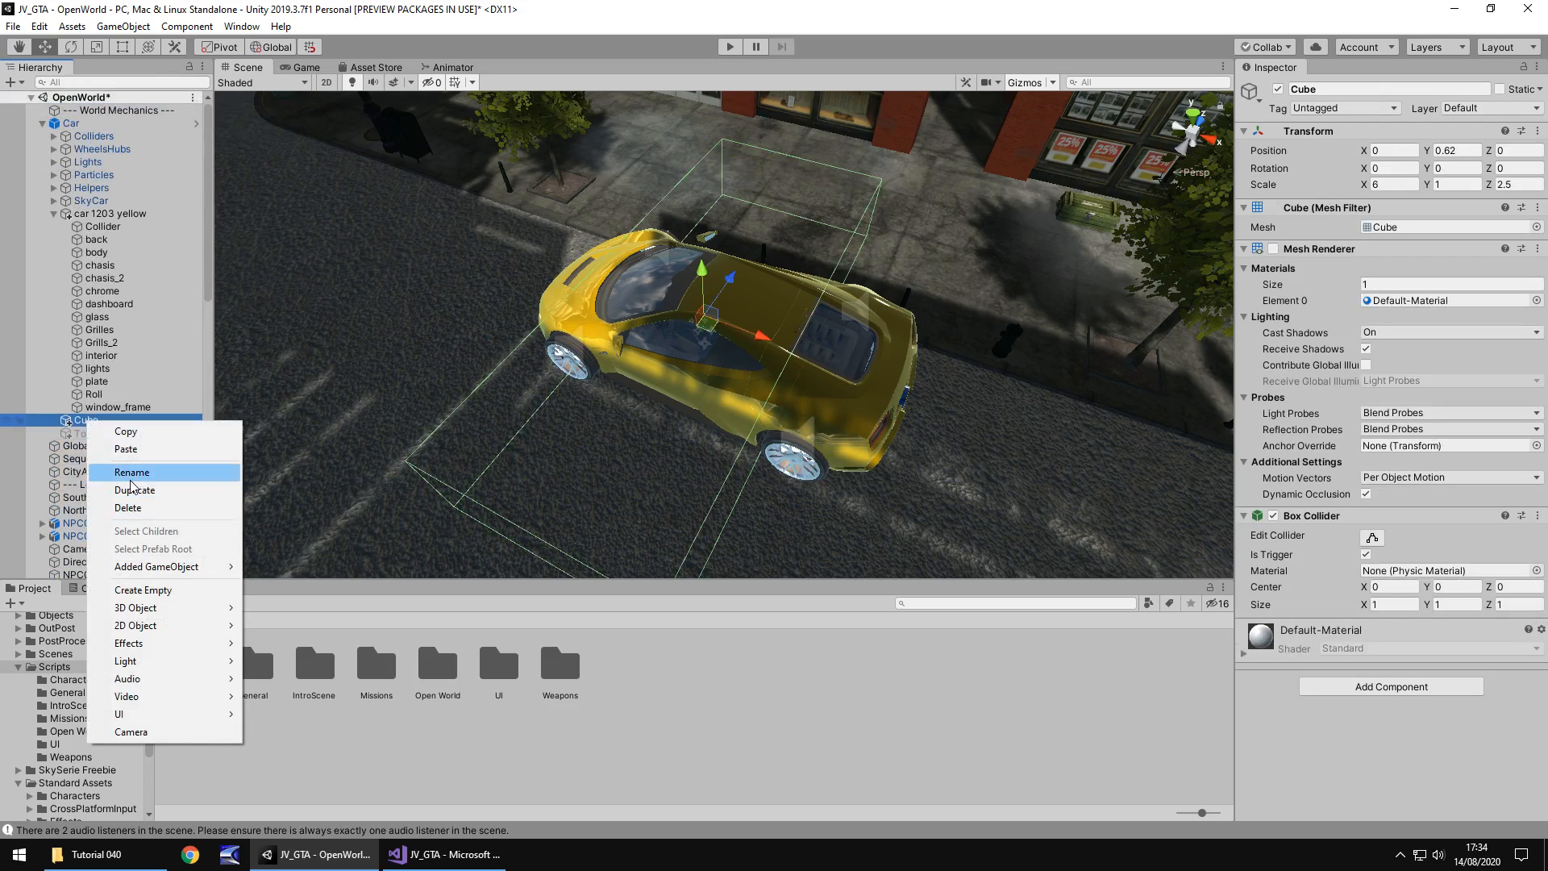
pyautogui.click(132, 472)
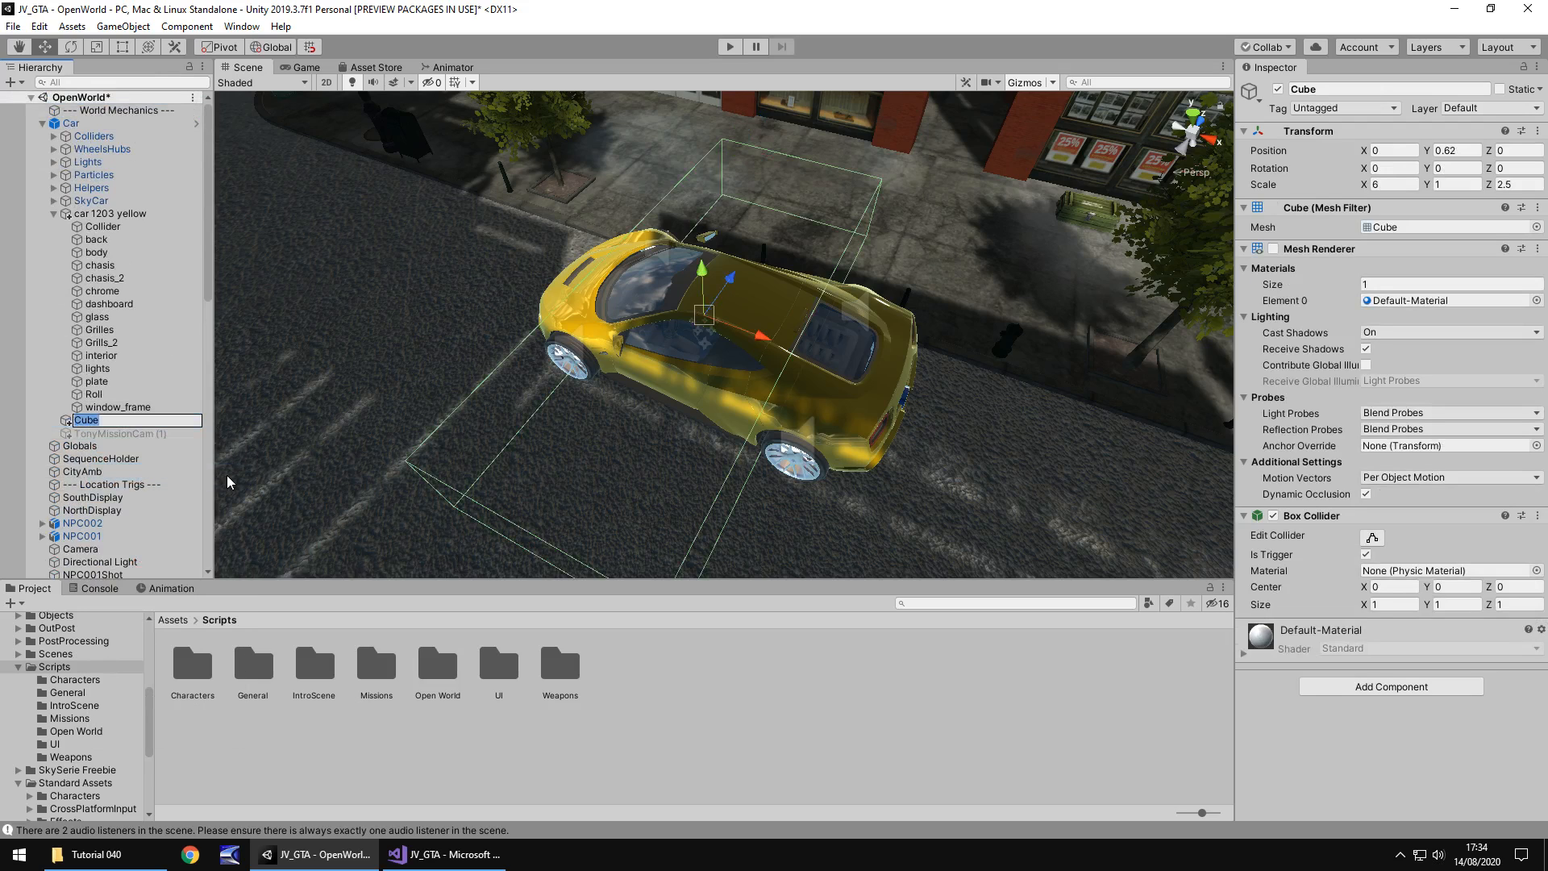
pyautogui.write('VehicleEntryTr')
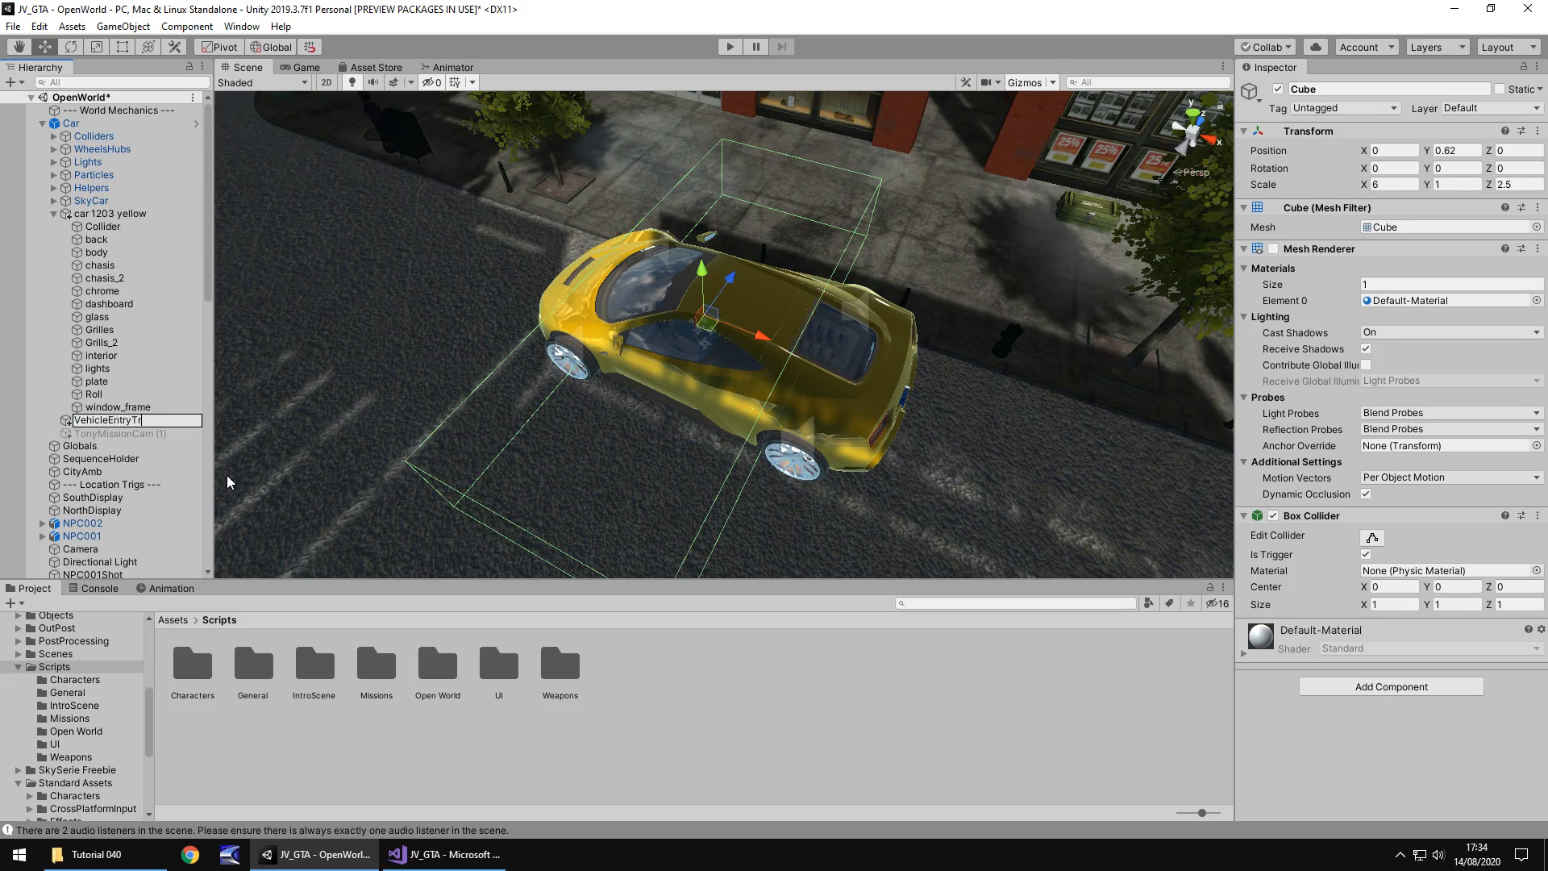
pyautogui.press('Return')
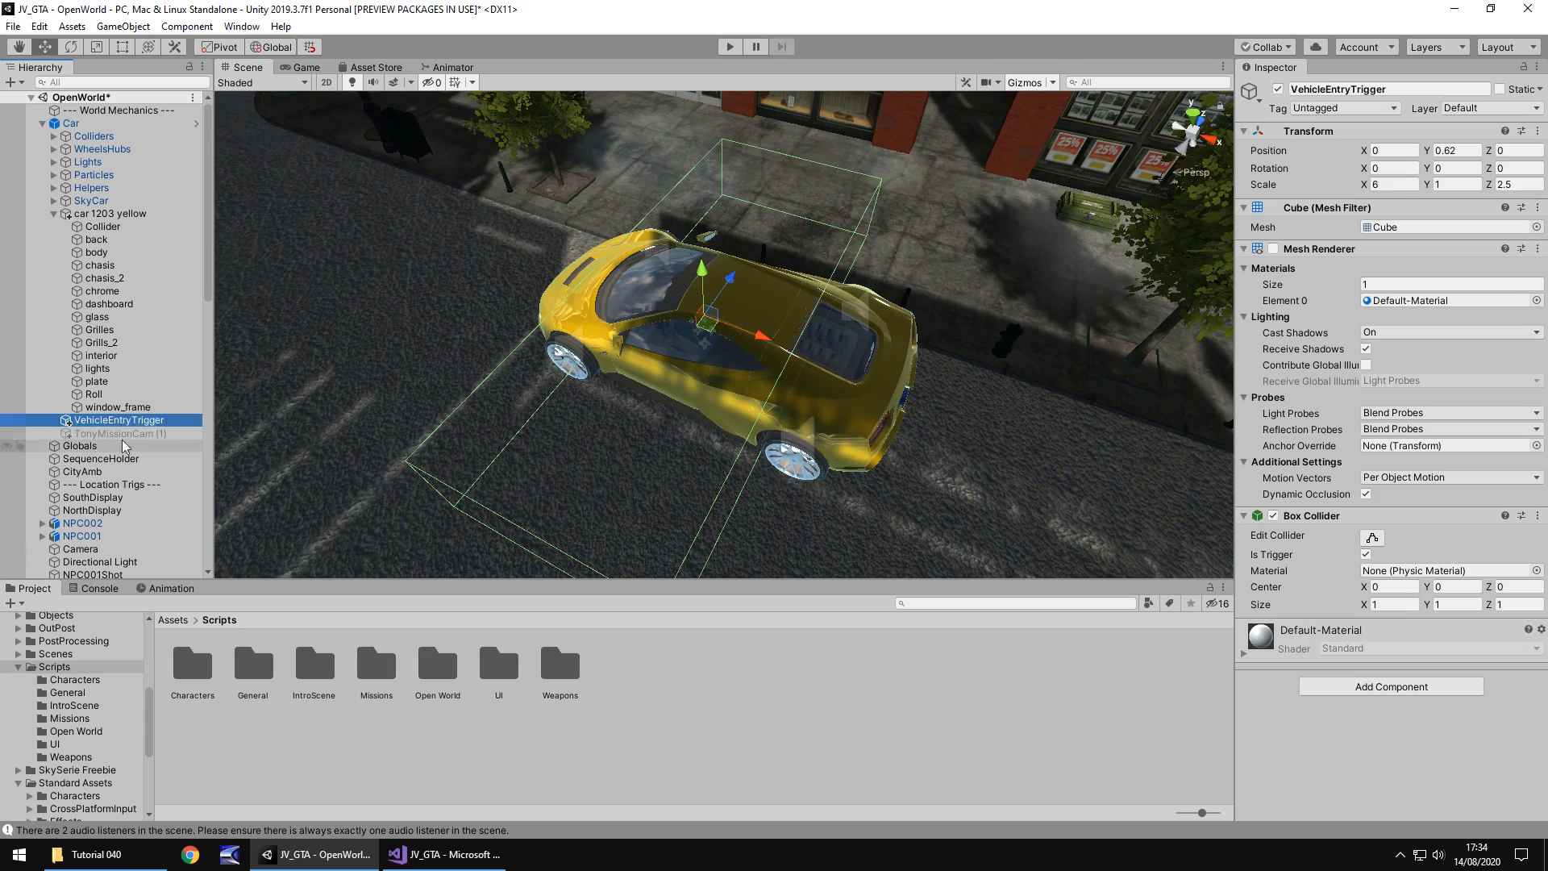
# - Name the camera copy VehicleCam, at Position 0, 2.888, -4.844 and Rotation X 21.82
pyautogui.click(123, 432)
pyautogui.write('VehicleCam')
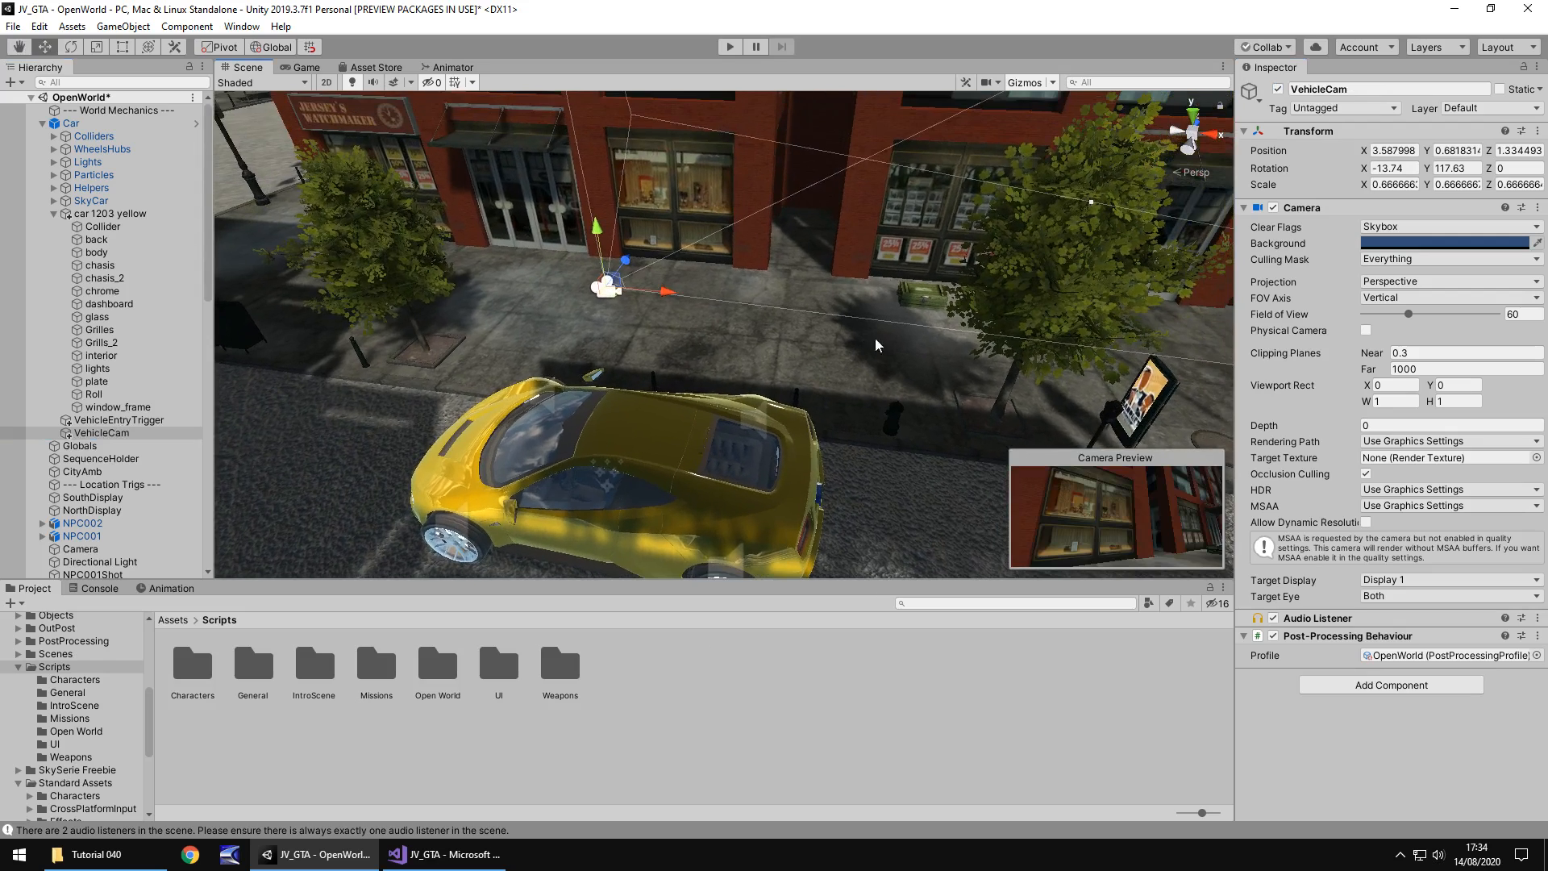
pyautogui.tripleClick(1393, 150)
pyautogui.write('0')
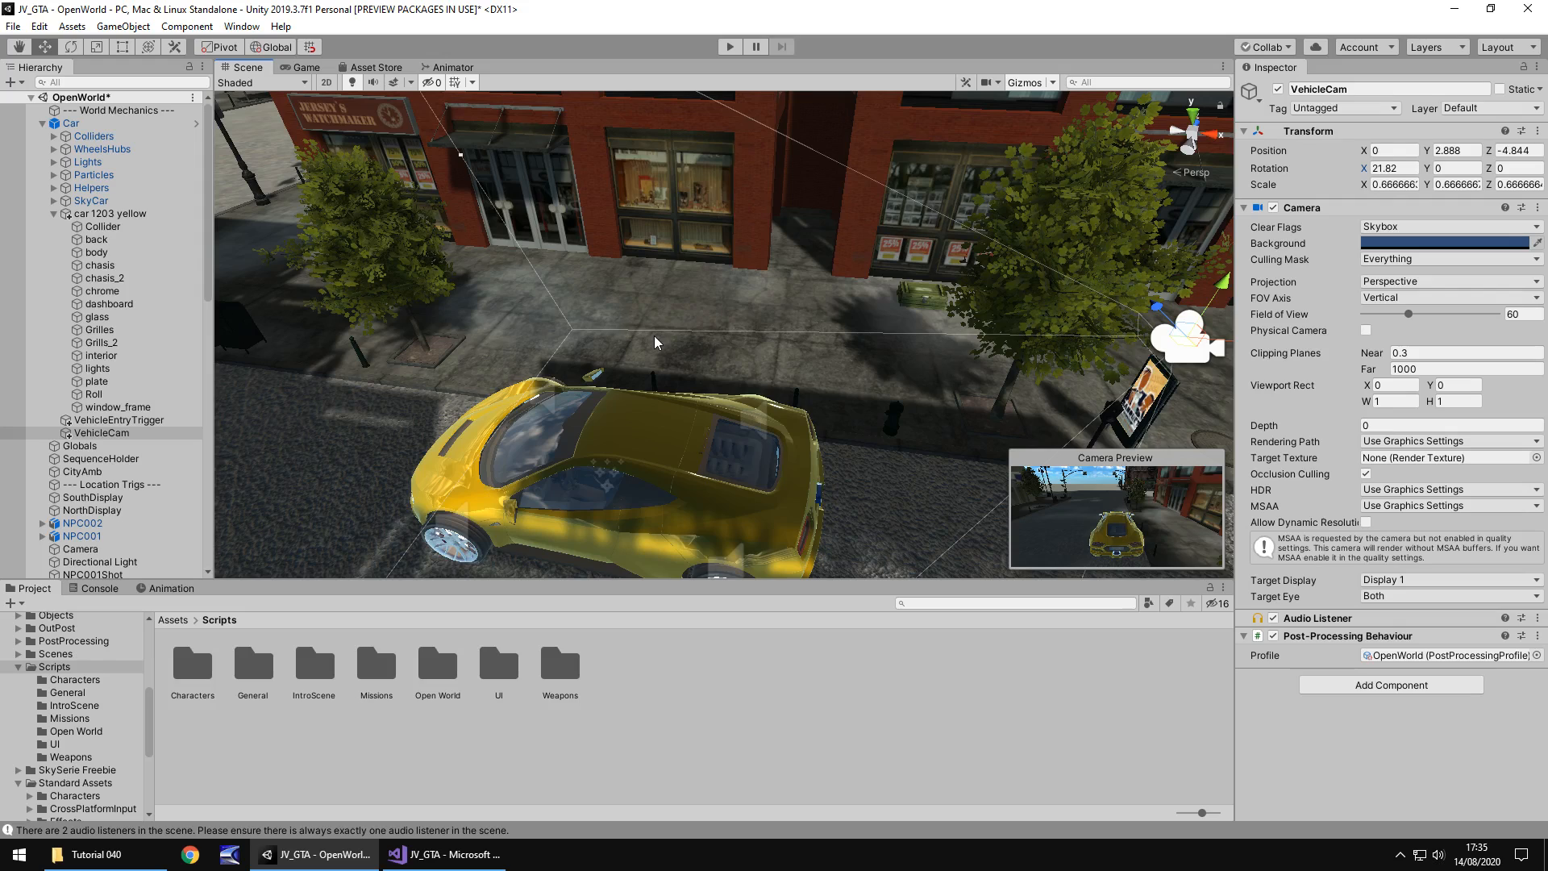
pyautogui.moveTo(855, 371)
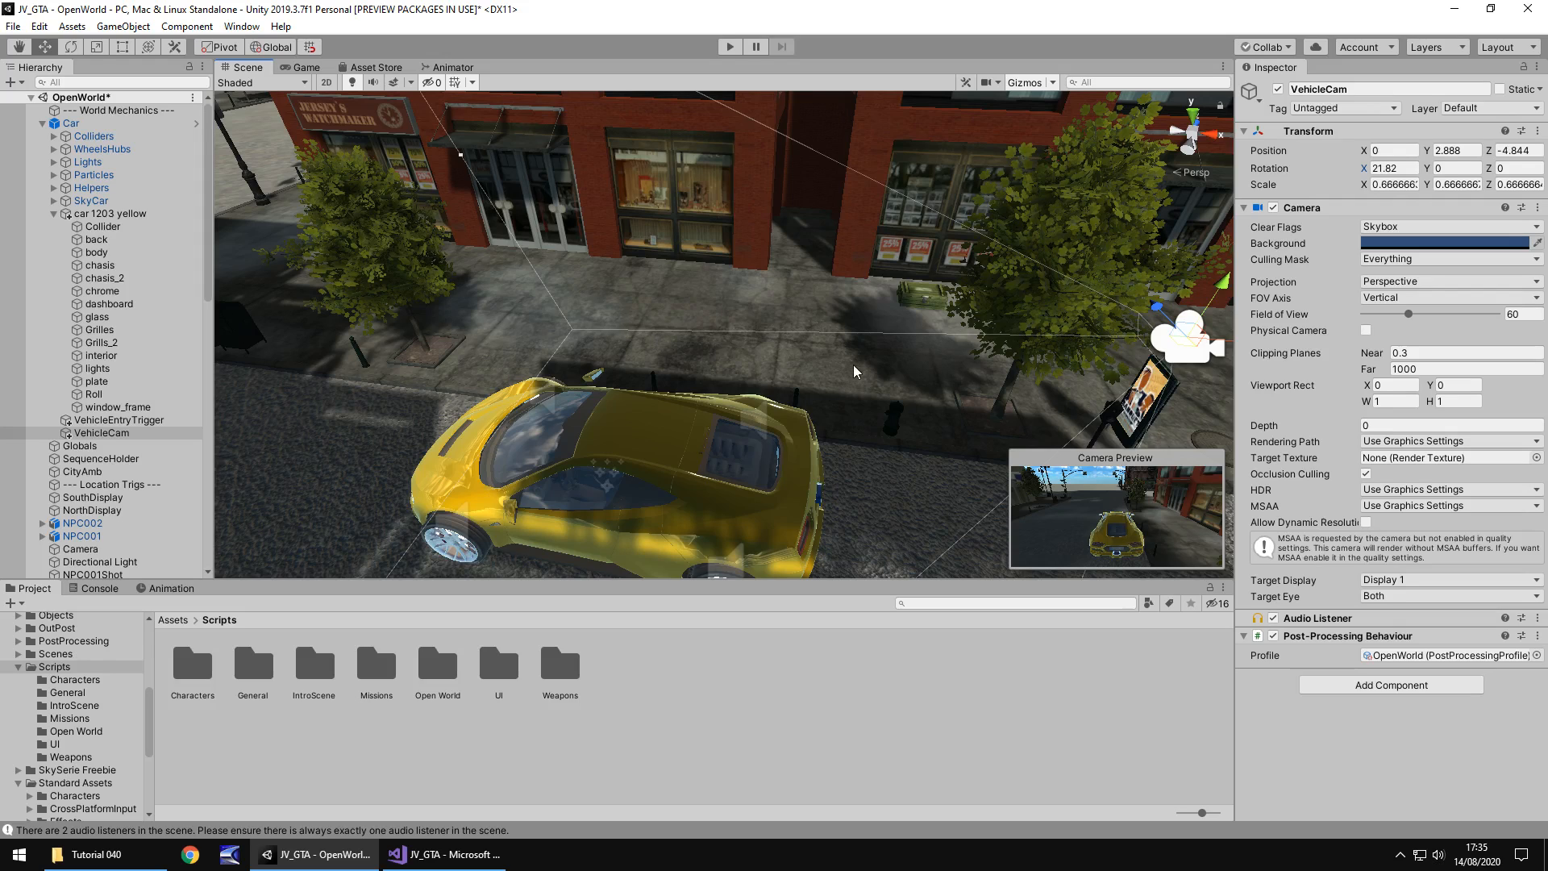
pyautogui.moveTo(751, 311)
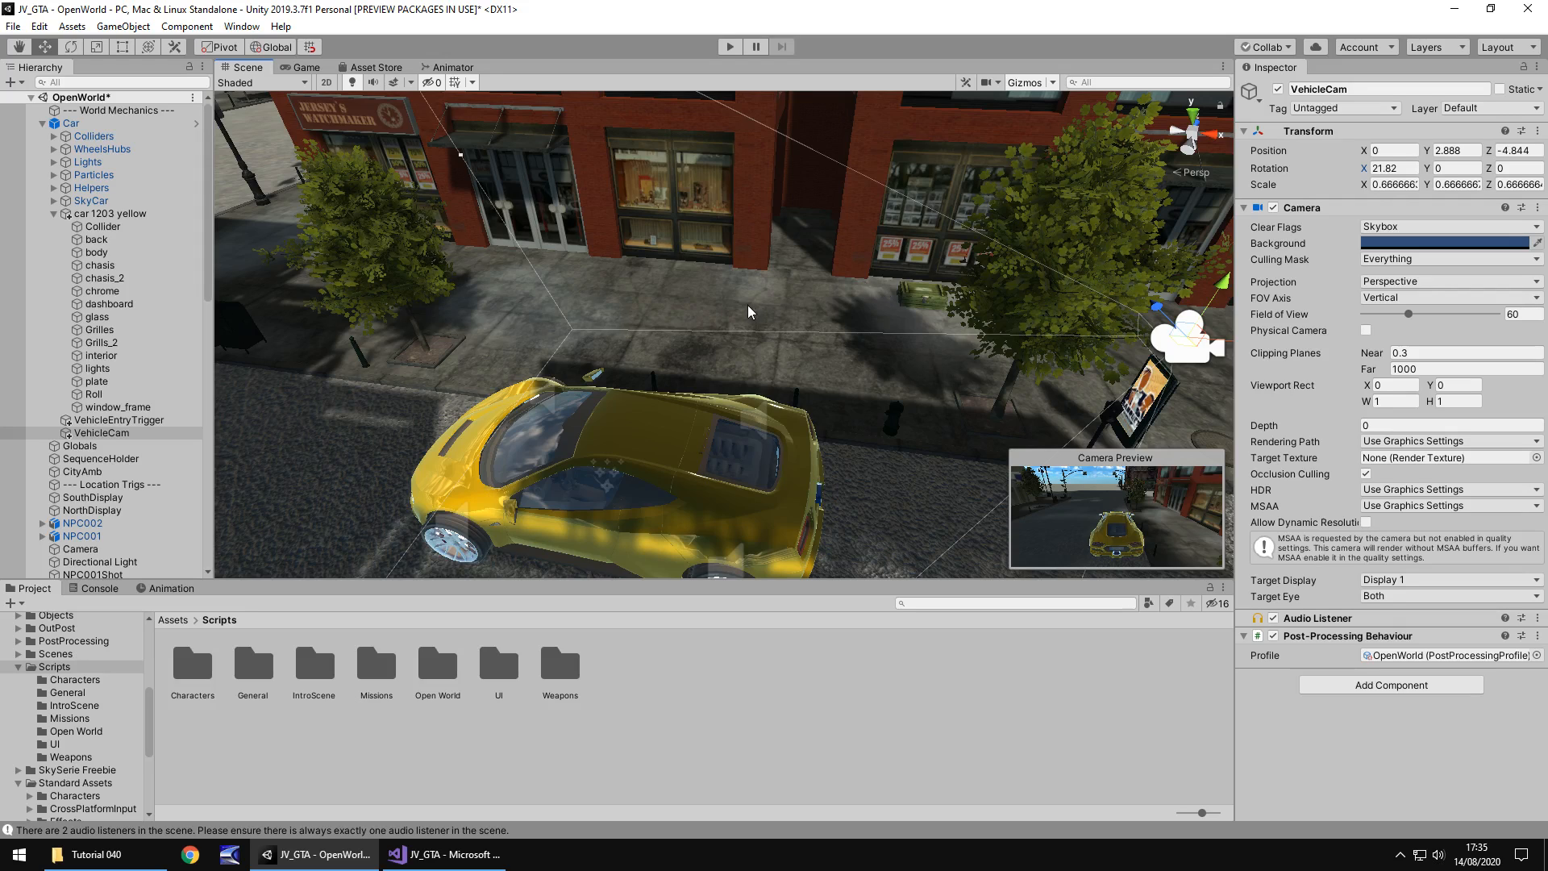
pyautogui.moveTo(743, 308)
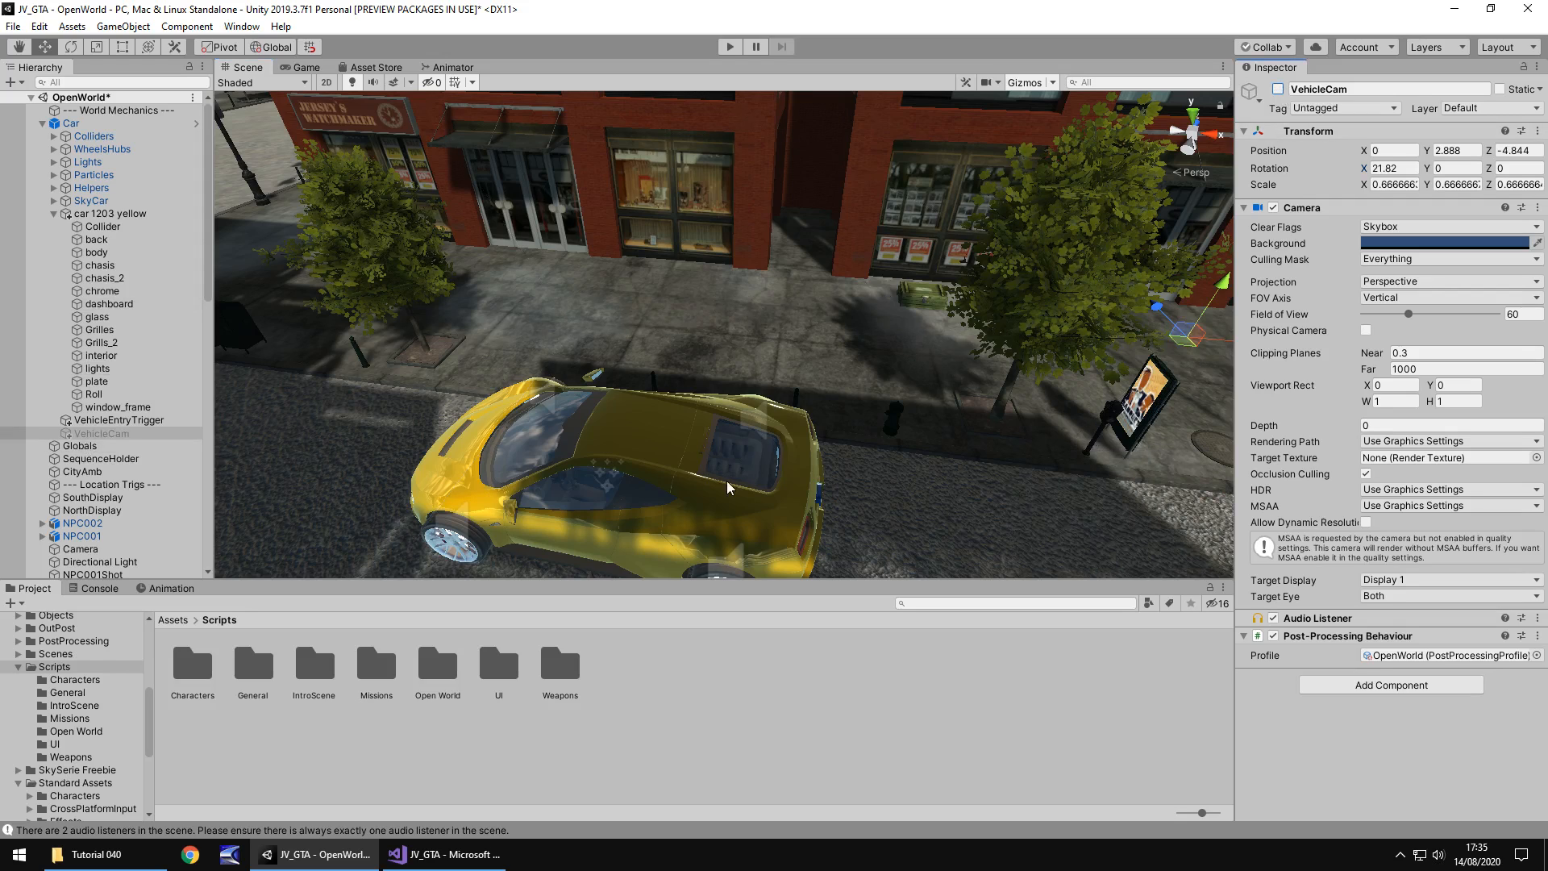
pyautogui.moveTo(772, 329)
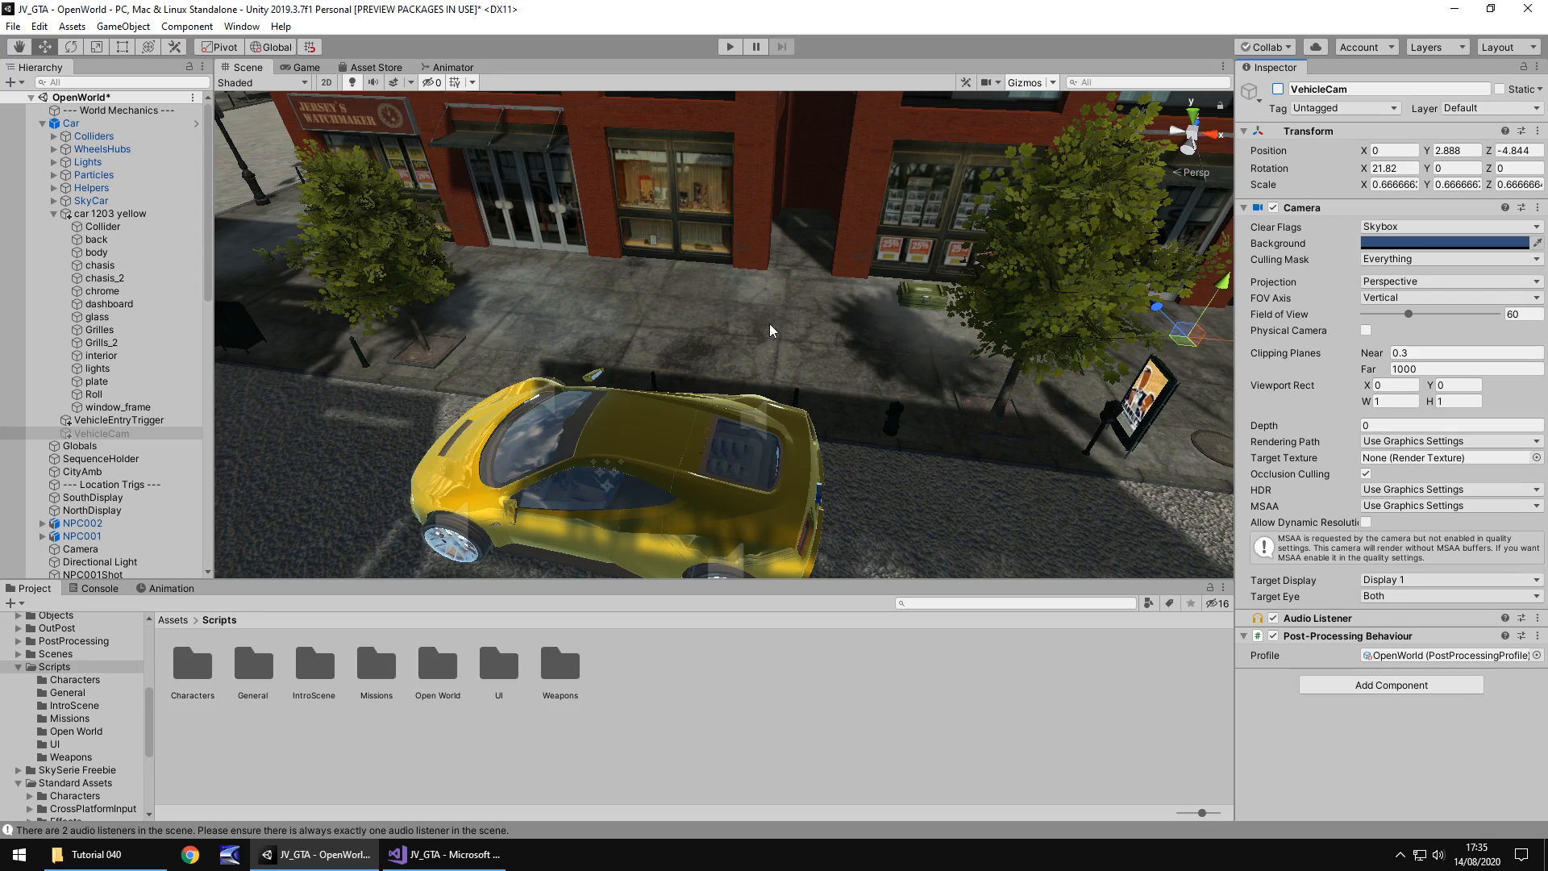
pyautogui.moveTo(761, 355)
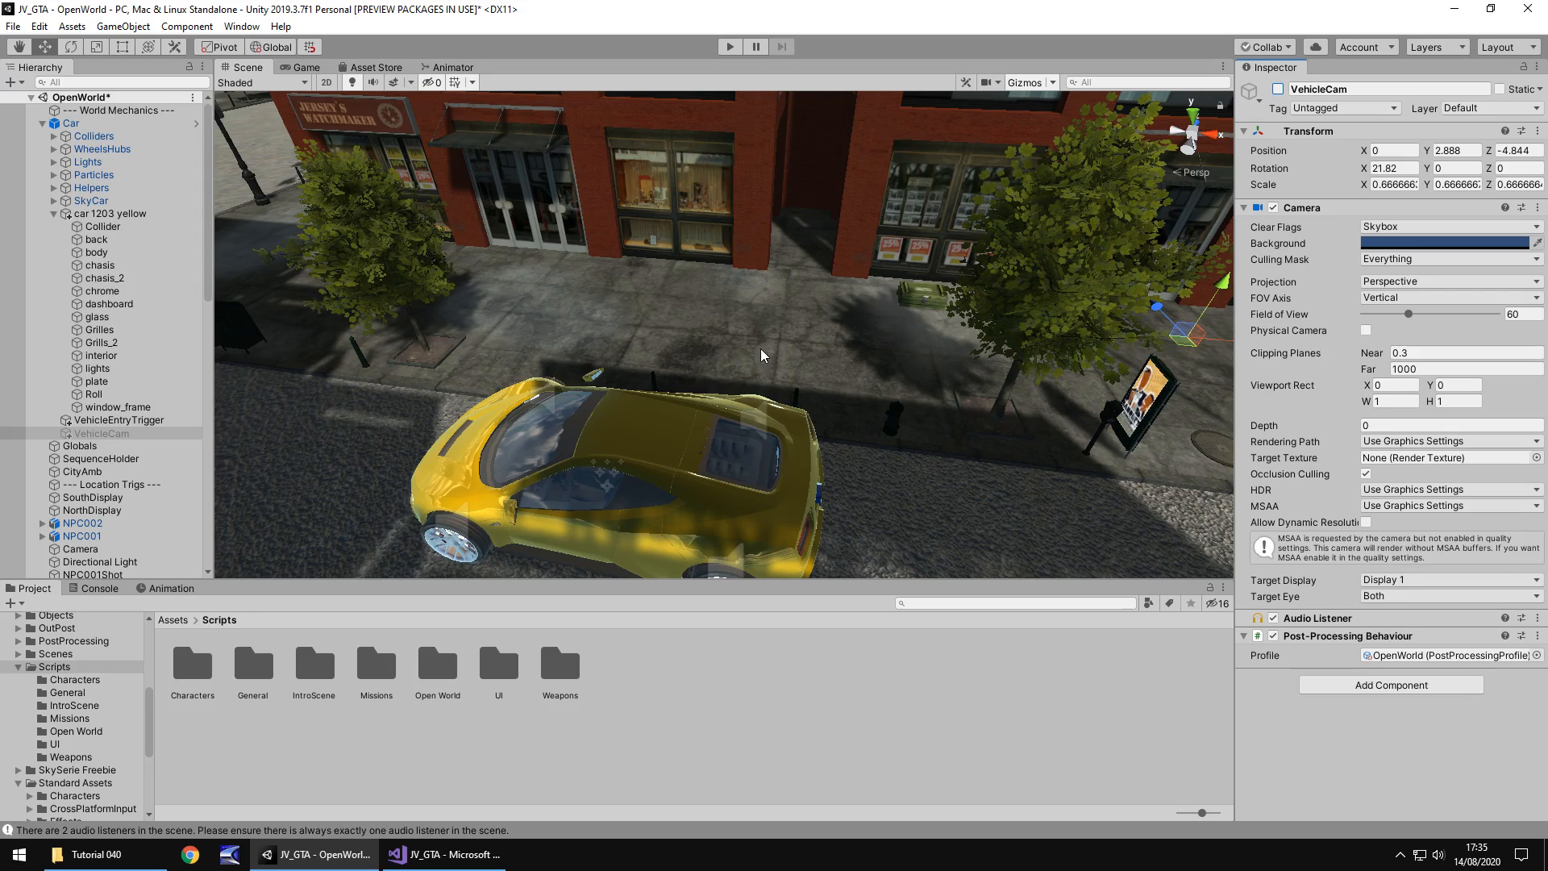
pyautogui.moveTo(889, 370)
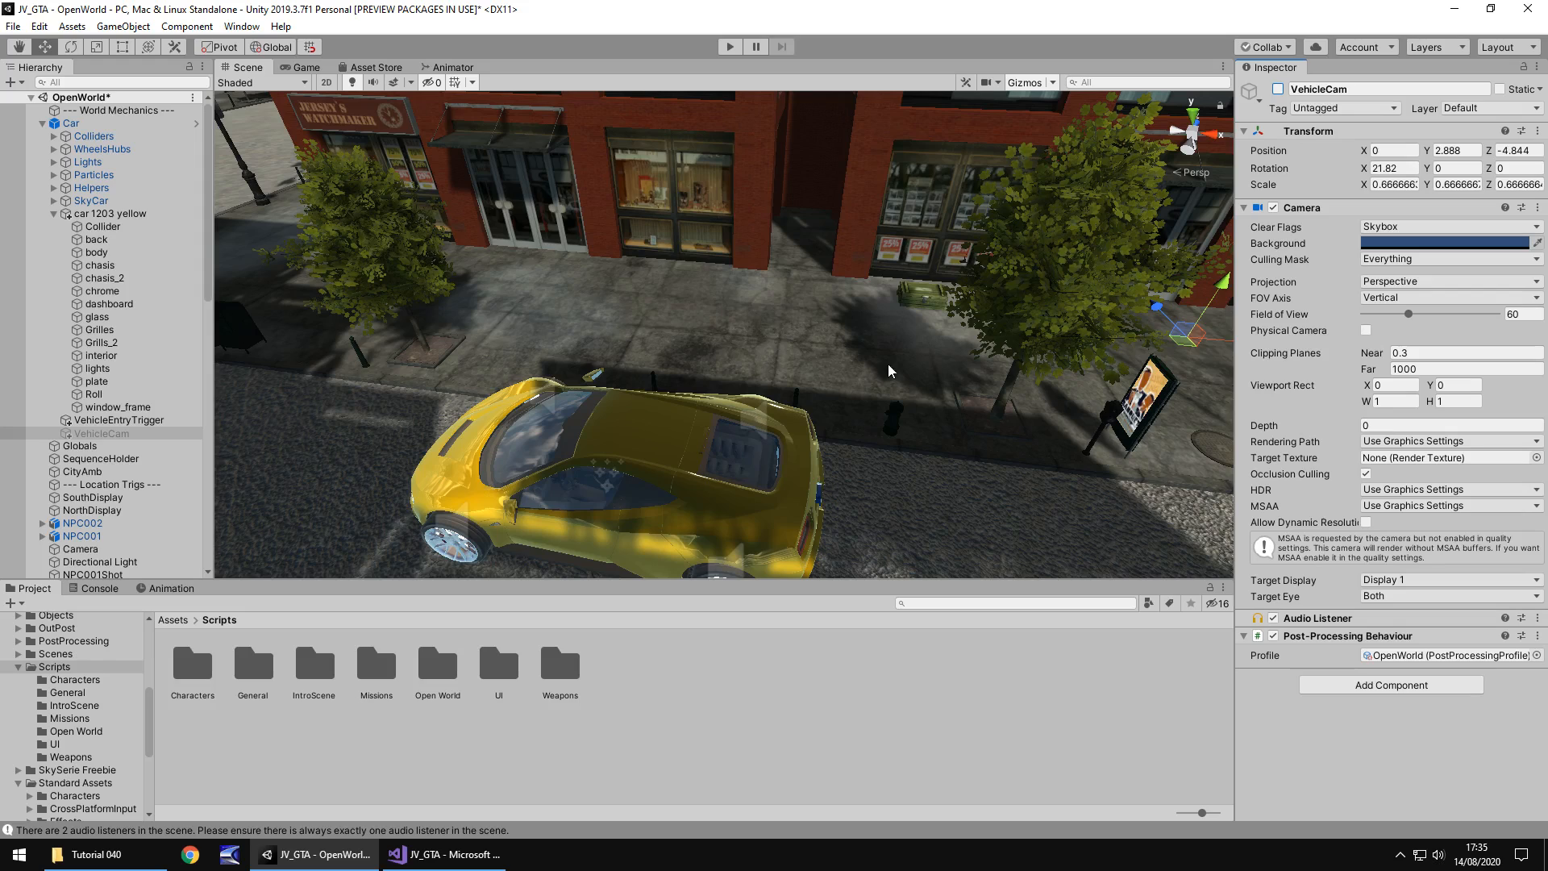
pyautogui.moveTo(863, 361)
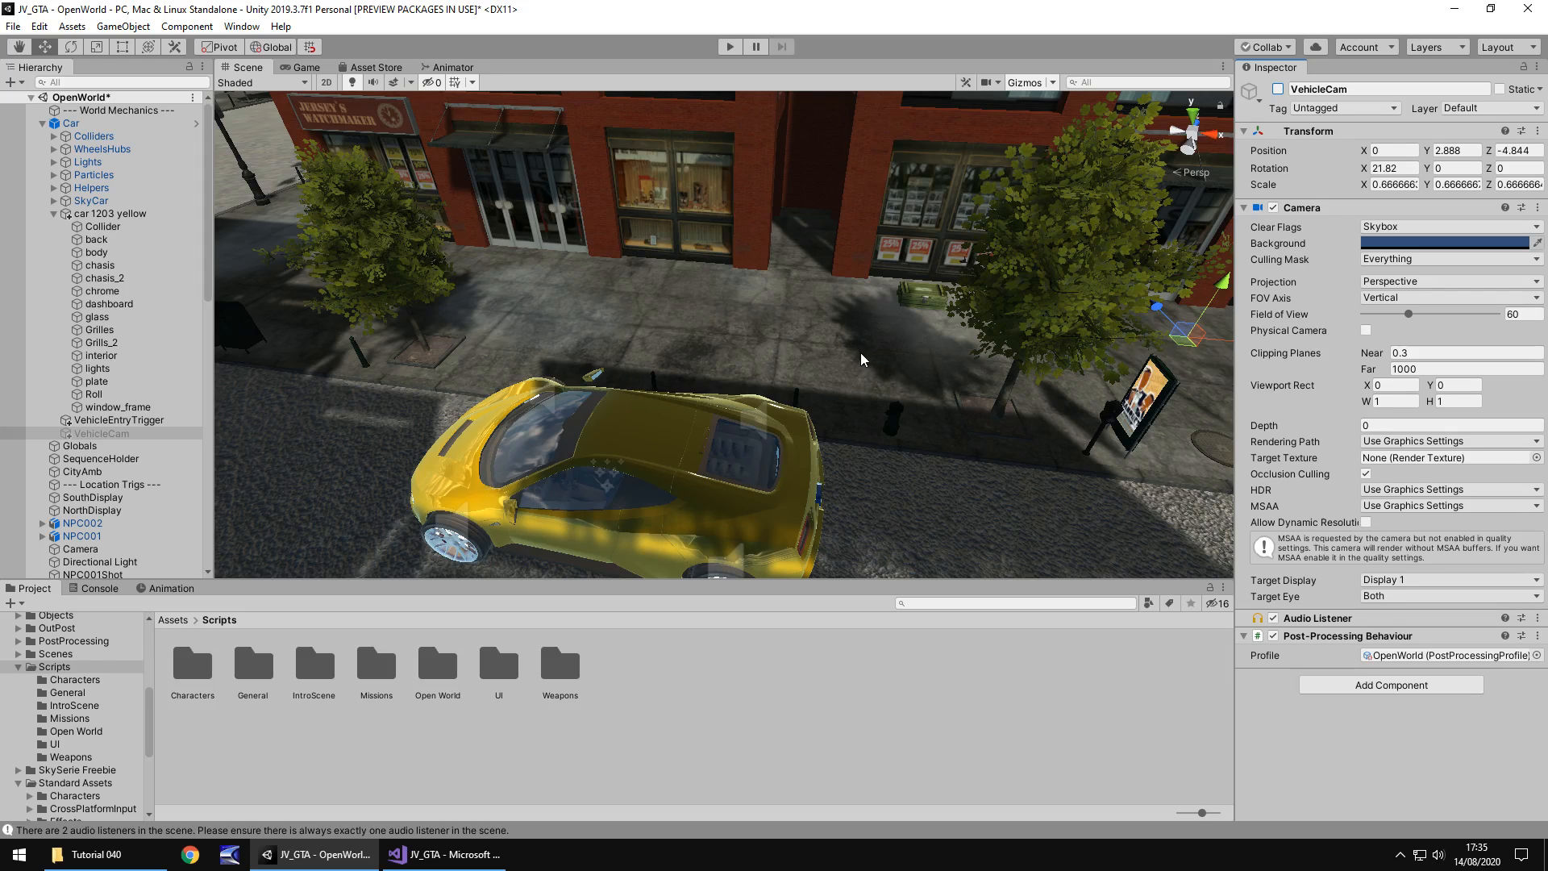
pyautogui.moveTo(681, 339)
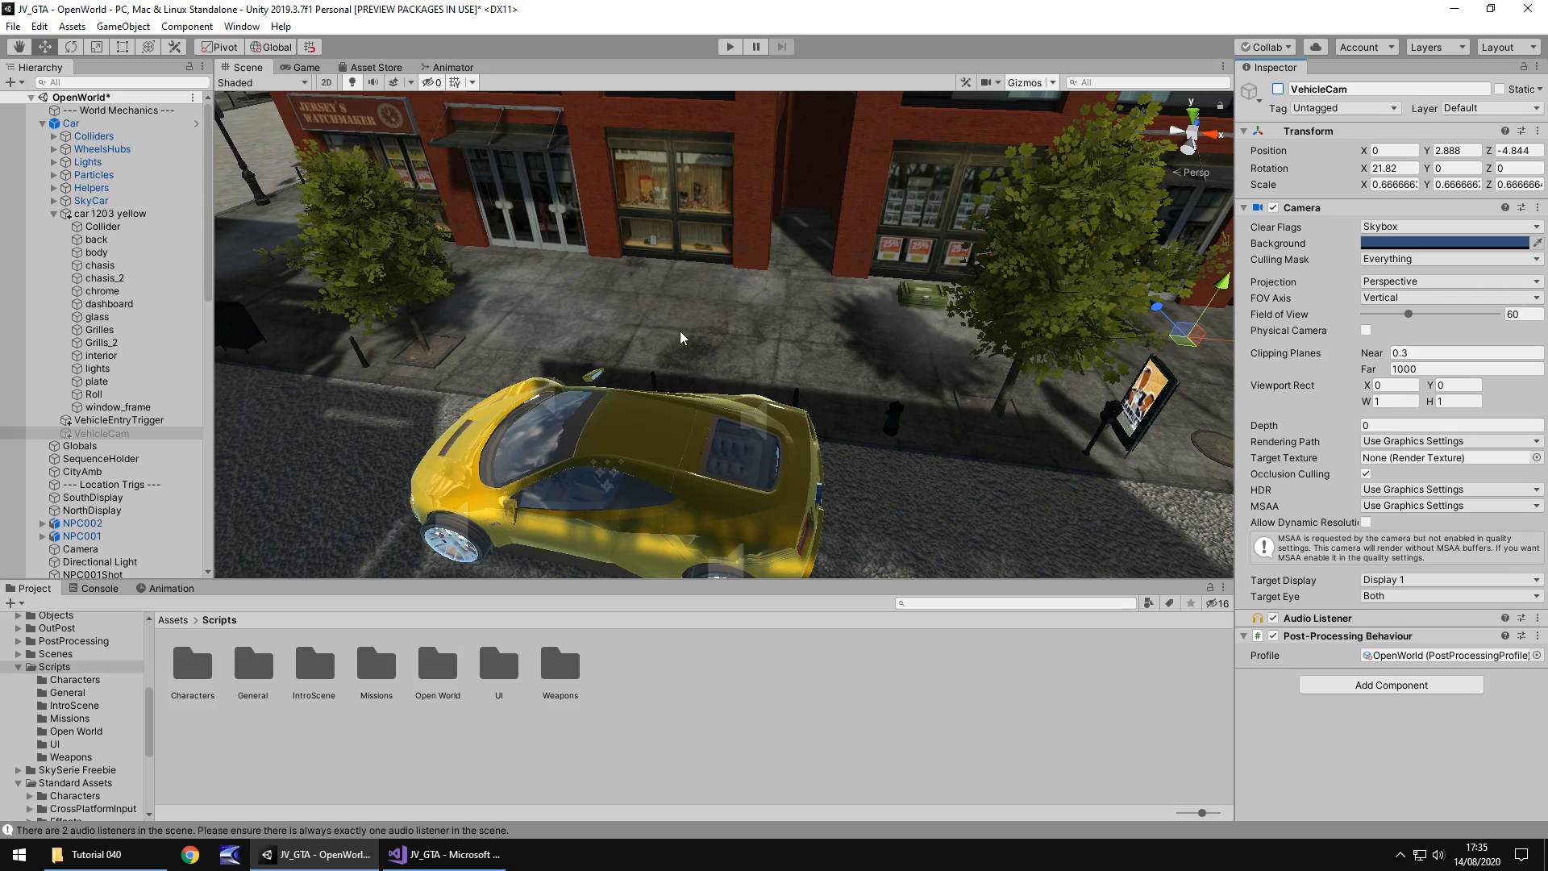
pyautogui.moveTo(651, 494)
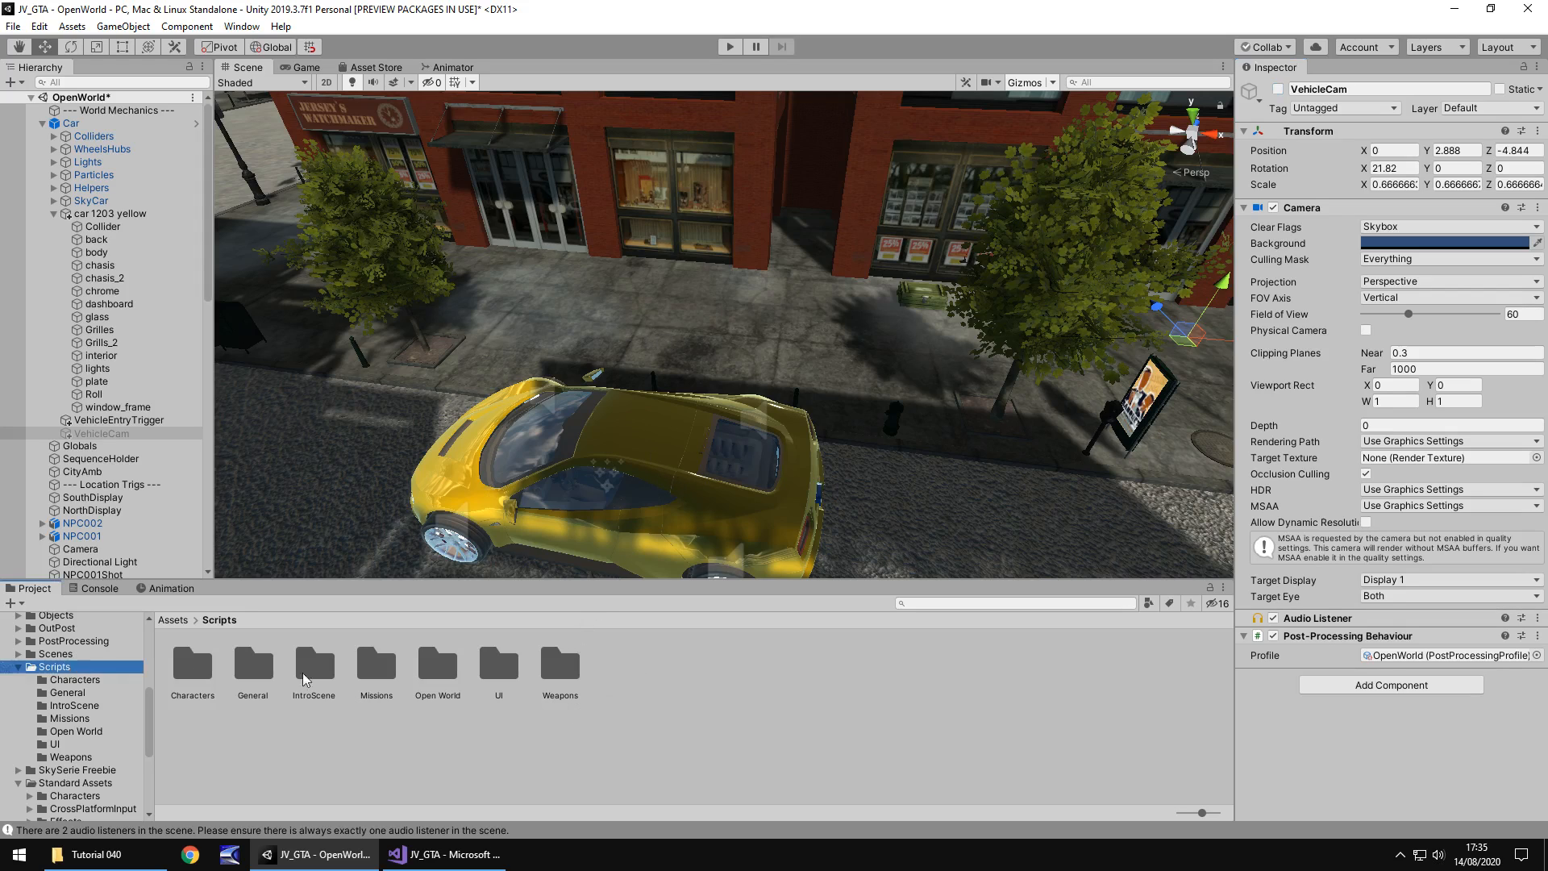
# - Create a Vehicles folder in Scripts holding a new VehicleEntry C# script
pyautogui.rightClick(642, 741)
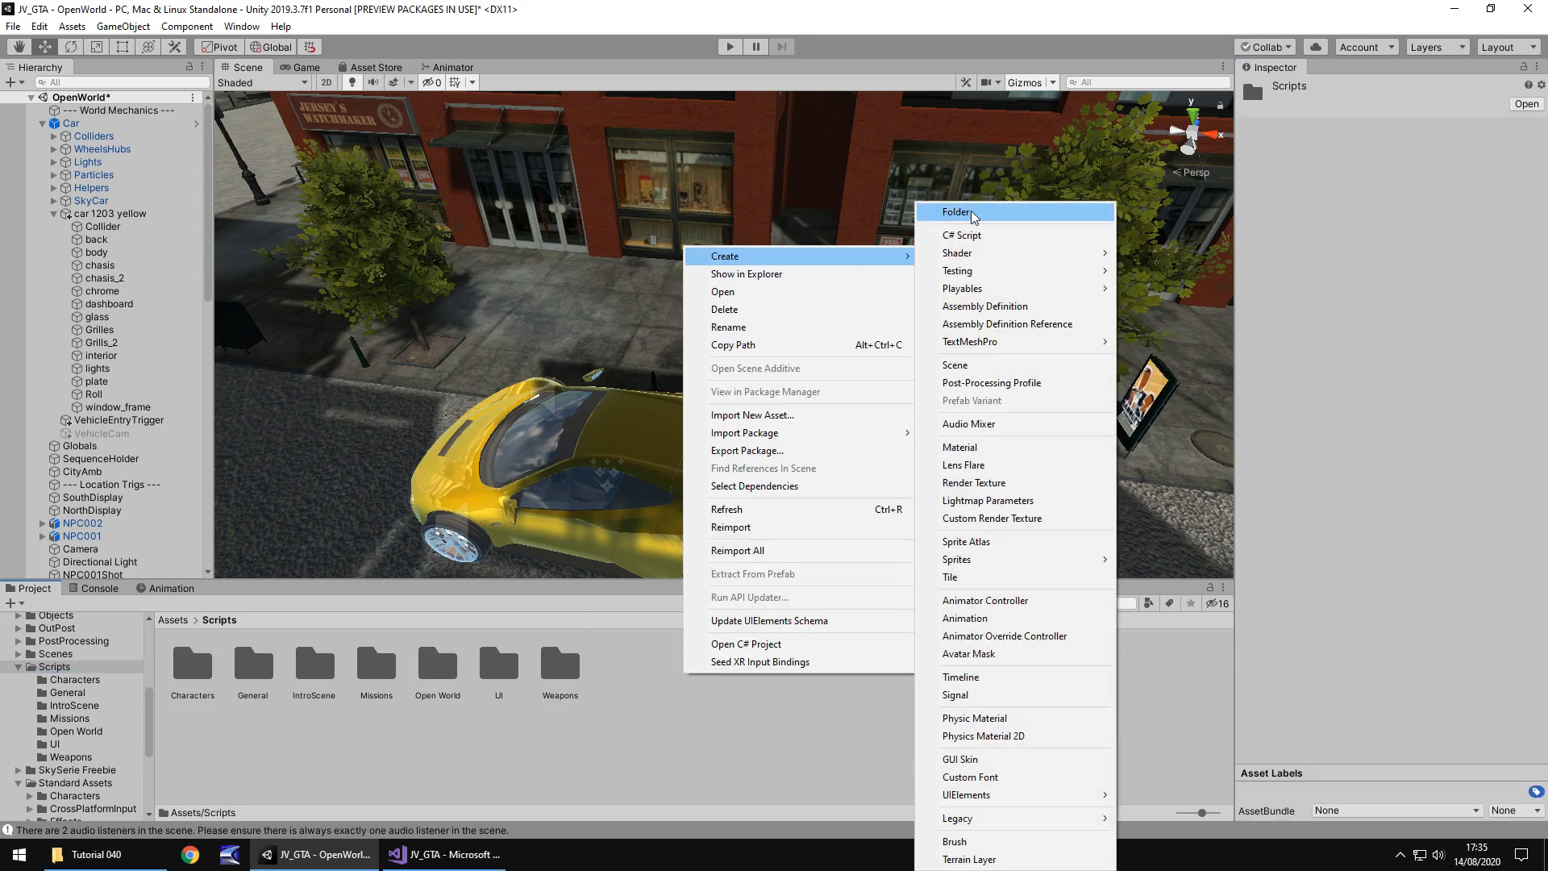
pyautogui.click(955, 212)
pyautogui.write('Vehicles')
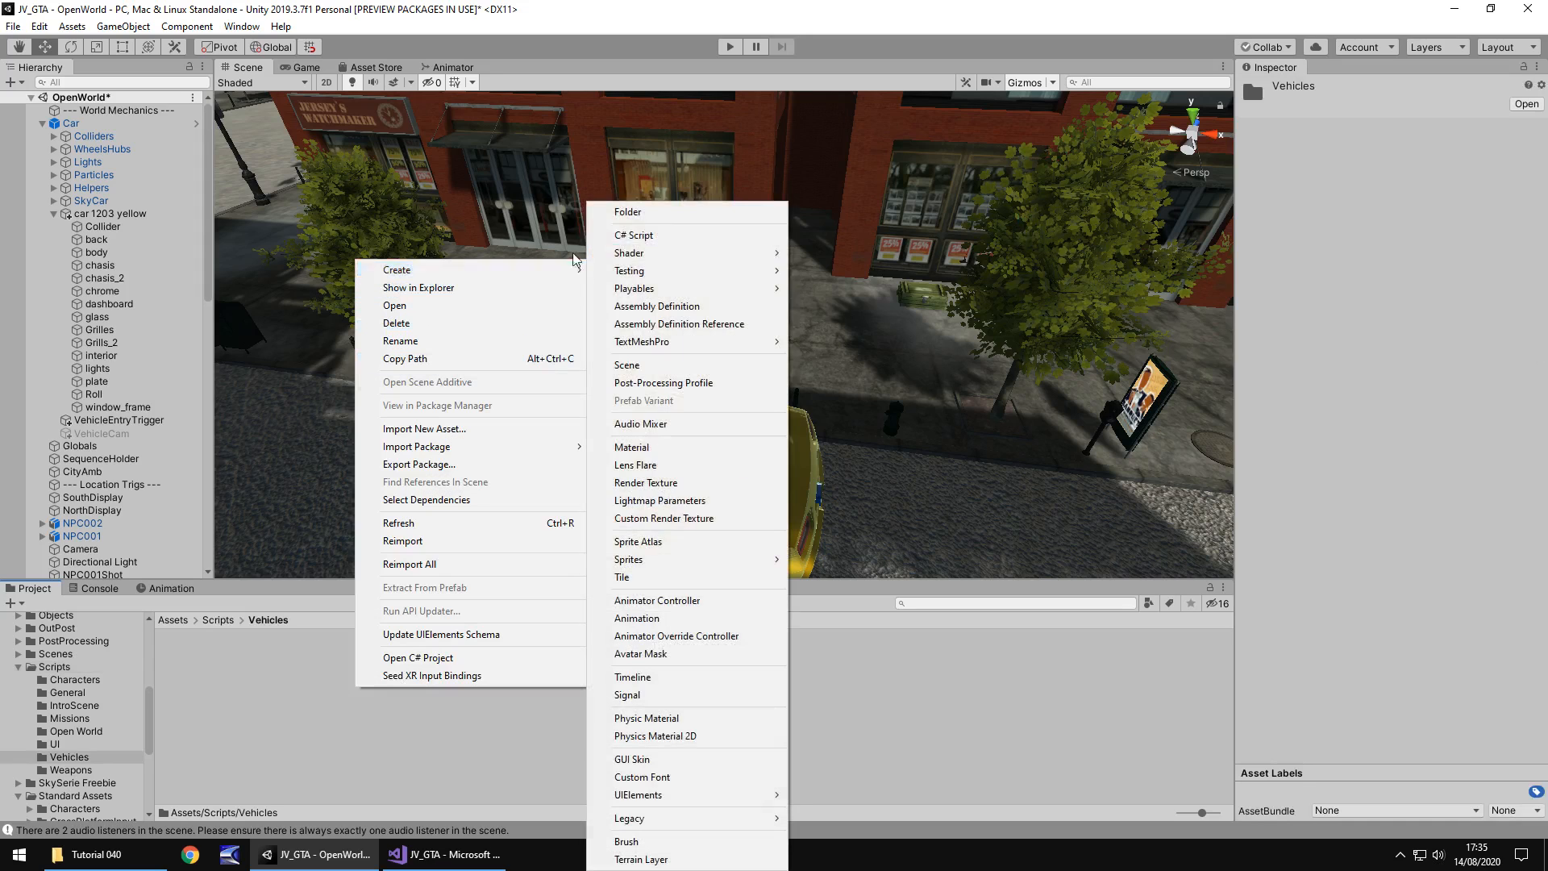
pyautogui.click(634, 234)
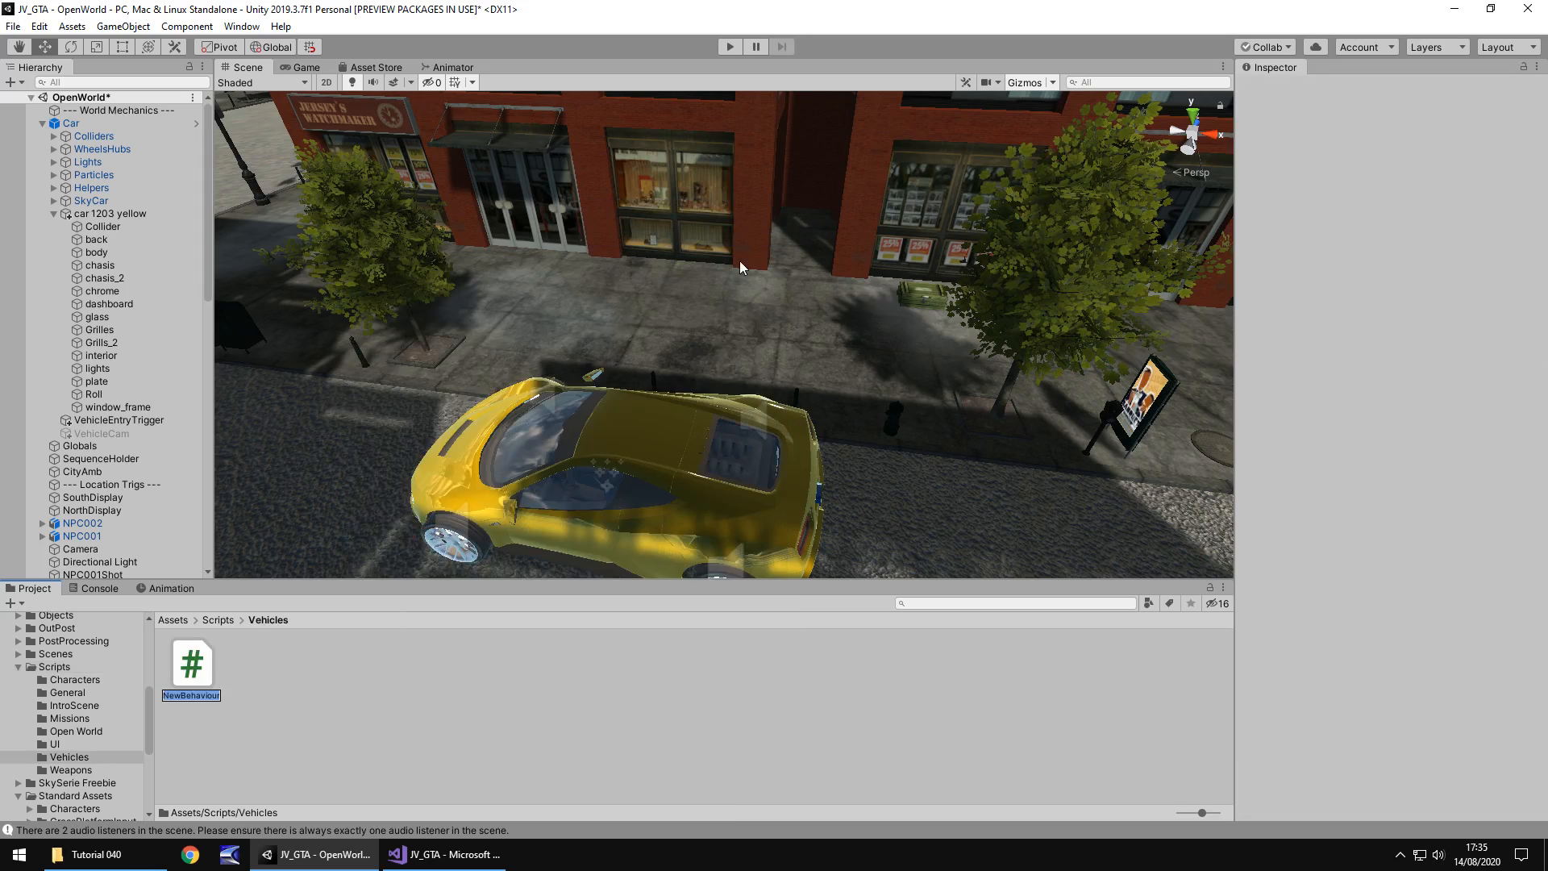
pyautogui.write('VehicleEntry')
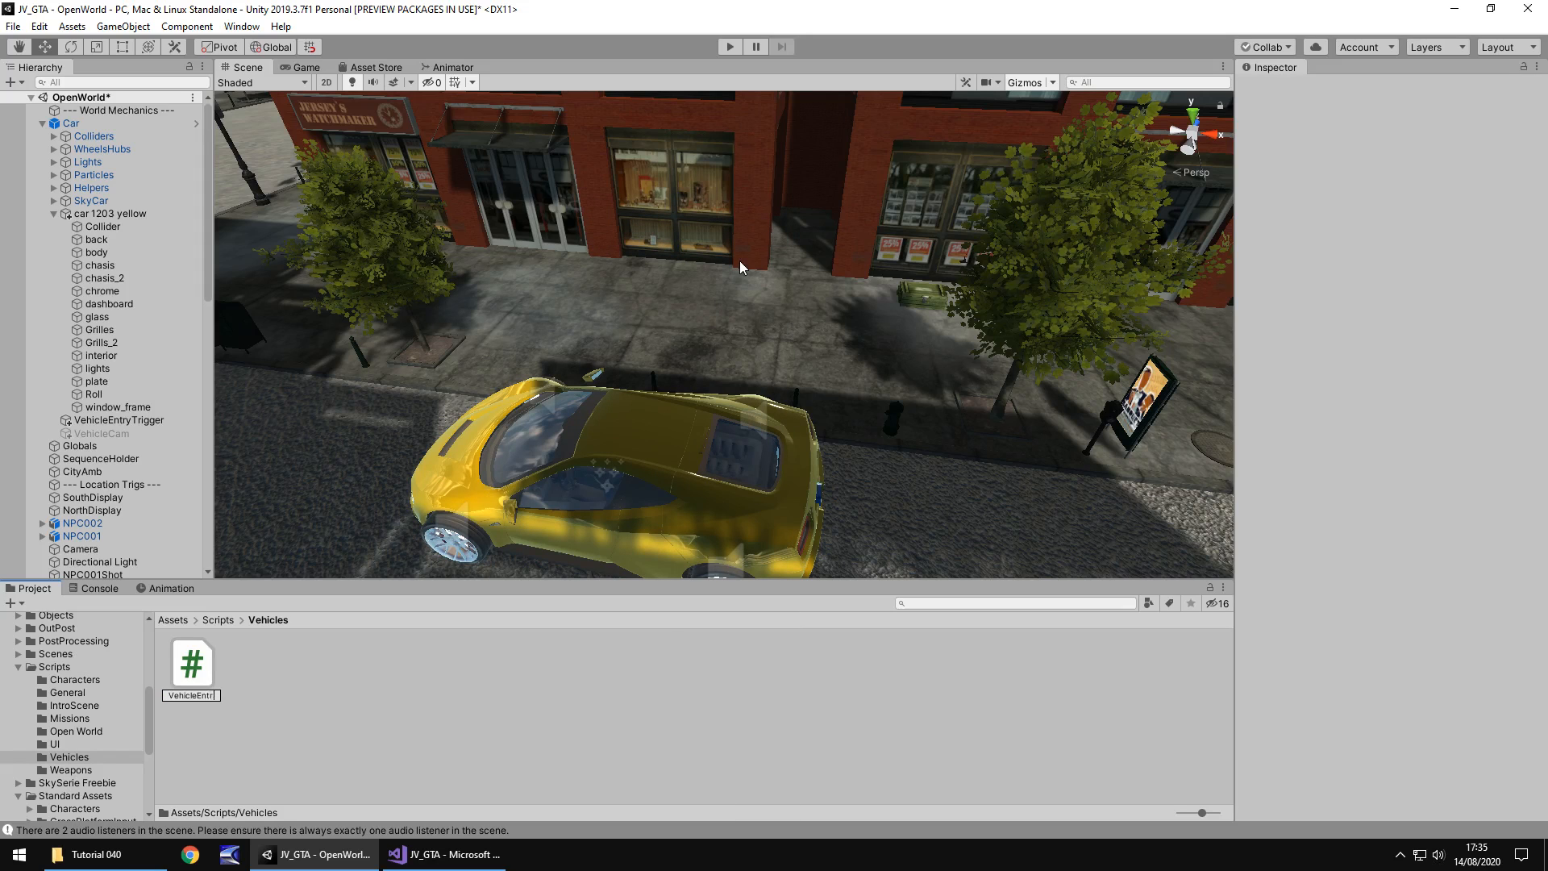
pyautogui.click(191, 657)
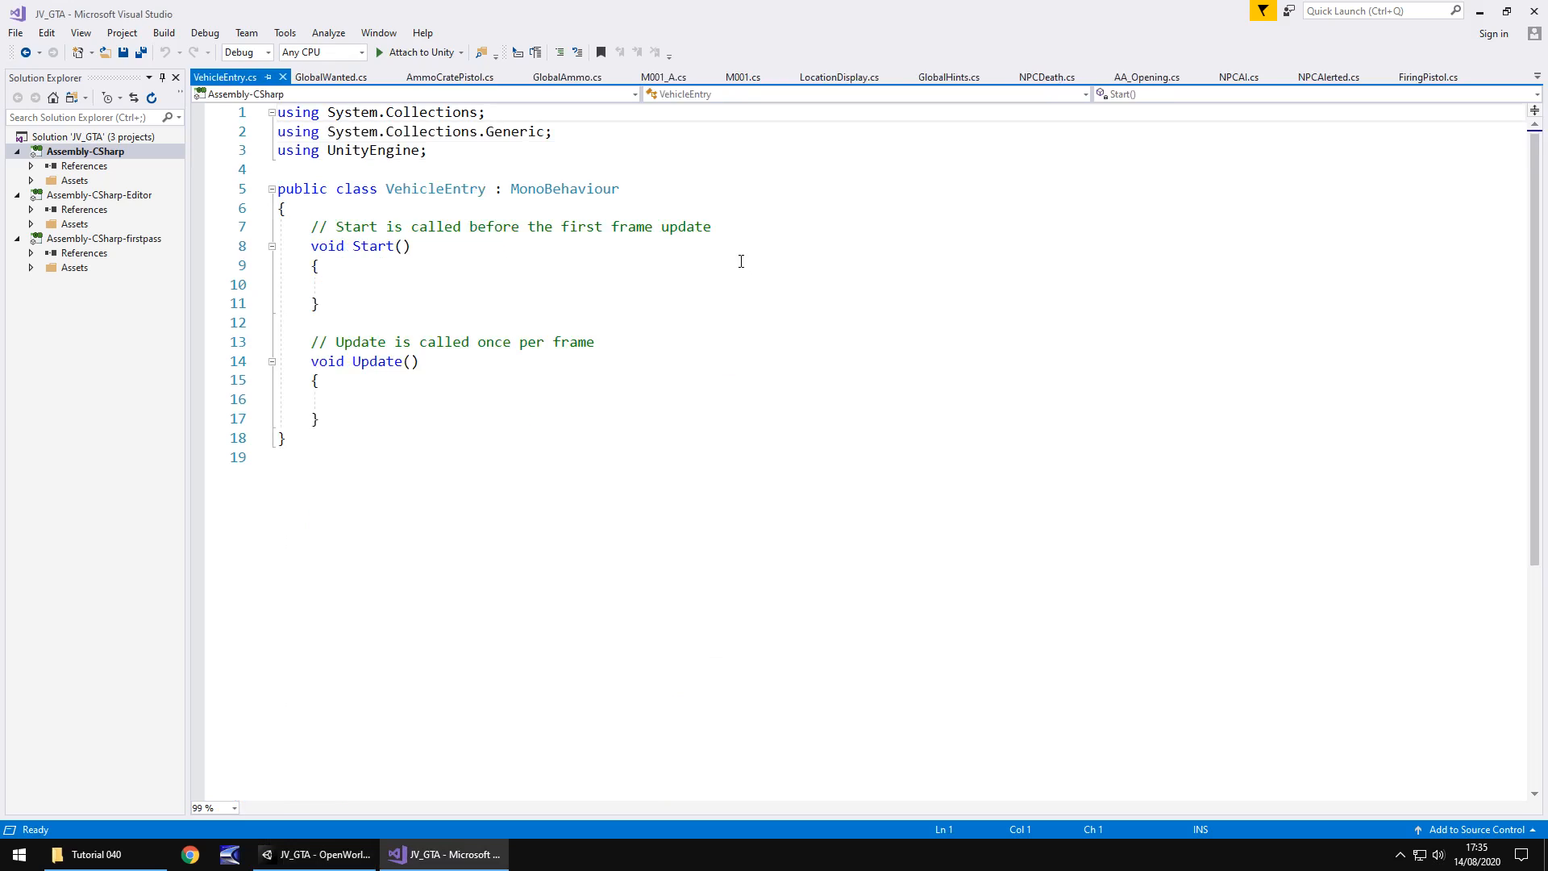
# - Add 'using UnityStandardAssets.Vehicles.Car;' and delete the empty Start method with its comment
pyautogui.click(427, 150)
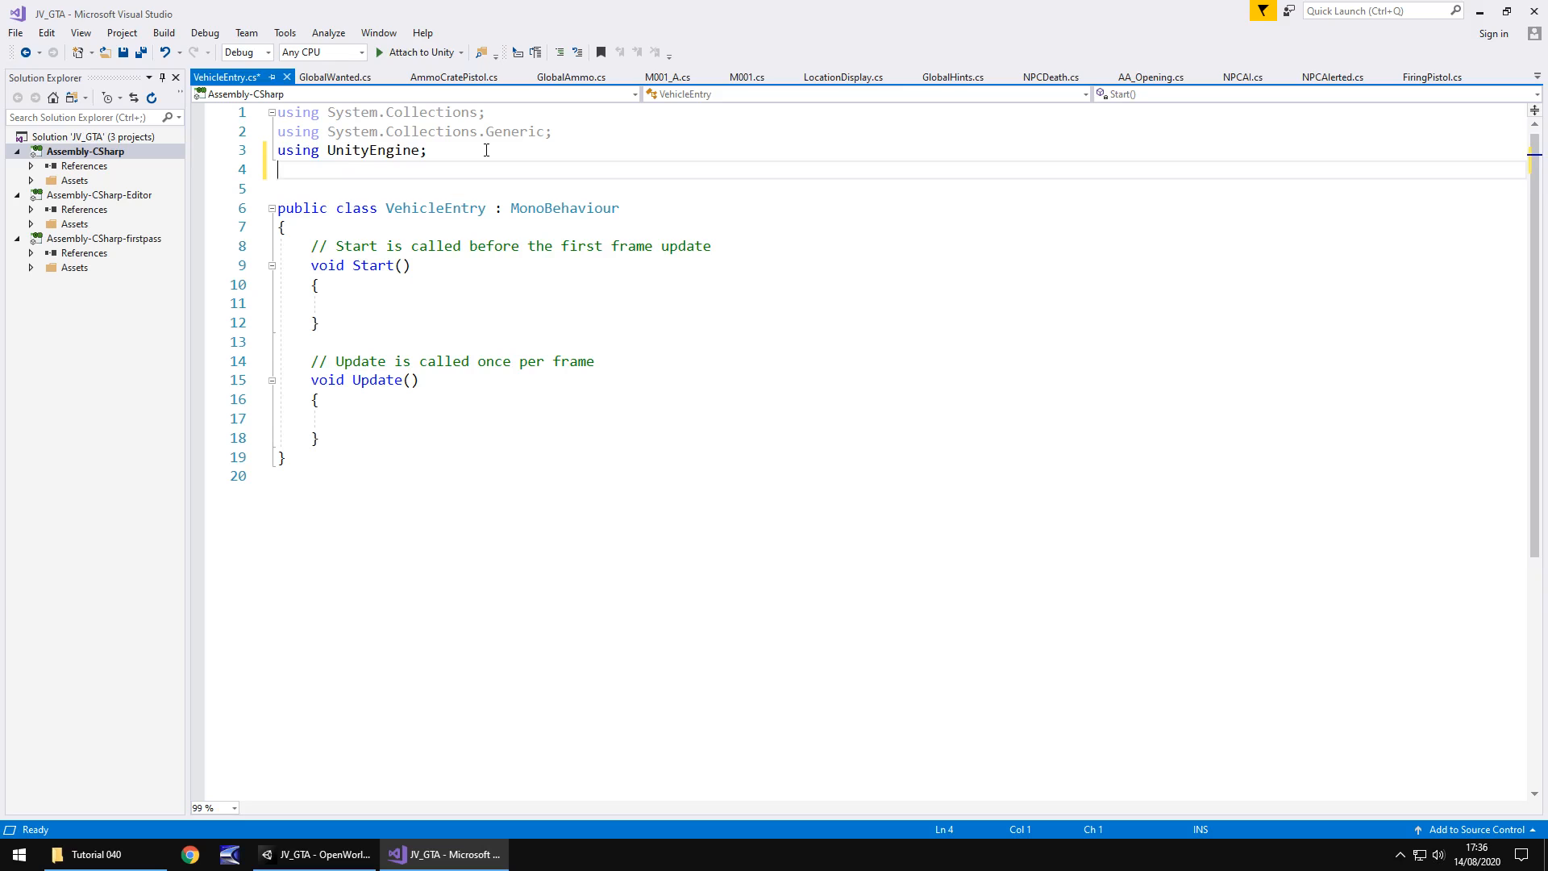
pyautogui.write('using UnityEngin')
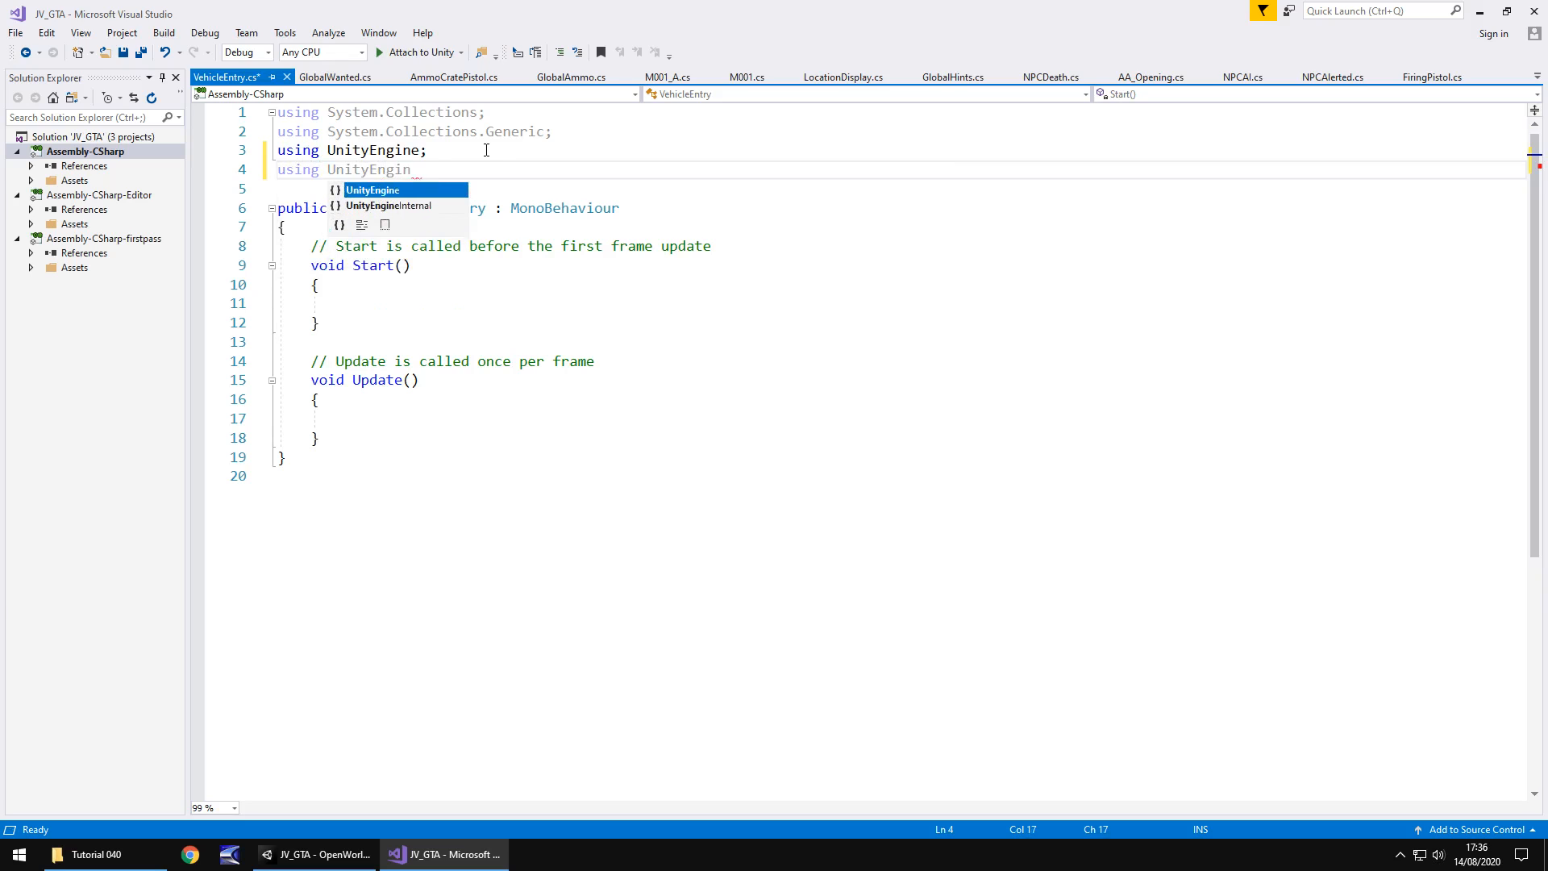
pyautogui.press('Backspace')
pyautogui.write('StandardAssets')
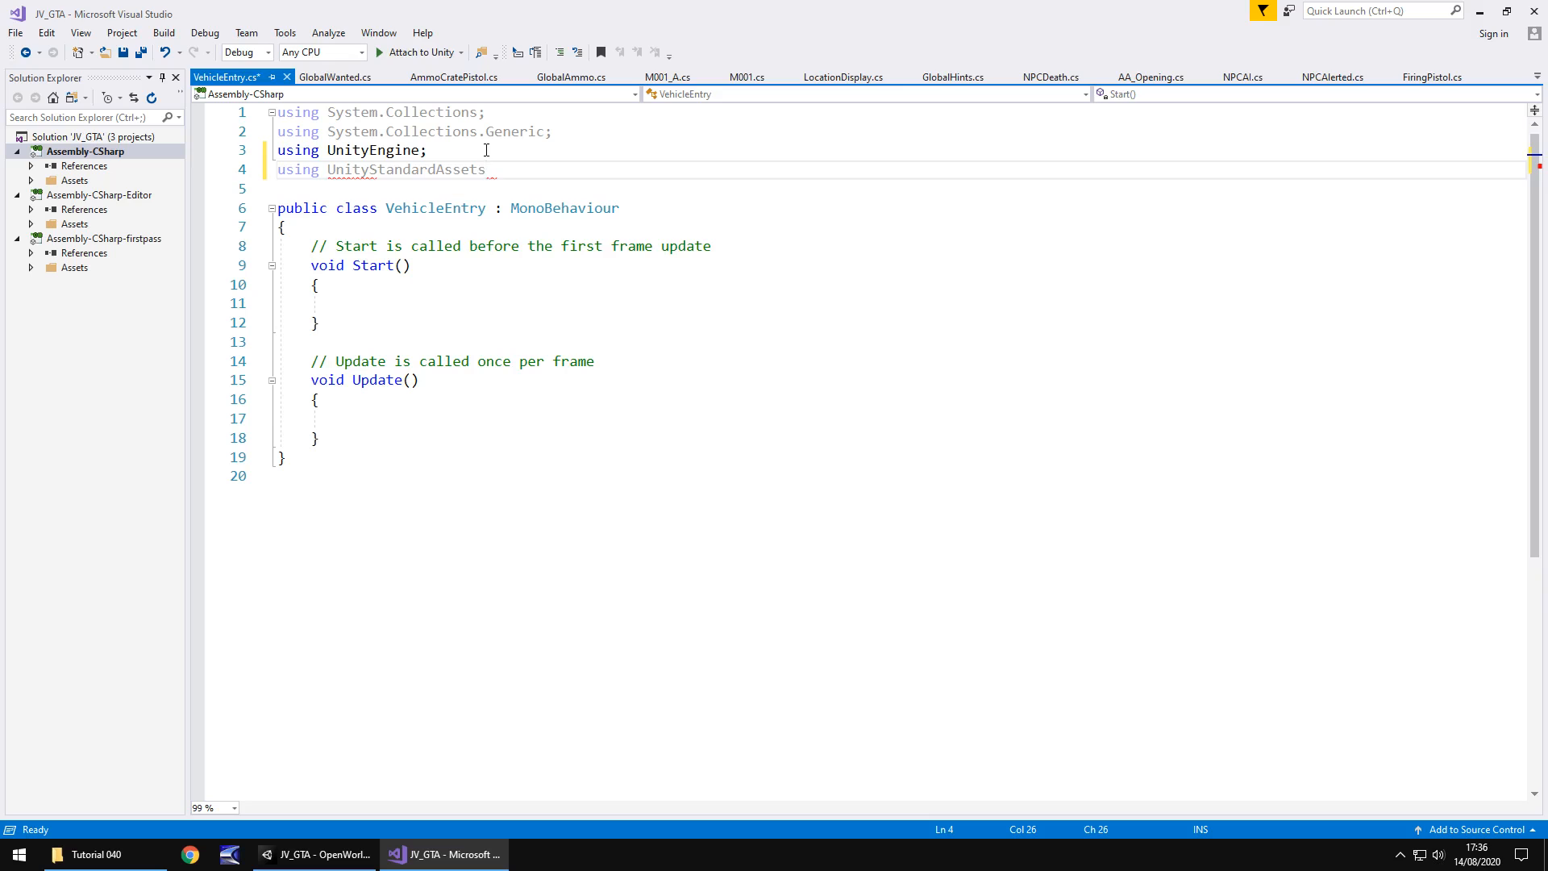
pyautogui.write('.Vehicles')
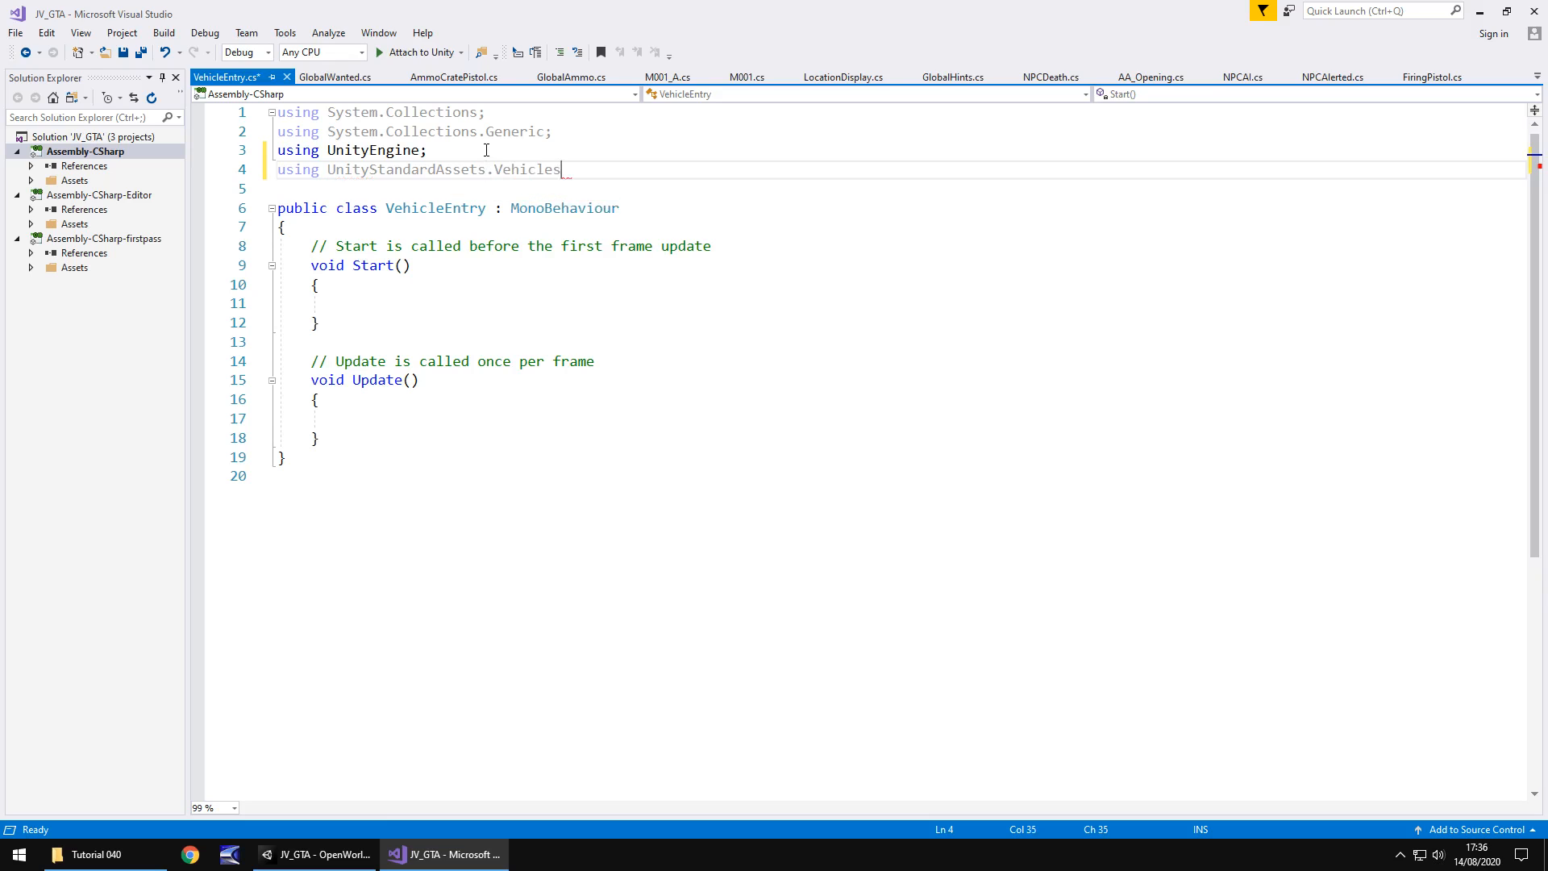
pyautogui.write('.Car;')
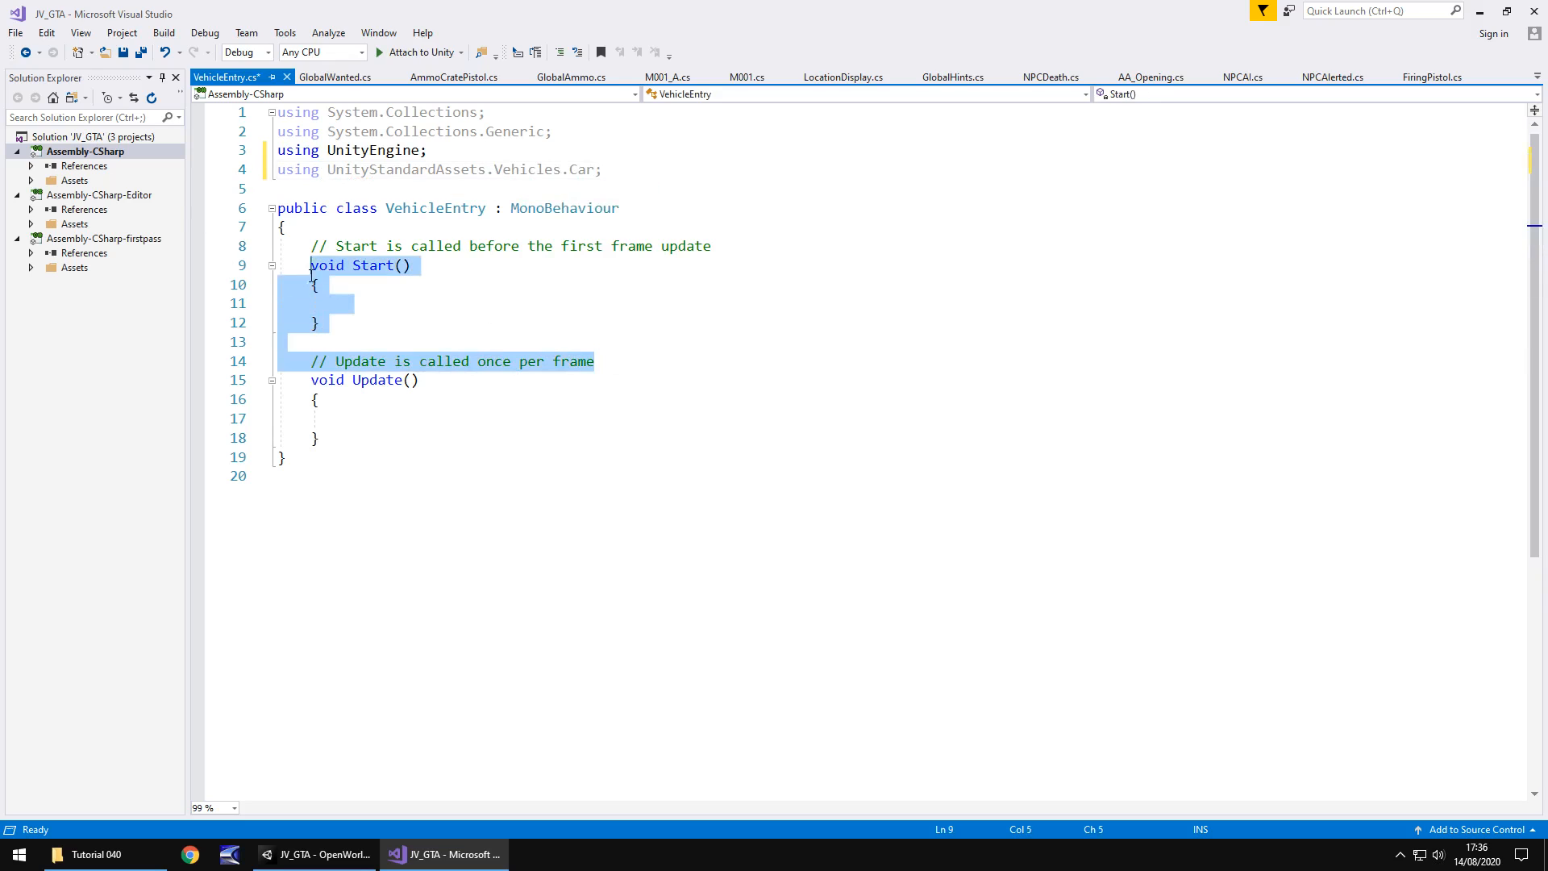
pyautogui.press('Delete')
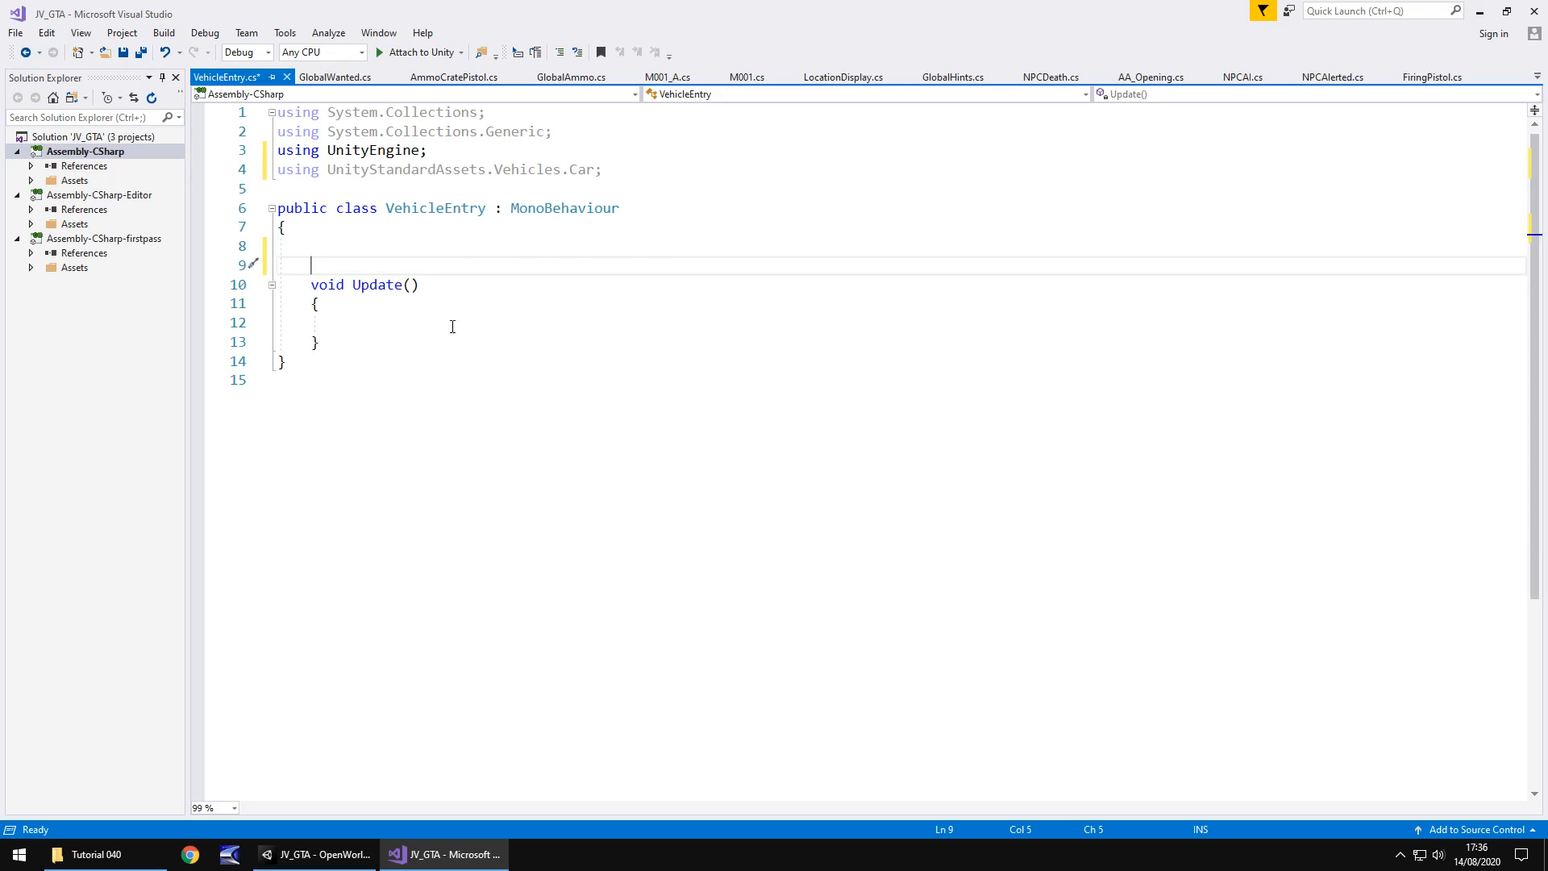
pyautogui.moveTo(459, 299)
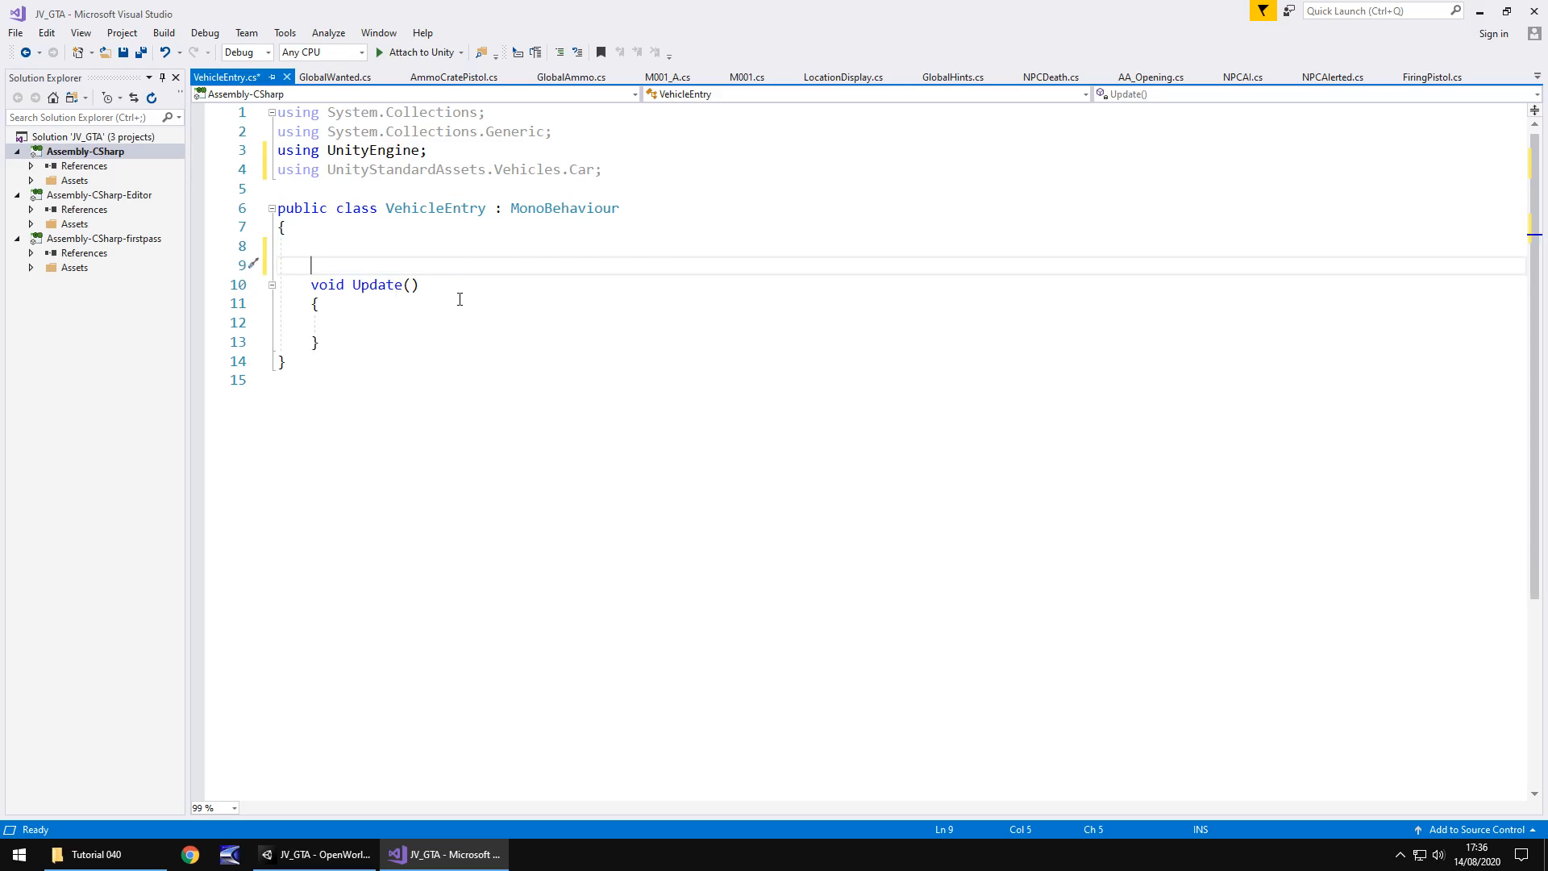
pyautogui.moveTo(466, 280)
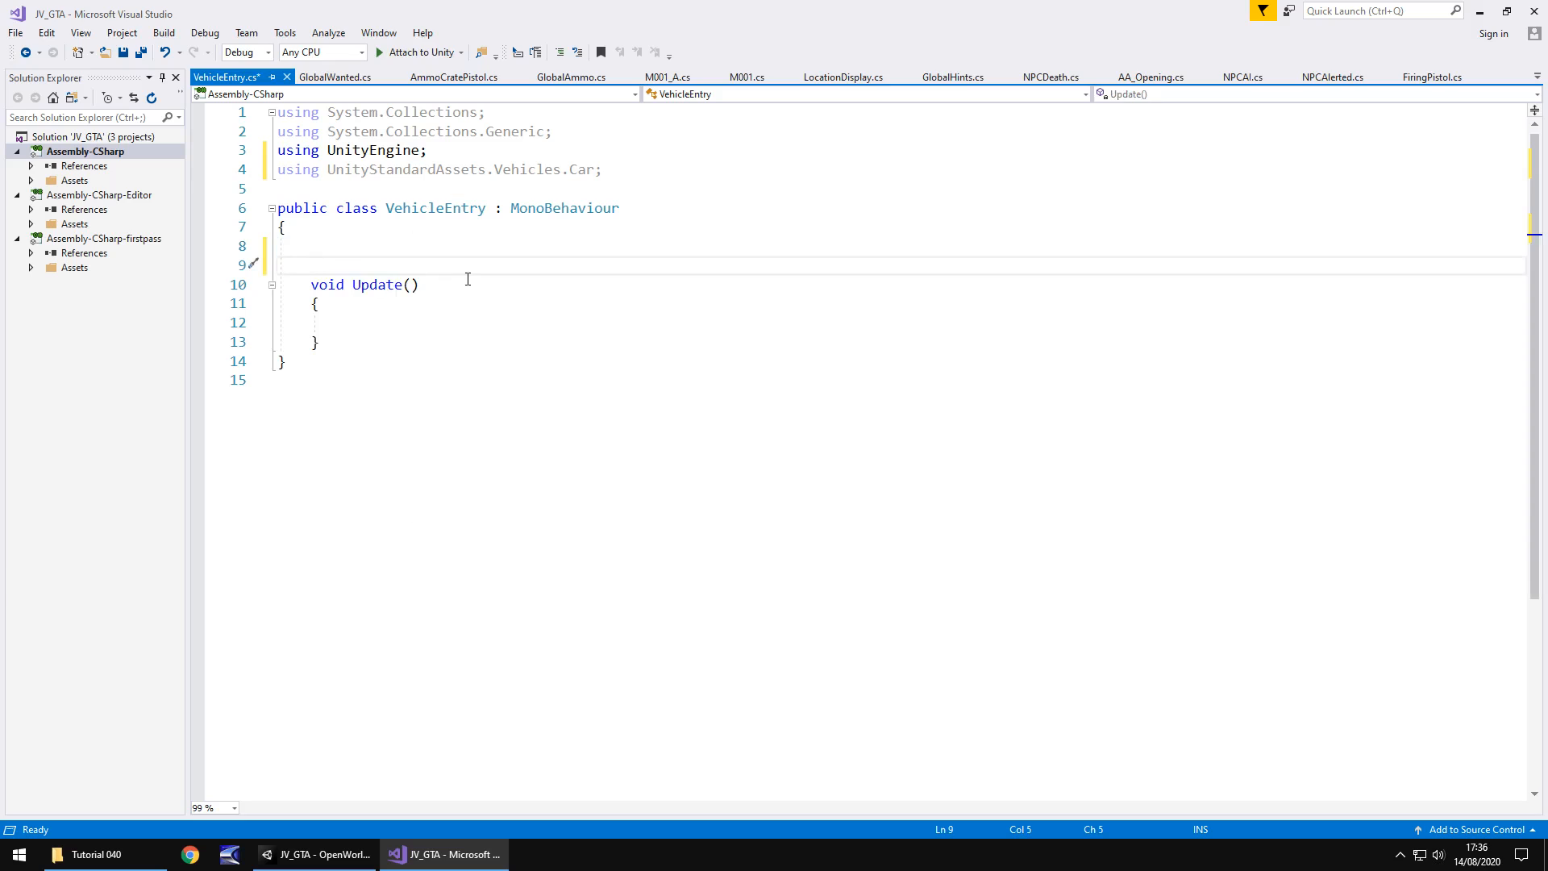
pyautogui.moveTo(401, 330)
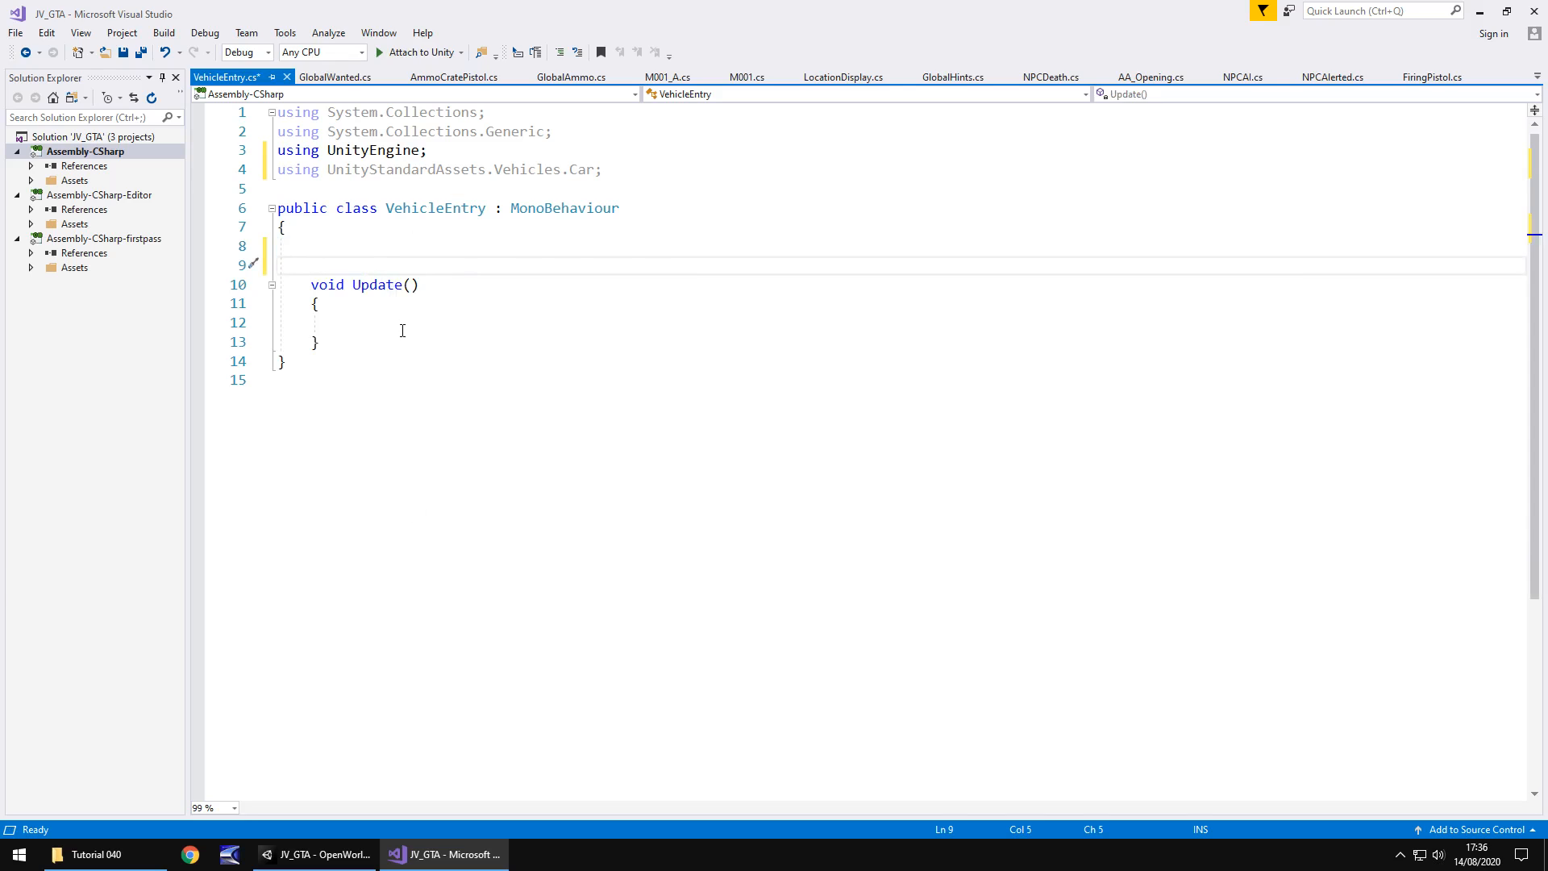
pyautogui.click(316, 854)
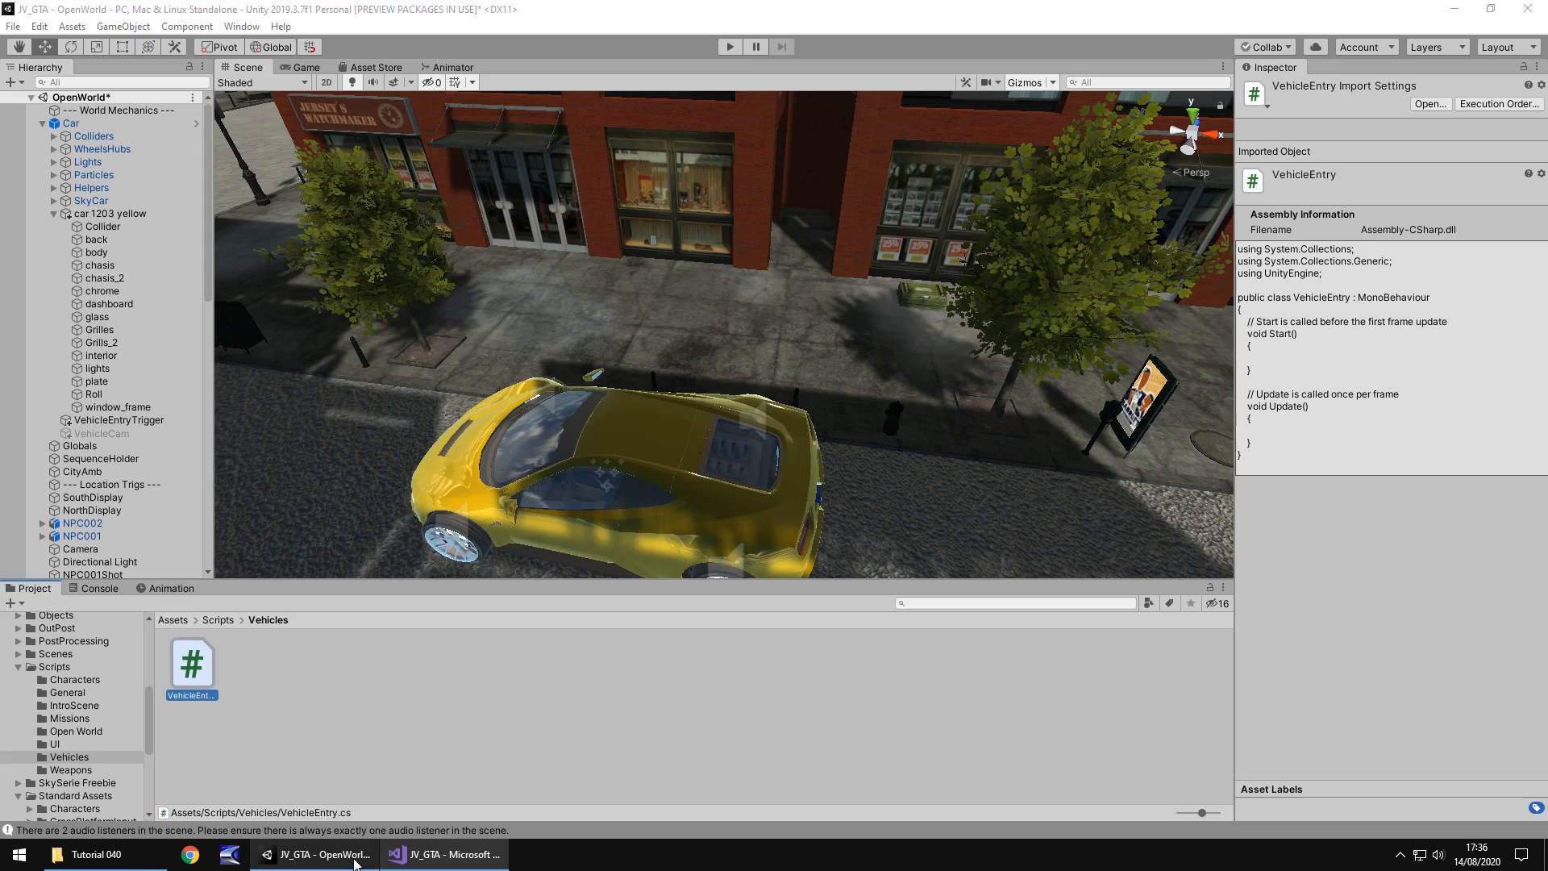
pyautogui.click(70, 123)
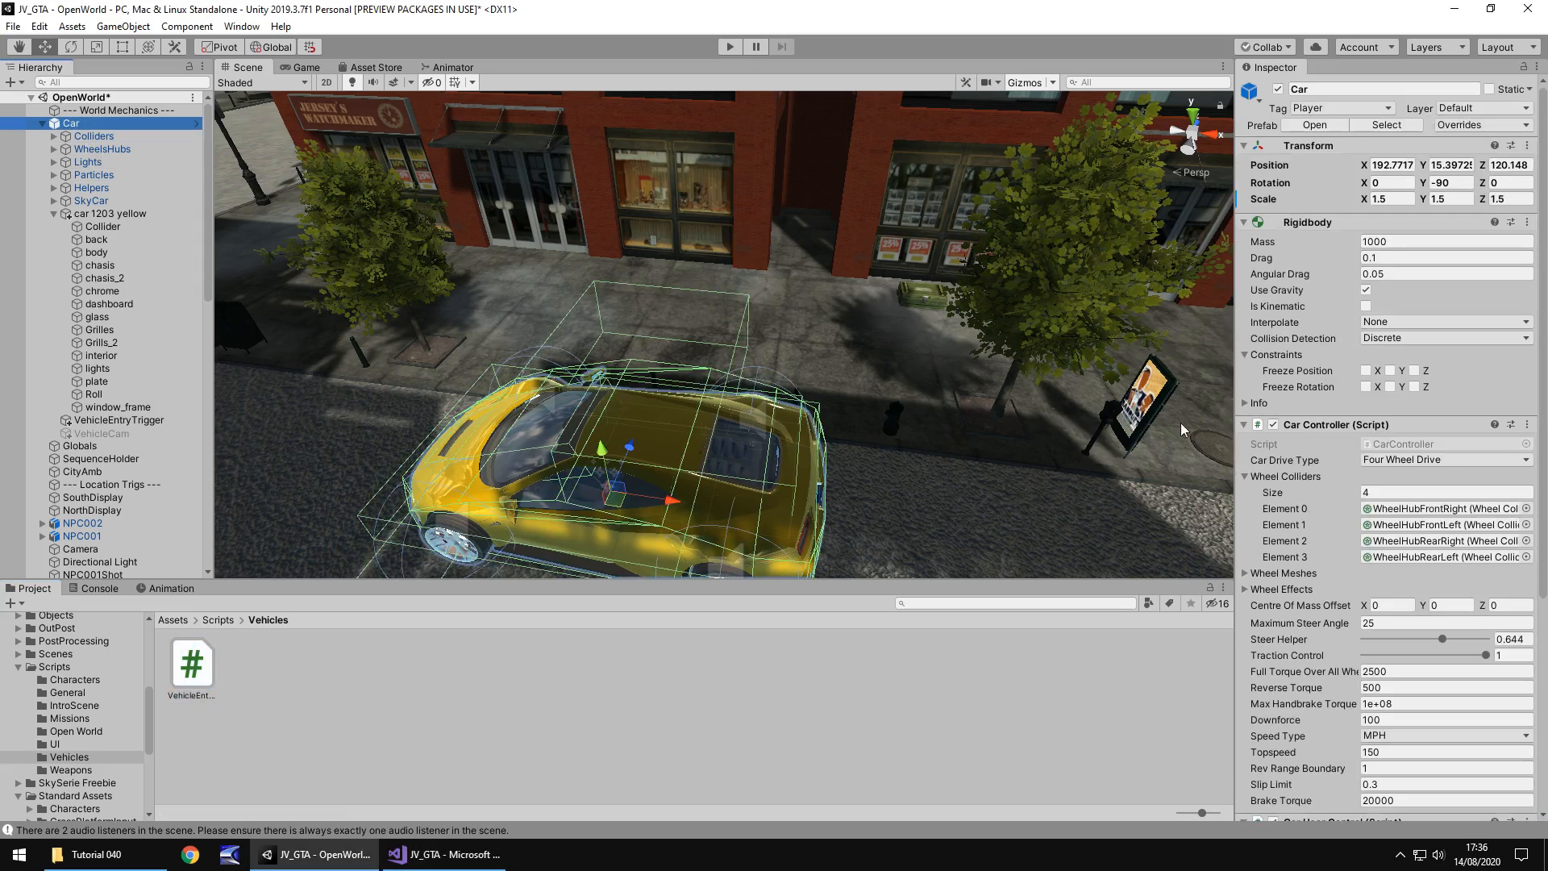
pyautogui.scroll(-3)
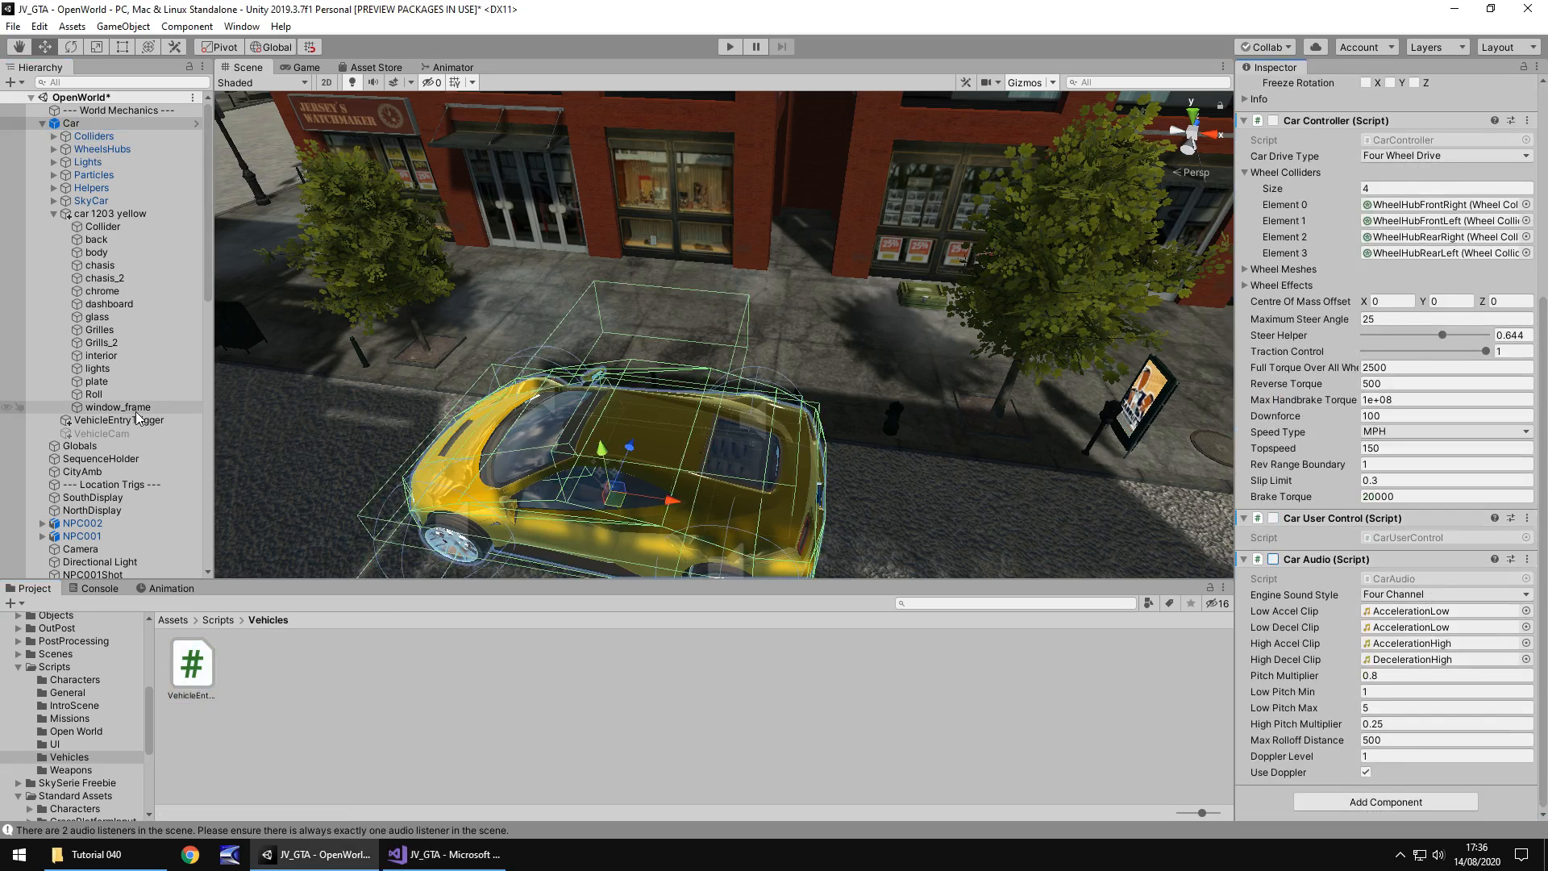
pyautogui.scroll(-3)
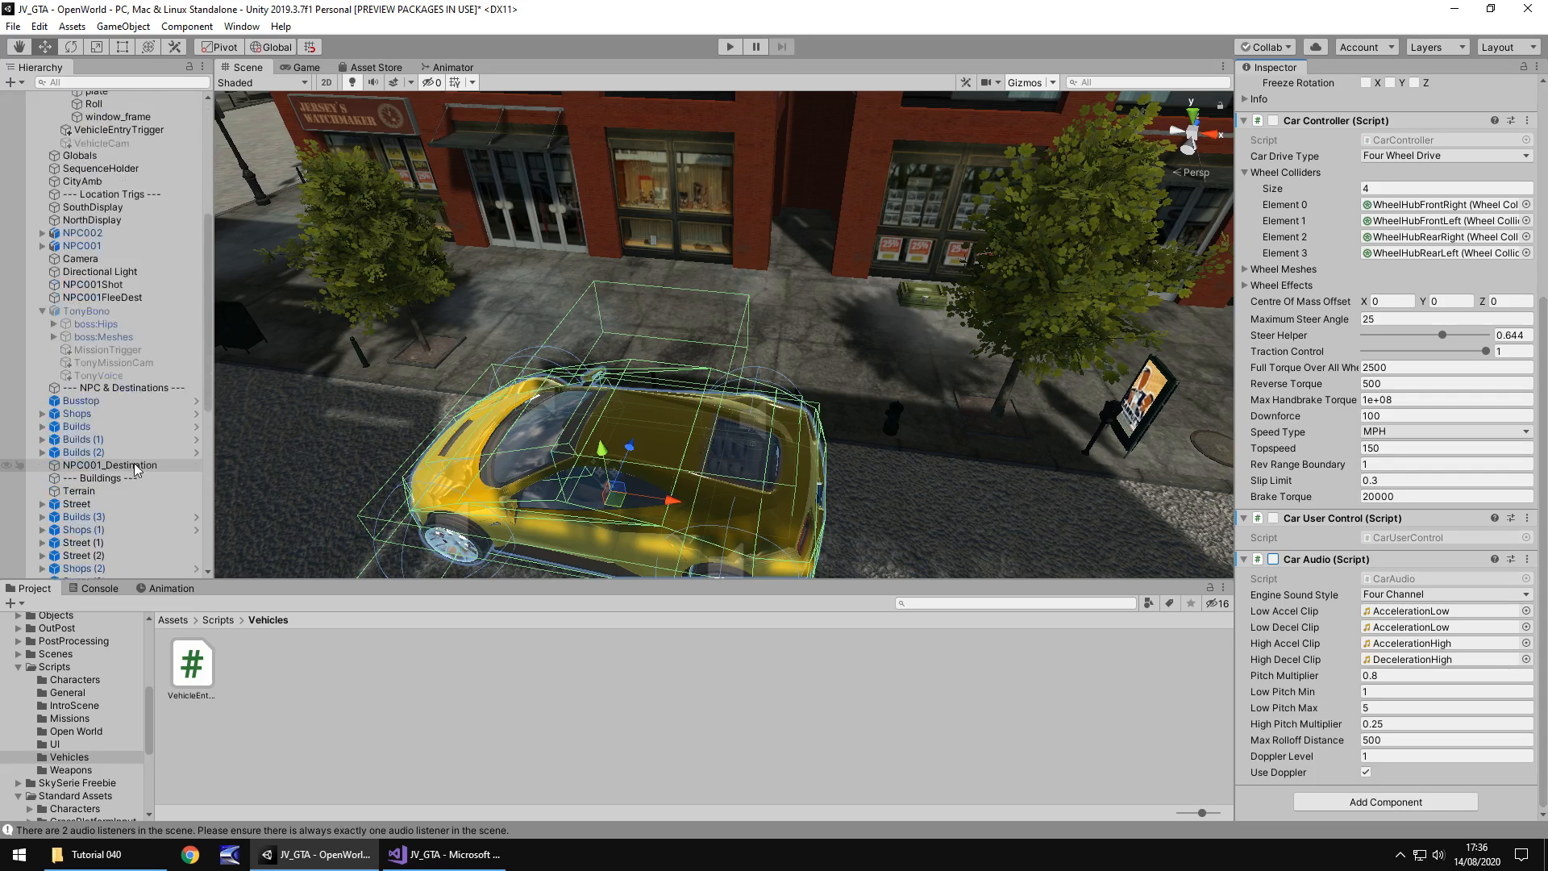
pyautogui.click(93, 511)
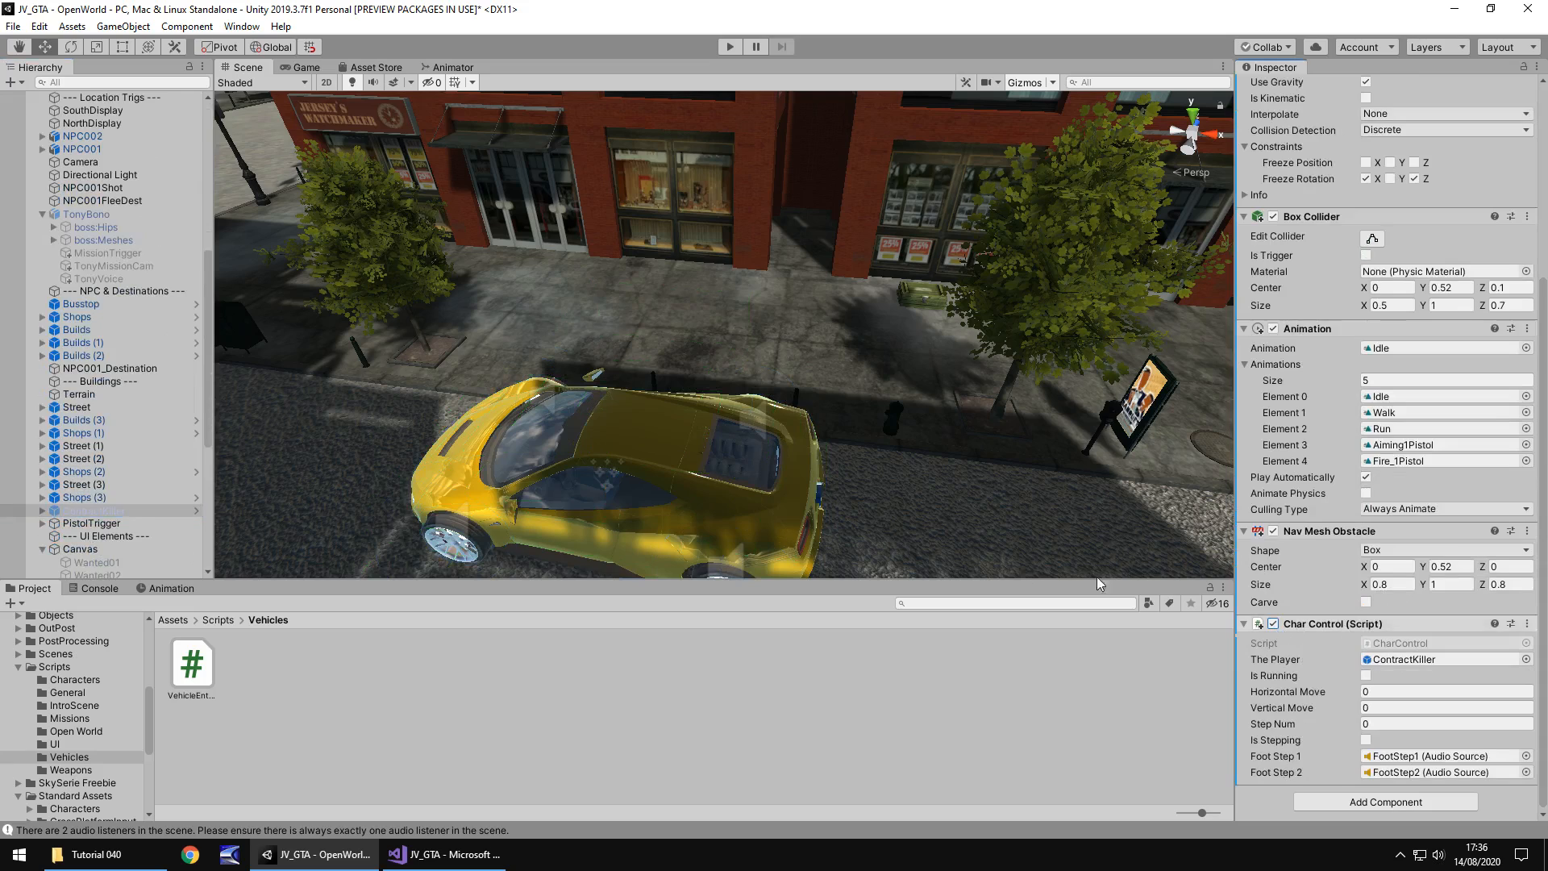
pyautogui.moveTo(589, 389)
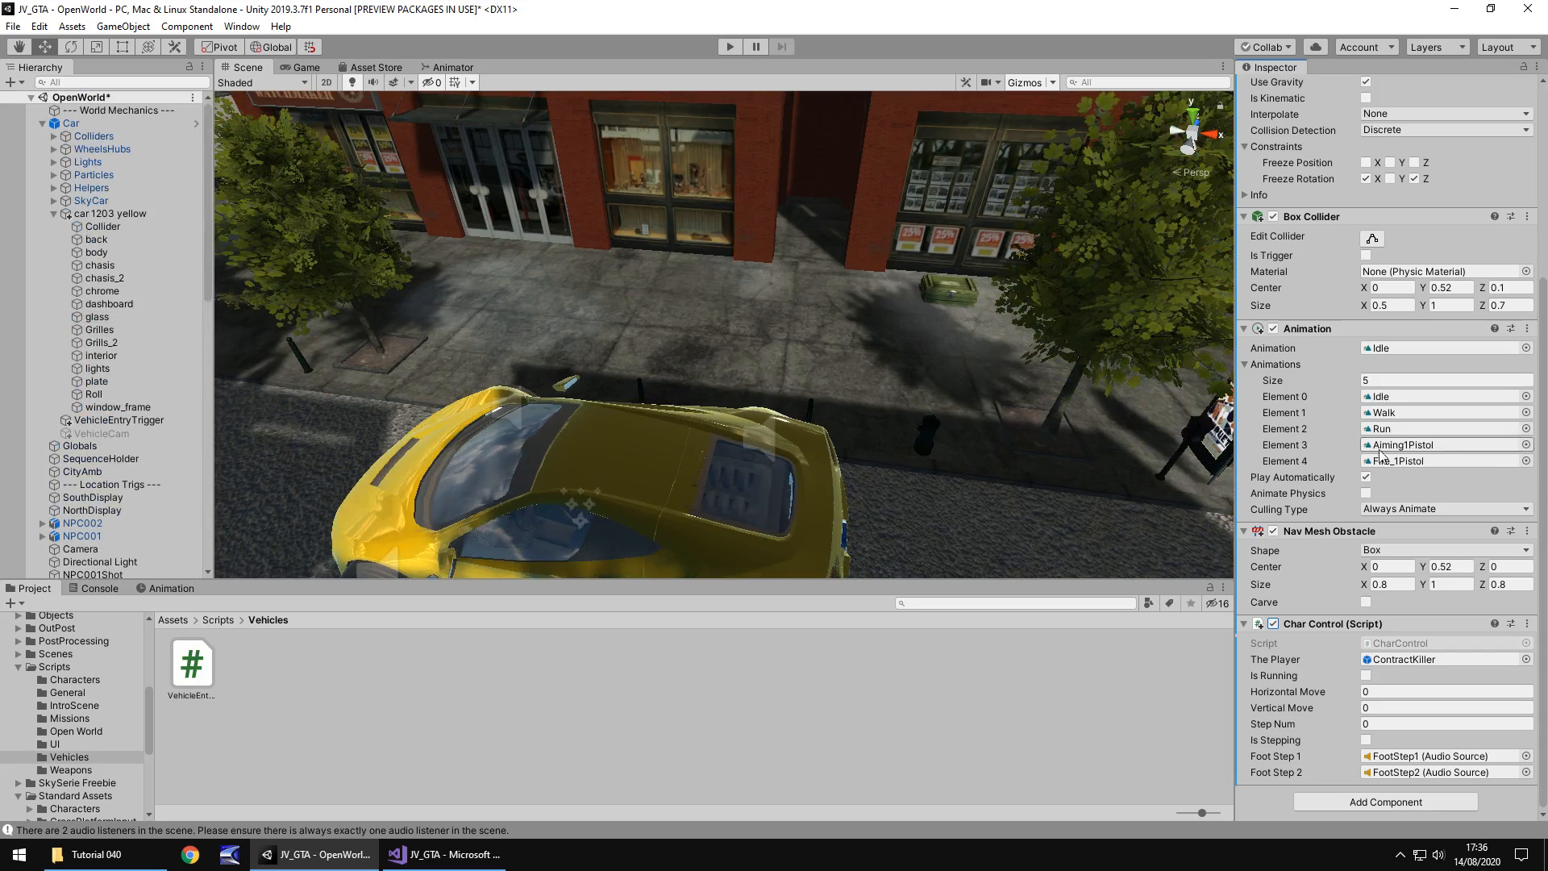
pyautogui.click(71, 123)
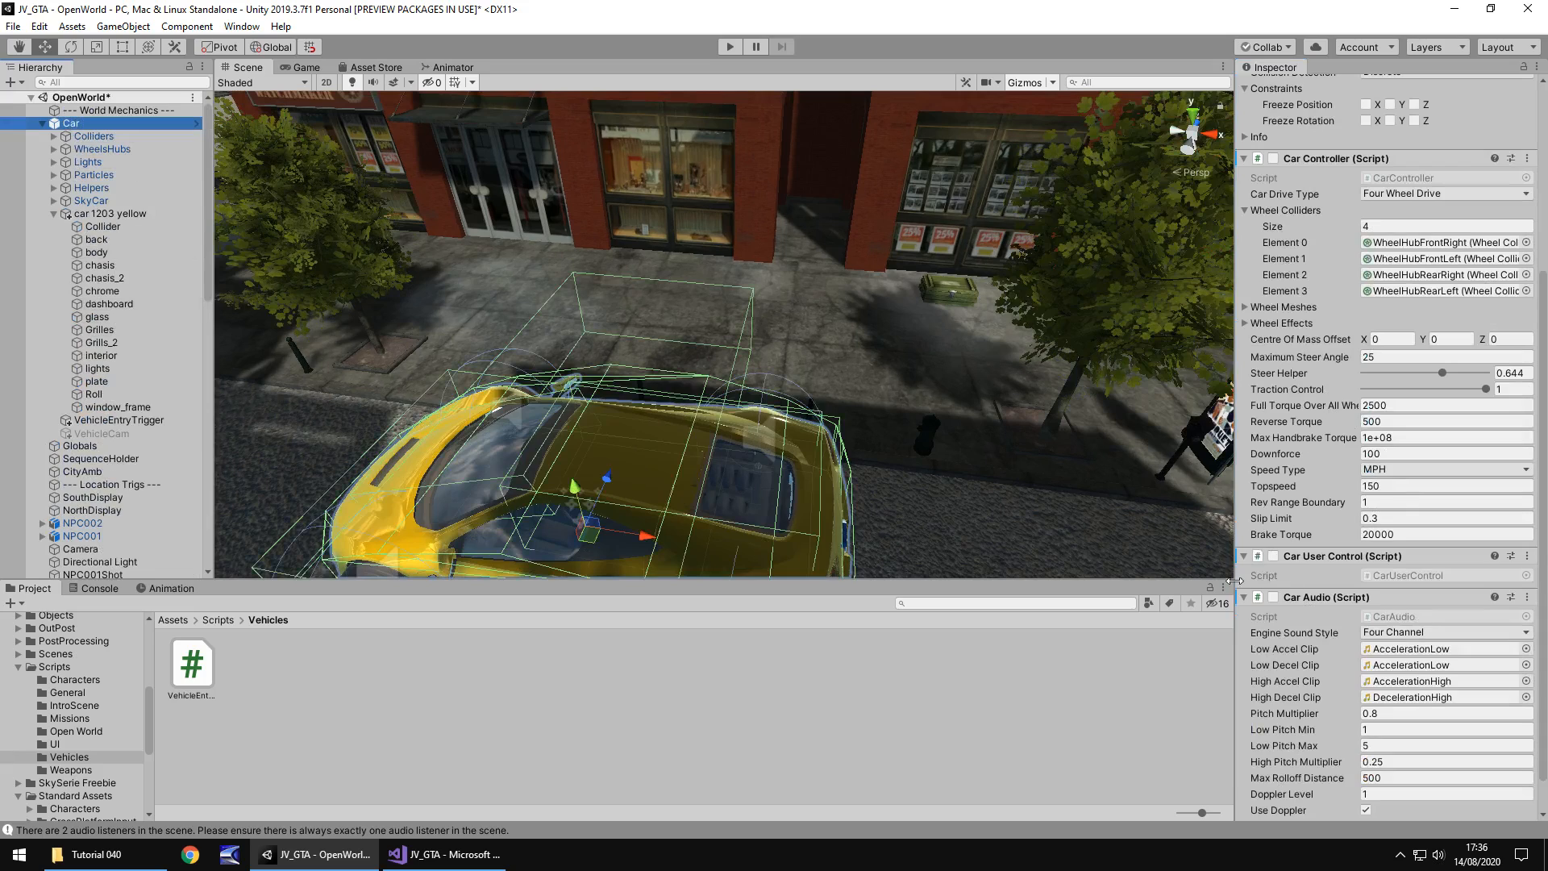
pyautogui.moveTo(685, 427)
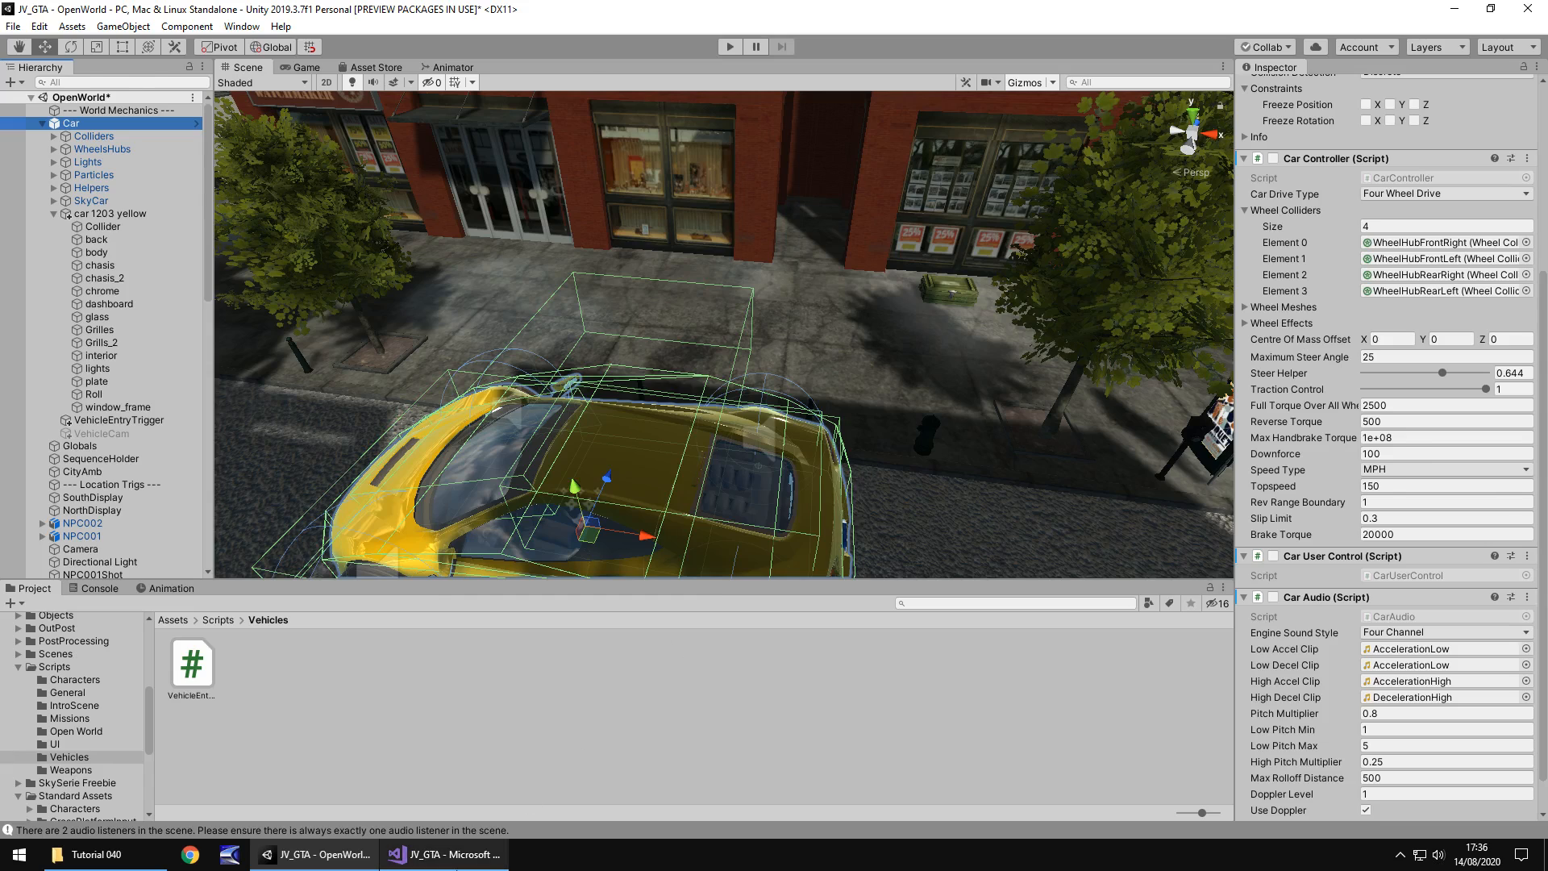
pyautogui.click(442, 854)
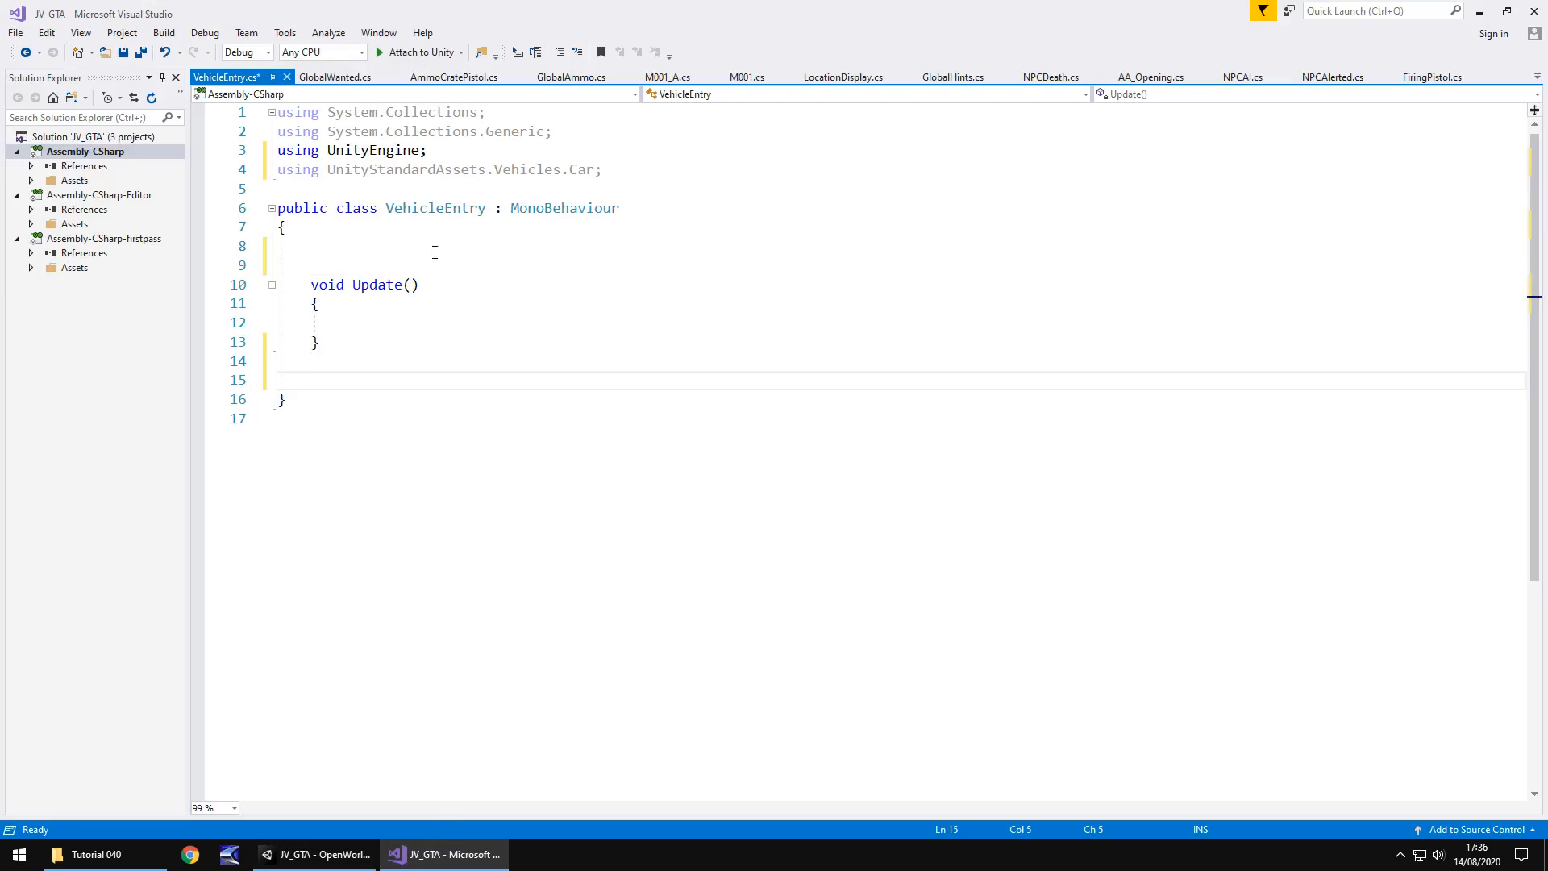
# - Declare public GameObject fields vehicleCam, thePlayer and liveVehicle
pyautogui.click(474, 246)
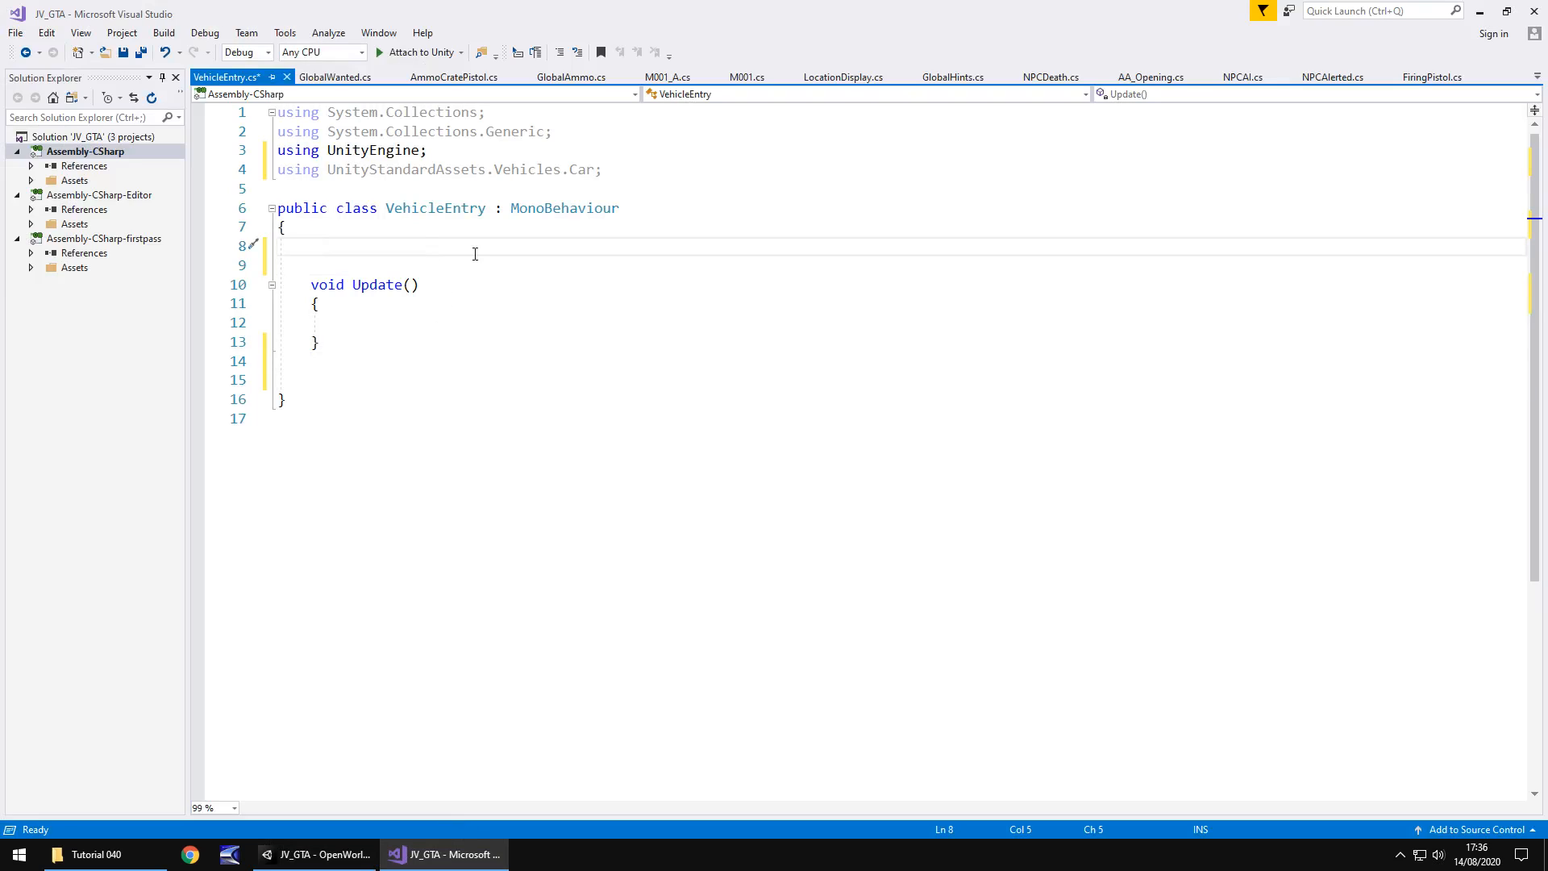
pyautogui.write('public GameObject')
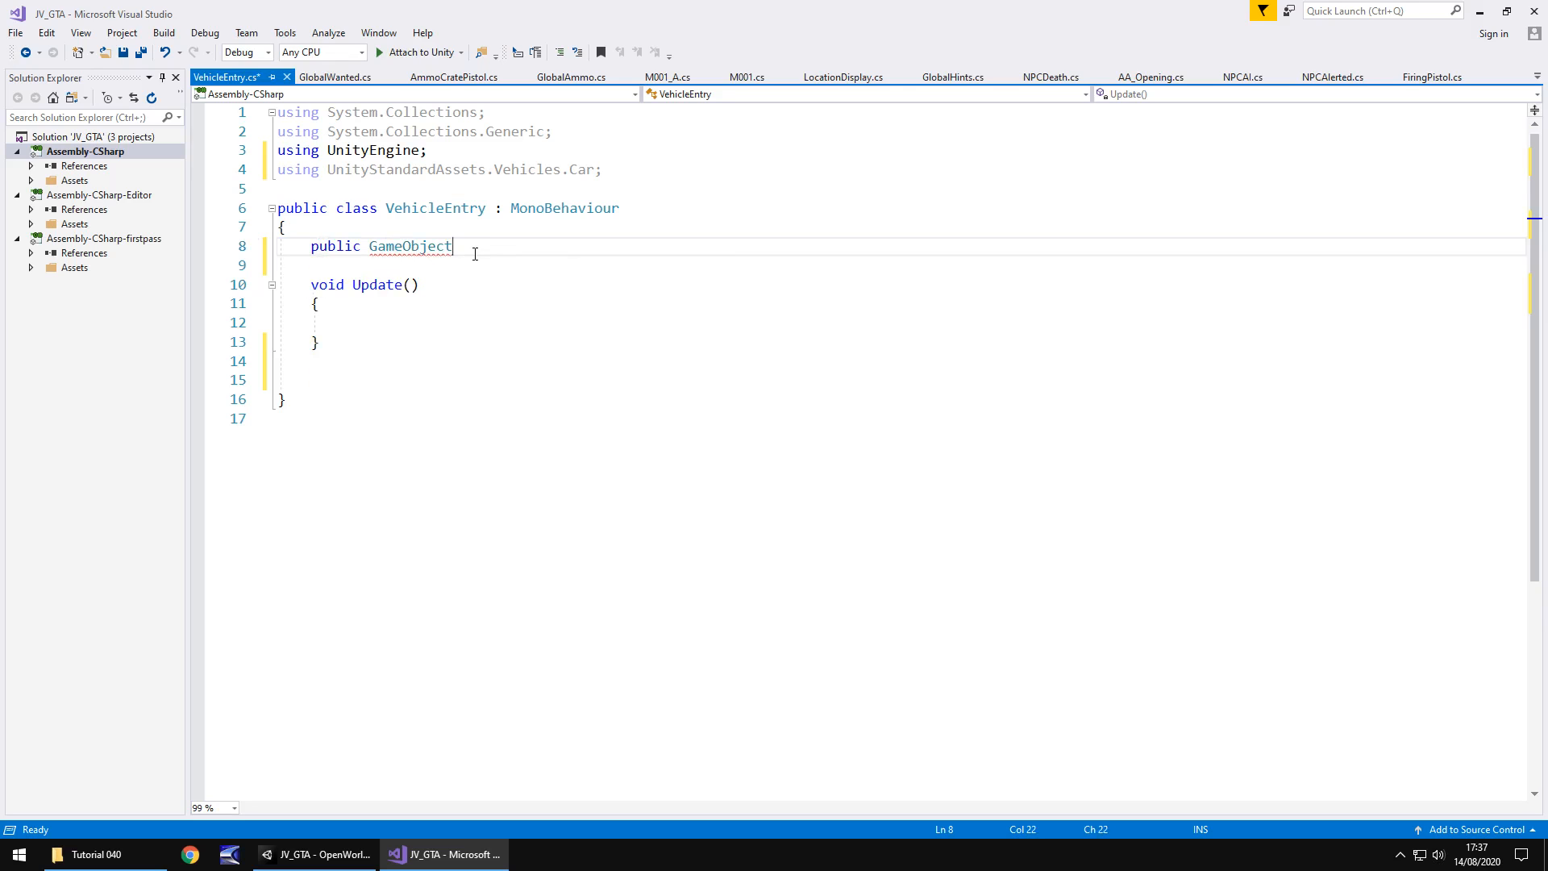
pyautogui.write('vehicleCam;')
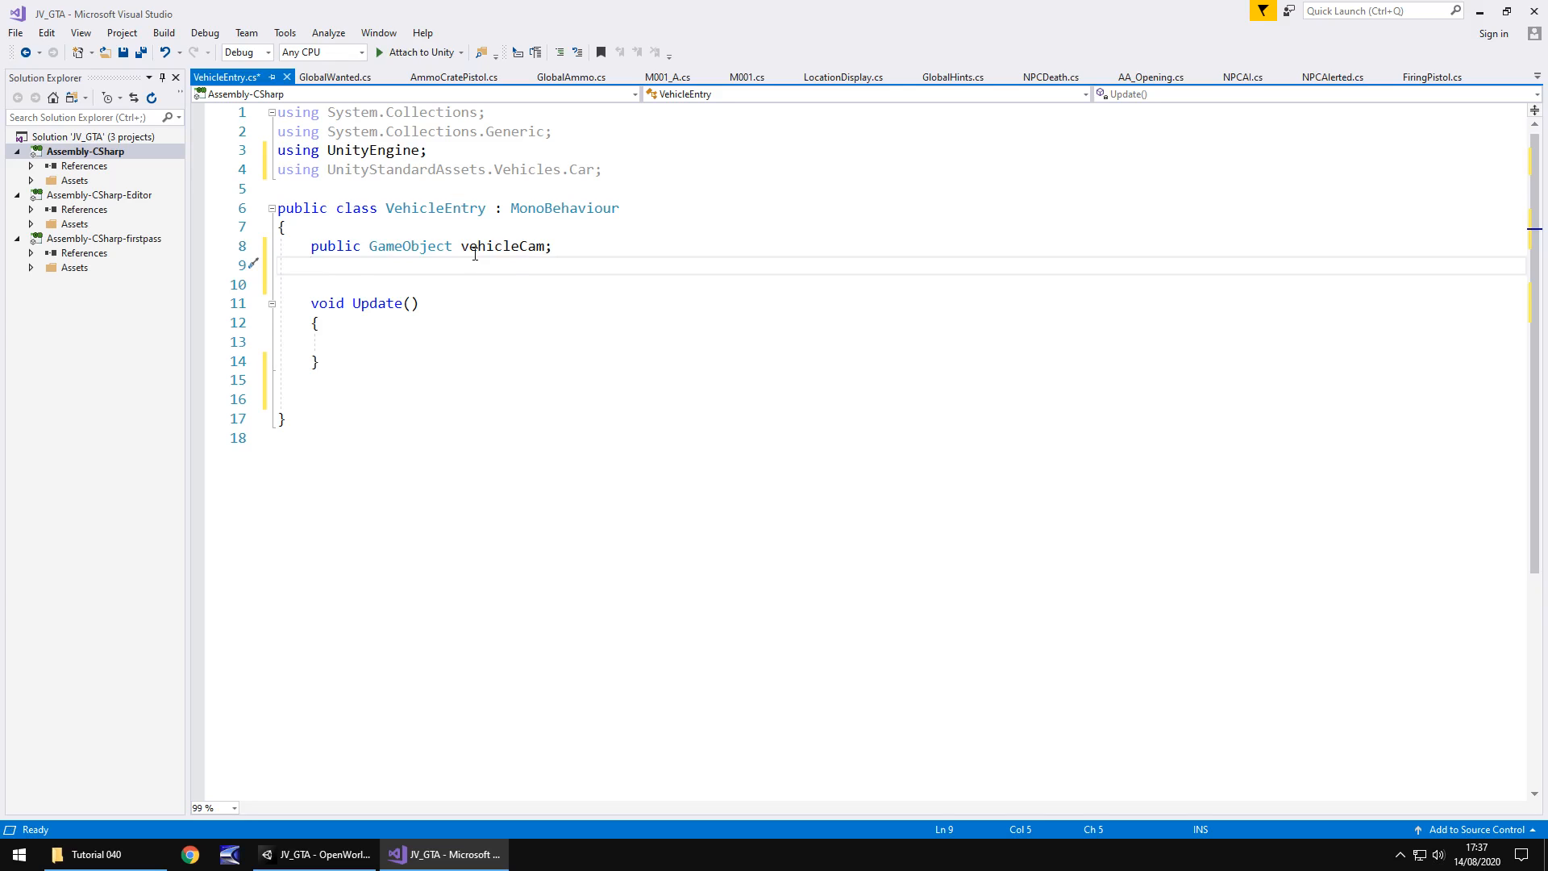
pyautogui.write('public GameObjec')
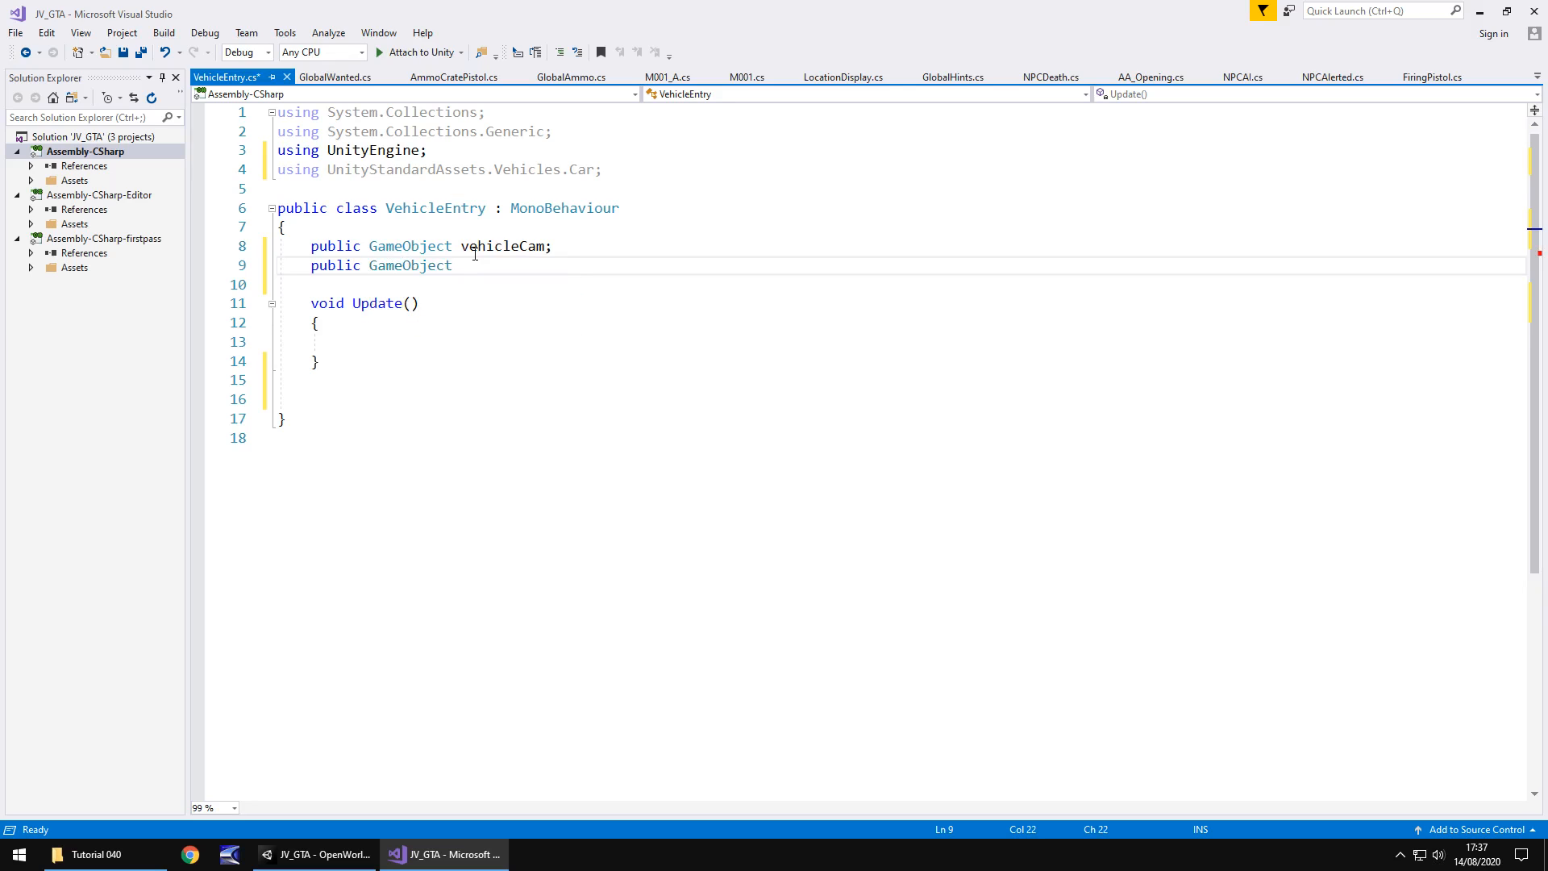
pyautogui.write('thePlayer;')
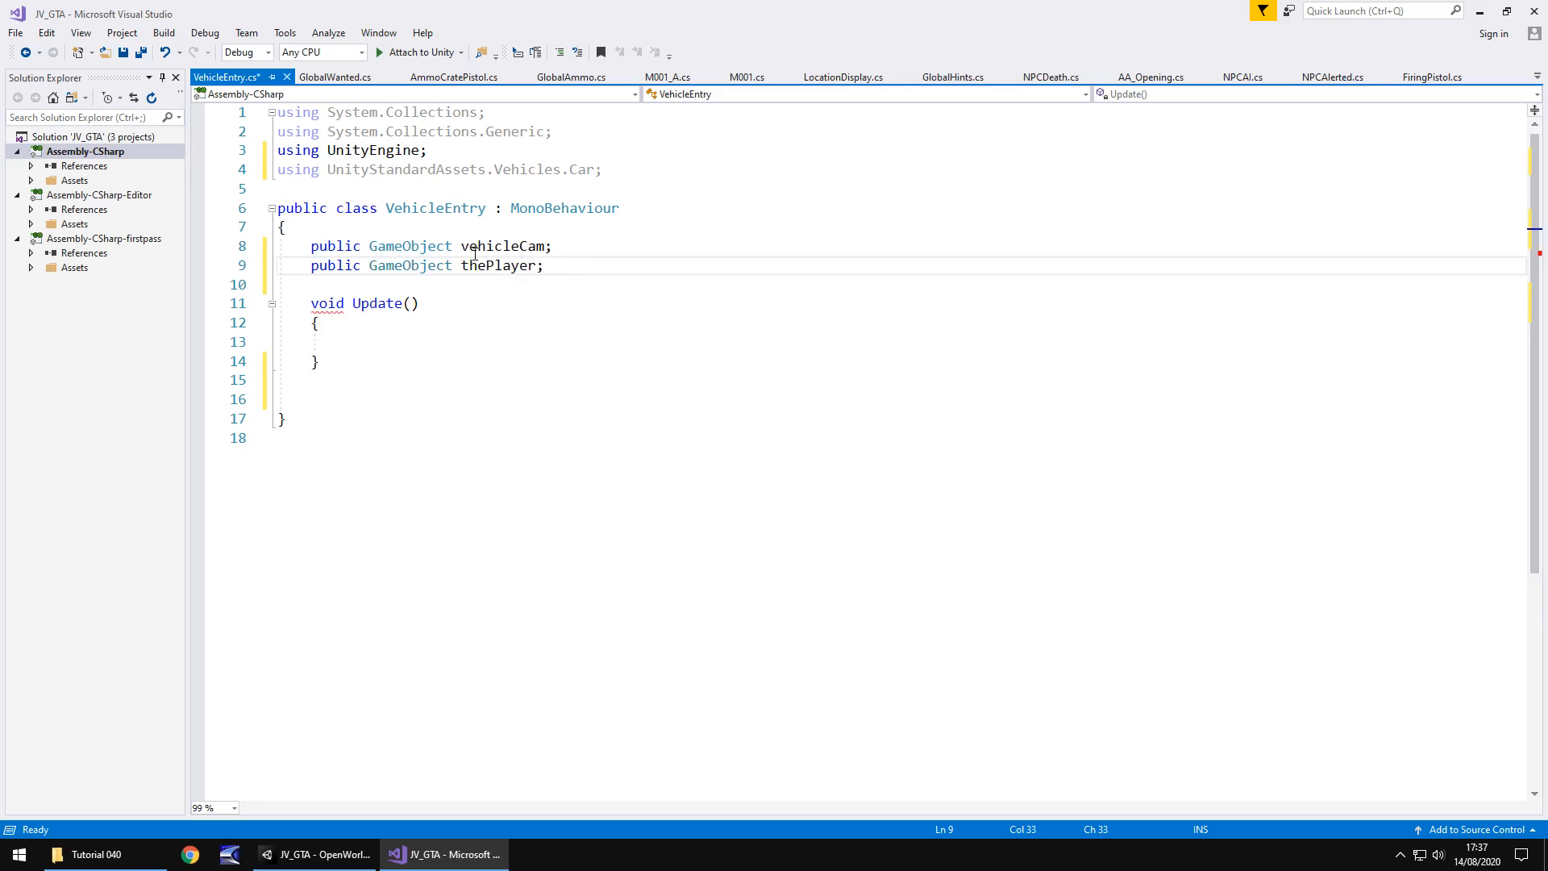
pyautogui.press('enter')
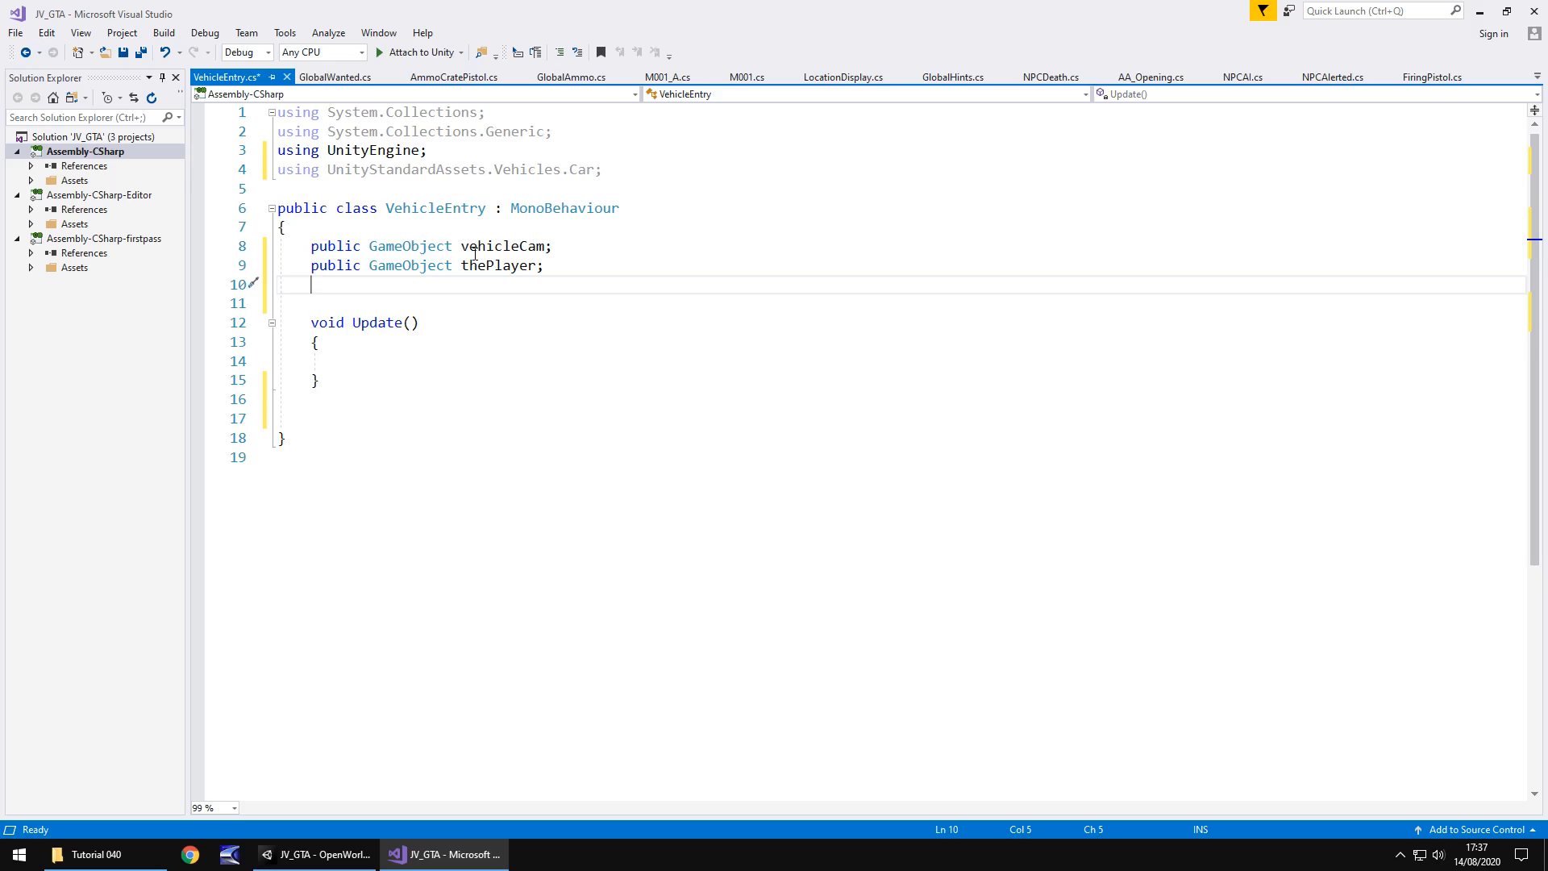
pyautogui.write('public G')
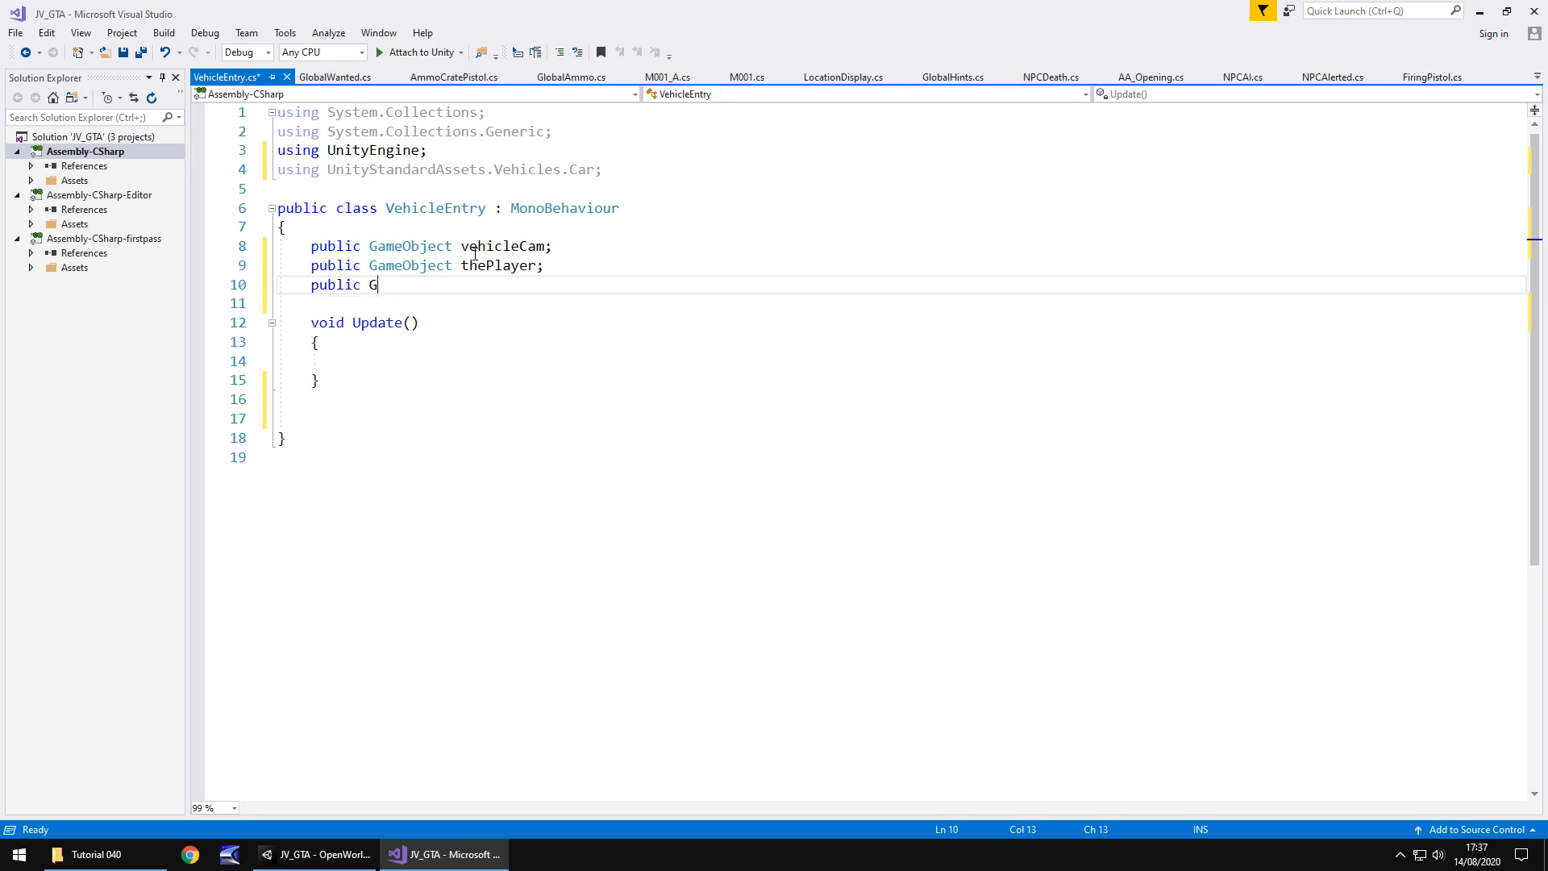
pyautogui.write('ameObject')
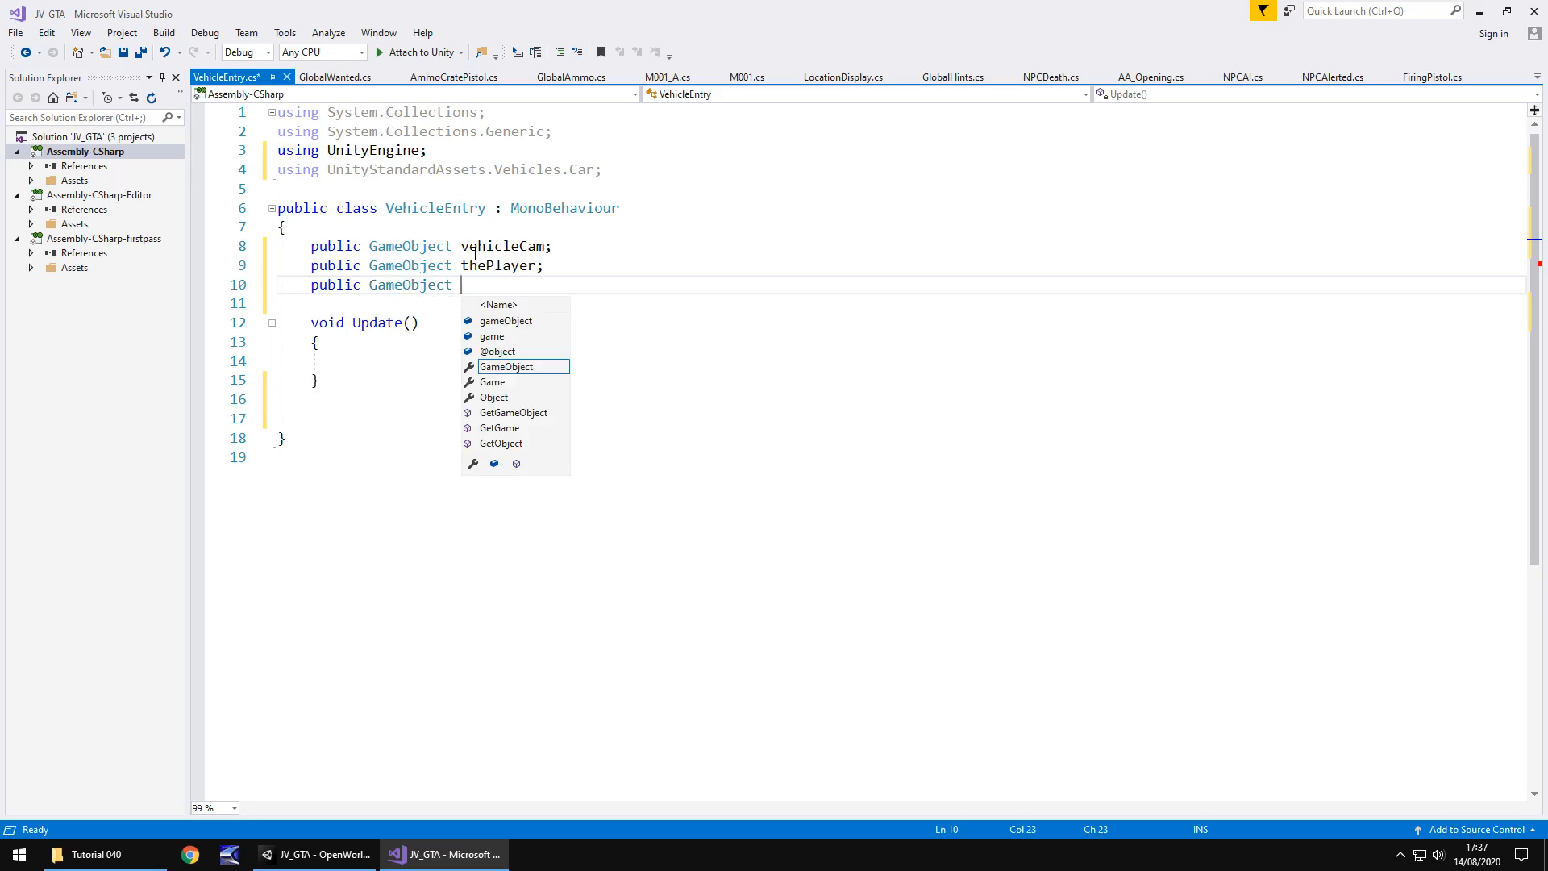
pyautogui.moveTo(507, 366)
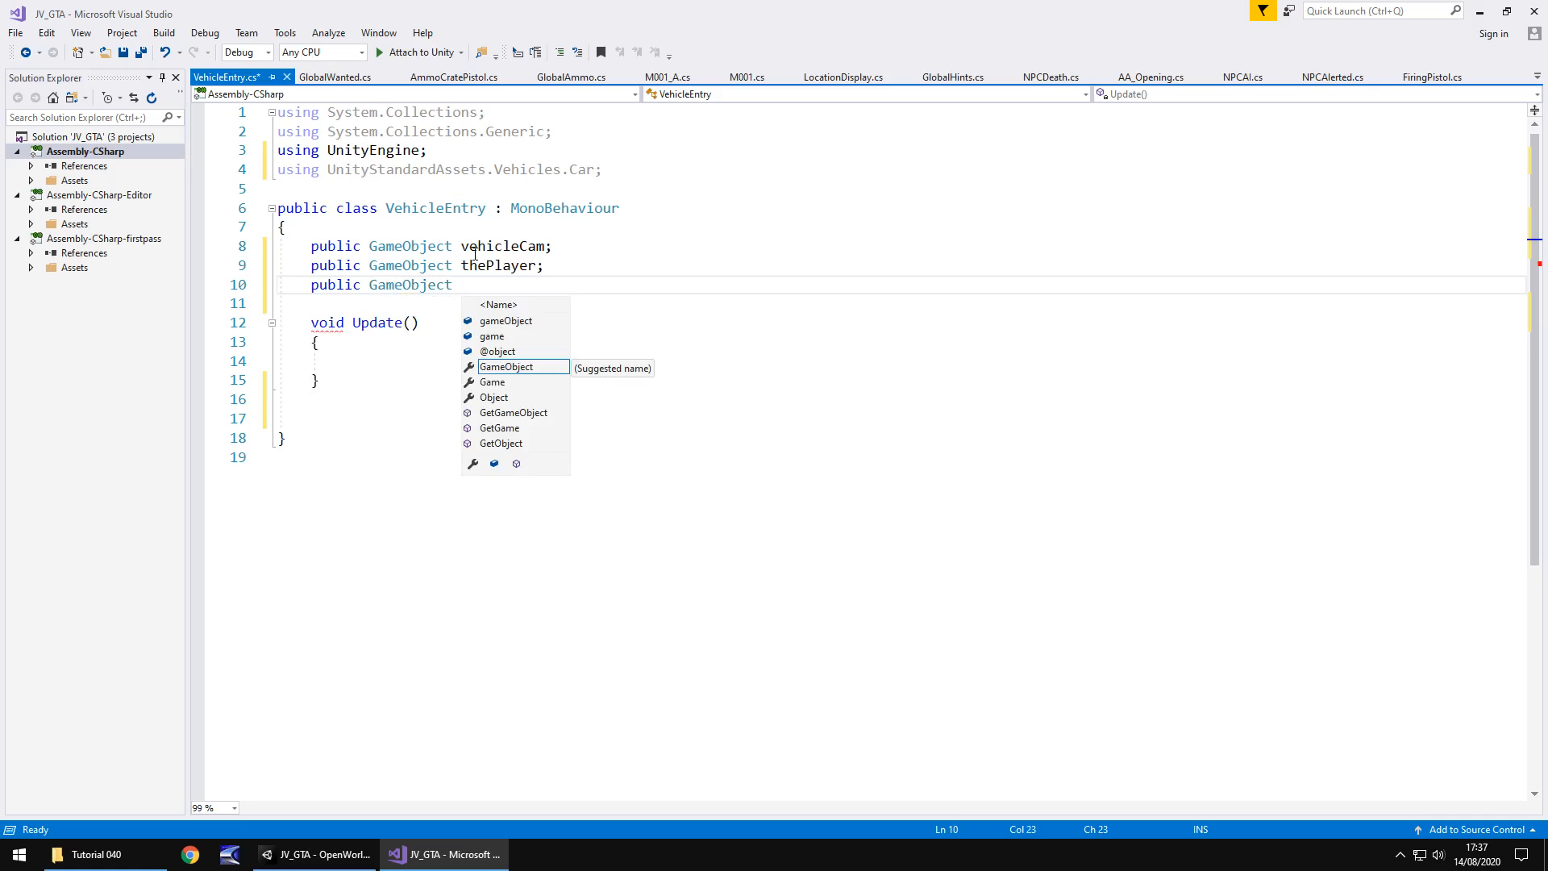
pyautogui.write('liveH')
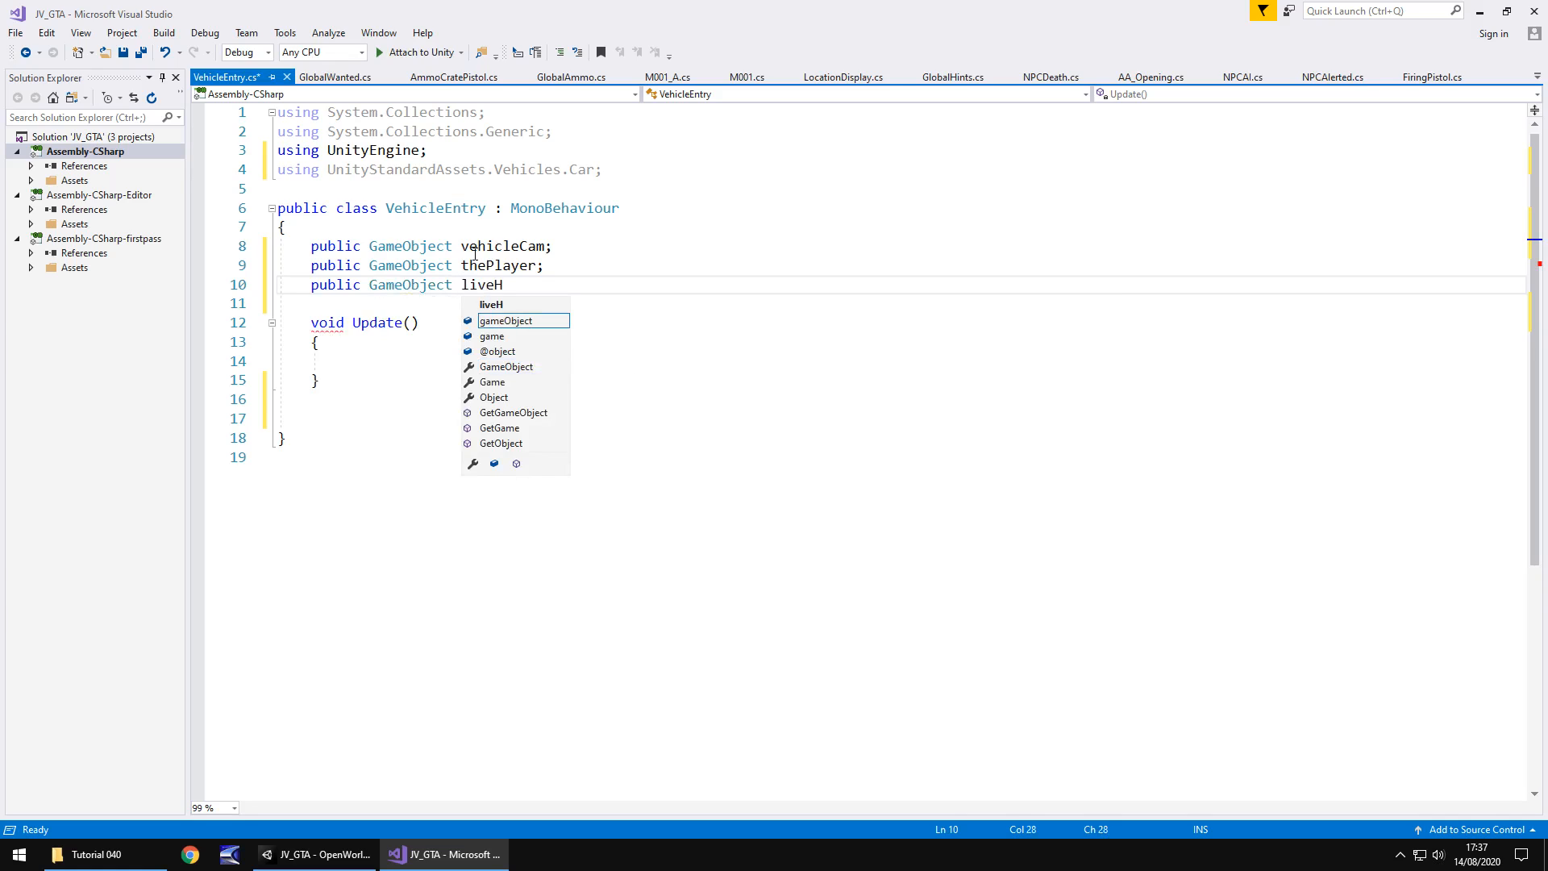
pyautogui.write('Vehicle;')
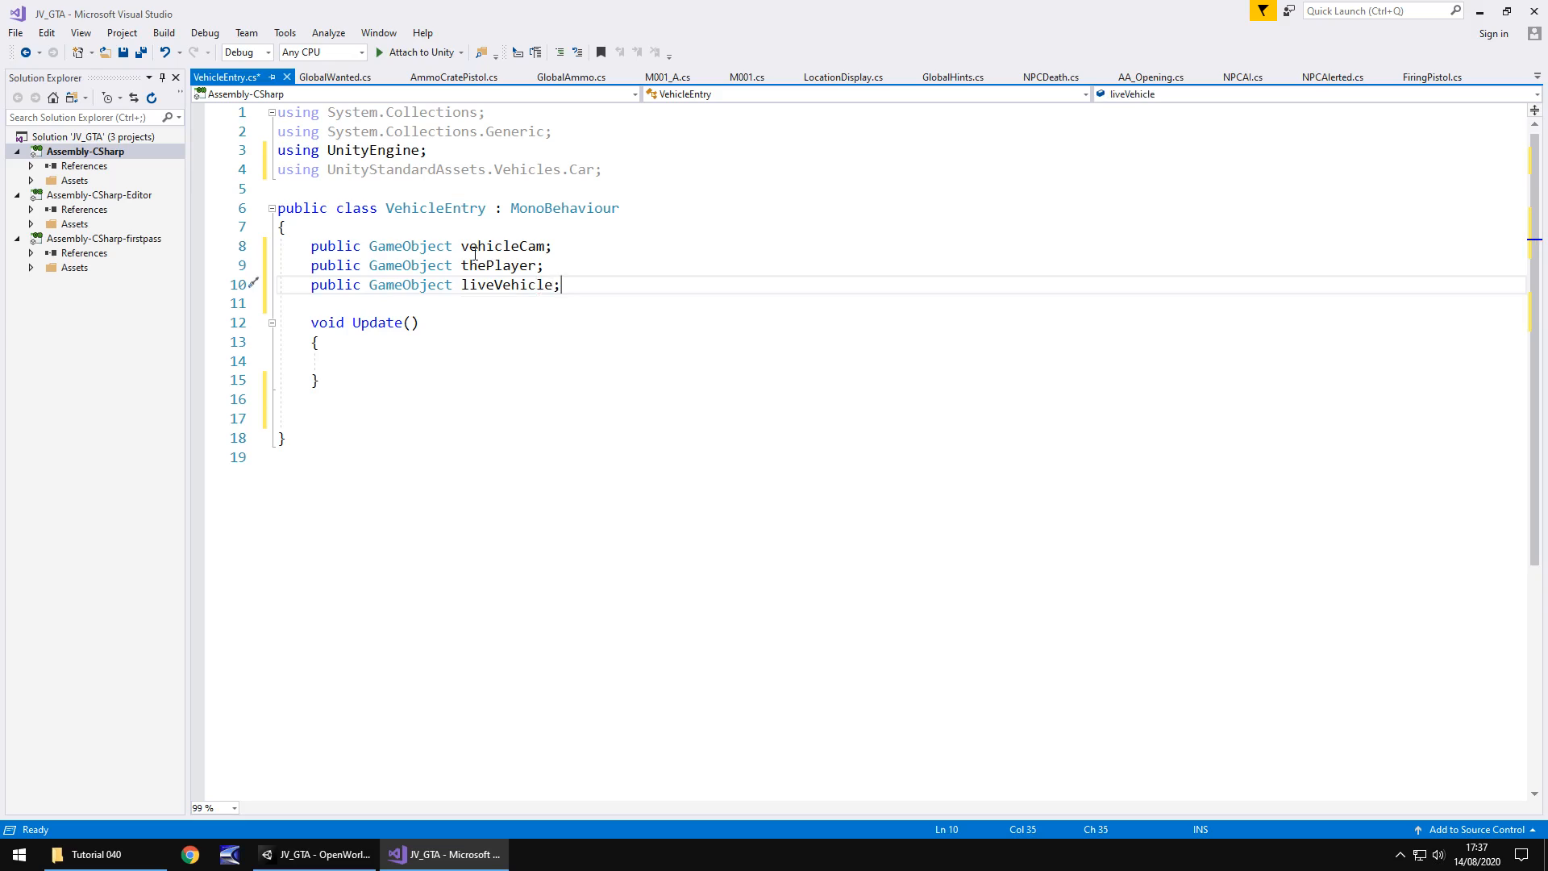
# - Add 'public bool canEnter = false;' below the GameObject fields
pyautogui.click(435, 399)
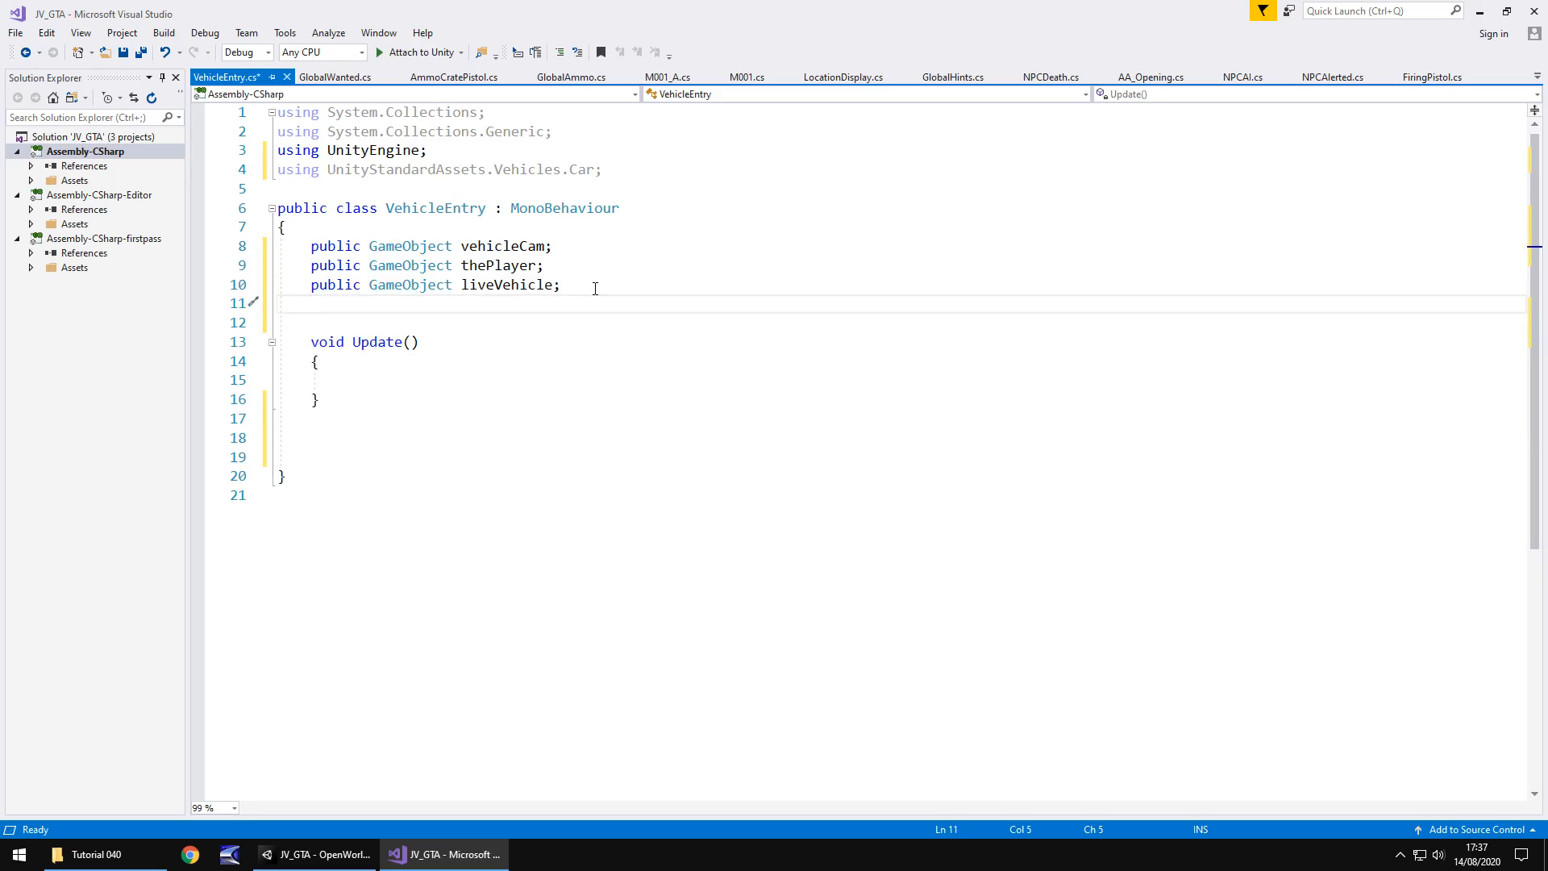
pyautogui.write('public')
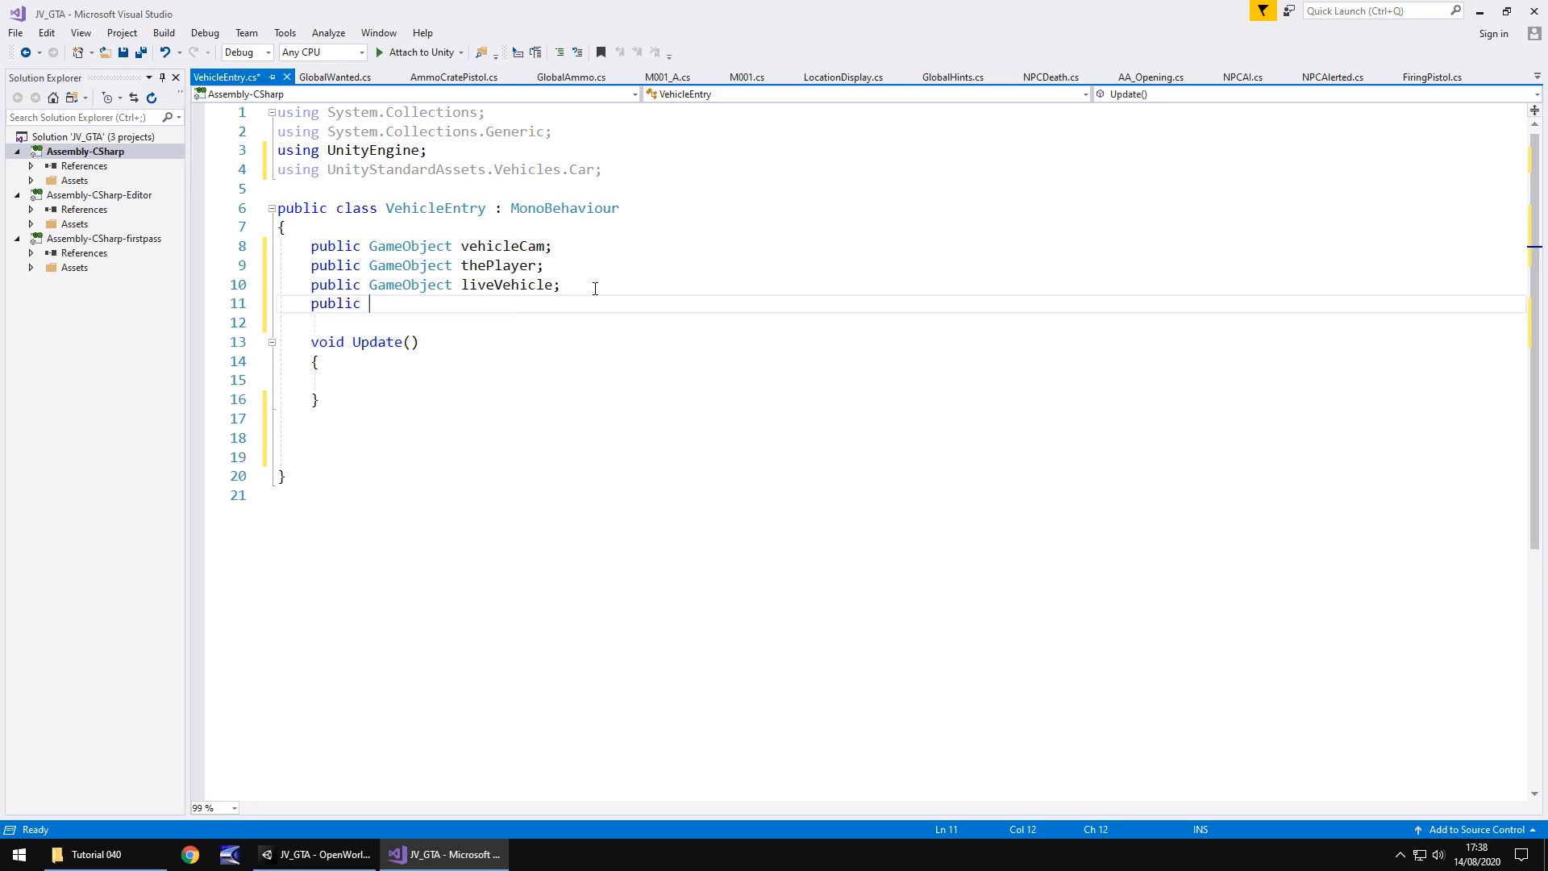
pyautogui.write('boo')
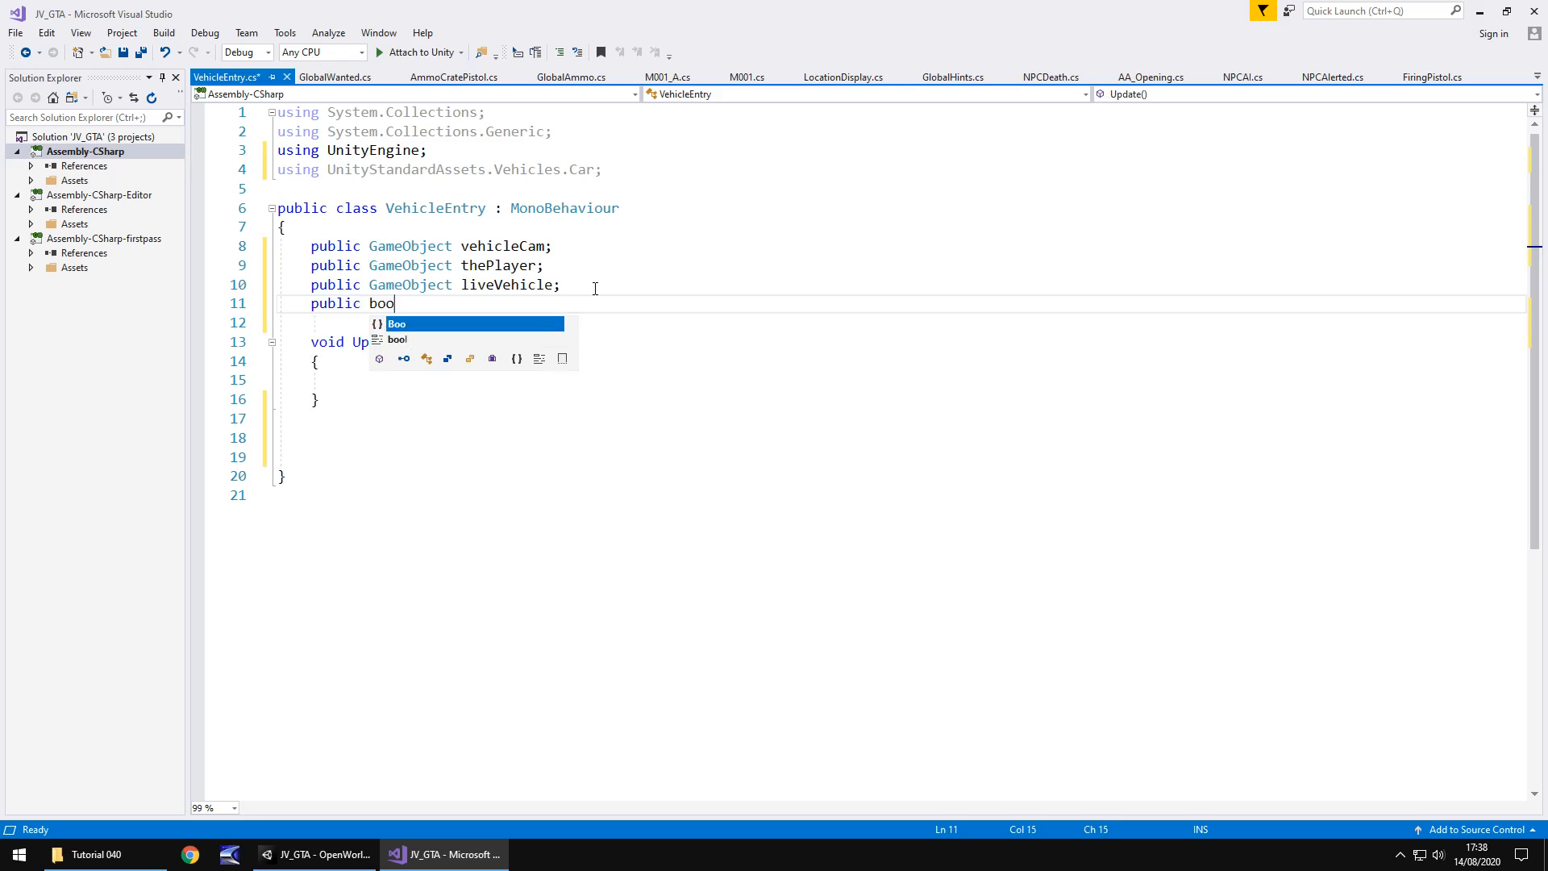
pyautogui.write('l canEn')
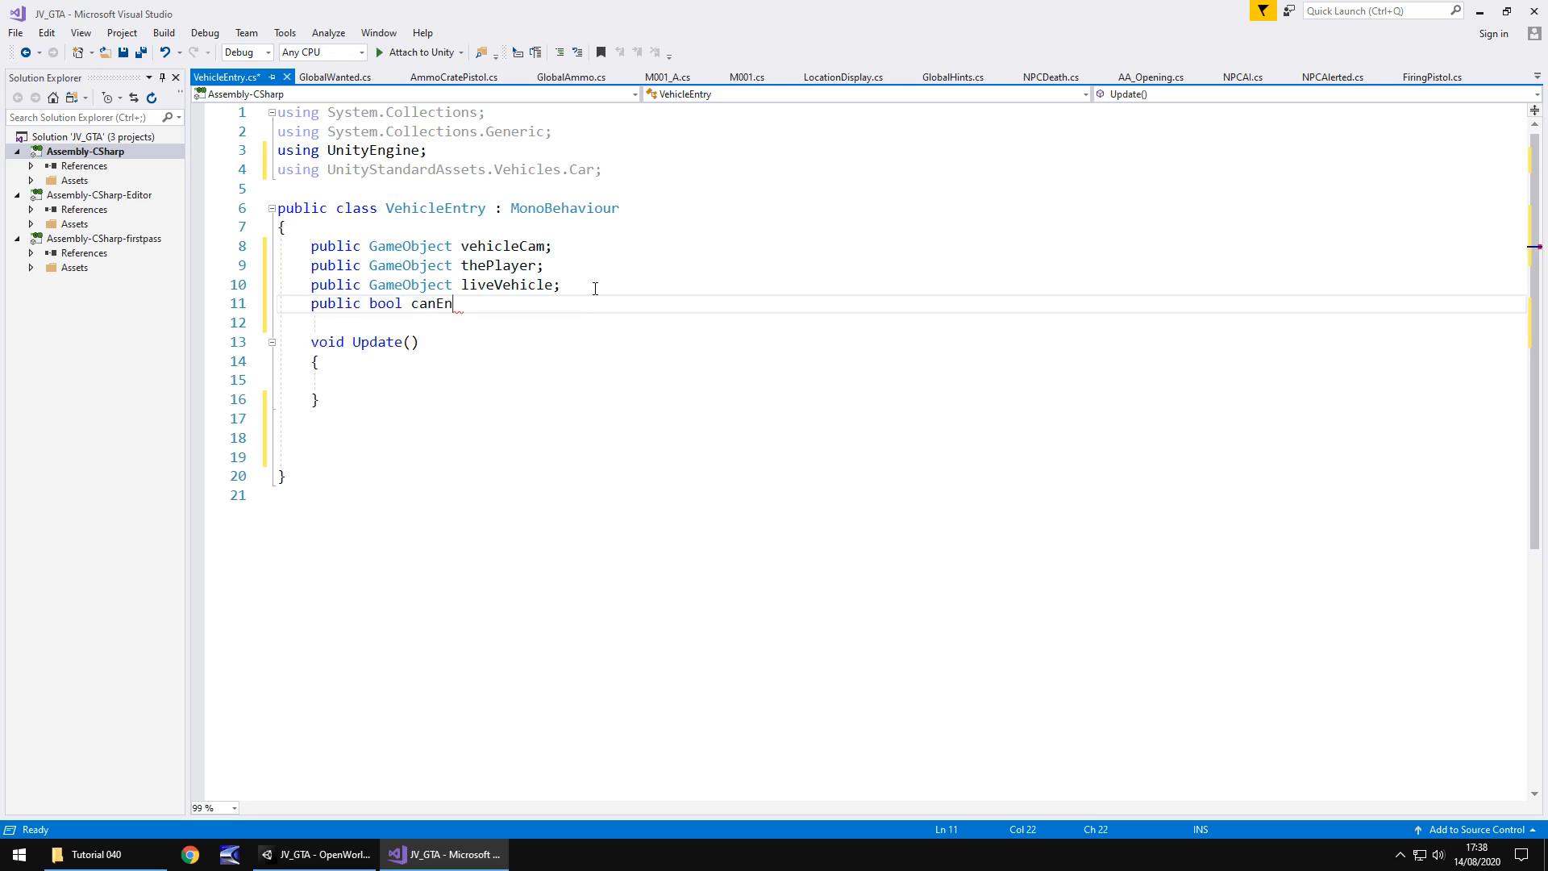
pyautogui.write('ter;')
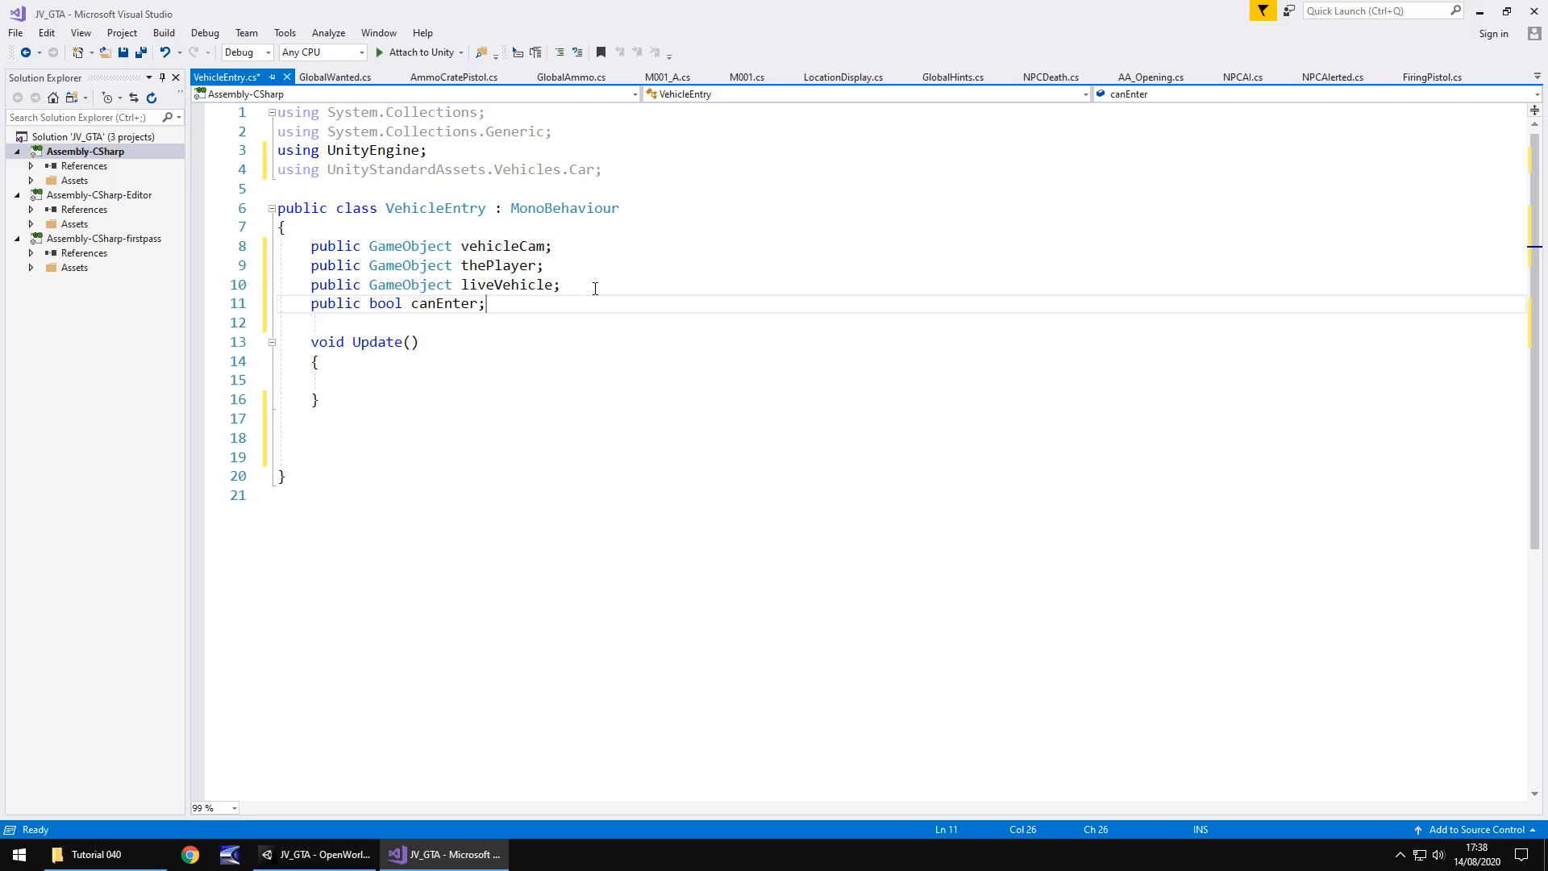
pyautogui.write('= falks')
pyautogui.click(902, 438)
pyautogui.write('void On')
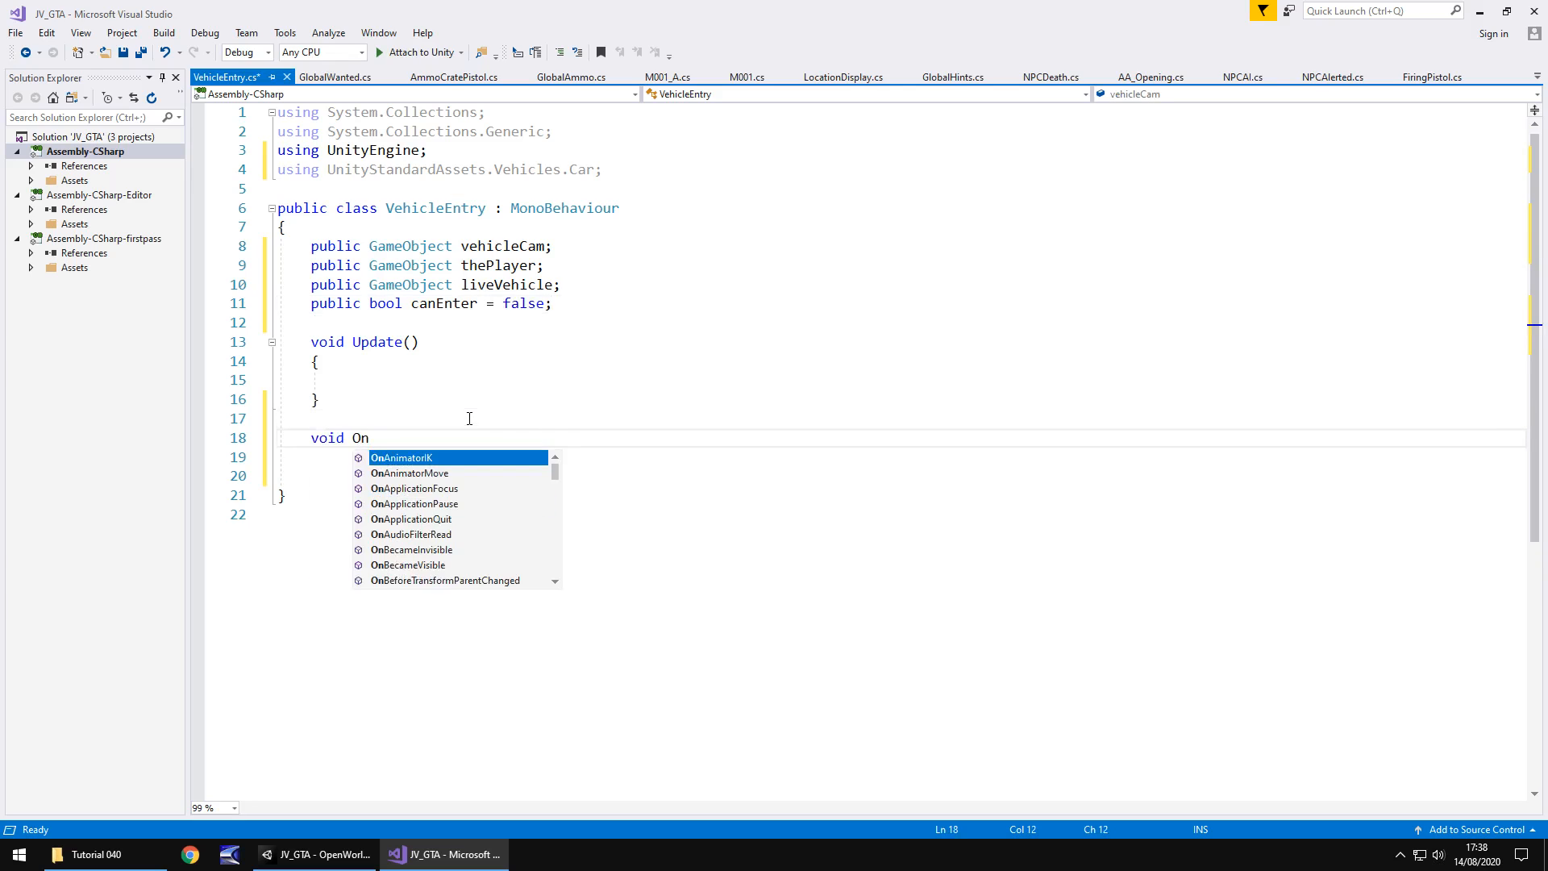
# - Write OnTriggerEnter(Collider other) setting canEnter = true when other.tag == "Player"
pyautogui.write('TriggerEnter(Collider other')
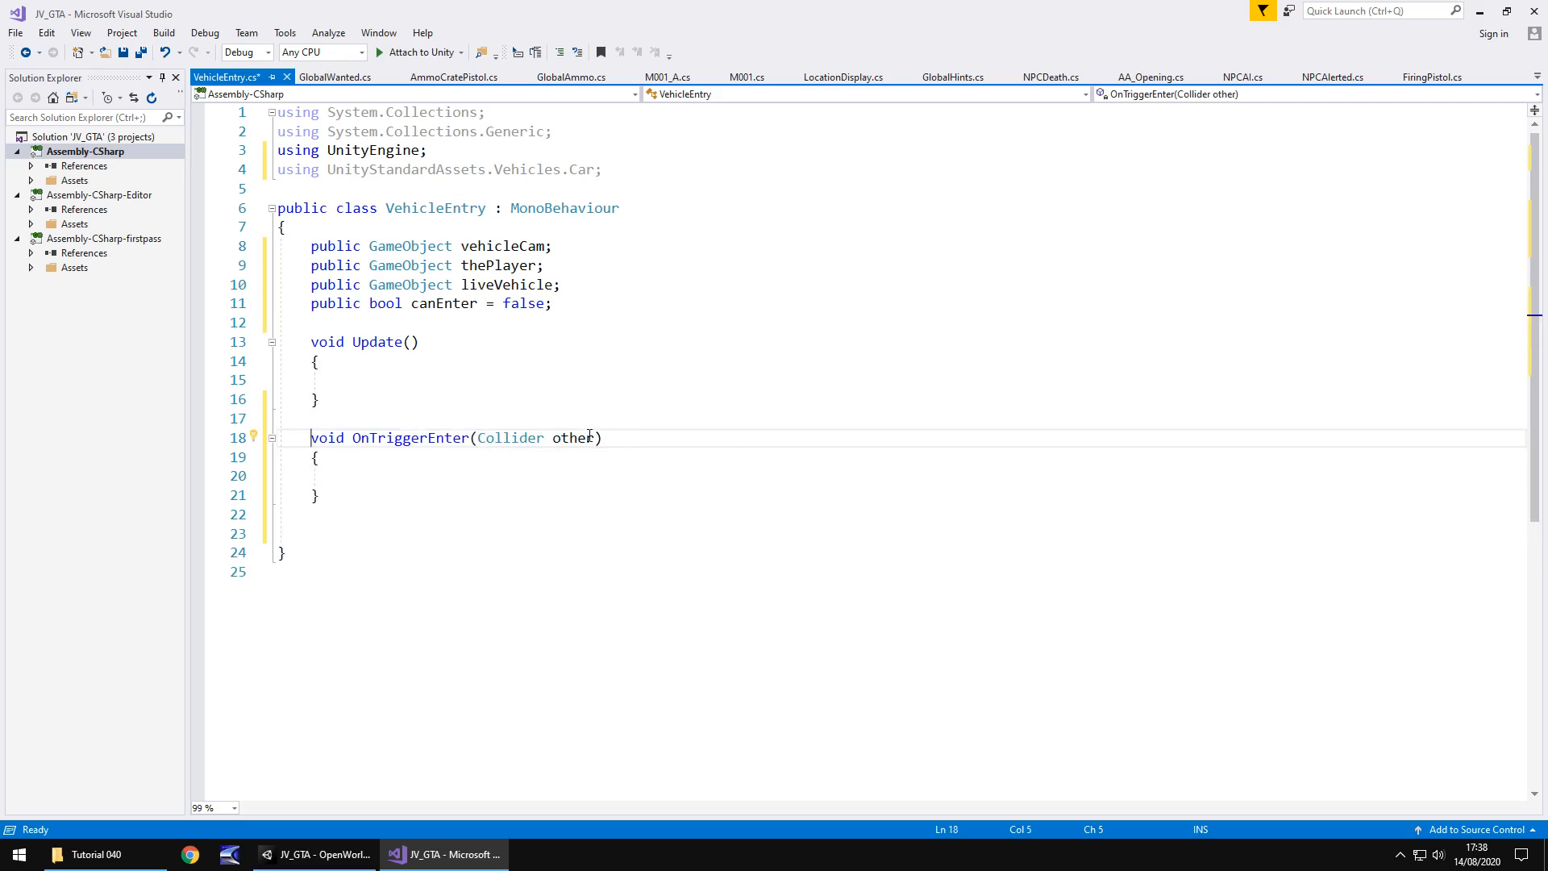
pyautogui.moveTo(569, 437)
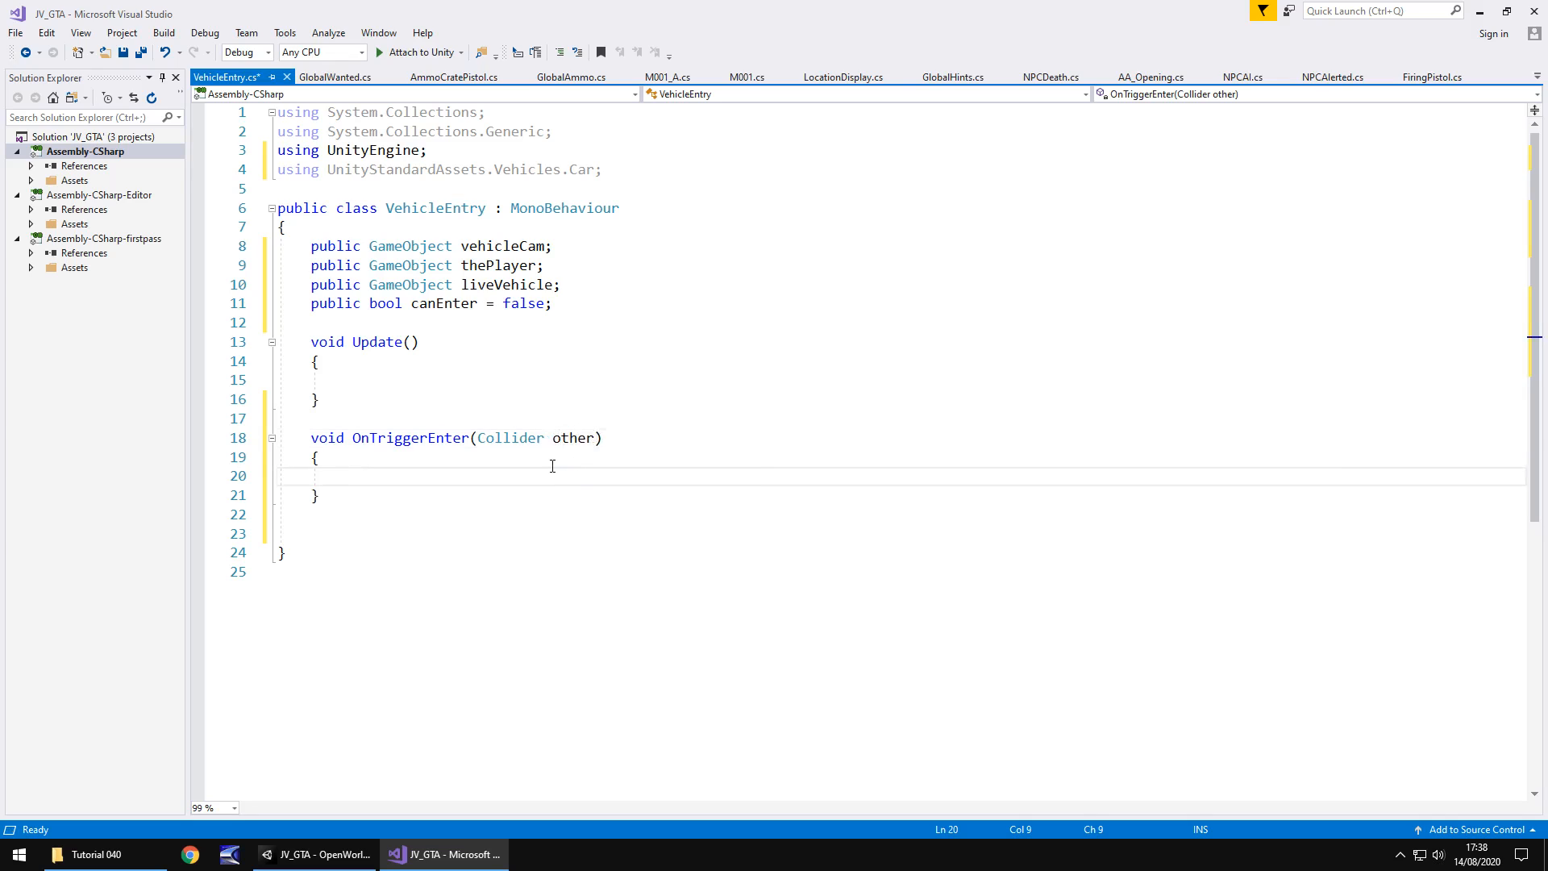
pyautogui.click(343, 476)
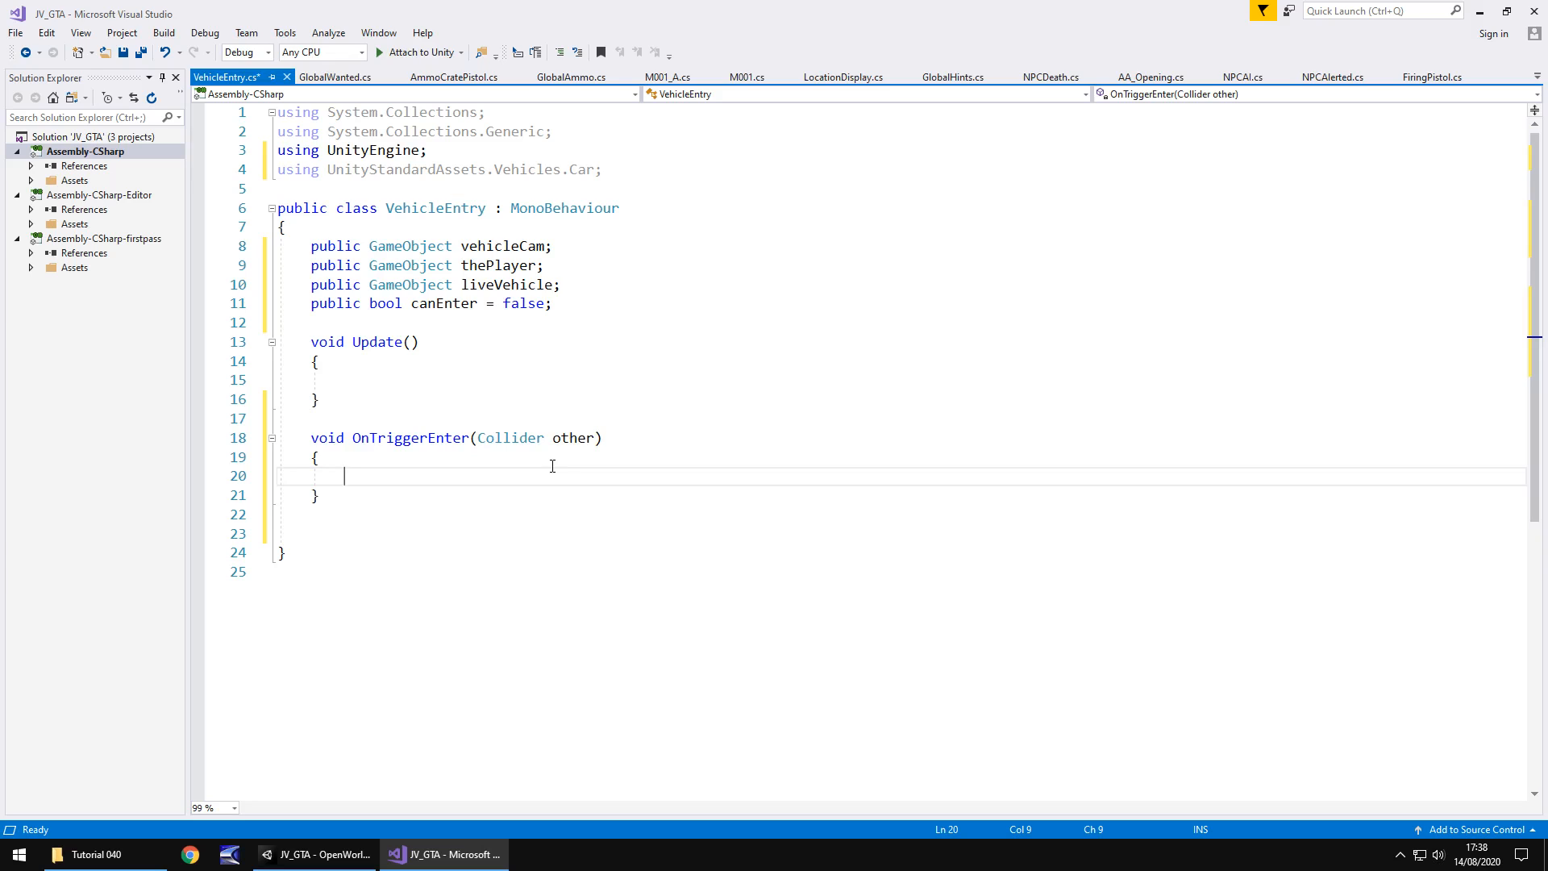
pyautogui.write('if')
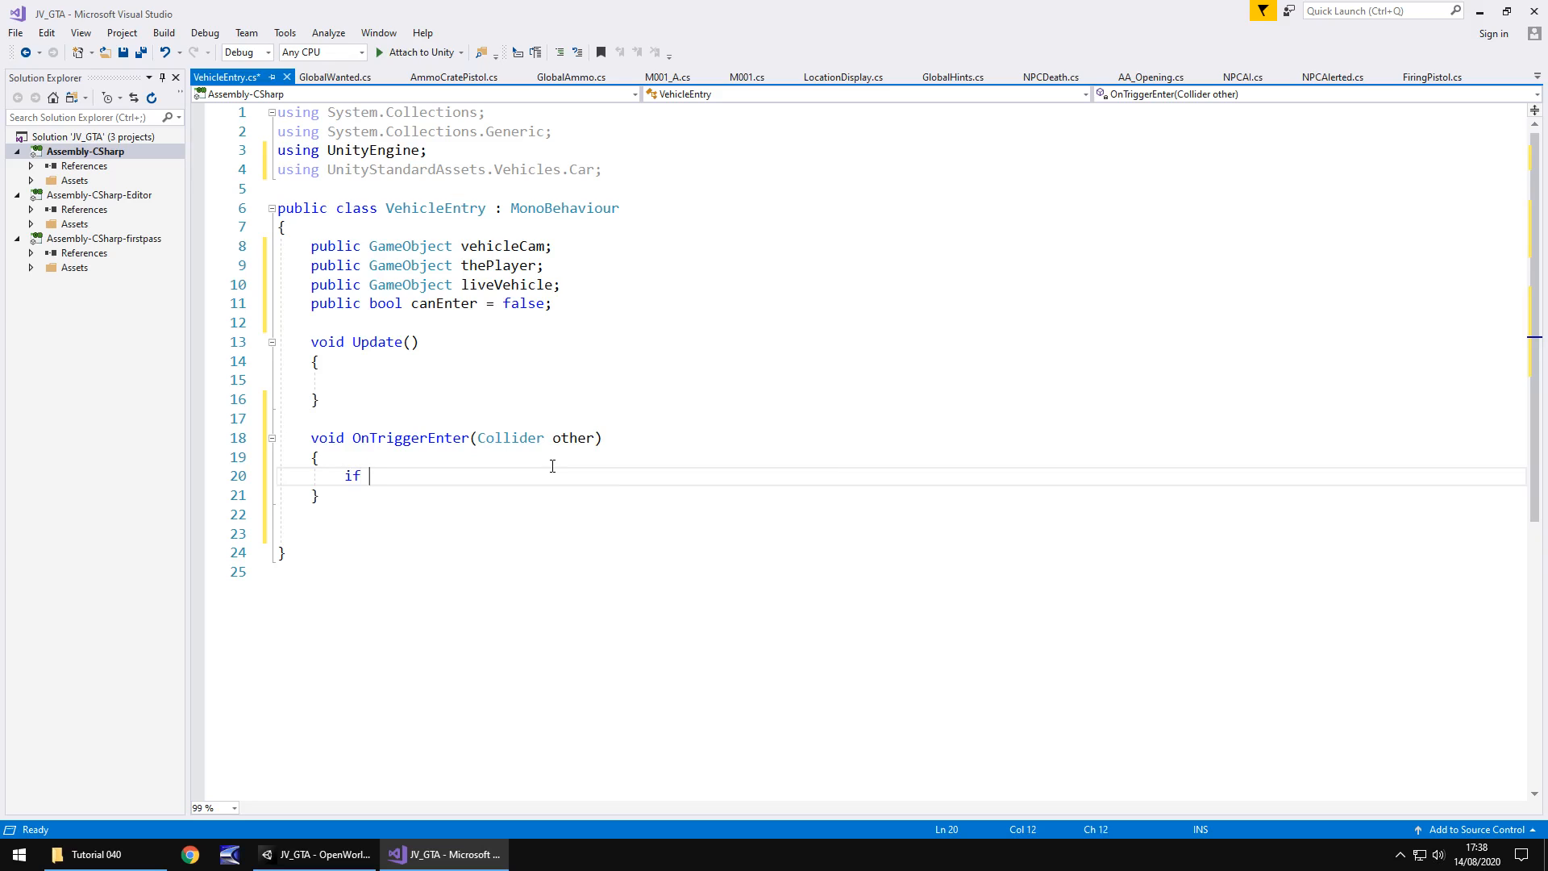
pyautogui.write('(other.tag == "P')
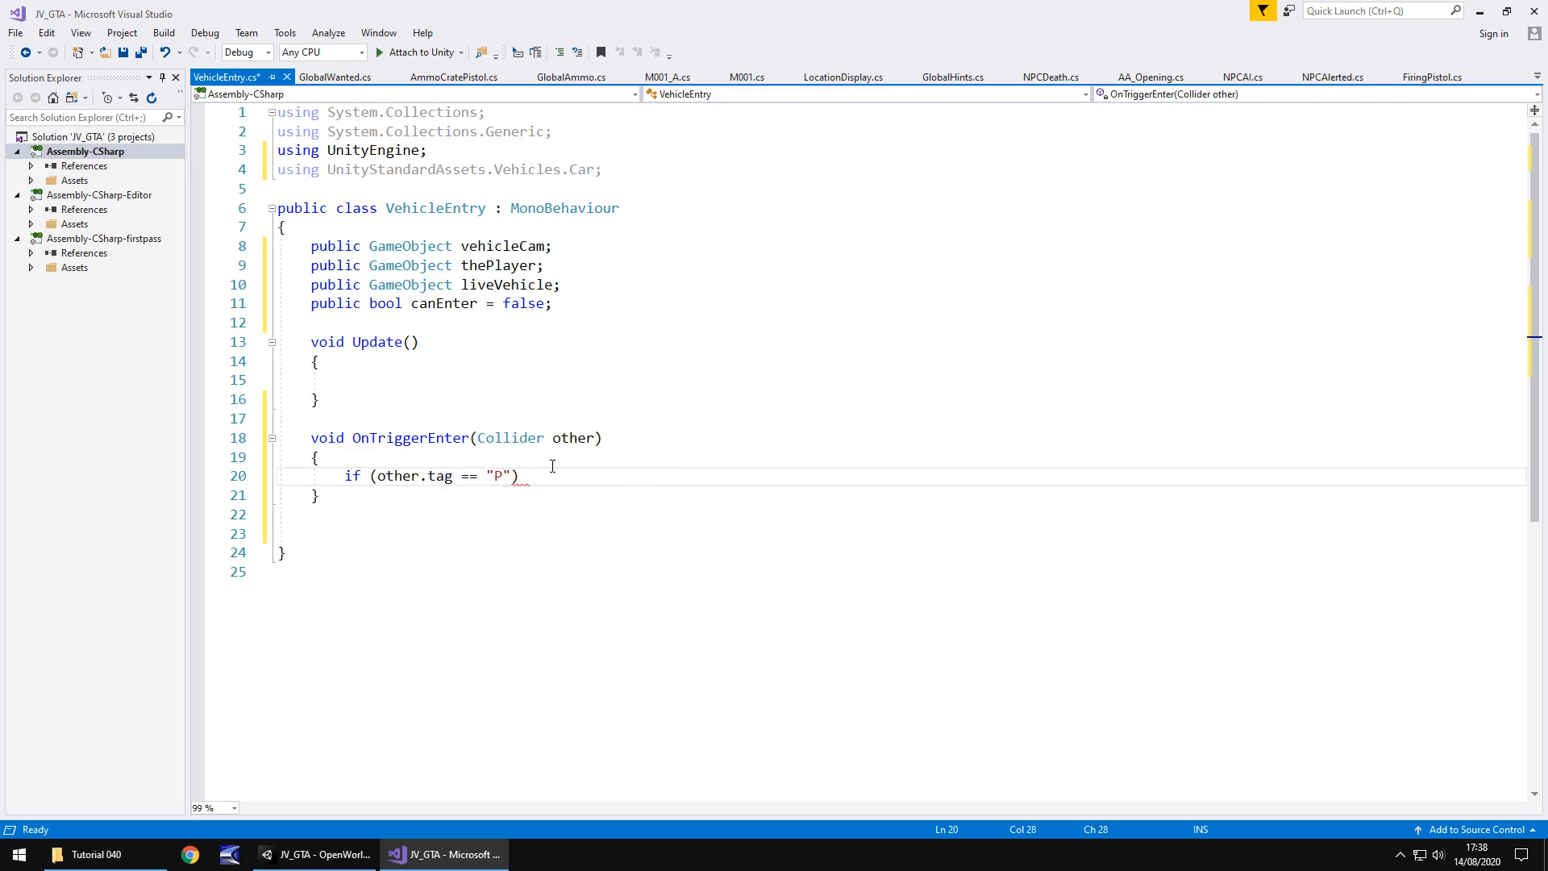
pyautogui.write('layer')
pyautogui.write('{')
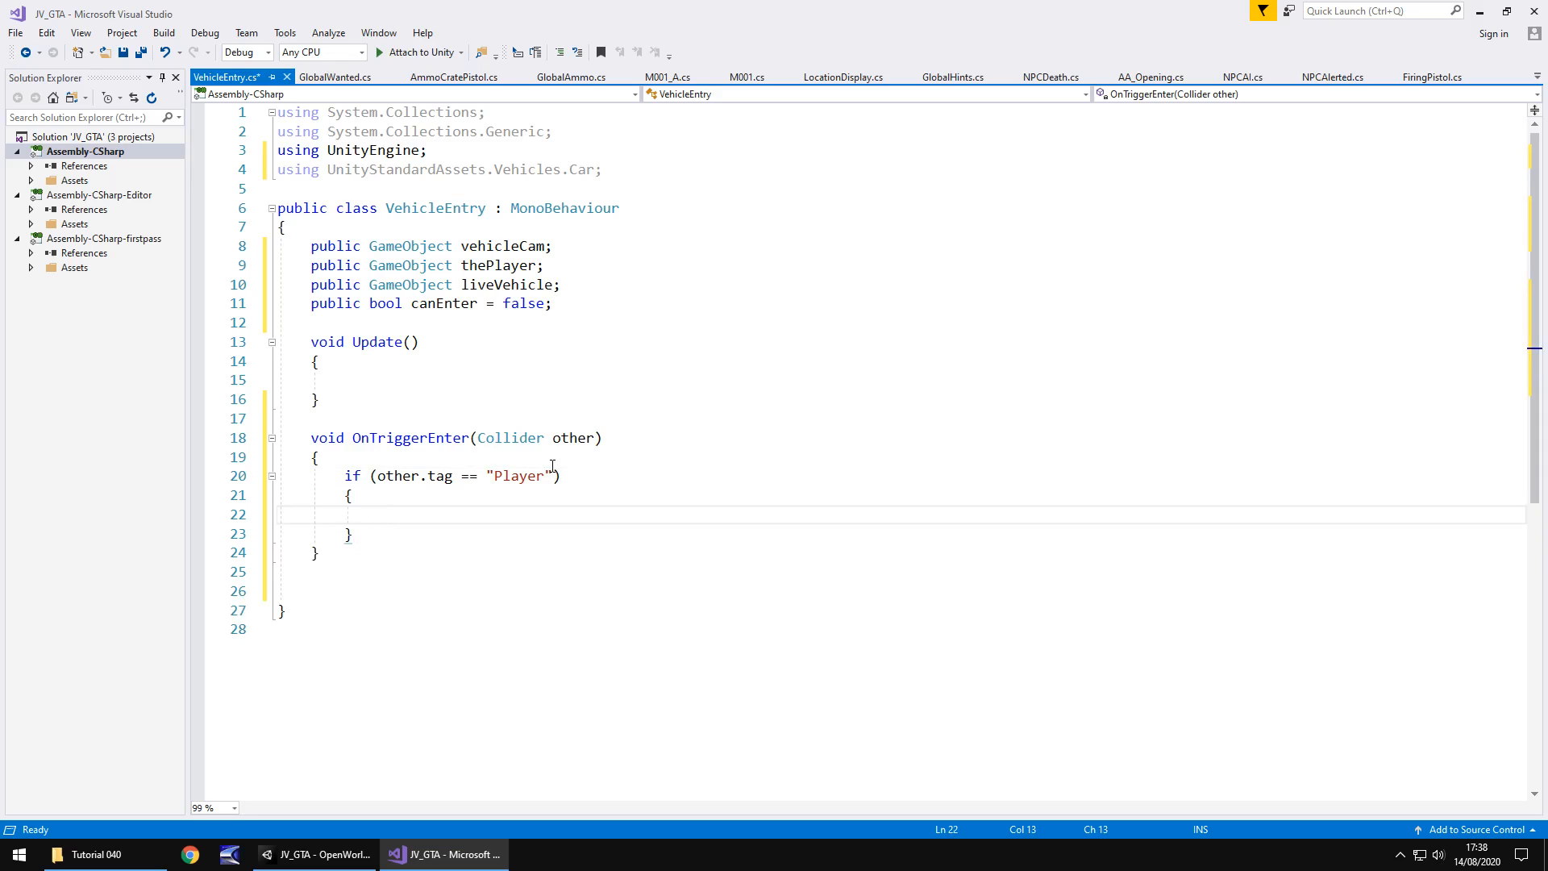
pyautogui.write('canEnter')
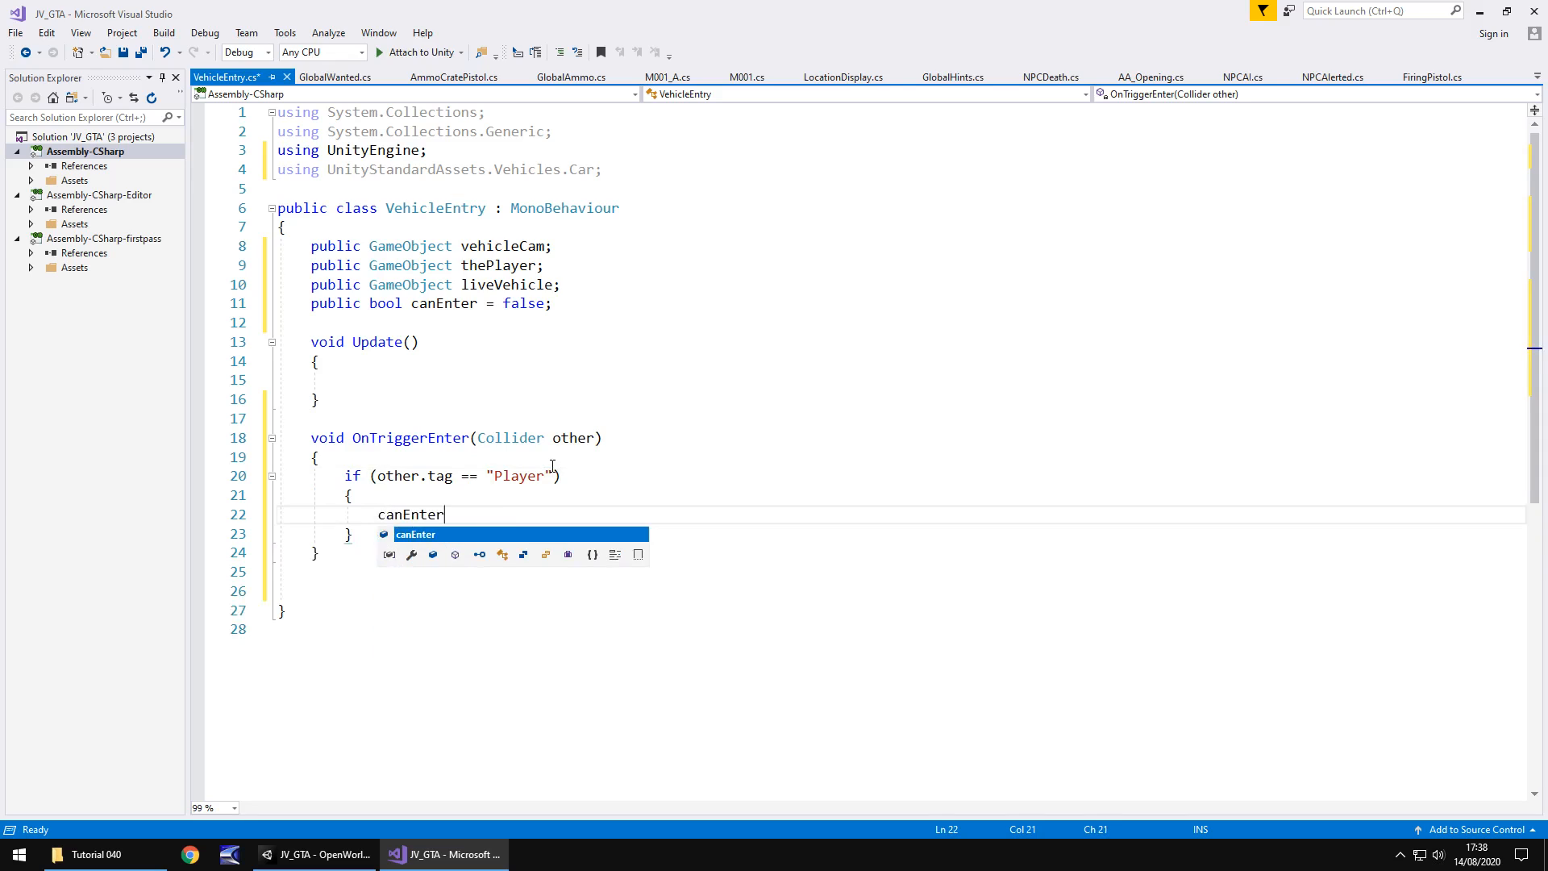
pyautogui.write('= true')
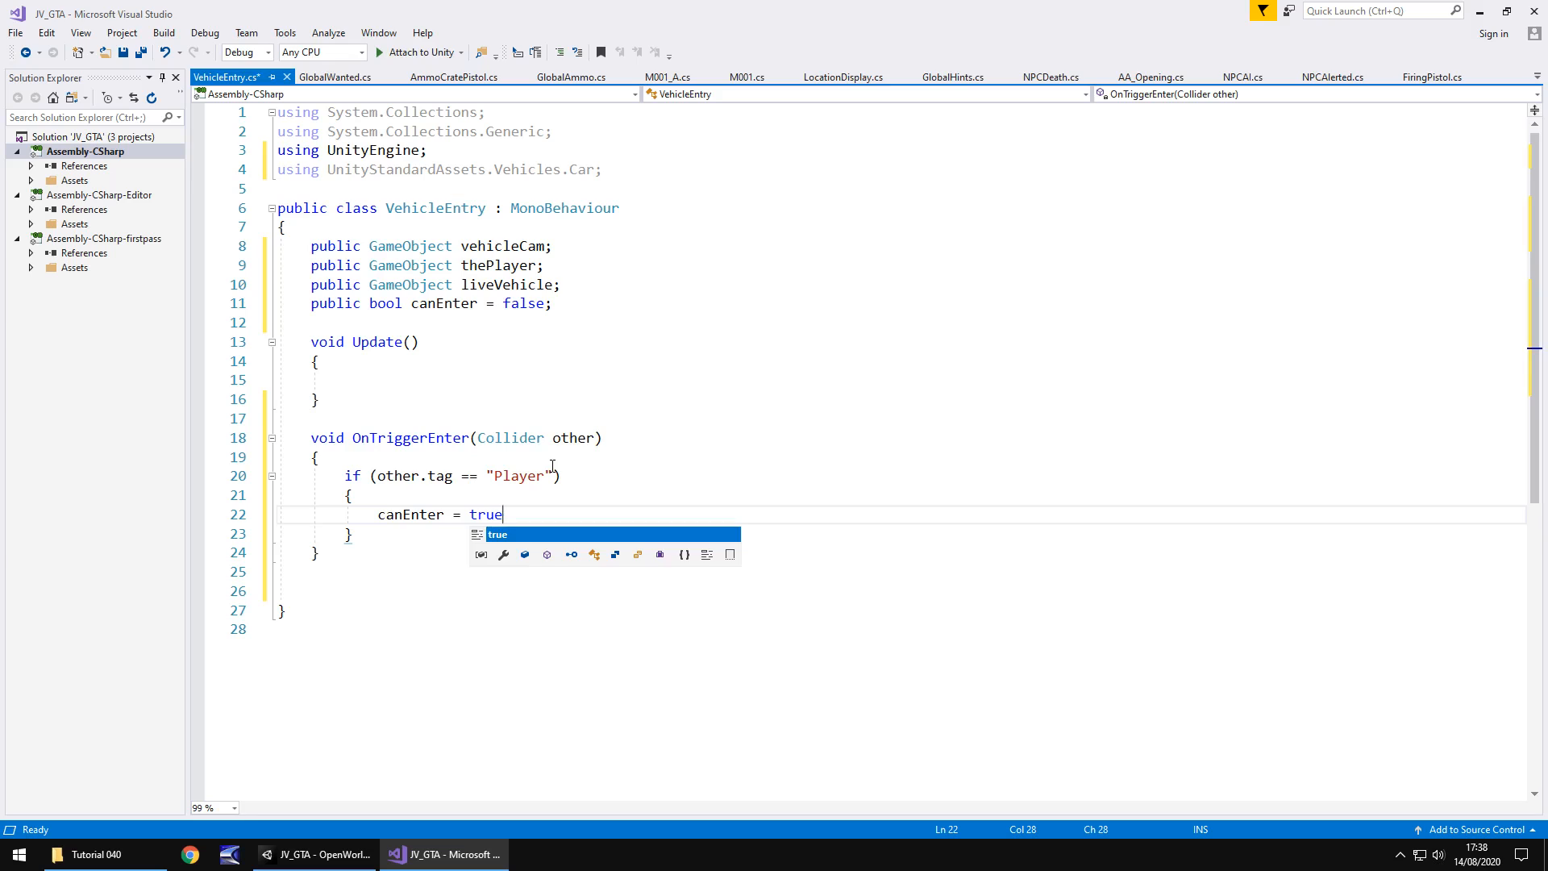
pyautogui.write(';')
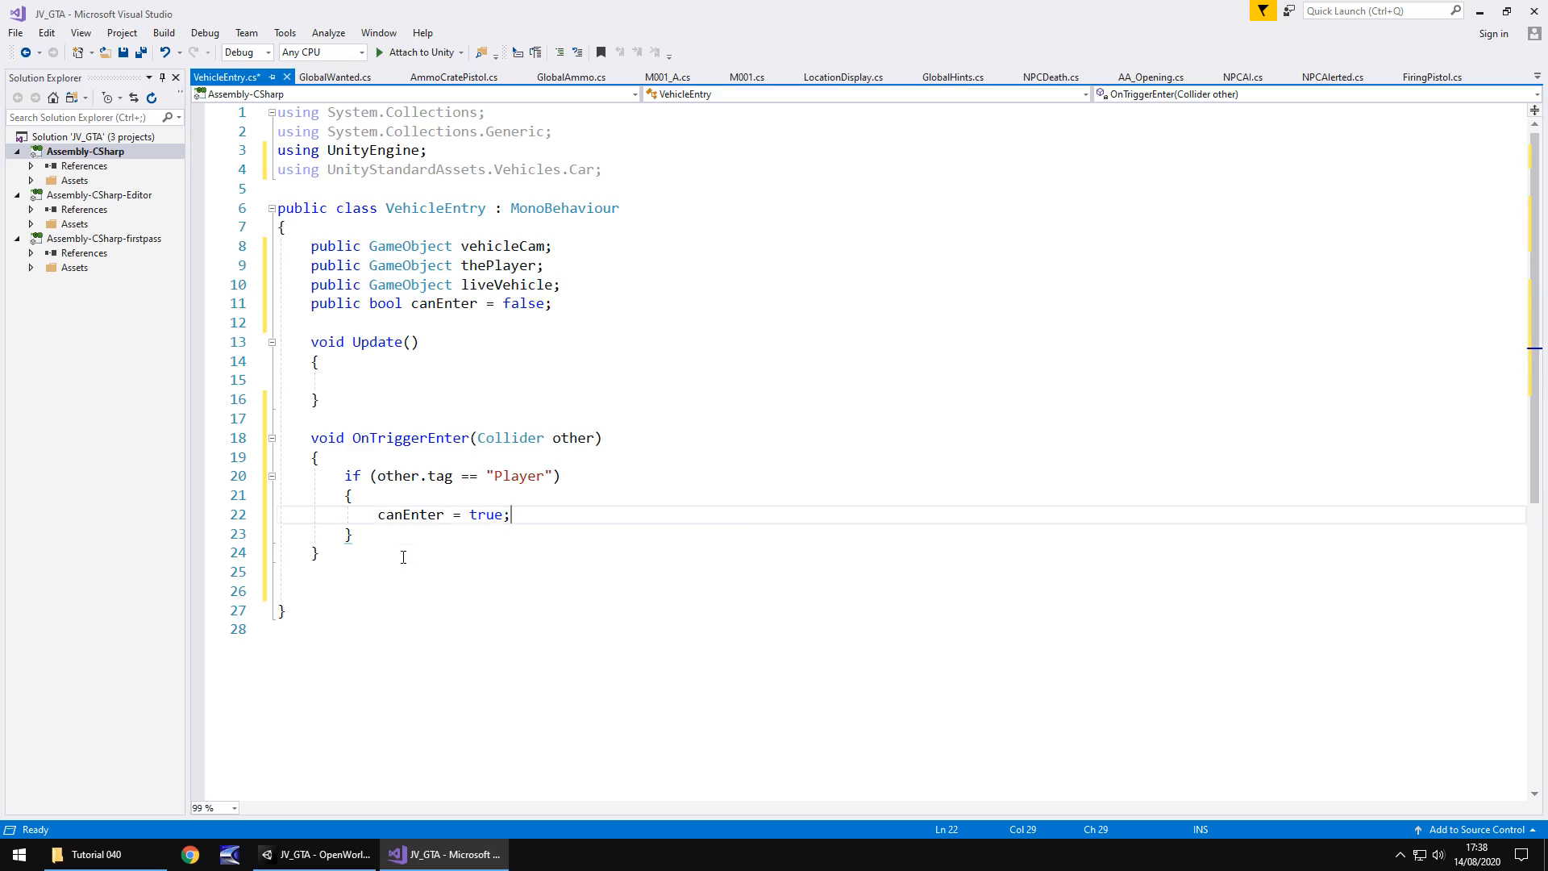
pyautogui.write('void')
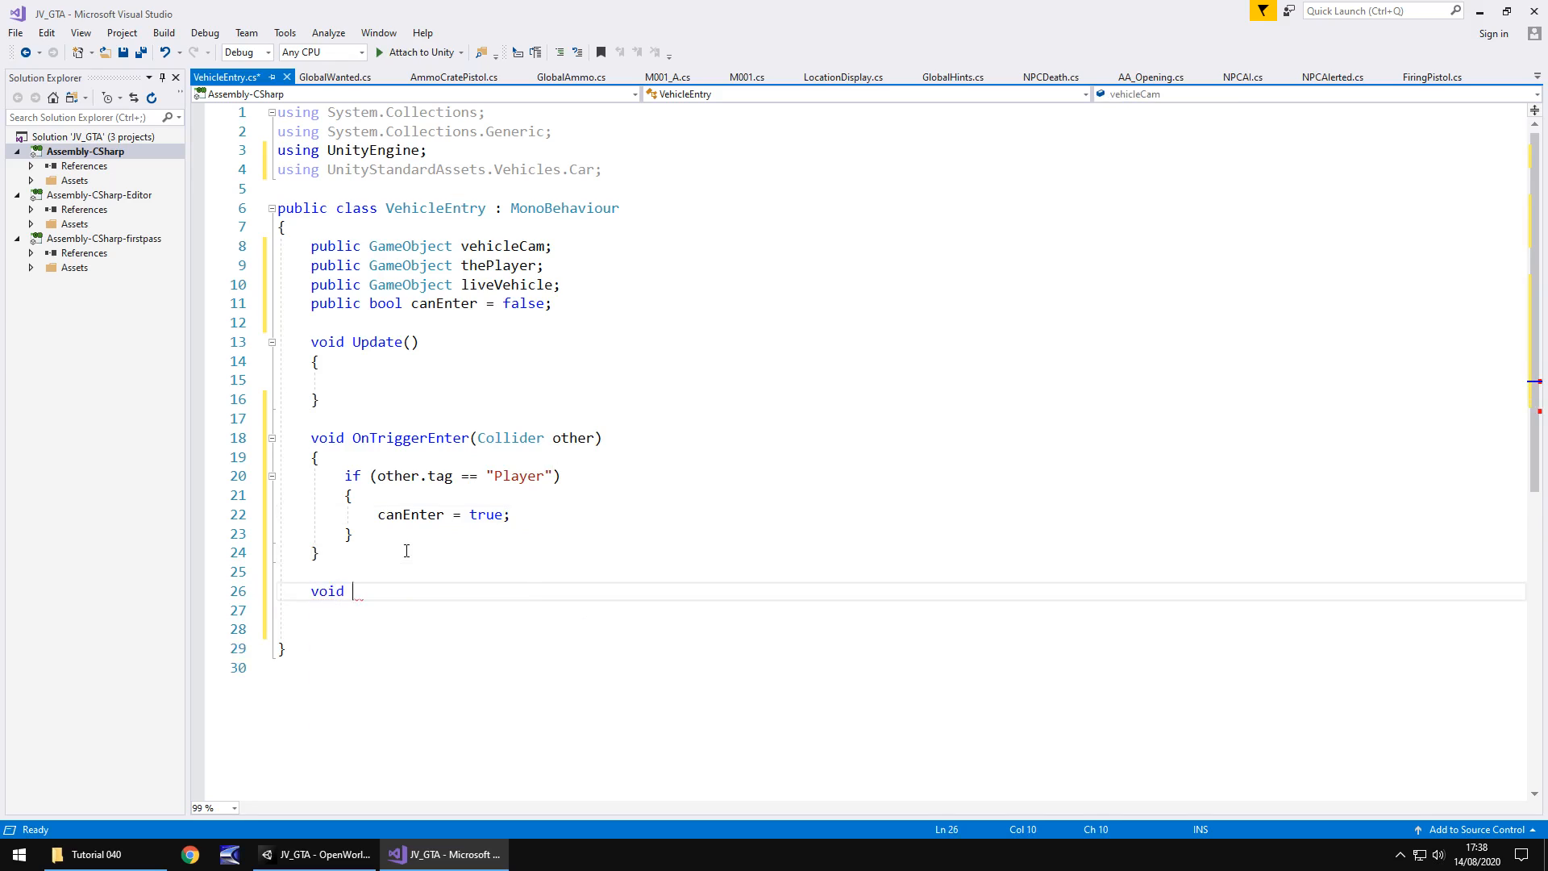
# - Write OnTriggerExit(Collider other) with canEnter = false; as its body
pyautogui.write('OnTriggerExit(Collider other')
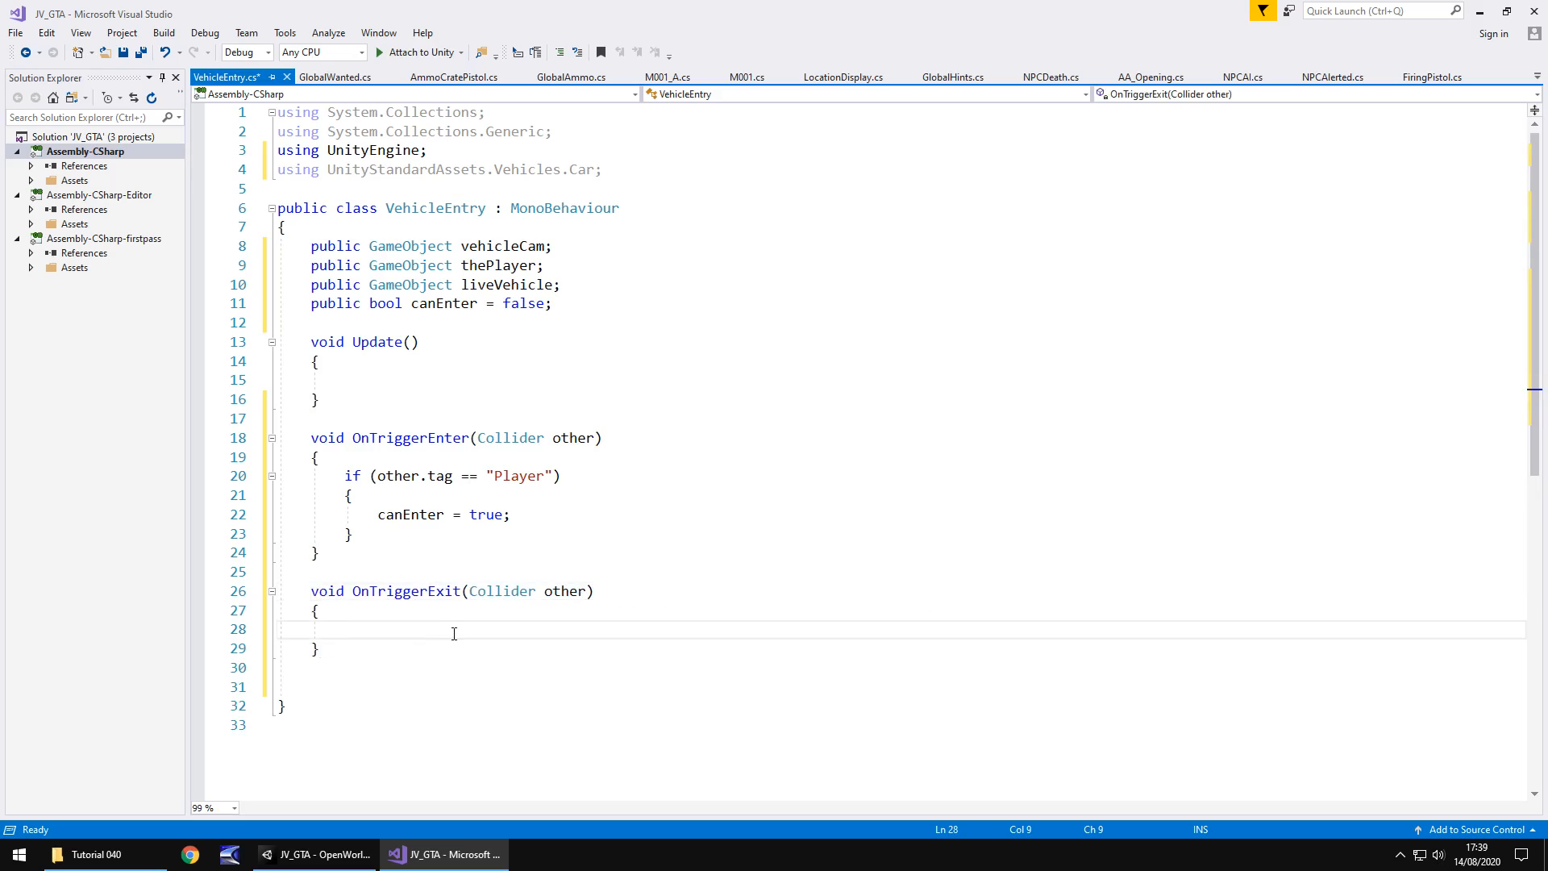
pyautogui.write('canEnter')
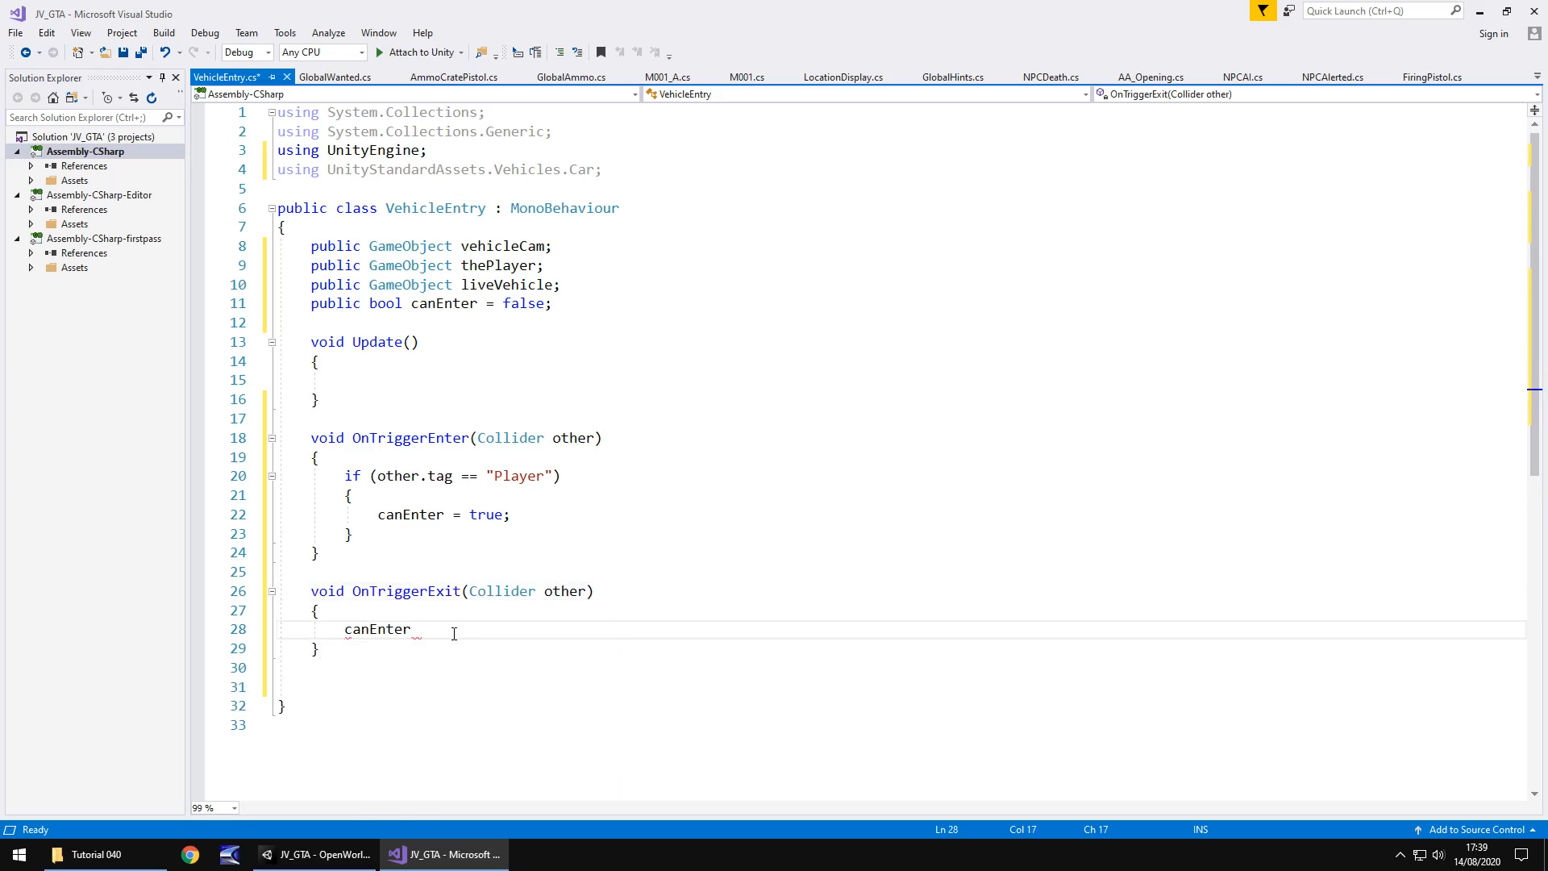
pyautogui.write('= false;')
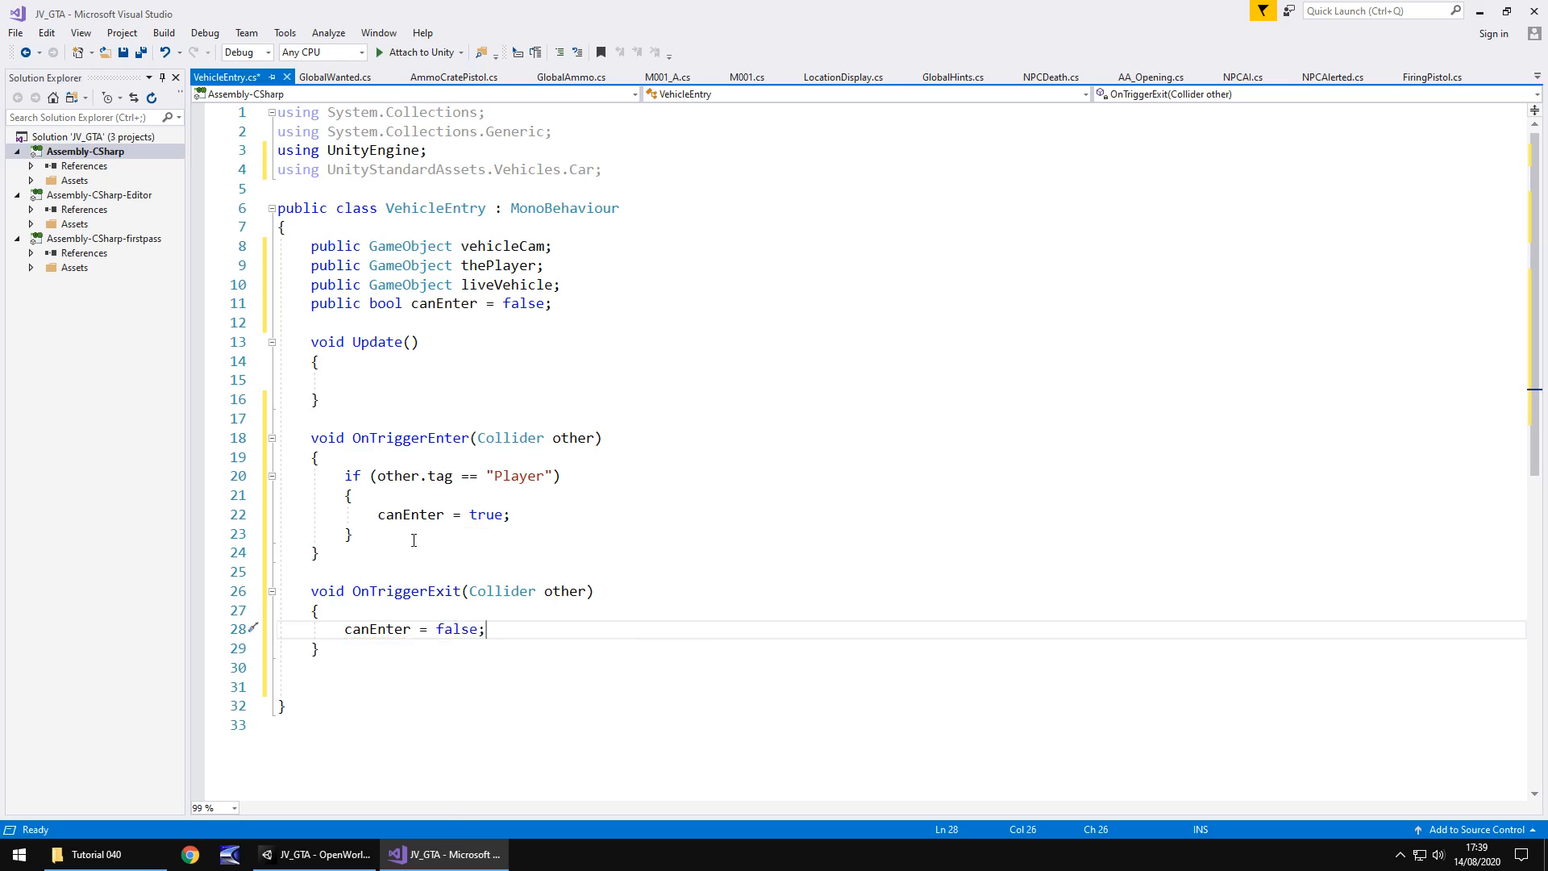
pyautogui.moveTo(478, 501)
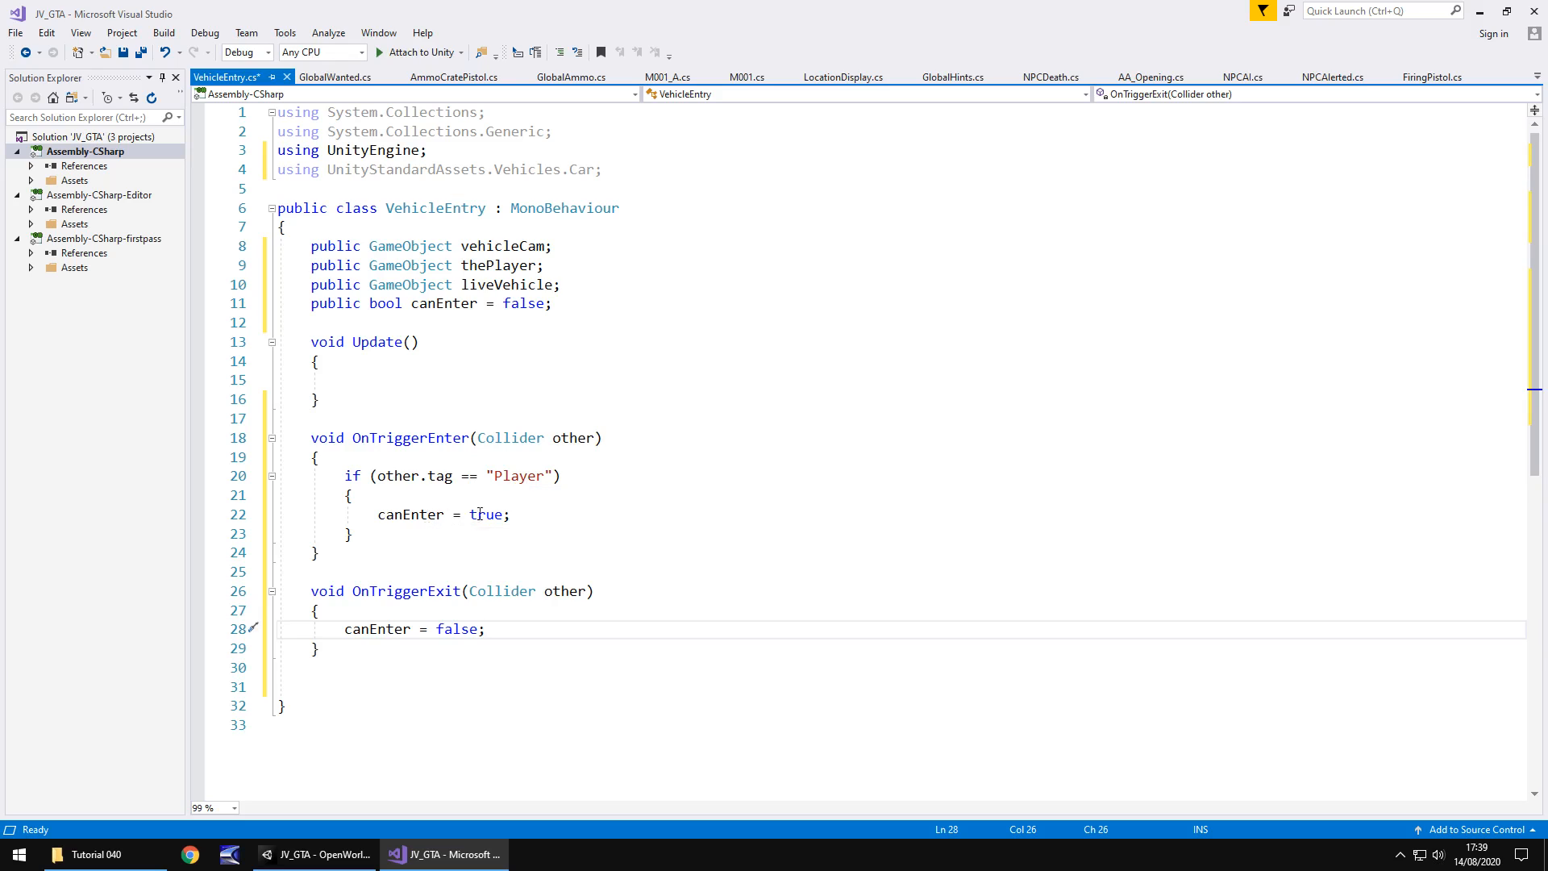
pyautogui.moveTo(408, 629)
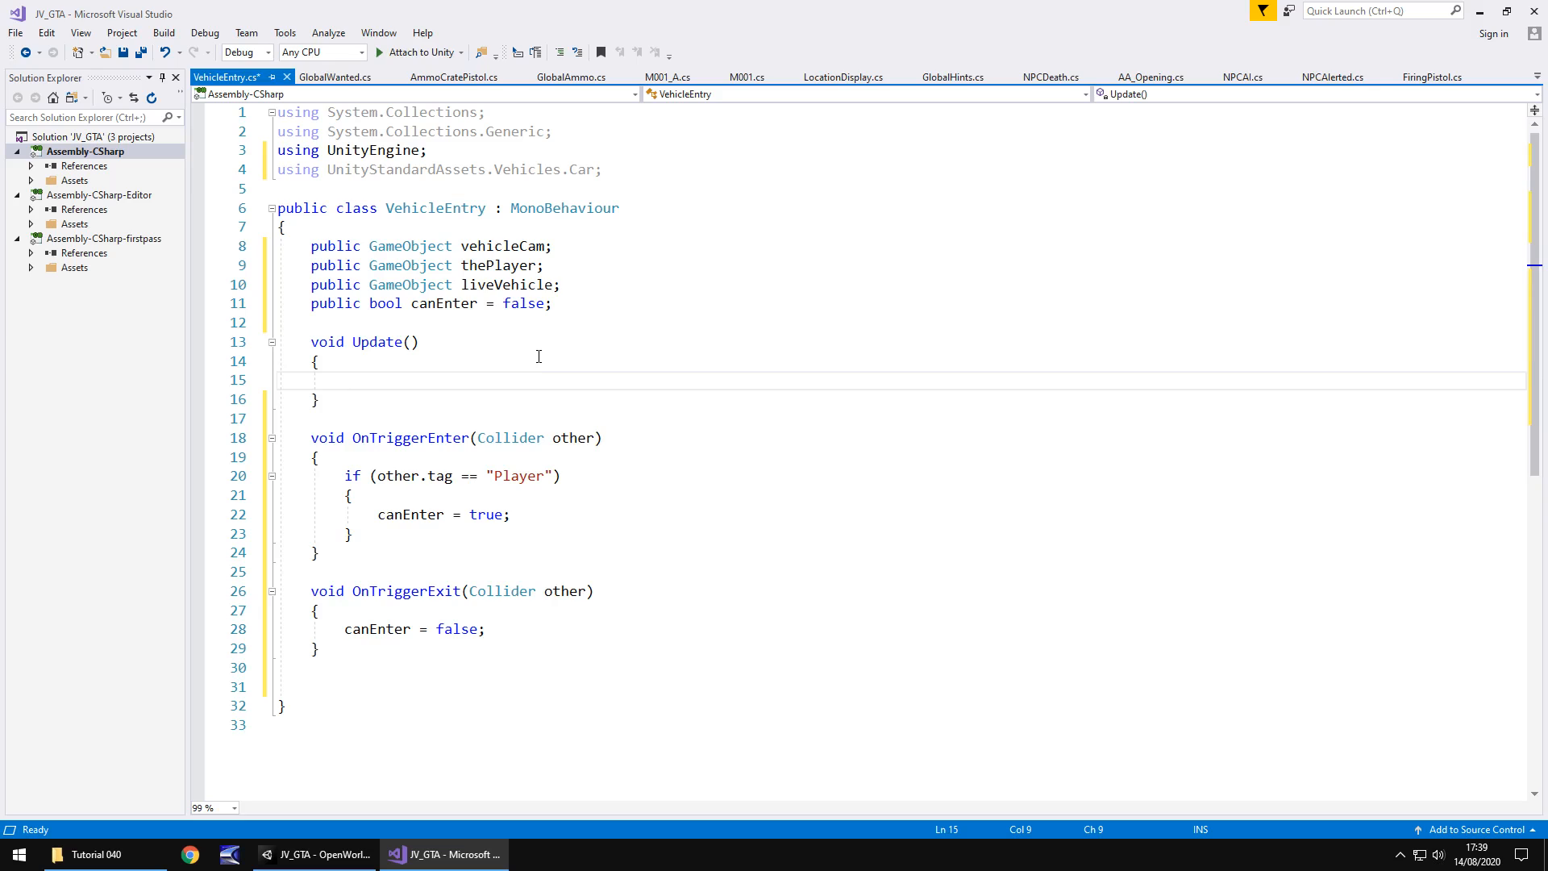
# - Inside Update, nest if (Input.GetKeyDown(KeyCode.E)) { } within if (canEnter == true)
pyautogui.write('if (')
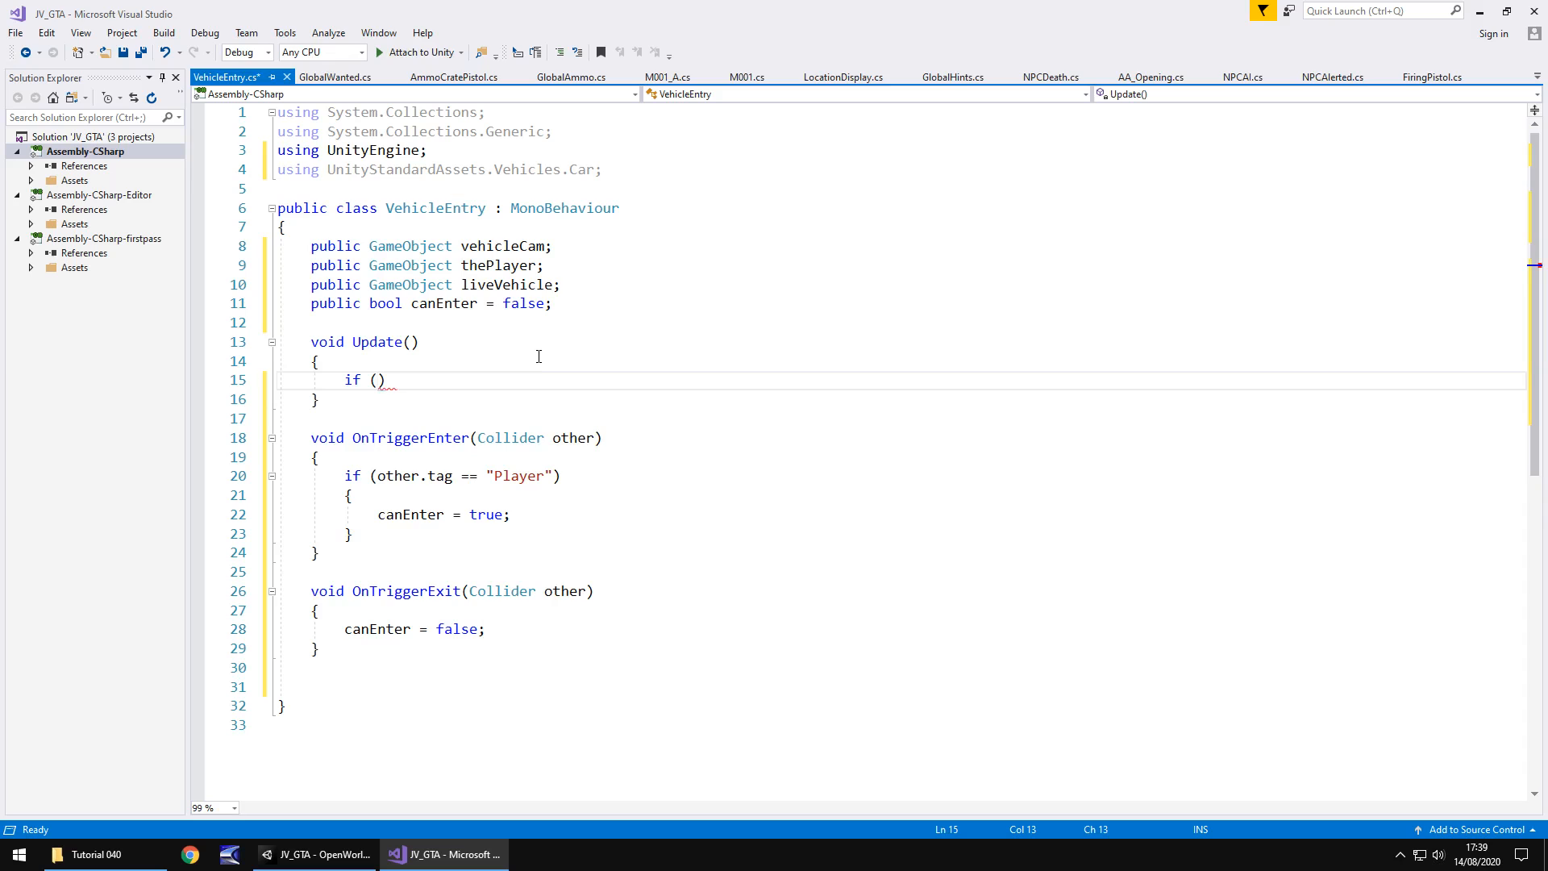
pyautogui.write('canEnter == true')
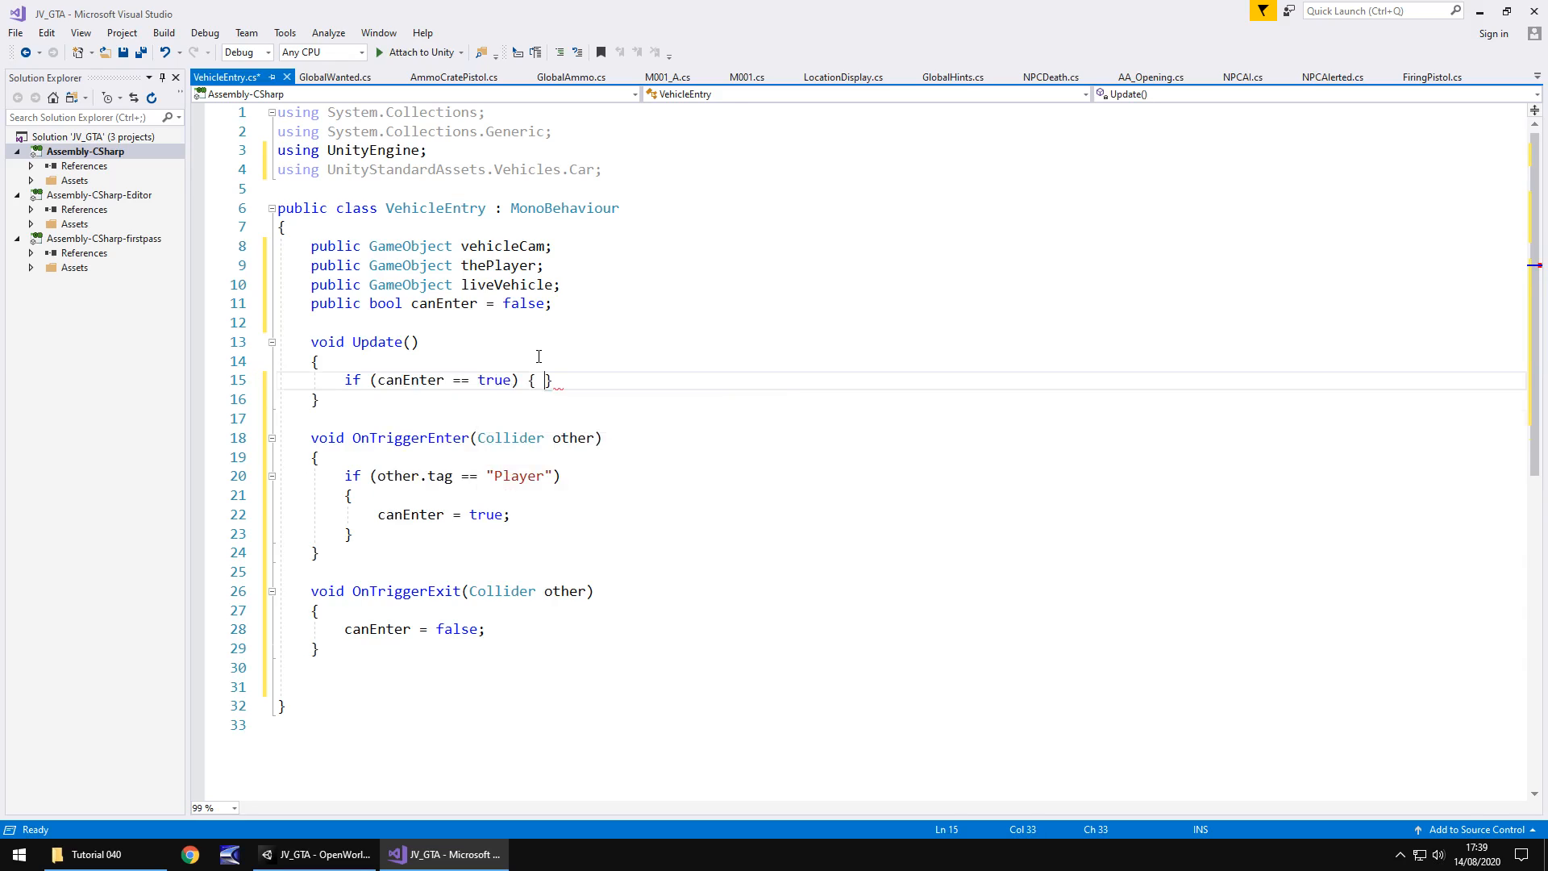
pyautogui.press('enter')
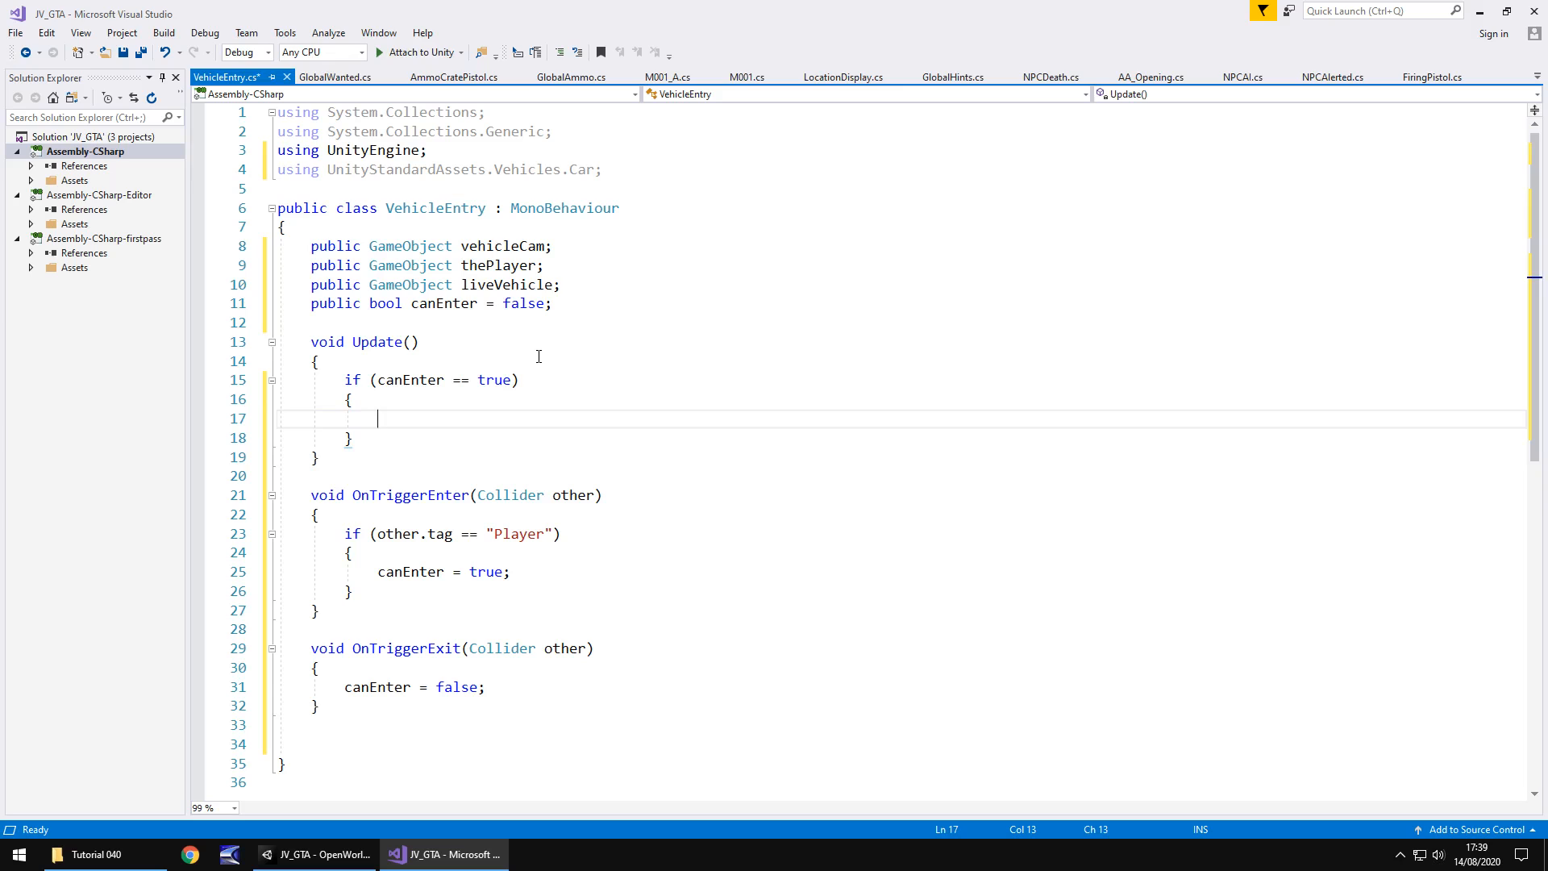
pyautogui.write('if (')
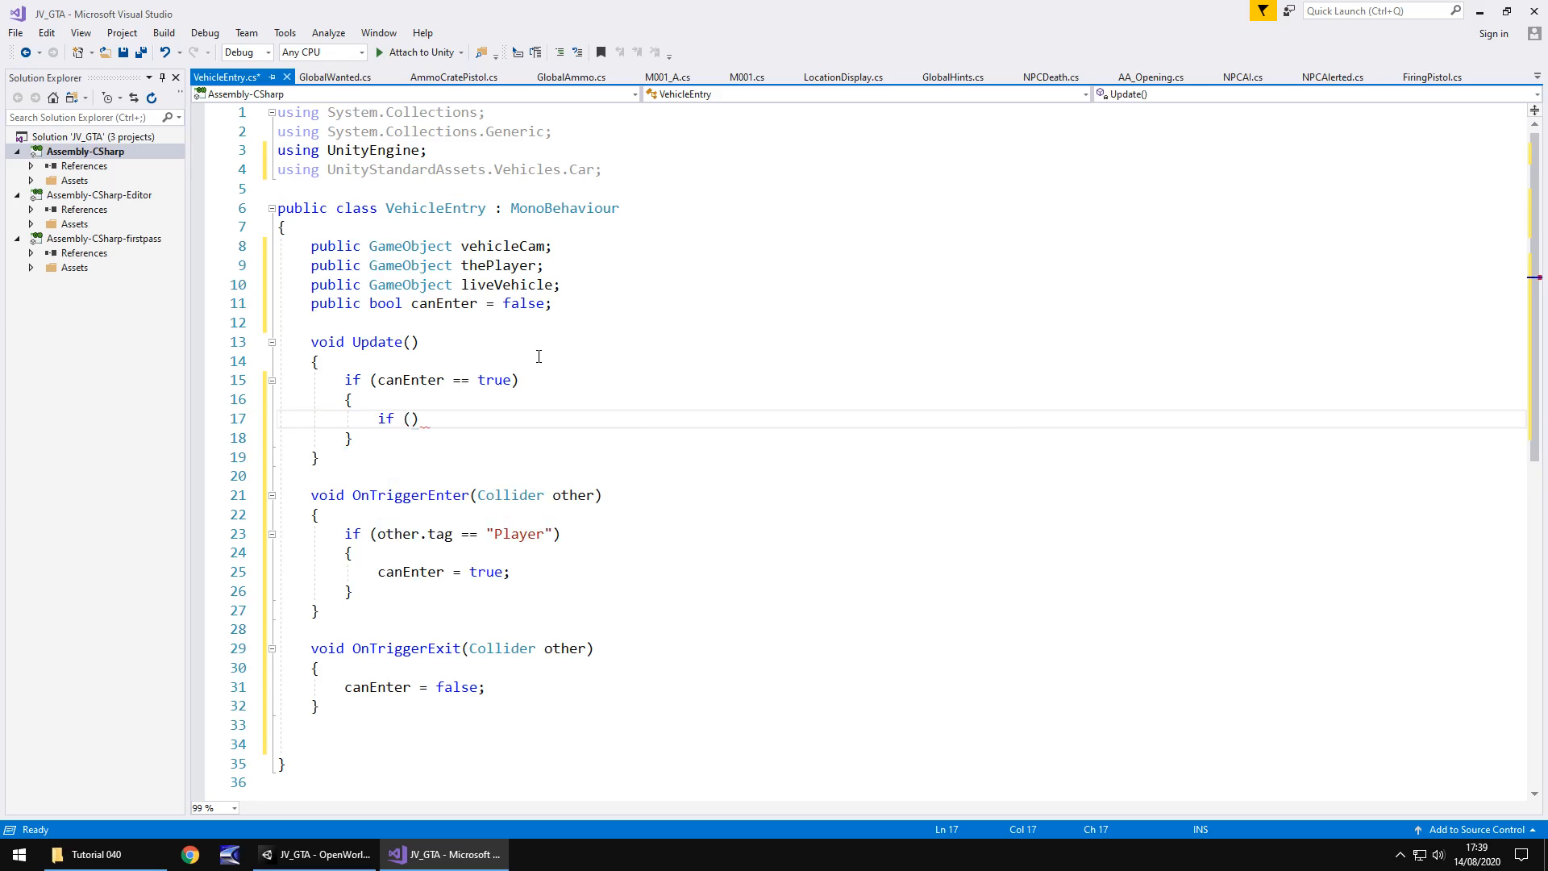
pyautogui.write('Input.GetKeyDown(KeyCode')
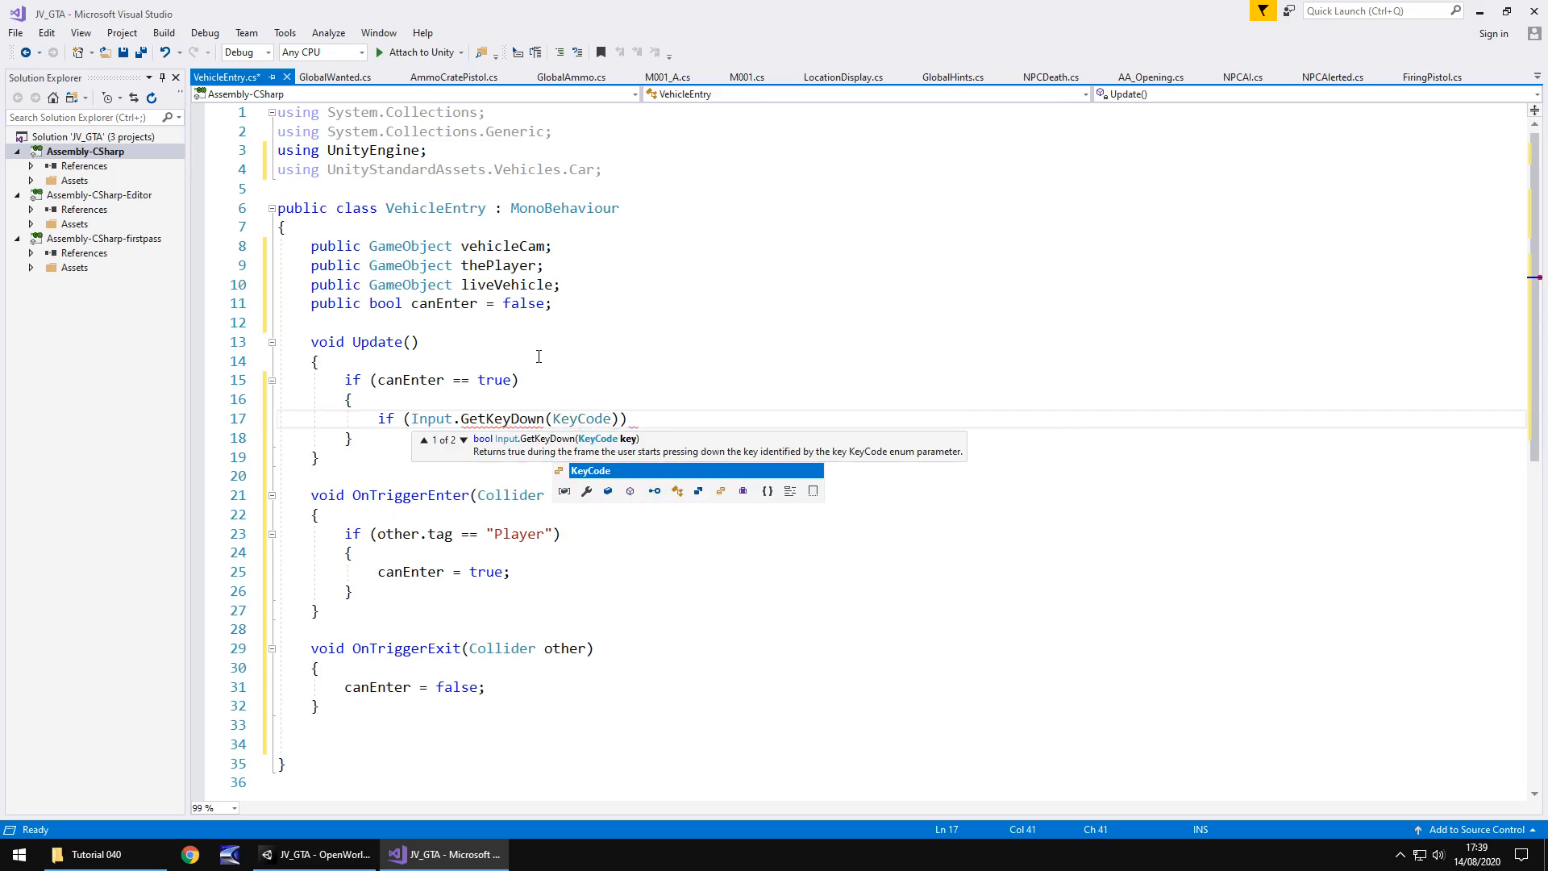
pyautogui.write('.E')
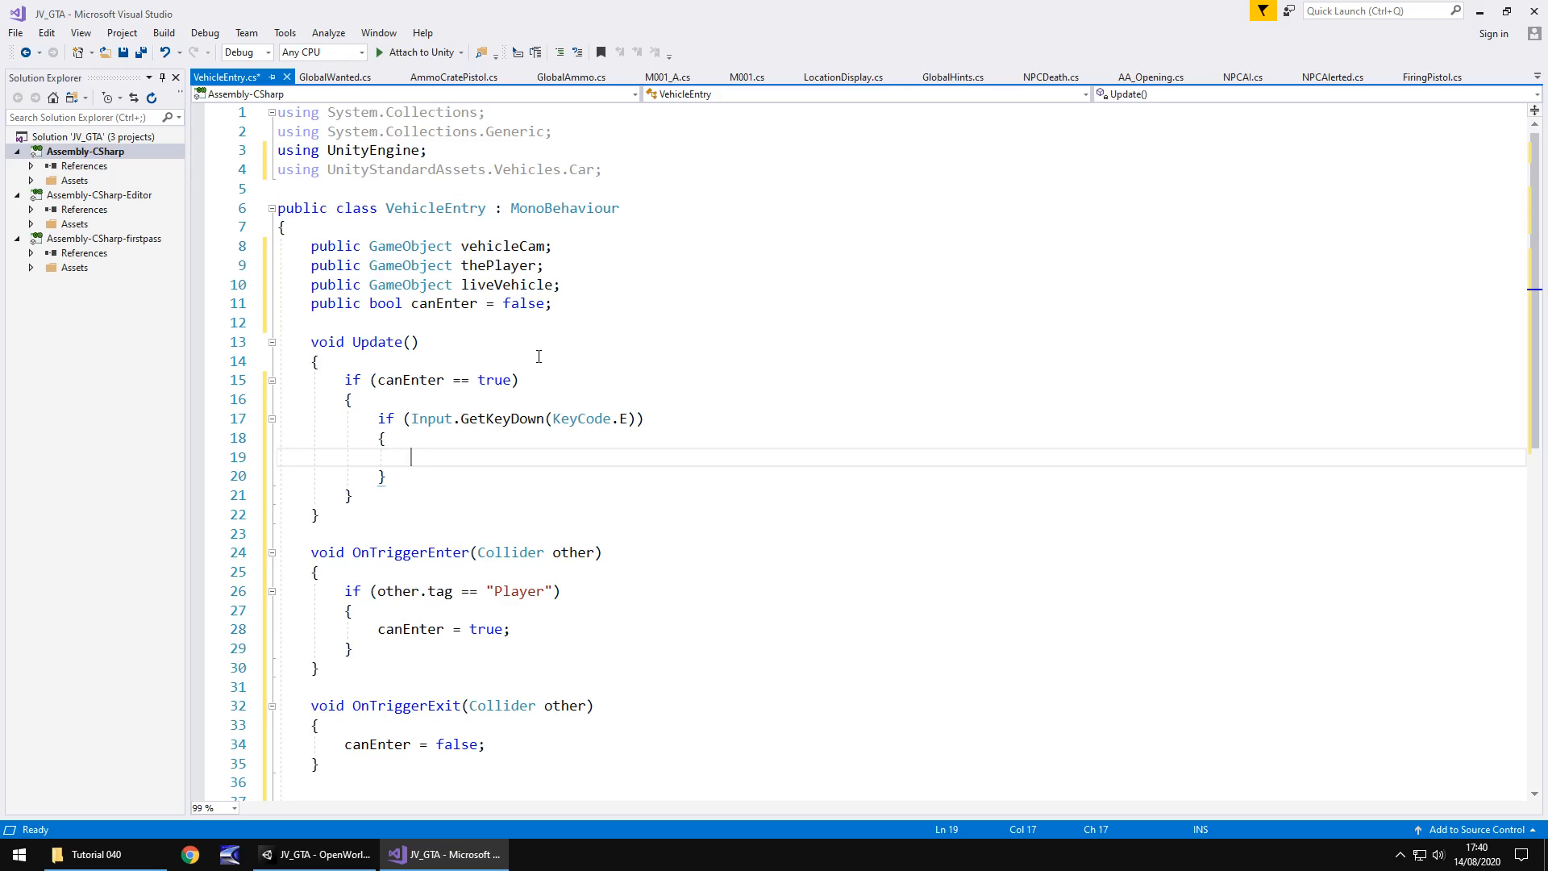
# - In the E-key block, call vehicleCam.SetActive(true) and thePlayer.SetActive(false)
pyautogui.write('vehicleCam')
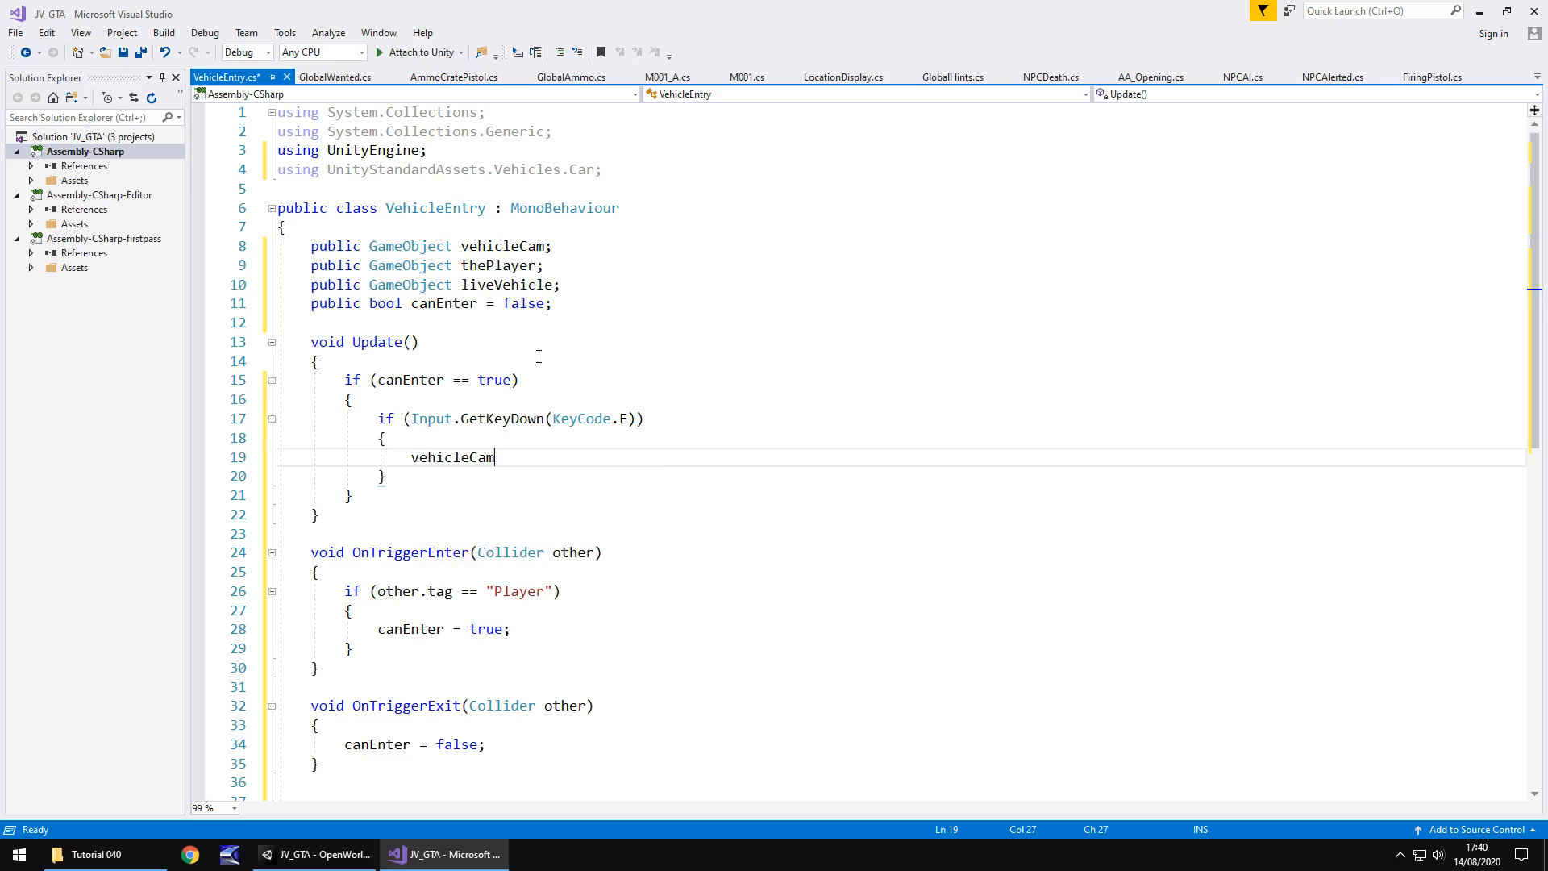
pyautogui.write('.SetActive(true);')
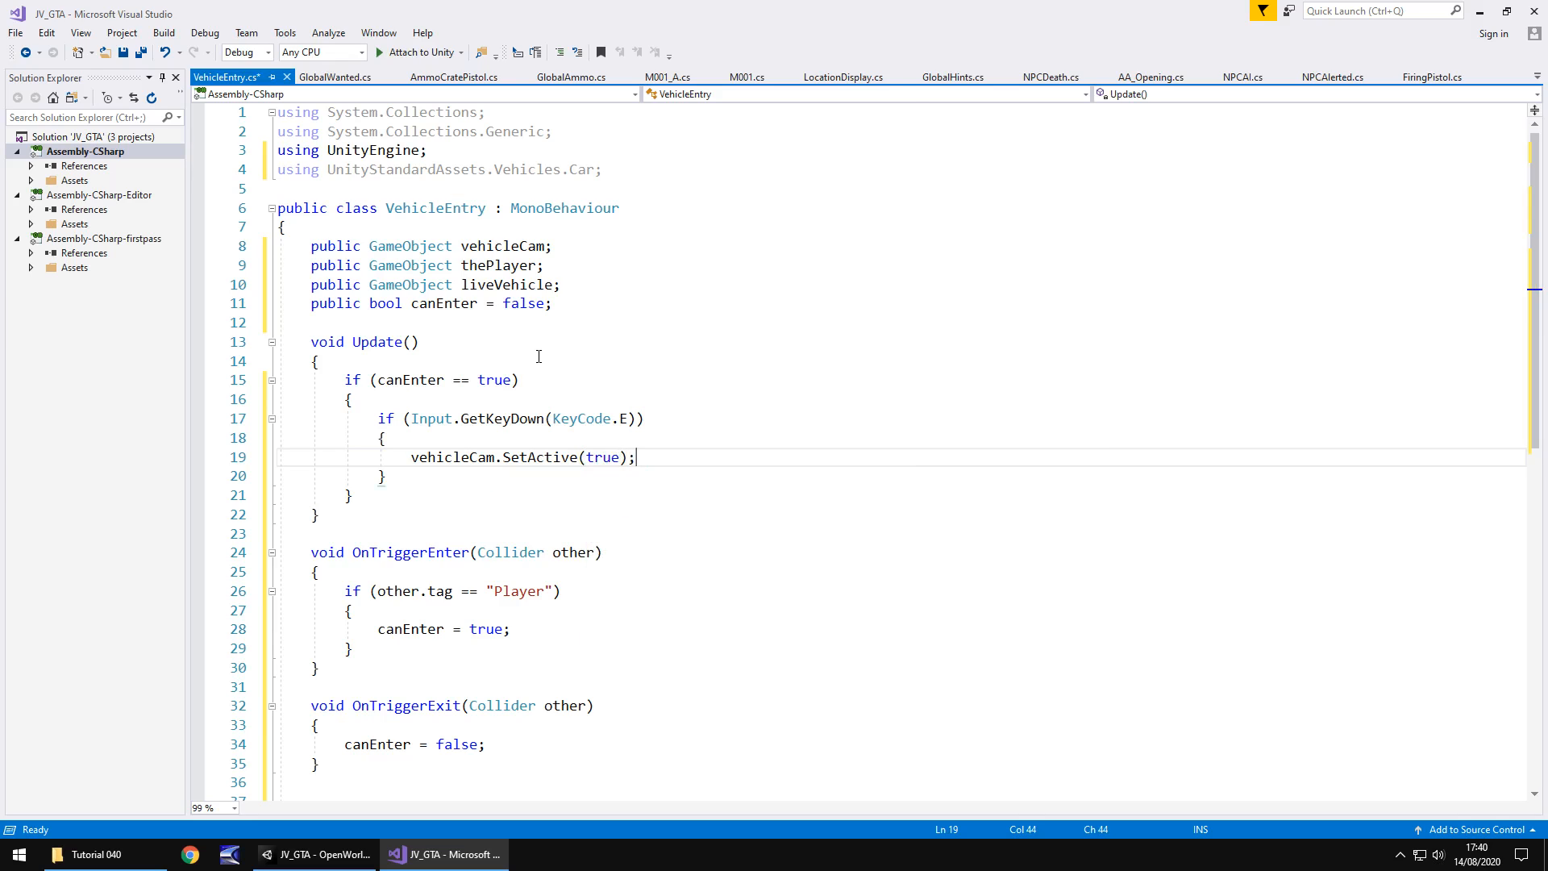
pyautogui.press('enter')
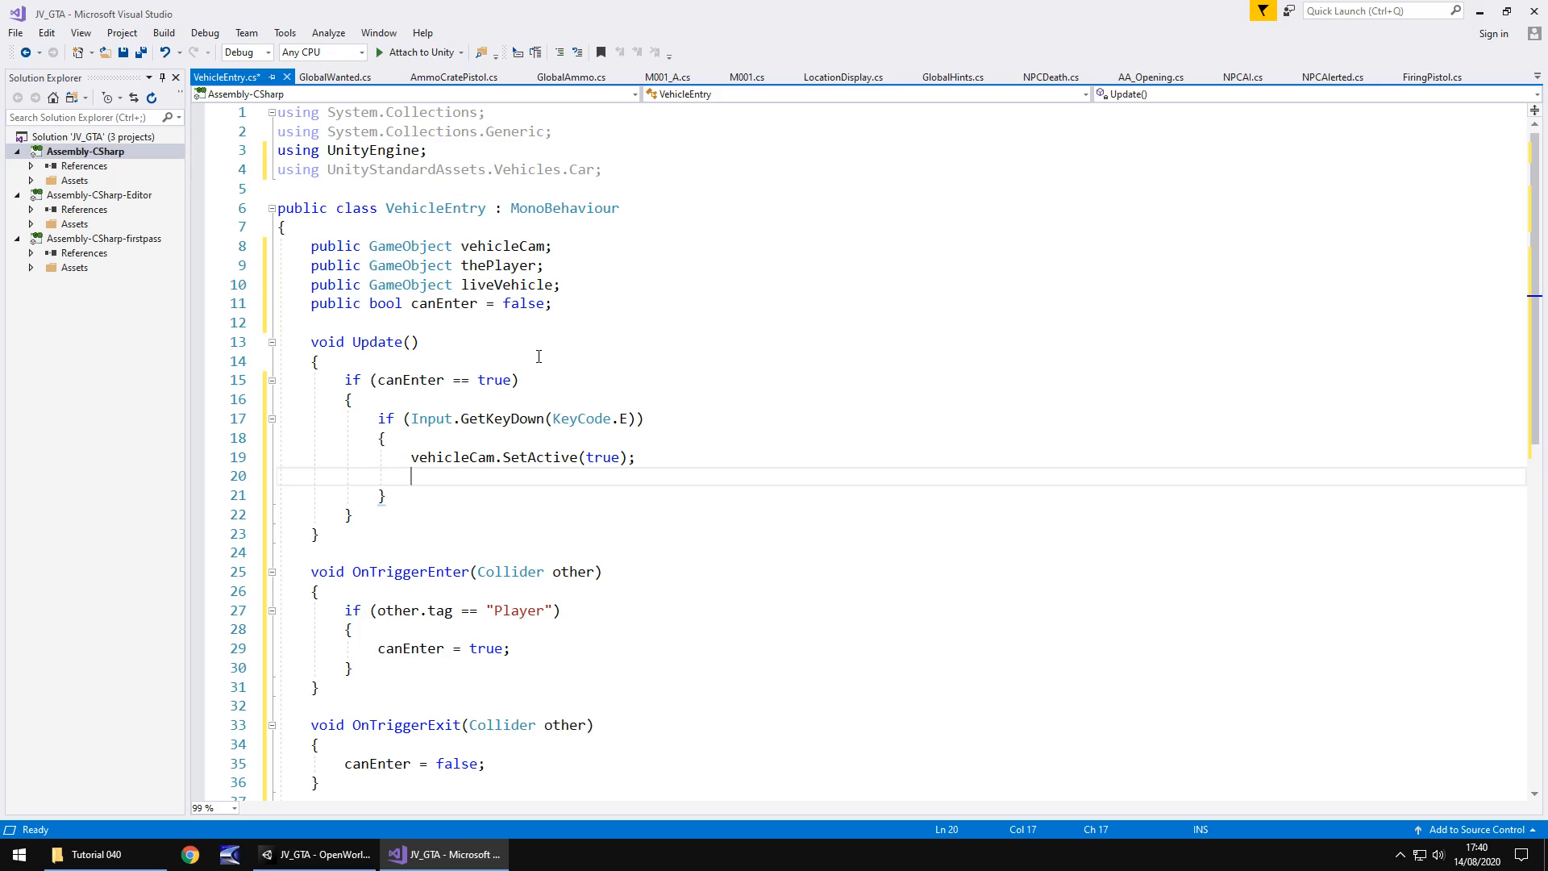
pyautogui.write('thePlayer')
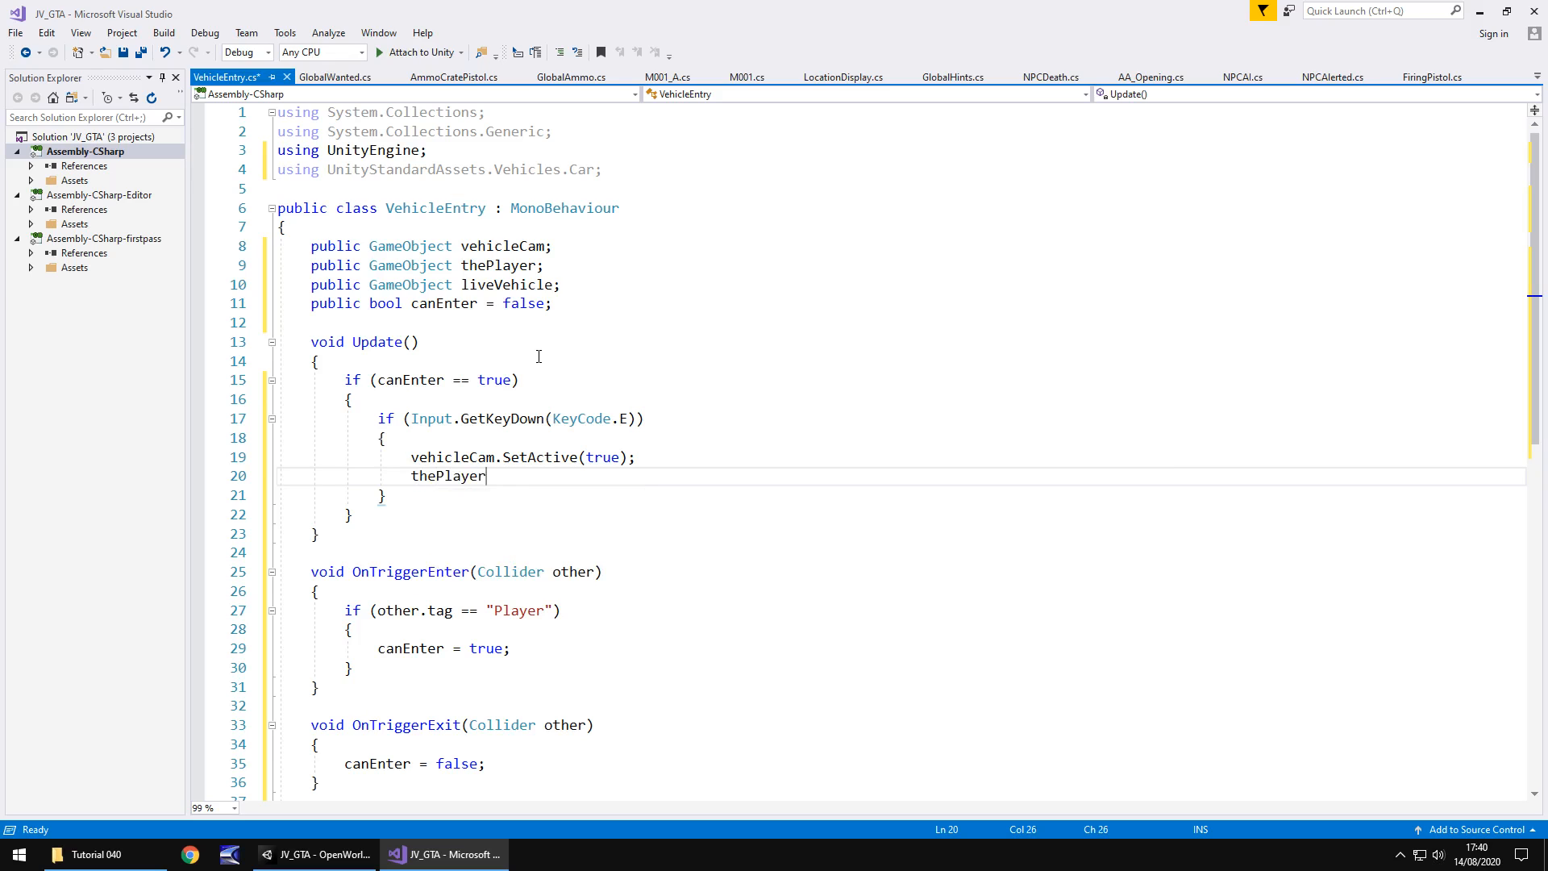
pyautogui.write('.SetActive(')
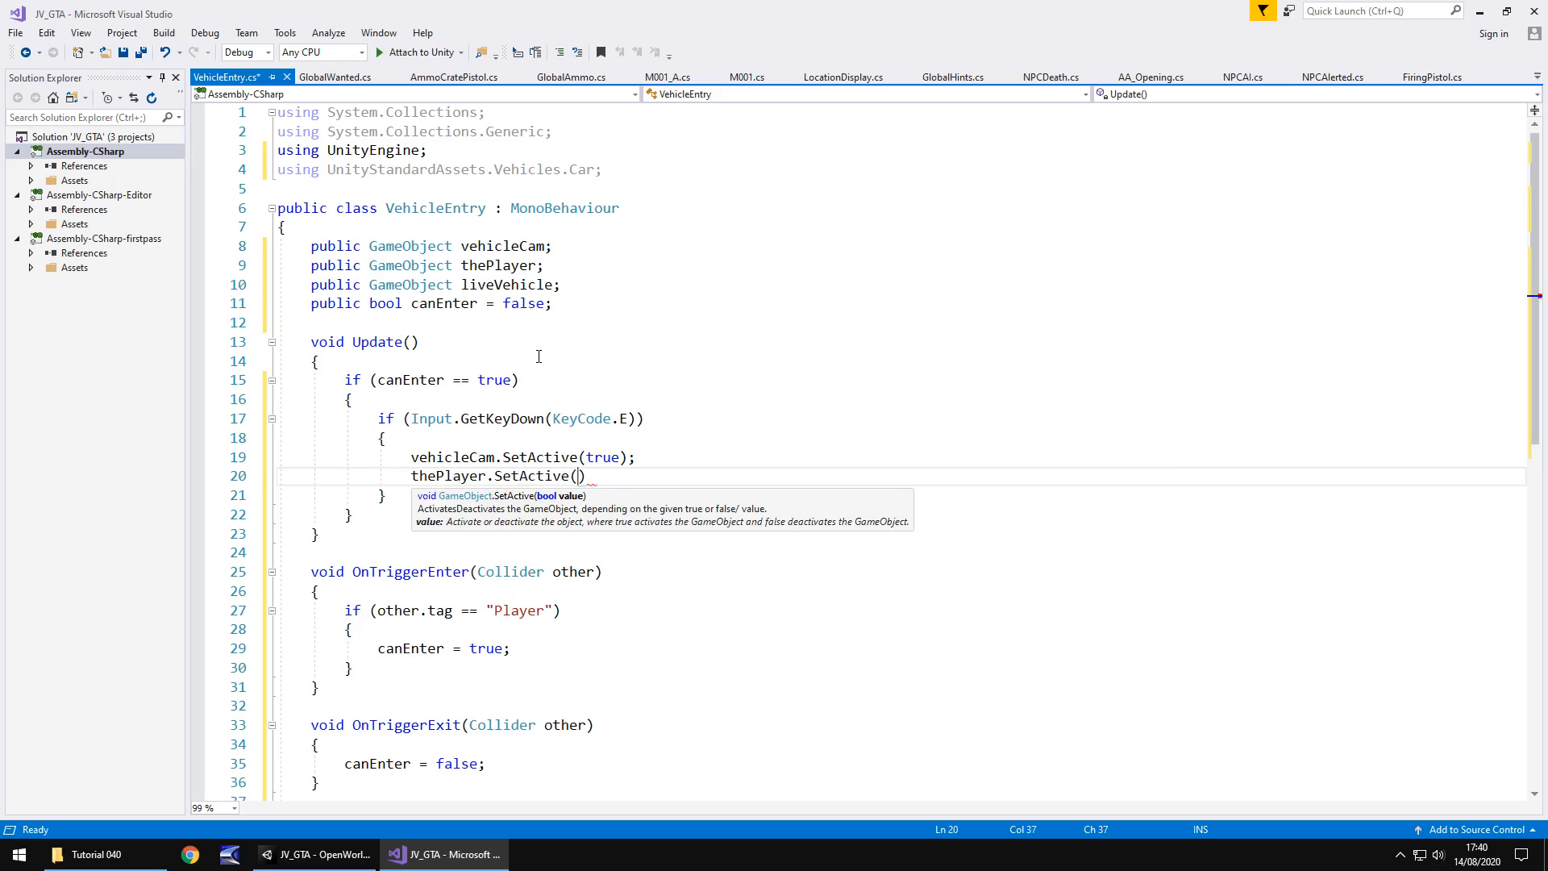
pyautogui.write('false);')
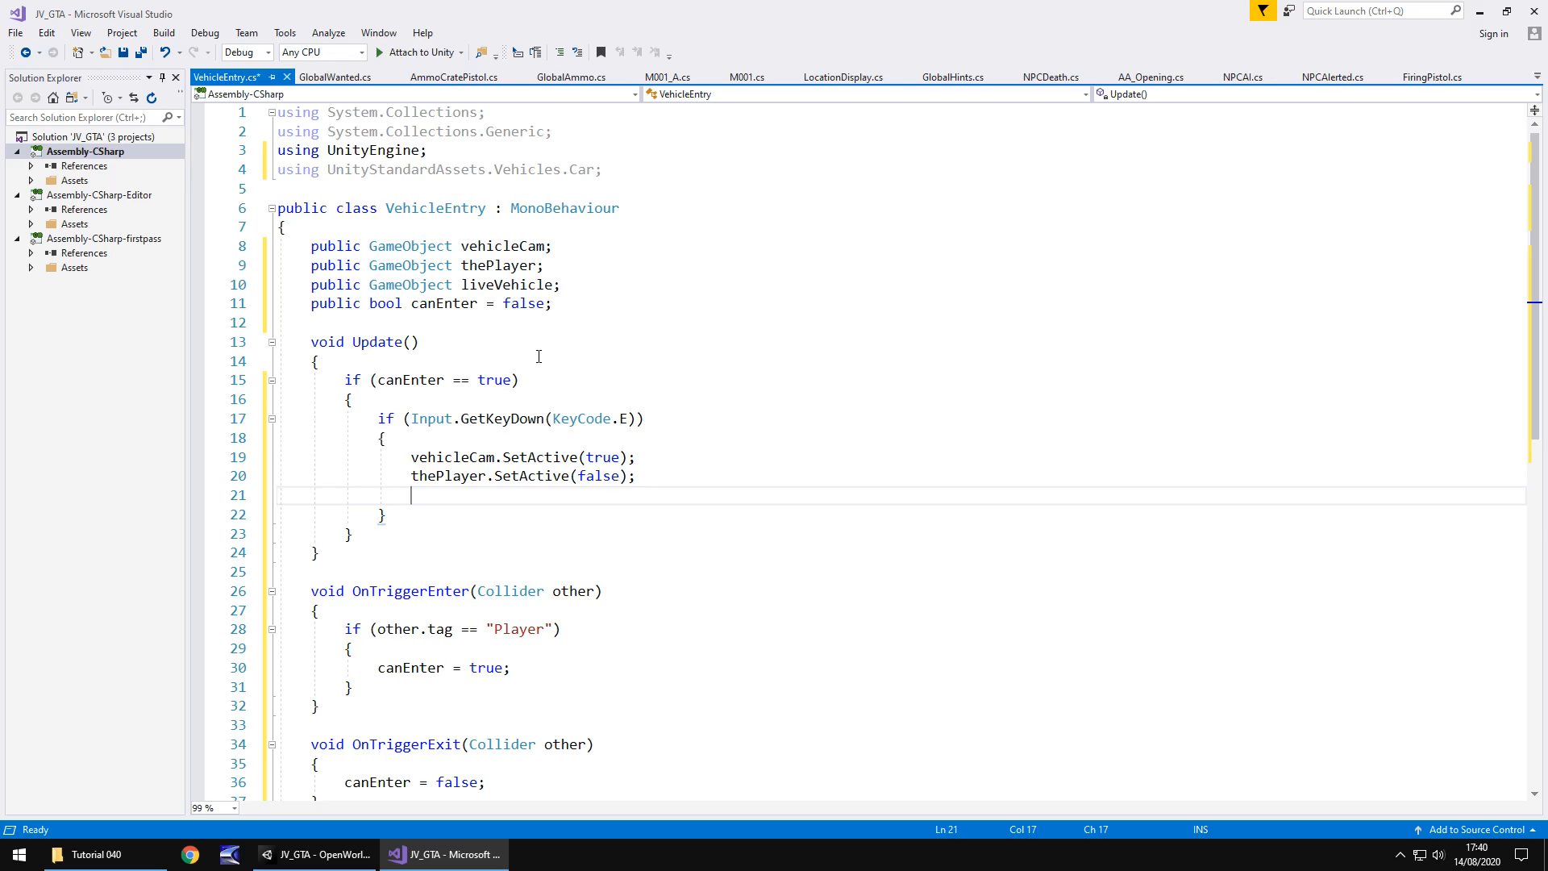
# - Enable CarController, CarUserControl and CarAudio on liveVehicle, checking component names in Unity
pyautogui.write('liveVehicle')
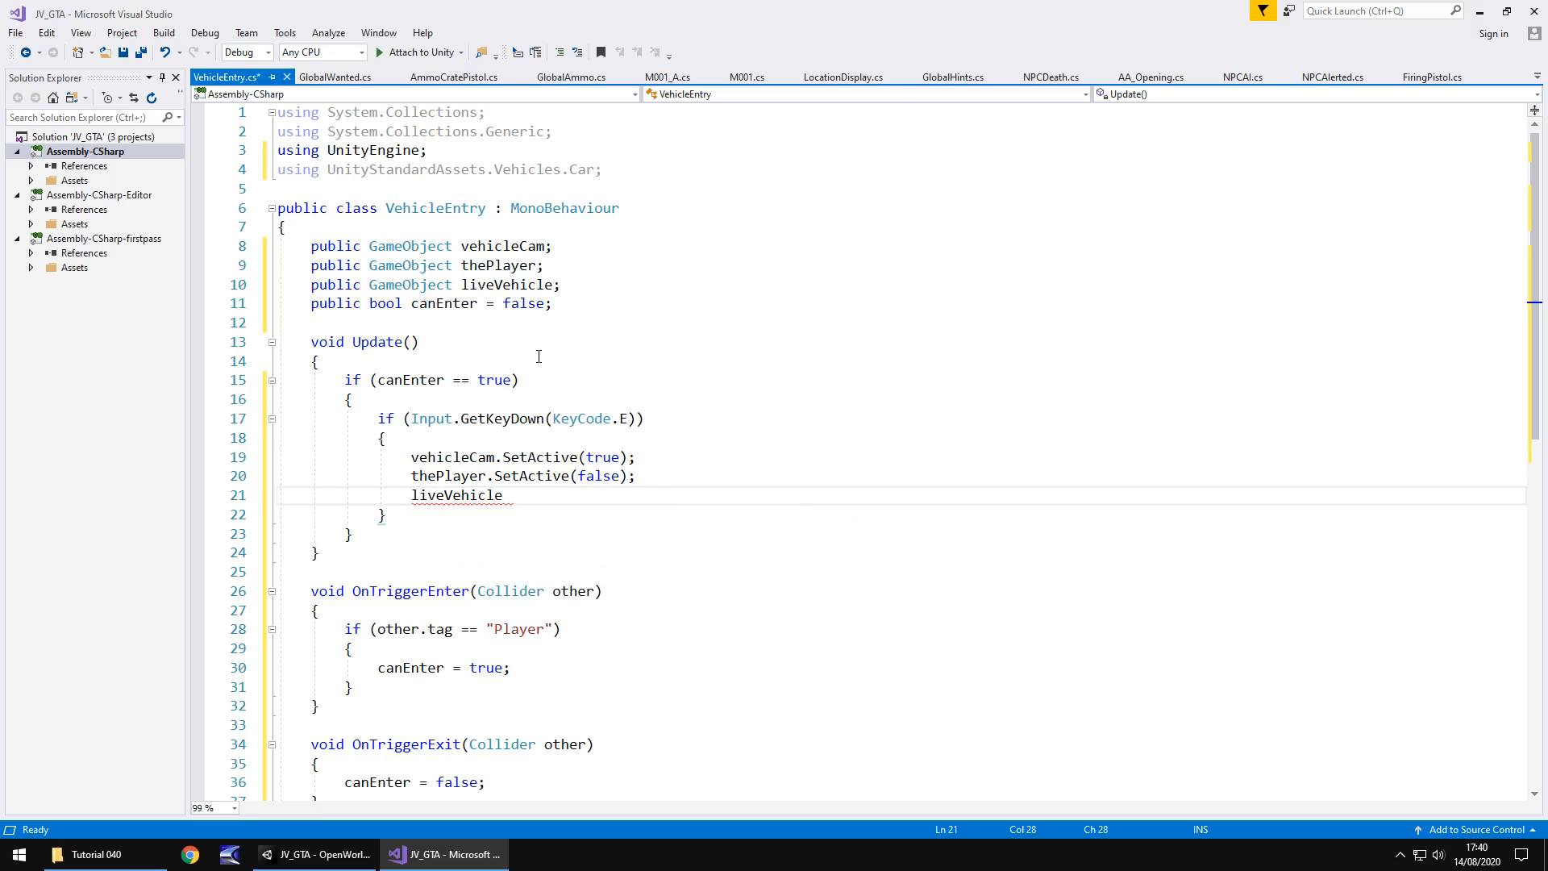
pyautogui.write('.GetComponent<C>')
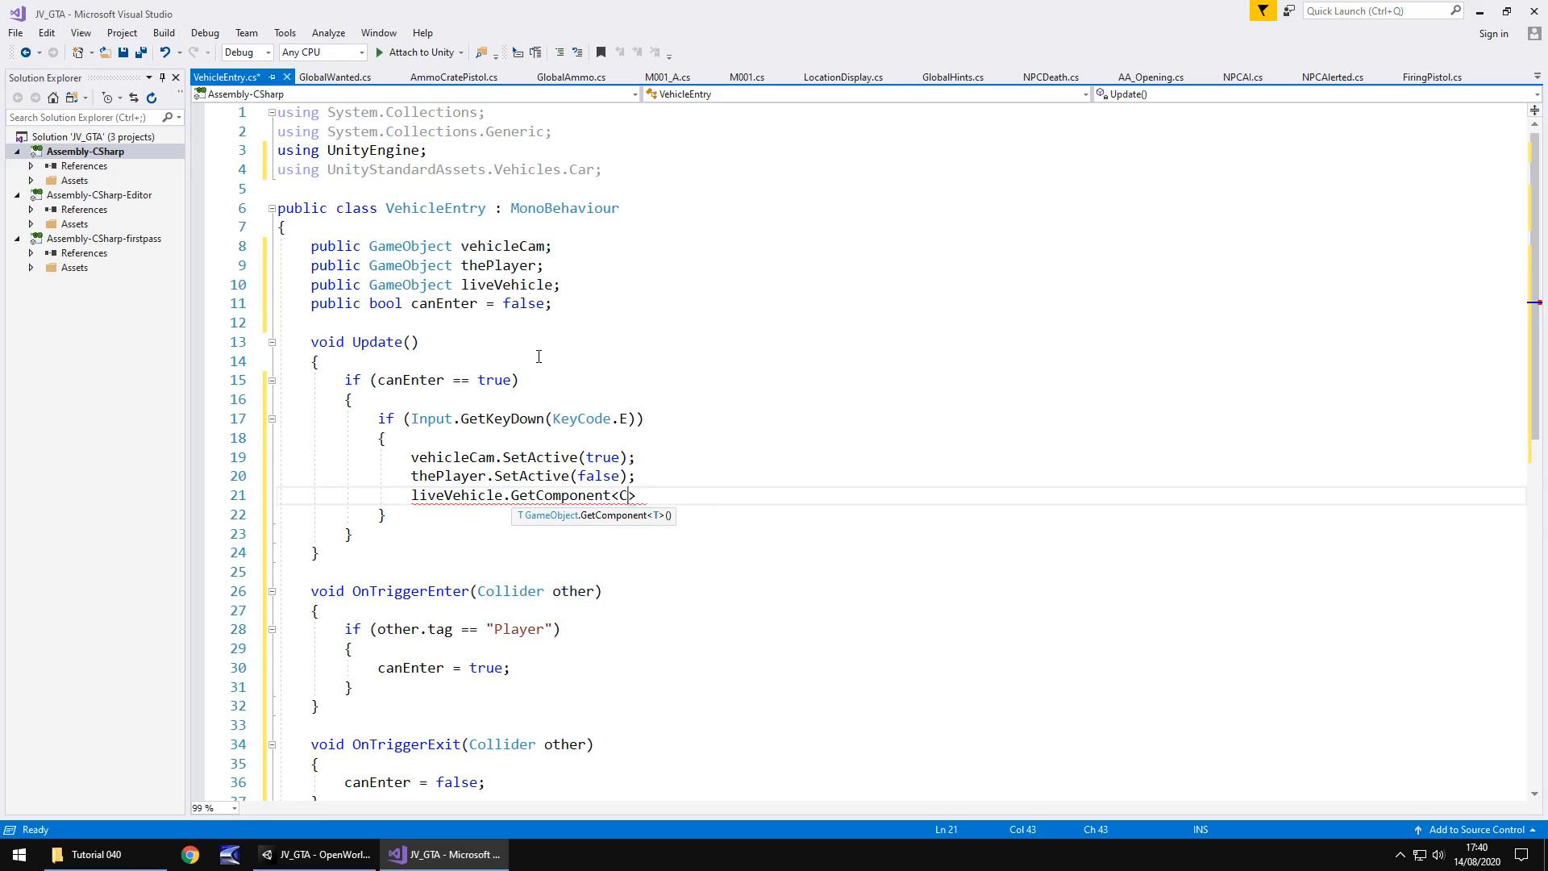
pyautogui.write('CarController')
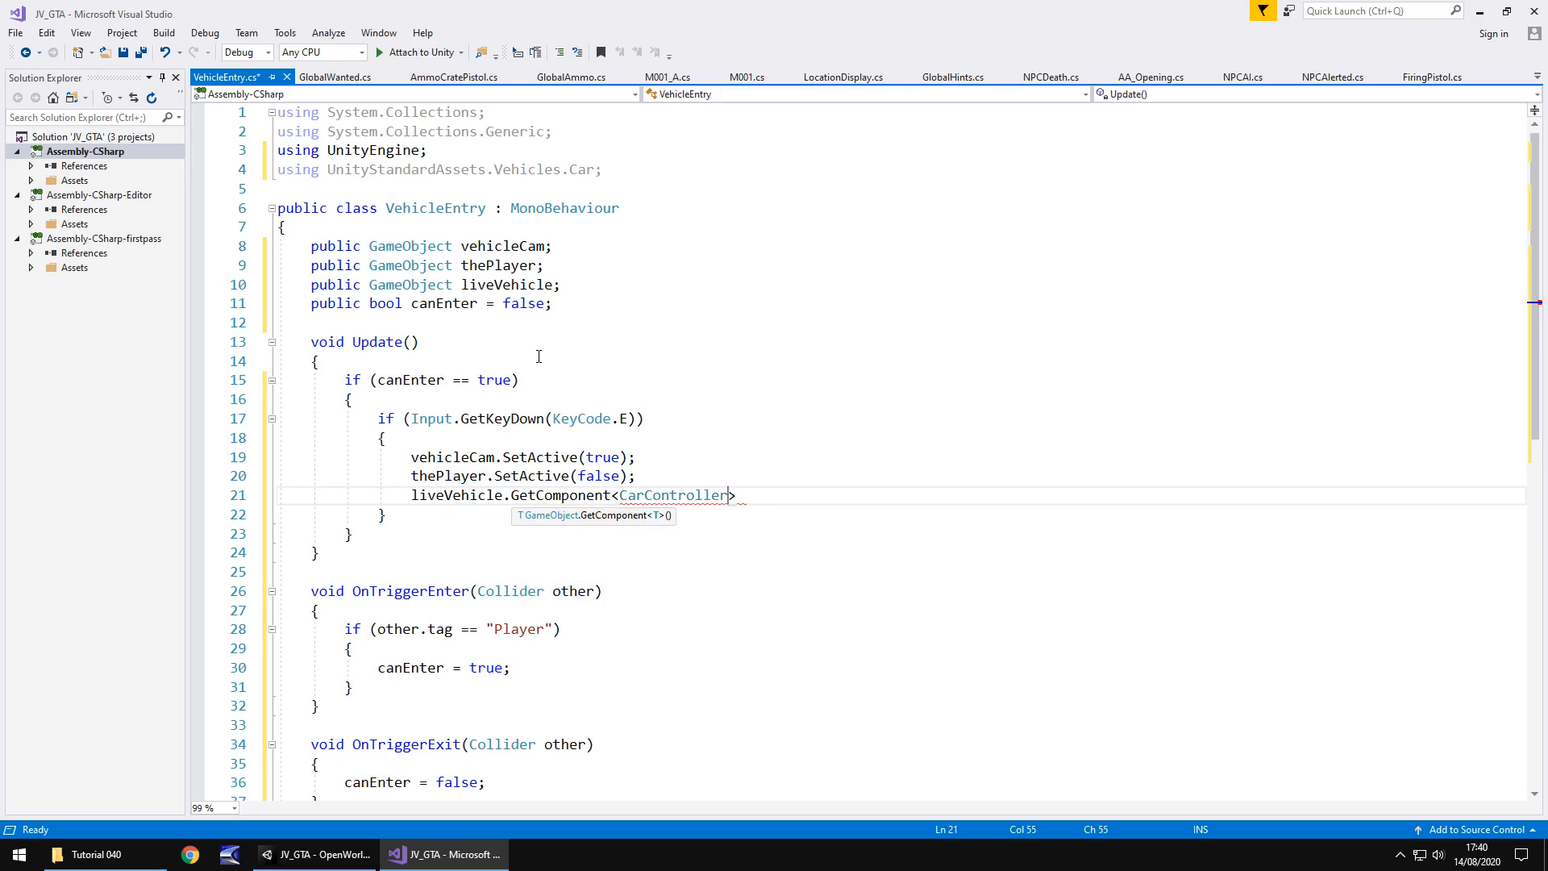
pyautogui.write('().enabled = true;')
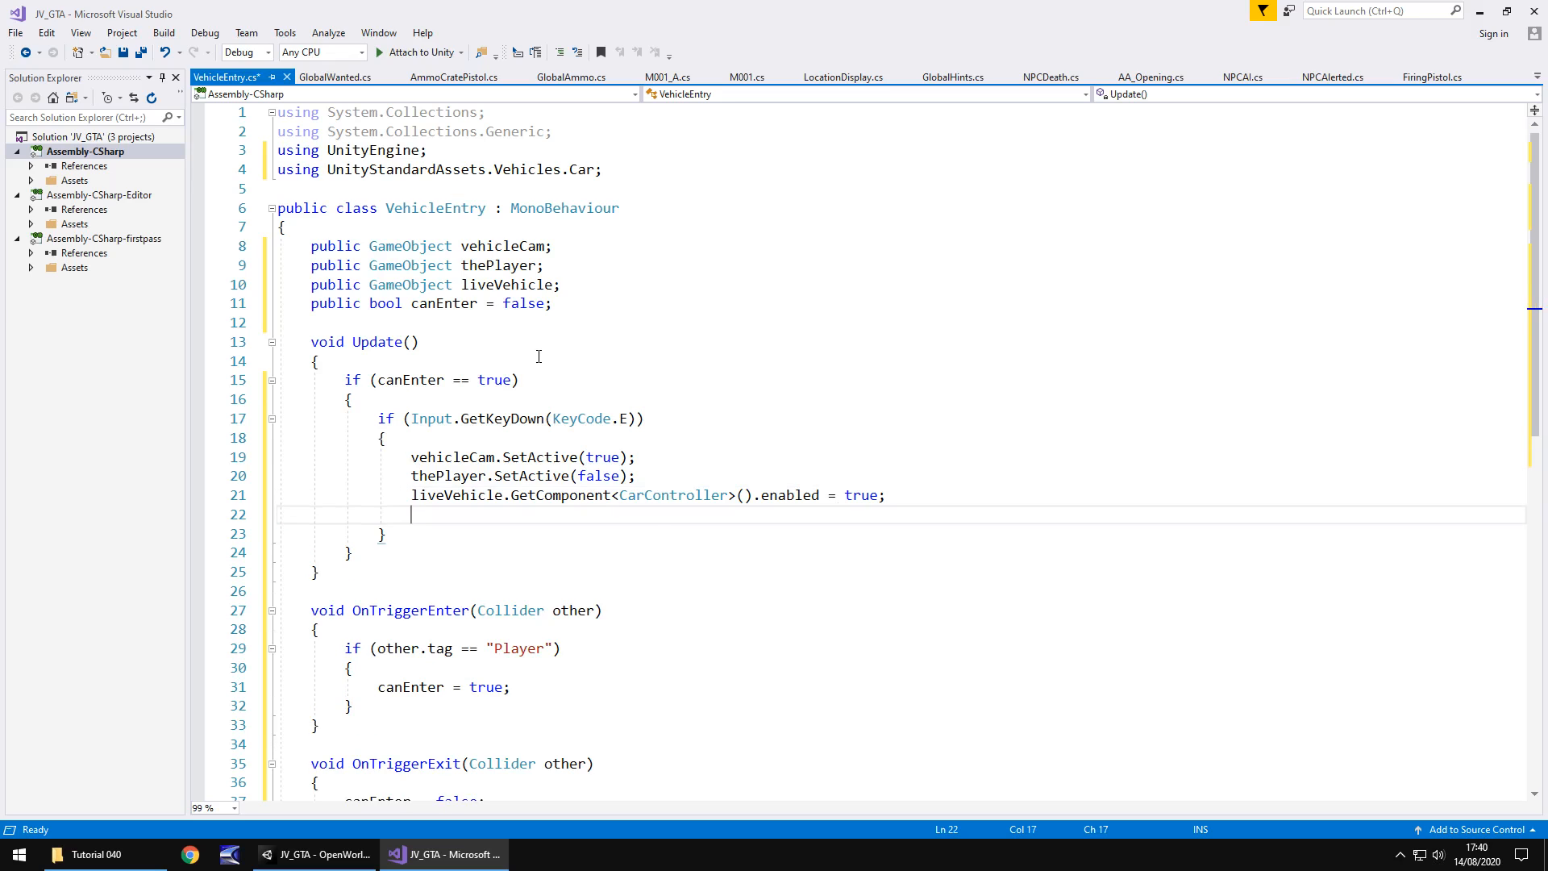
pyautogui.write('liveVehicle')
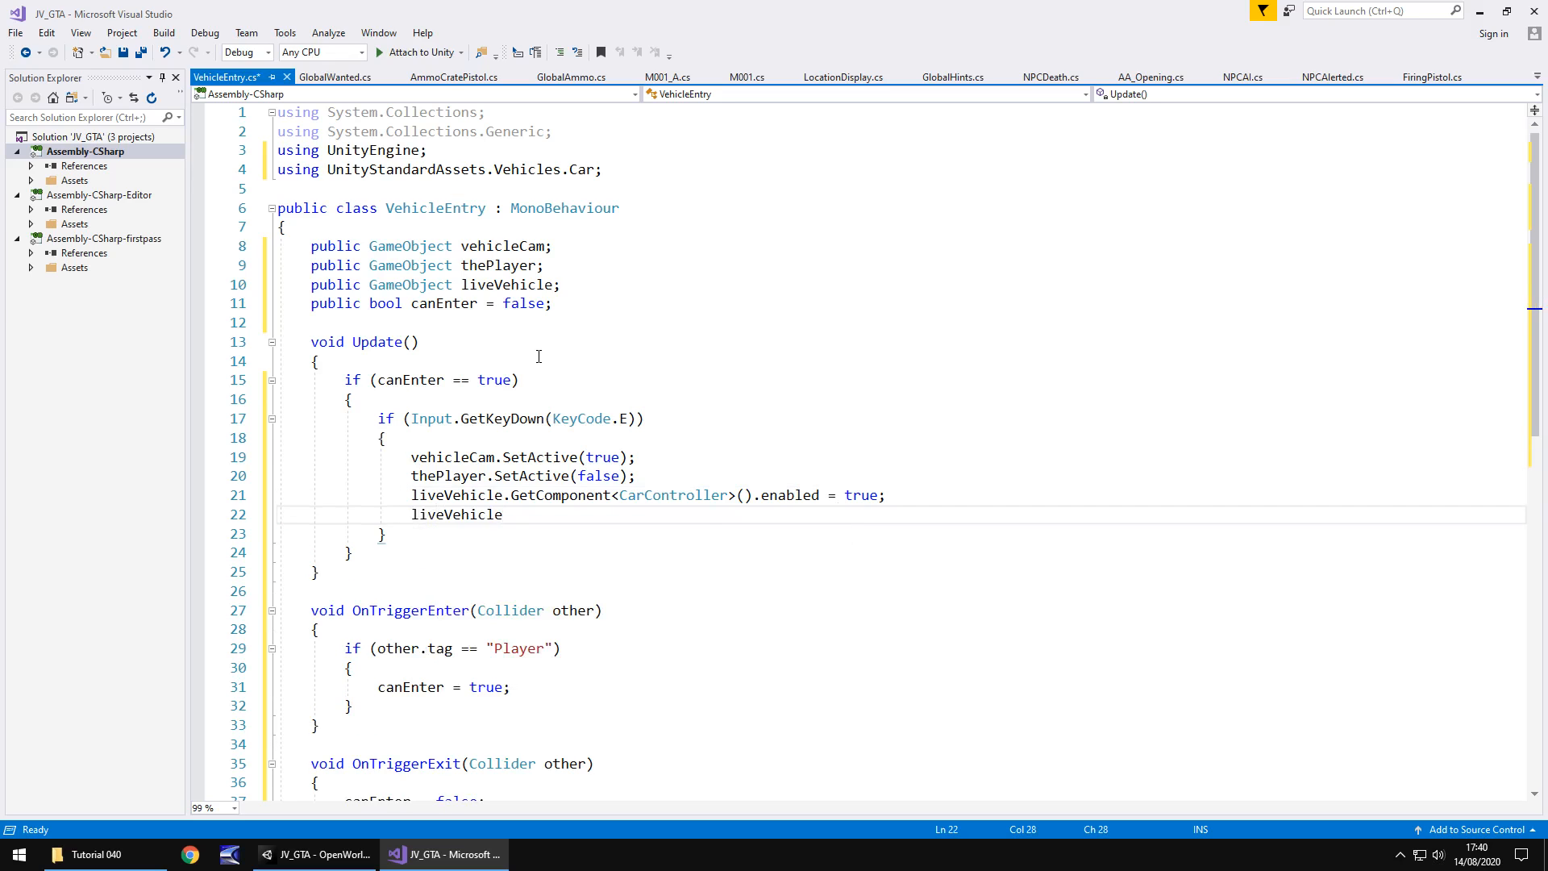
pyautogui.write('.GetComponent<>')
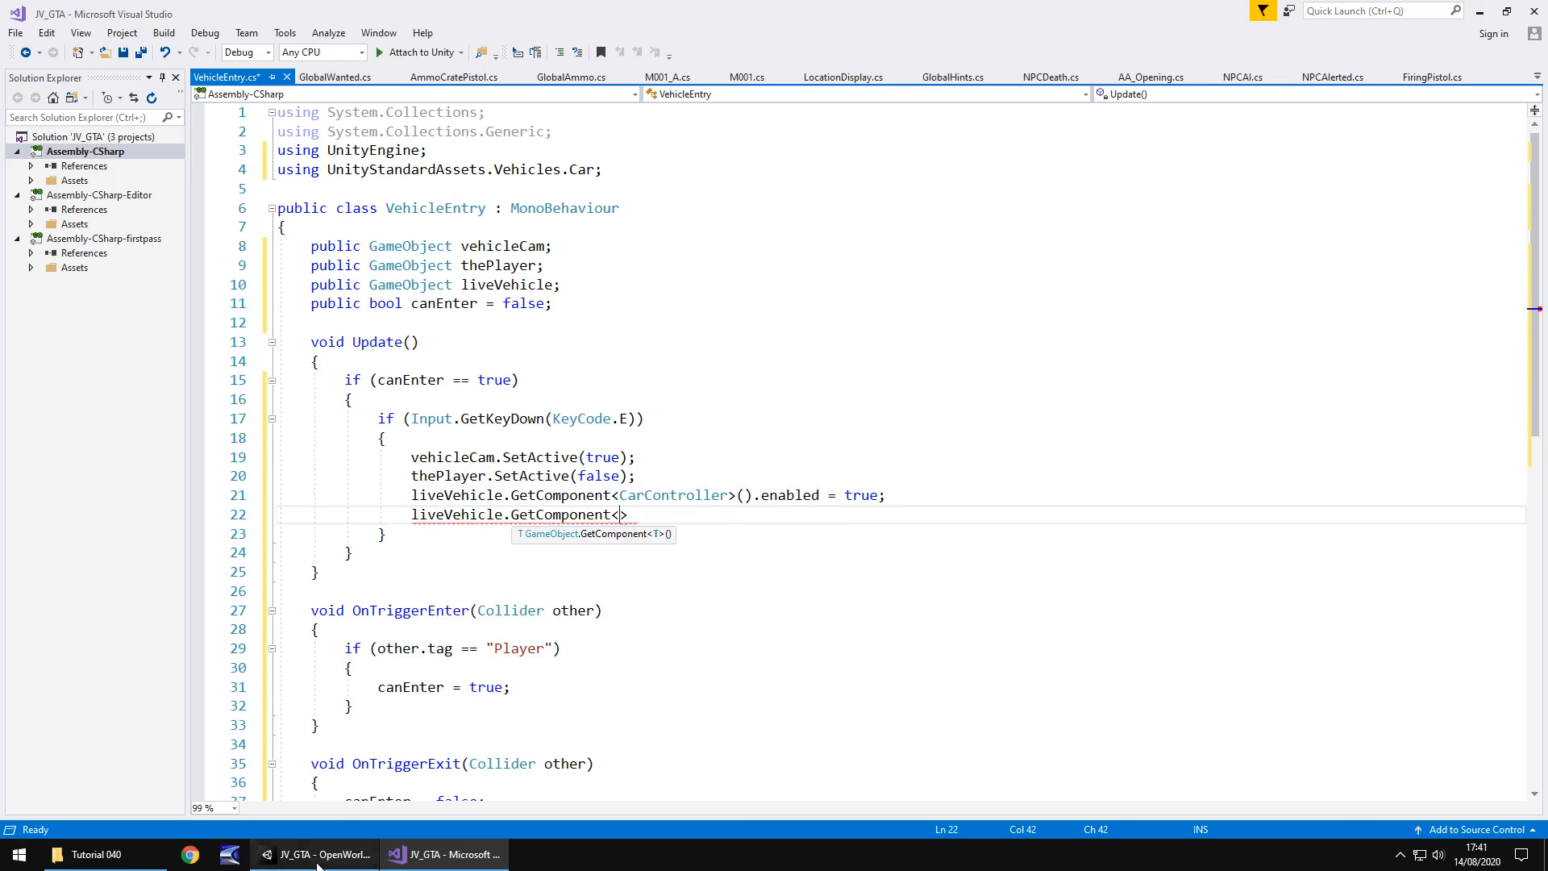
pyautogui.click(314, 854)
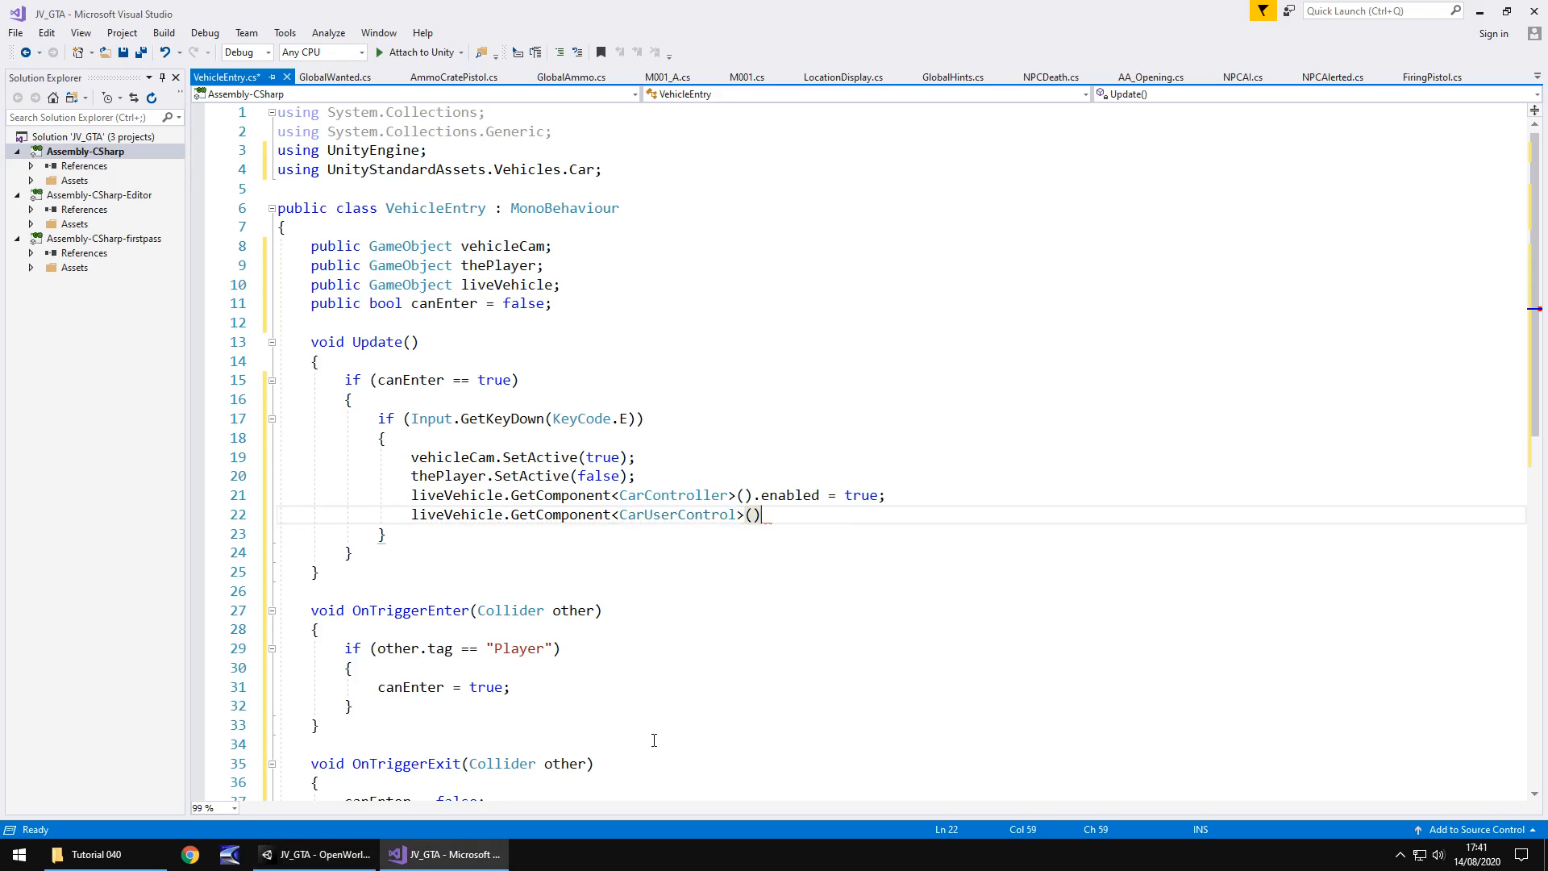
pyautogui.write('.enabled =')
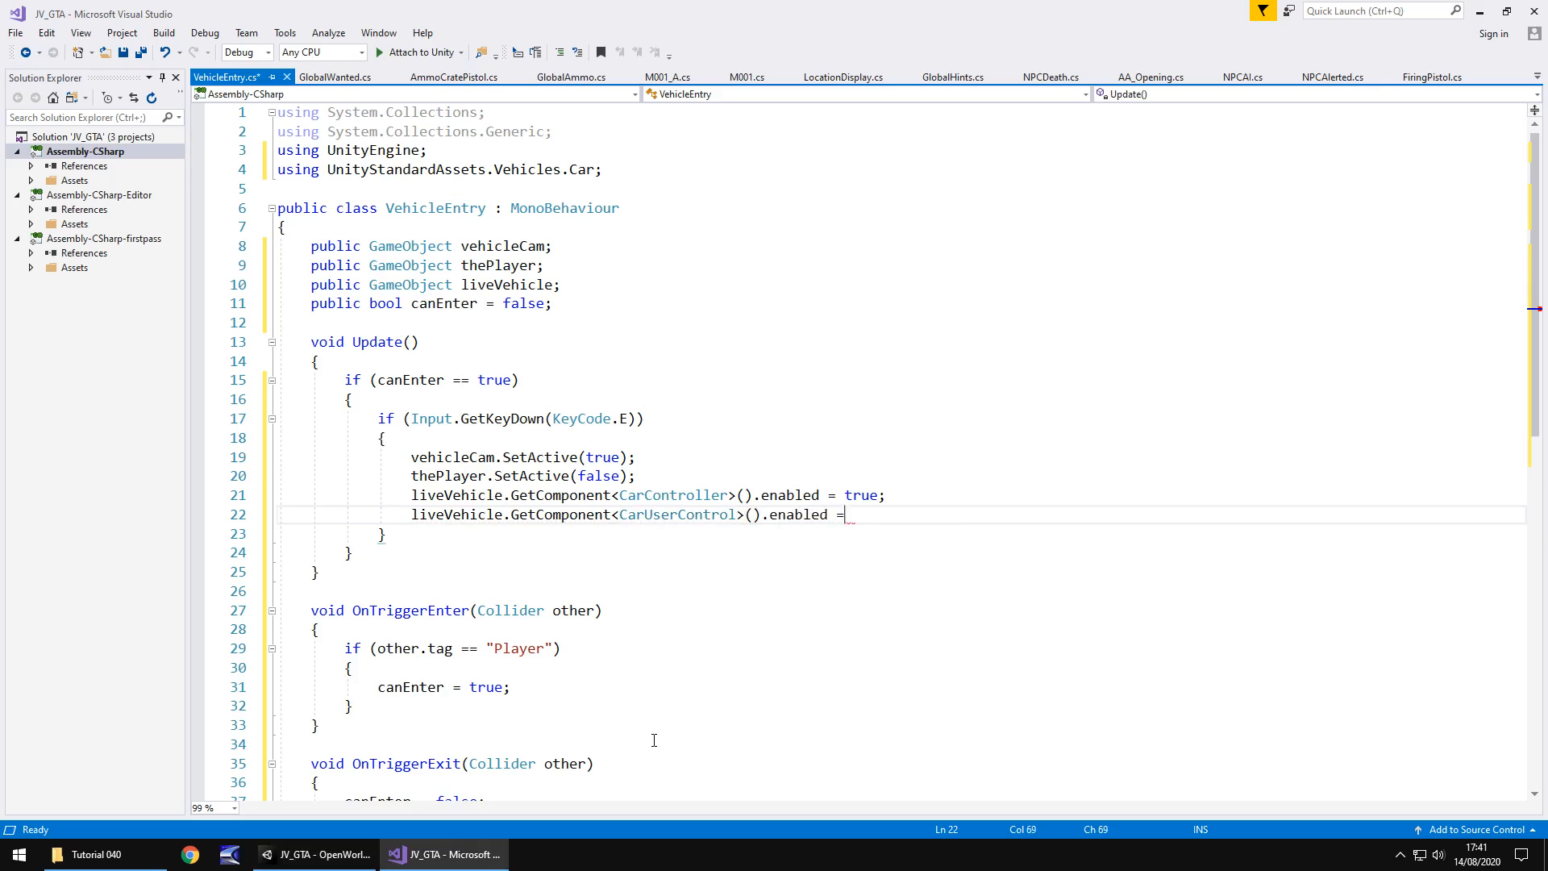
pyautogui.write('true;')
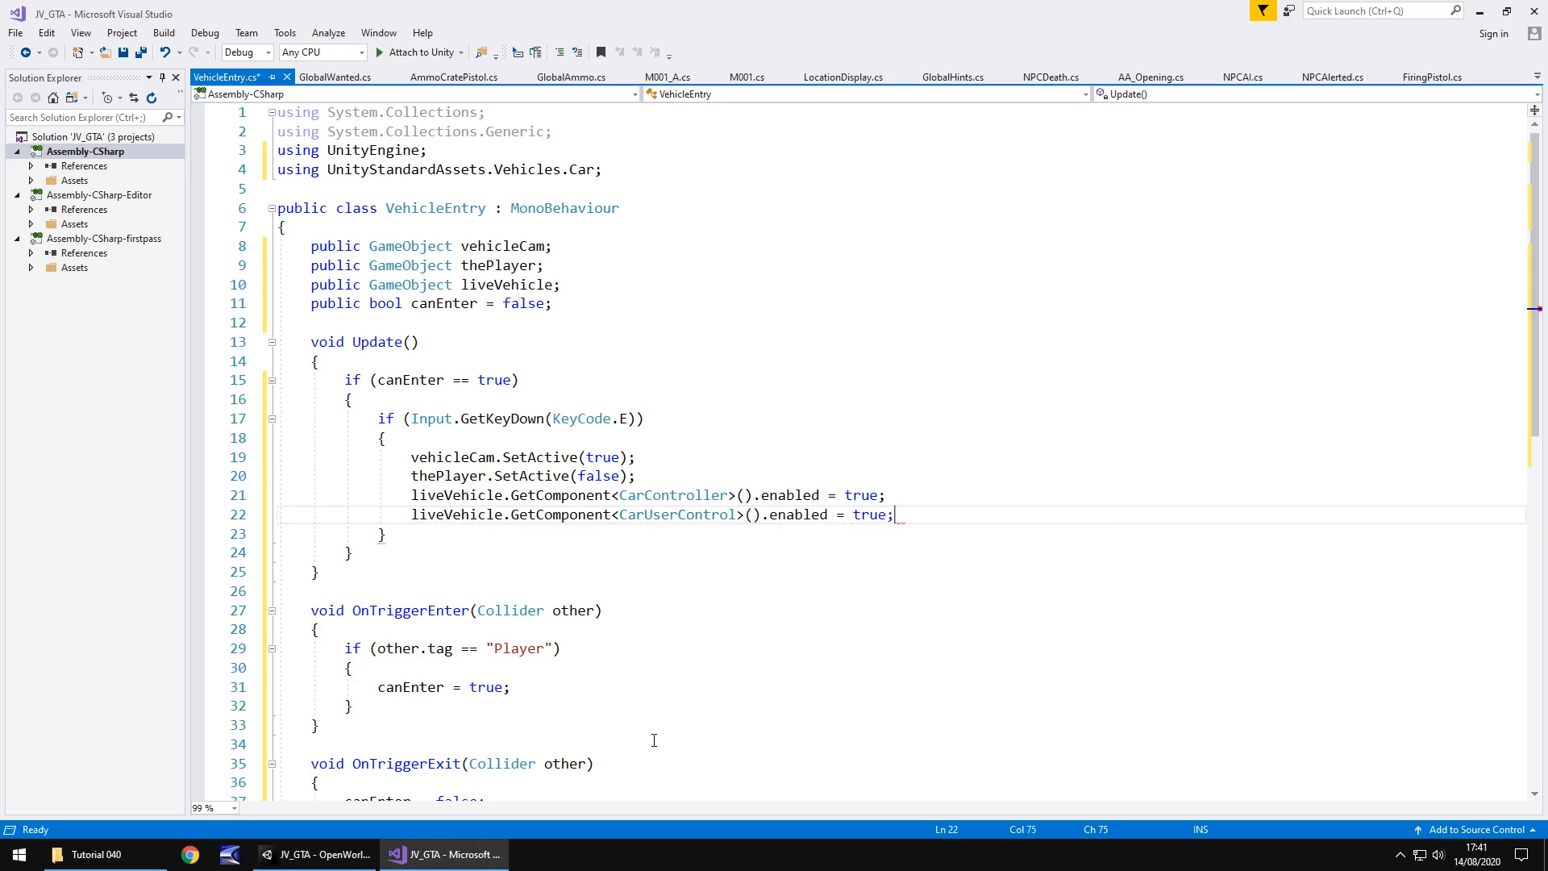
pyautogui.press('Return')
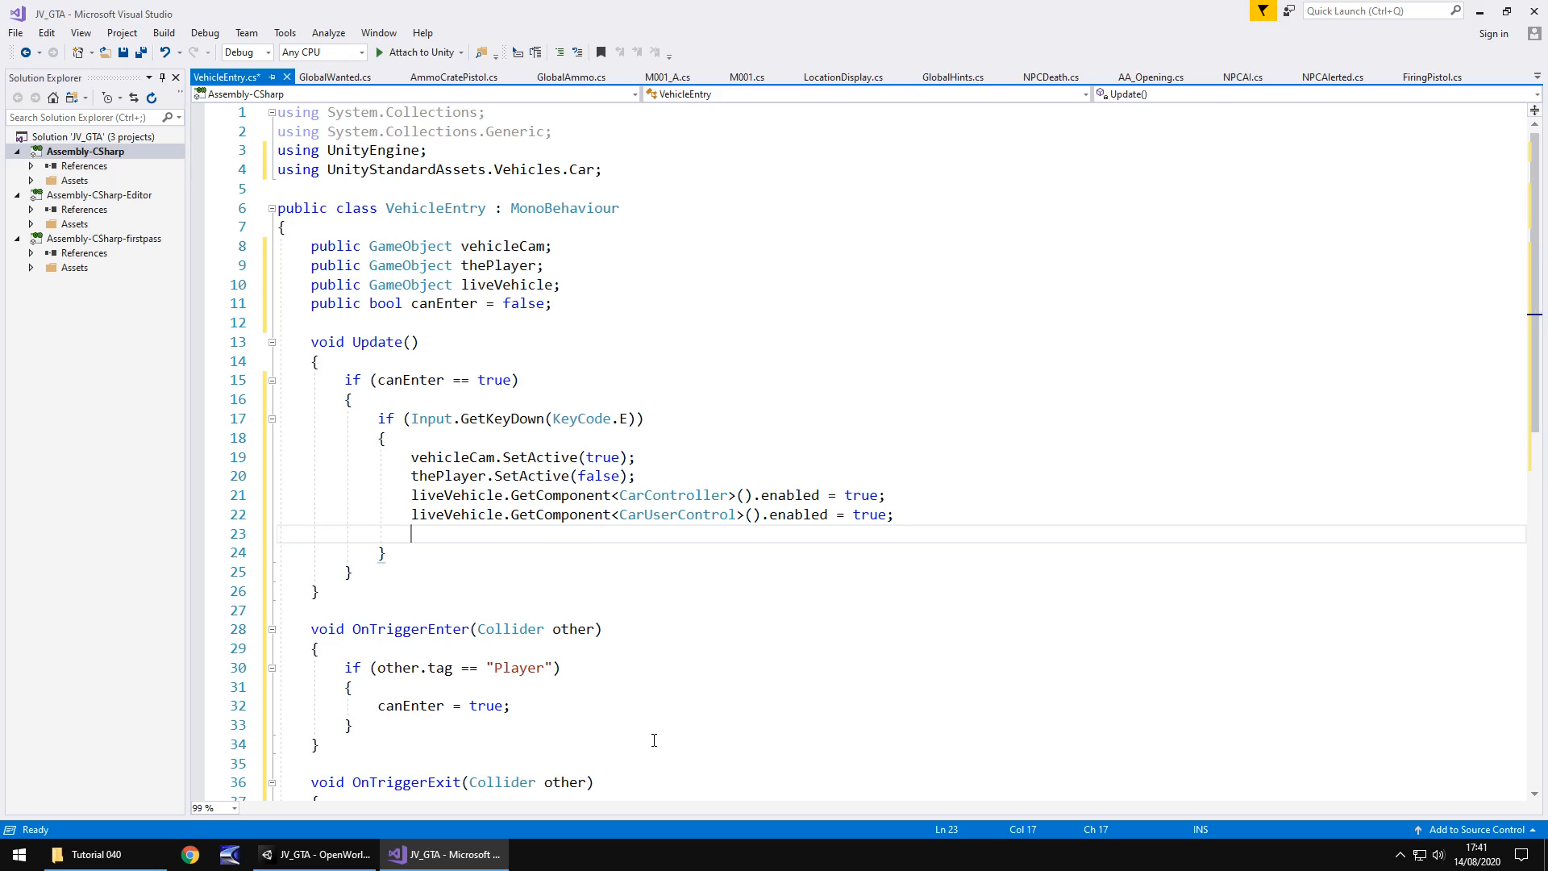
pyautogui.write('liveVehicle.GetComponent<>')
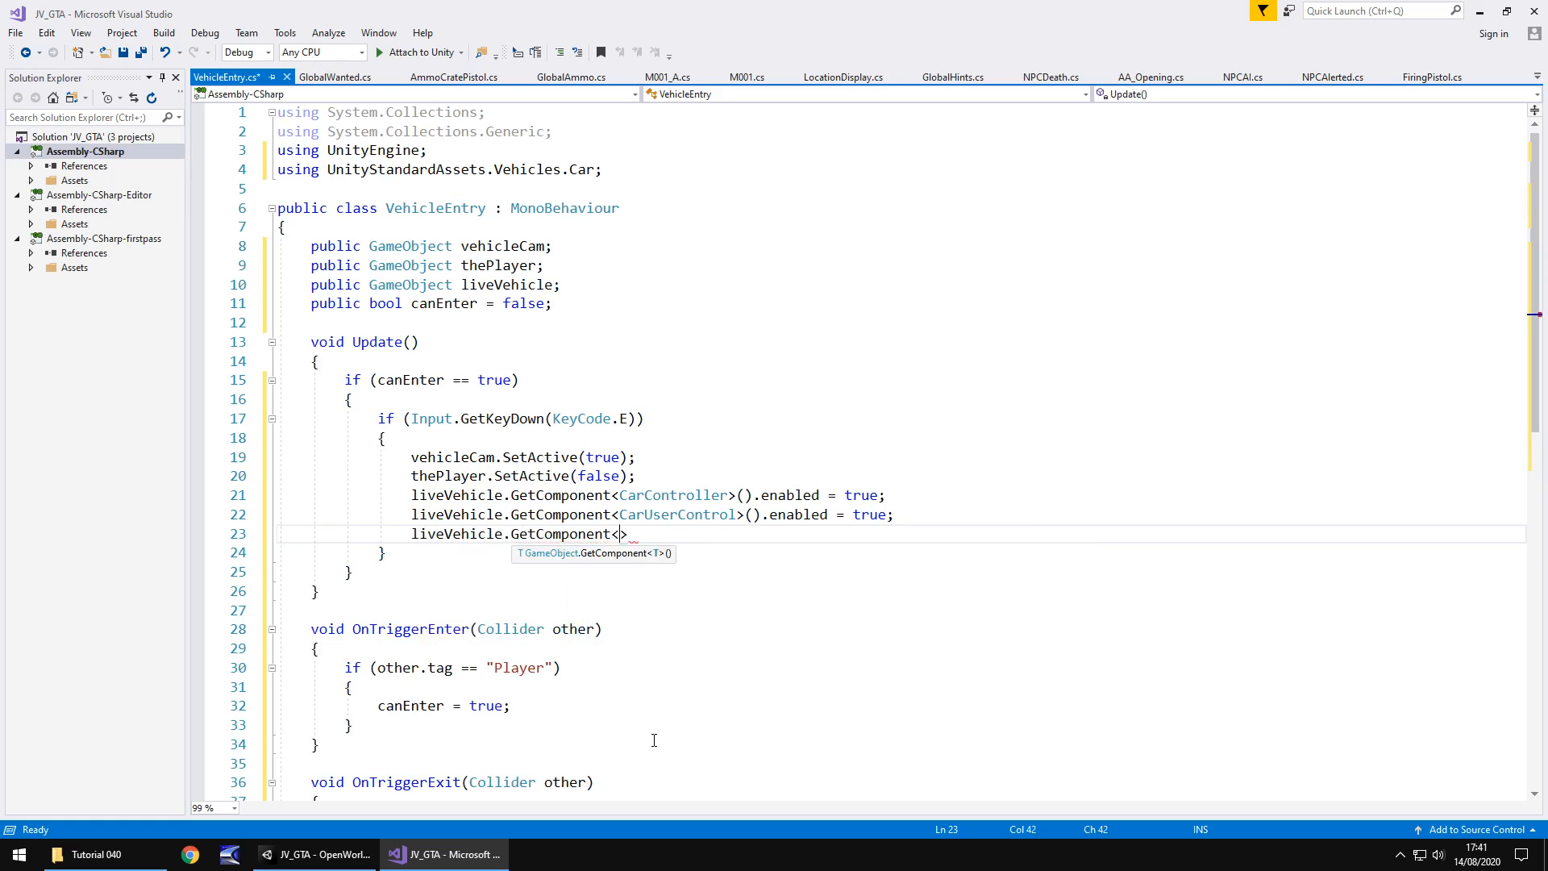
pyautogui.click(318, 854)
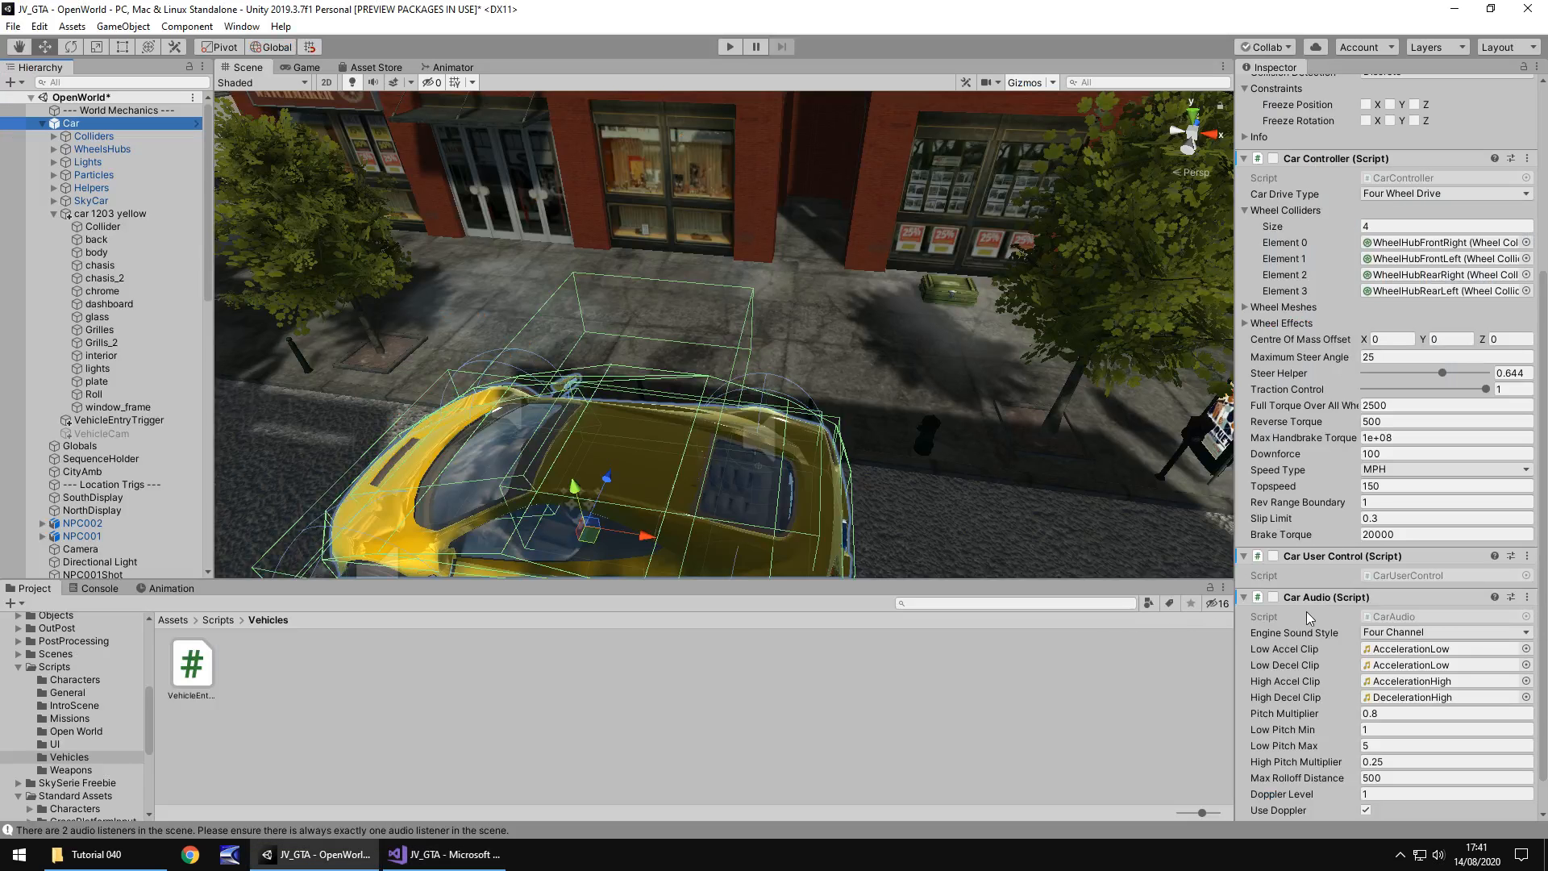
pyautogui.click(444, 854)
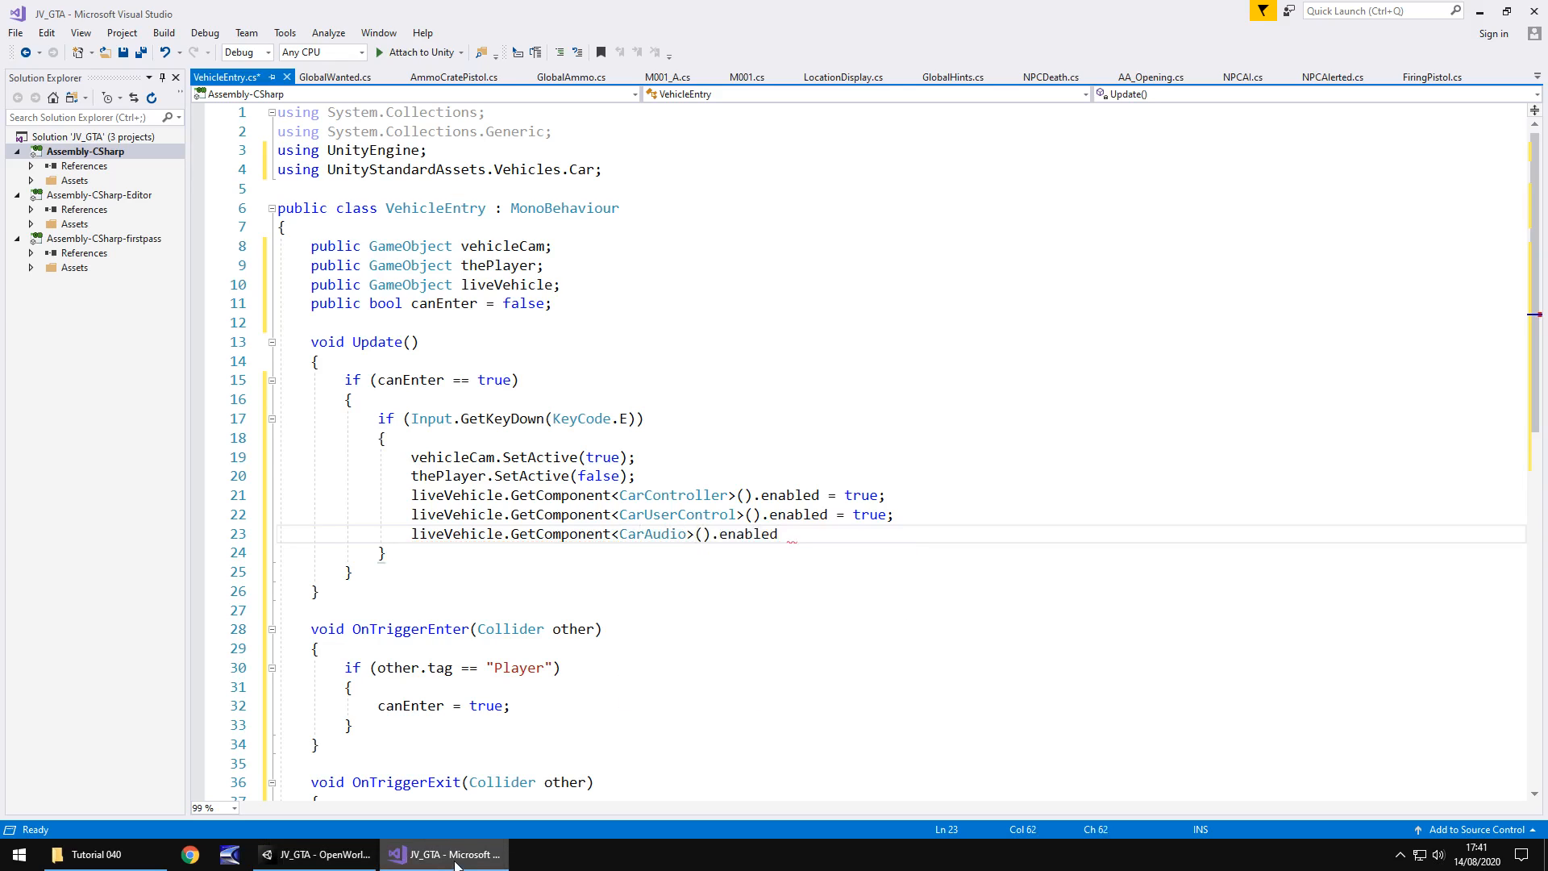
pyautogui.write('= true;')
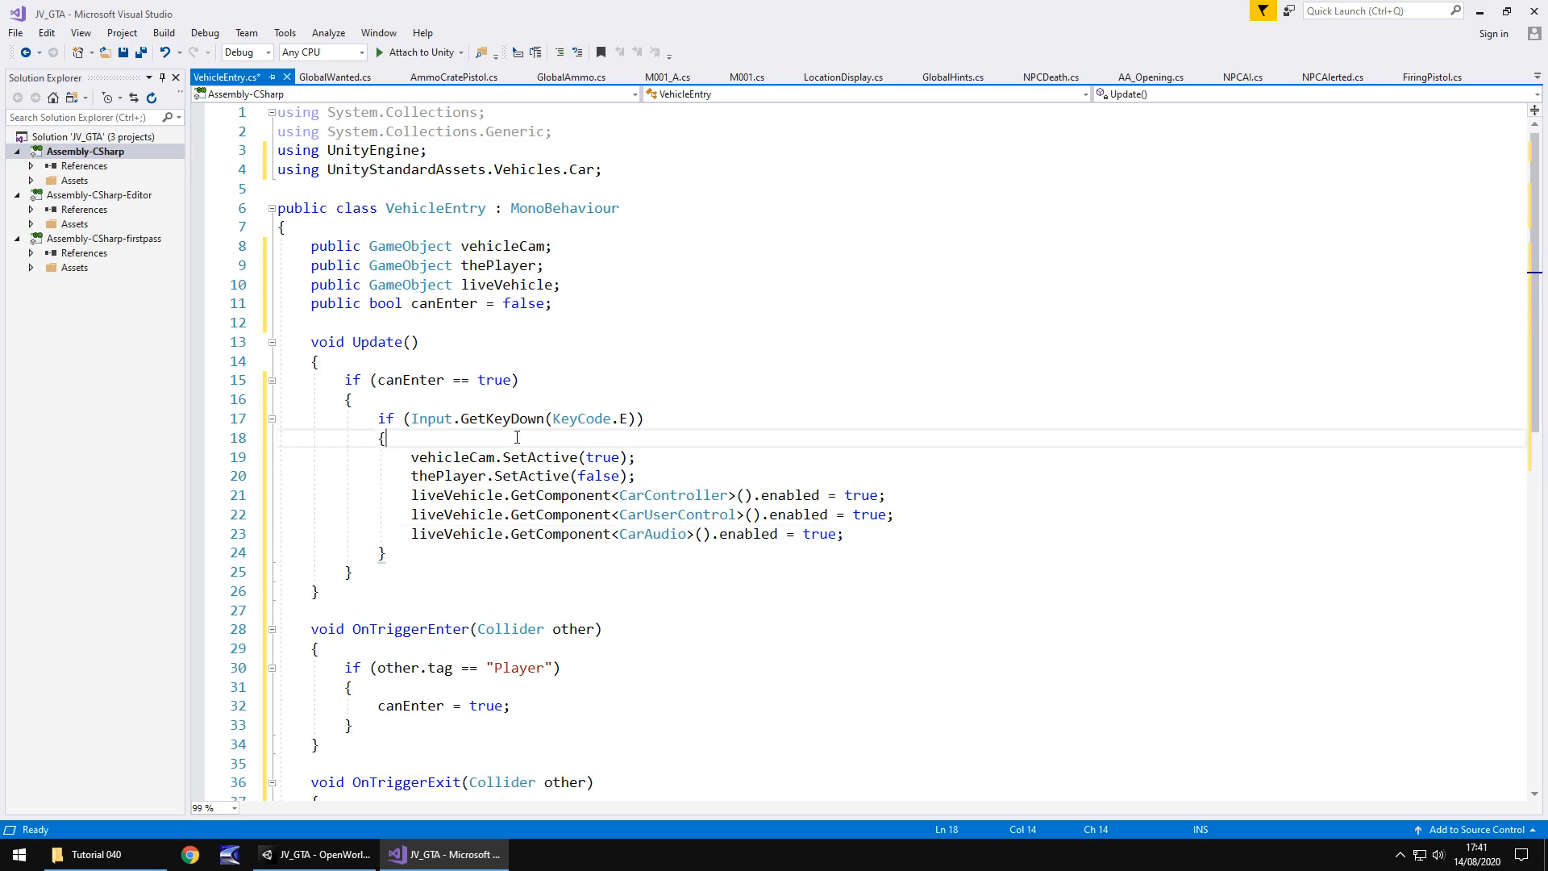
pyautogui.click(313, 854)
pyautogui.write('this')
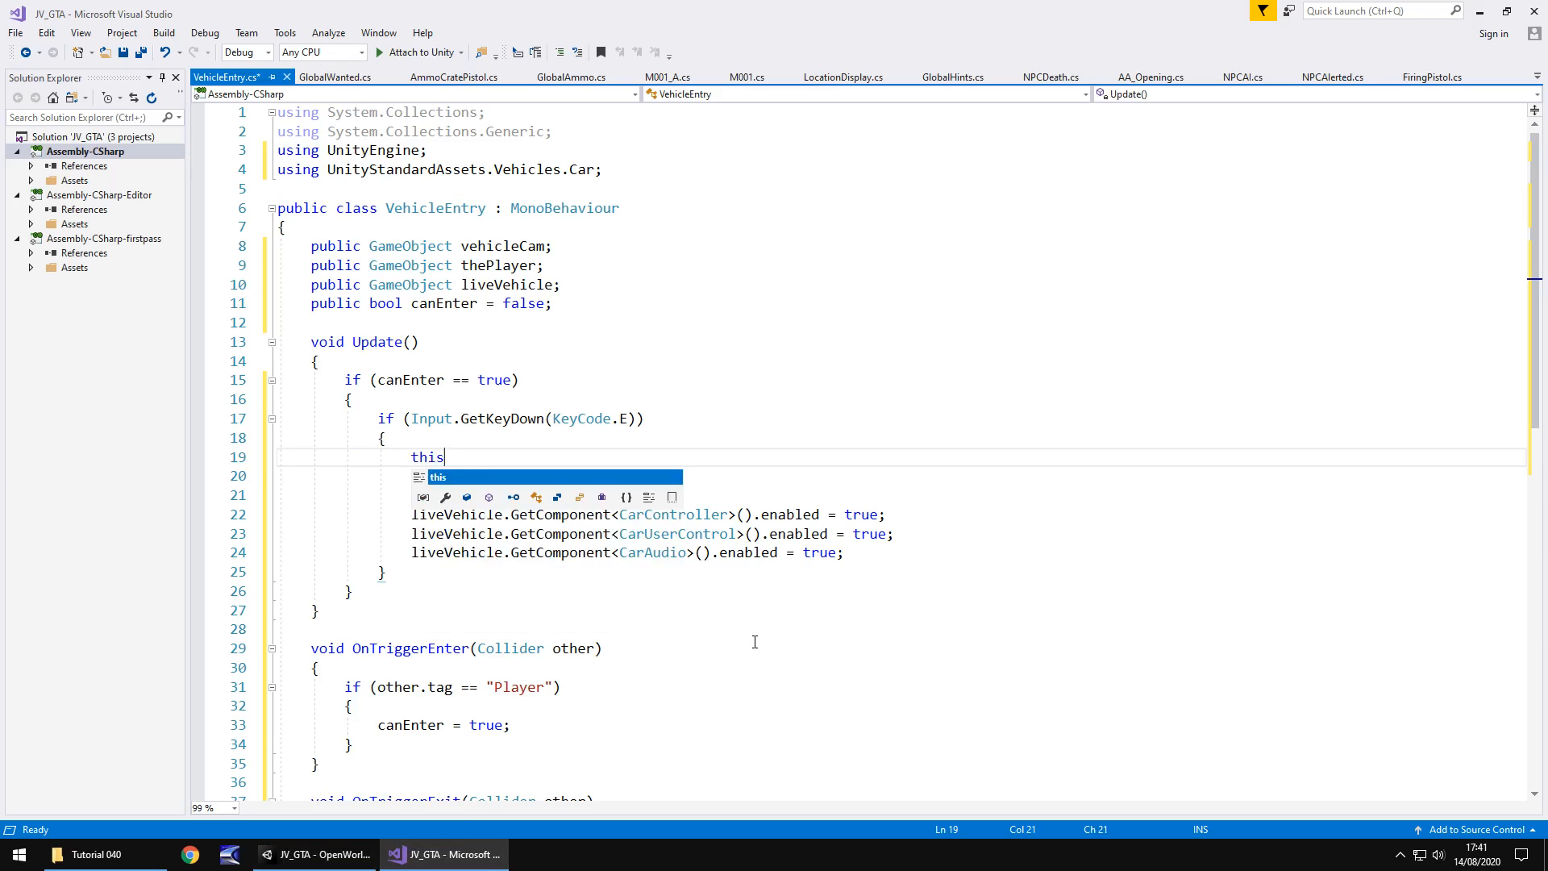
pyautogui.write('.gameObject')
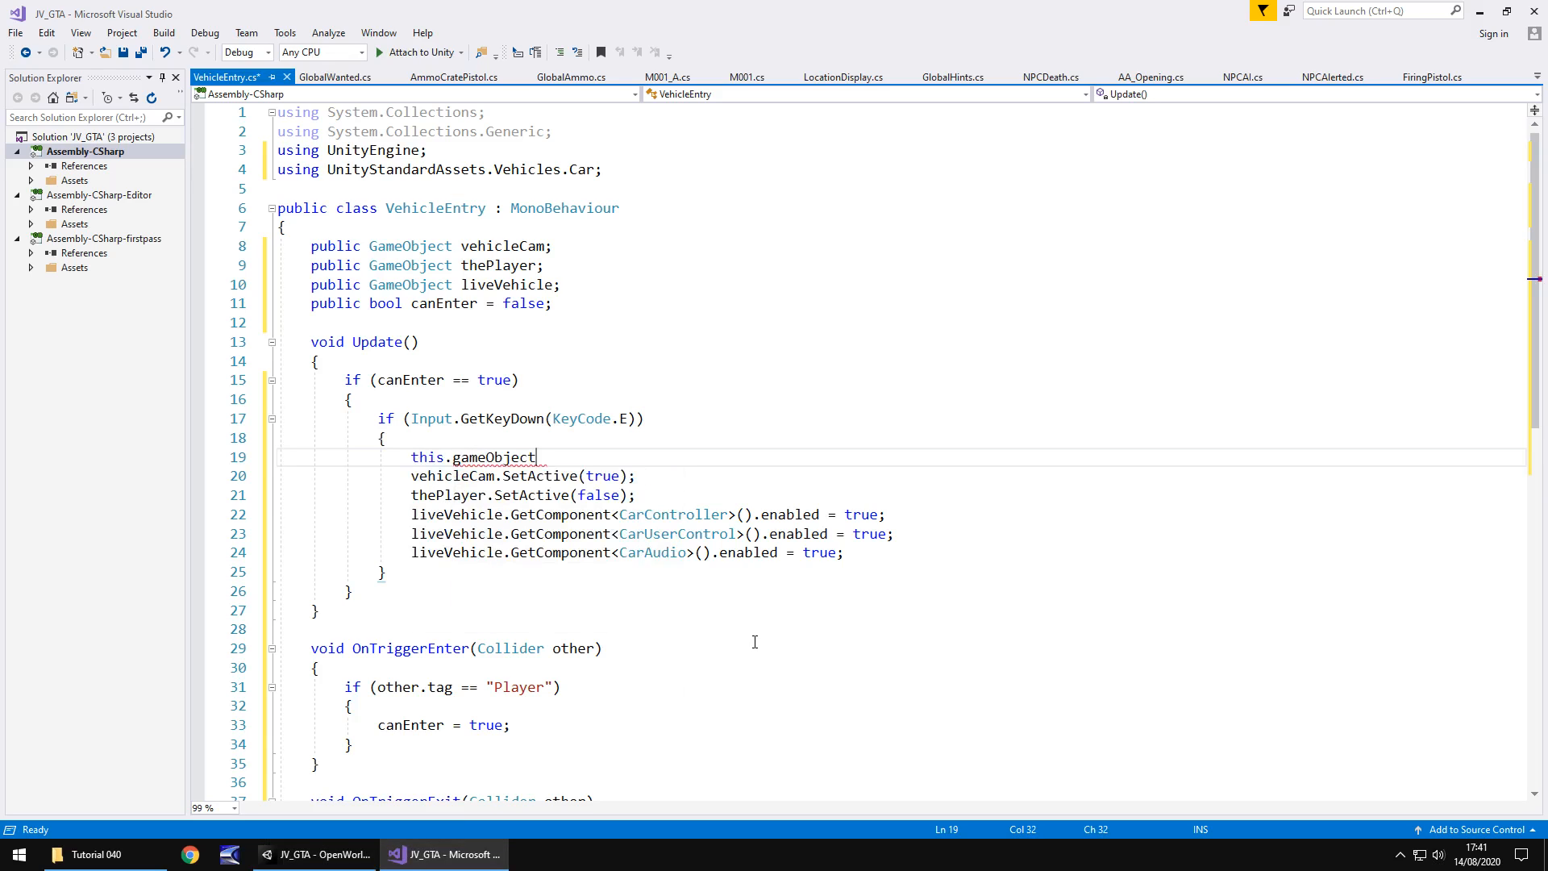
pyautogui.write('.GetComponent')
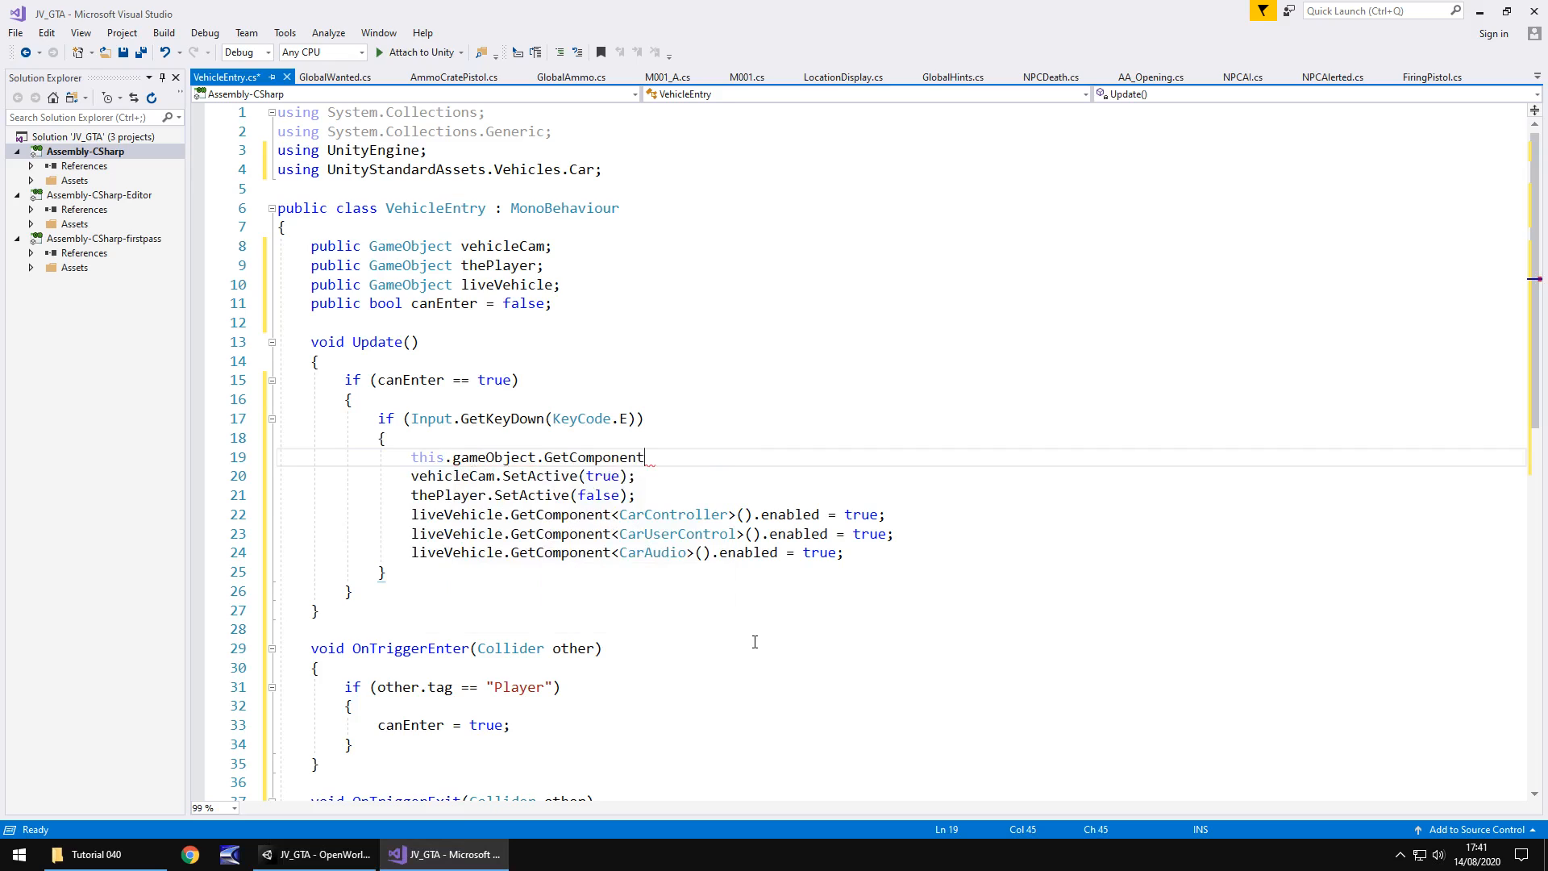
pyautogui.write('<BoxCollider>(')
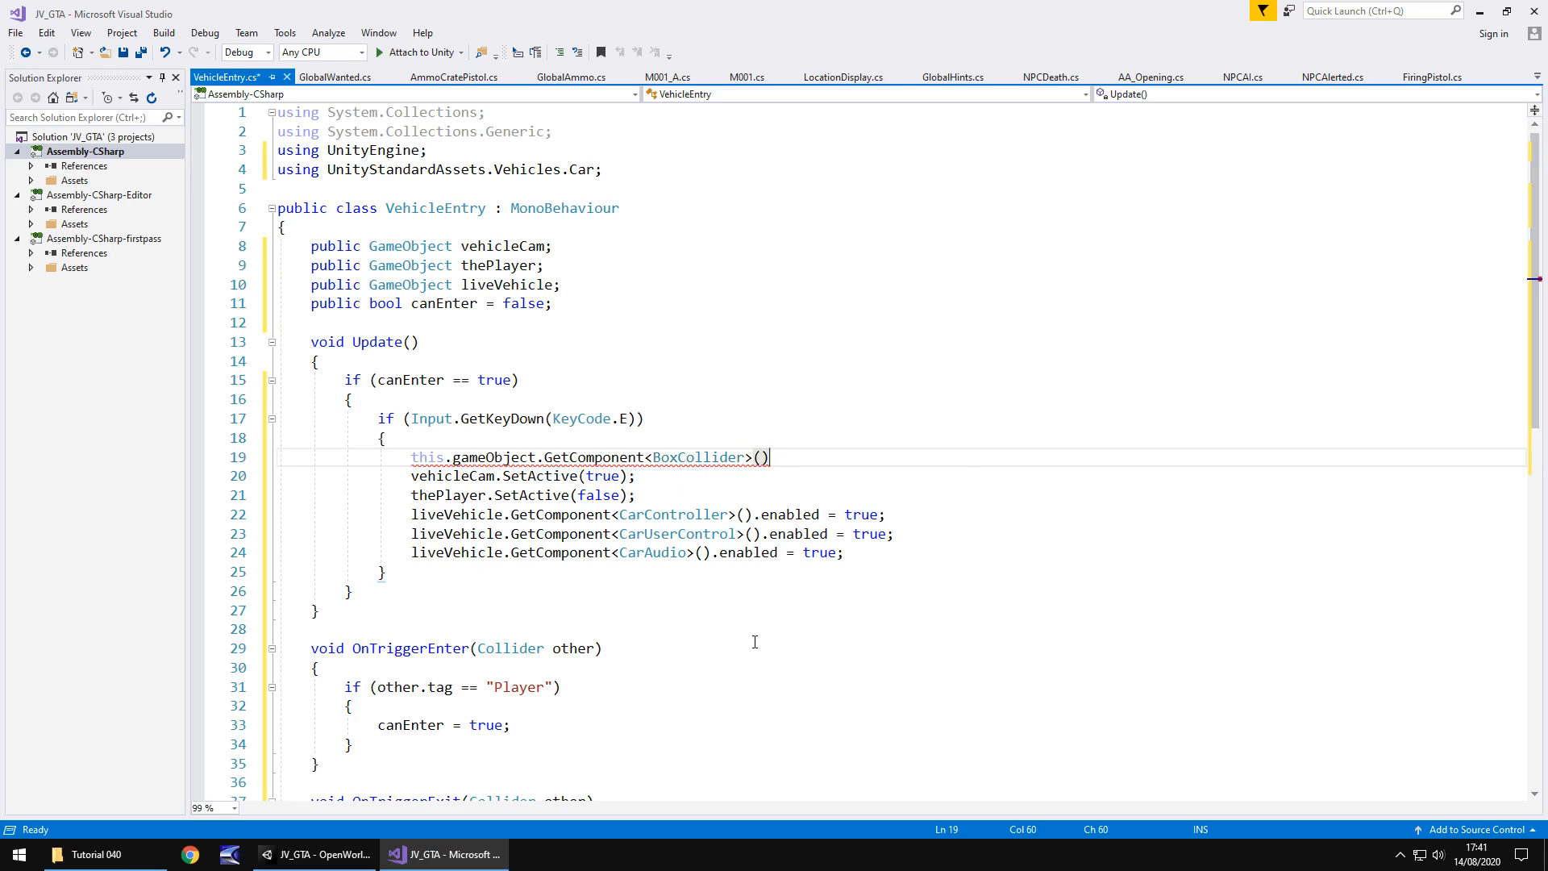
pyautogui.write('.enabled = false;')
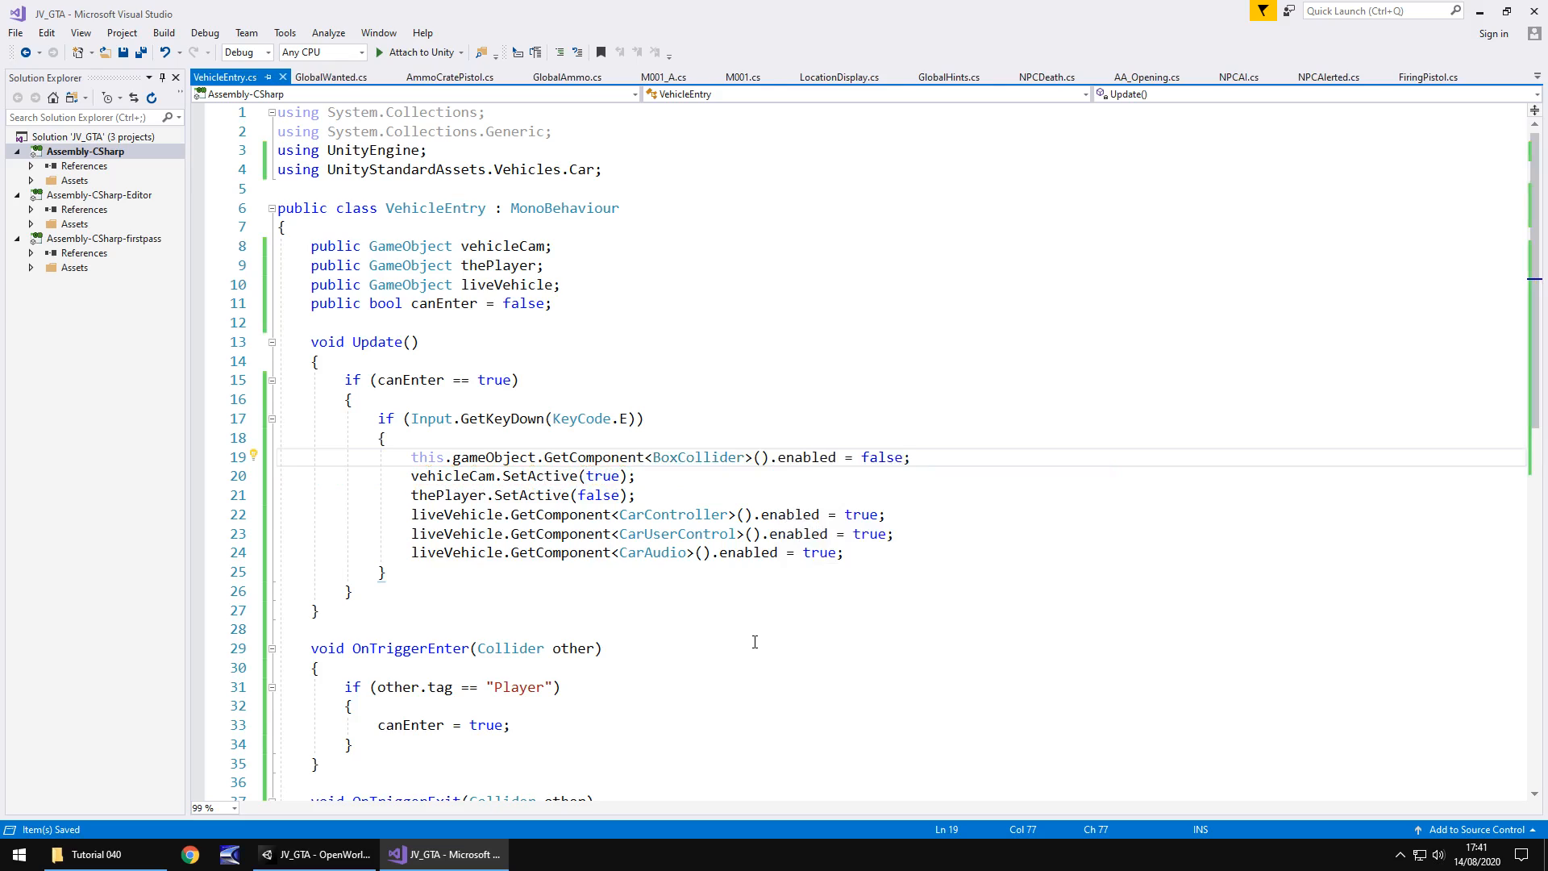
pyautogui.moveTo(493, 379)
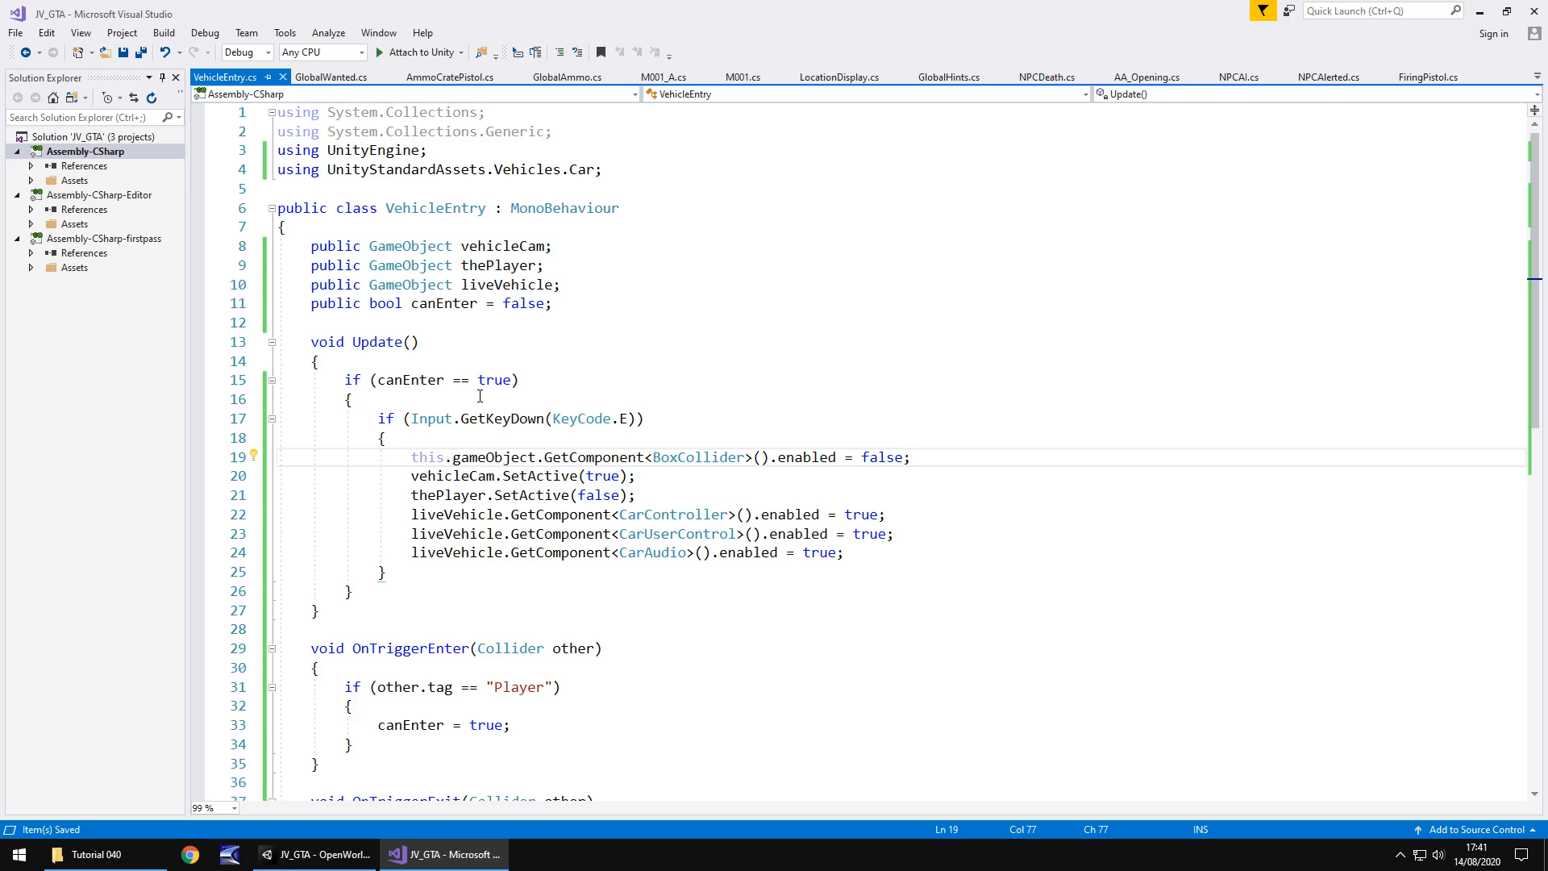
pyautogui.moveTo(368, 648)
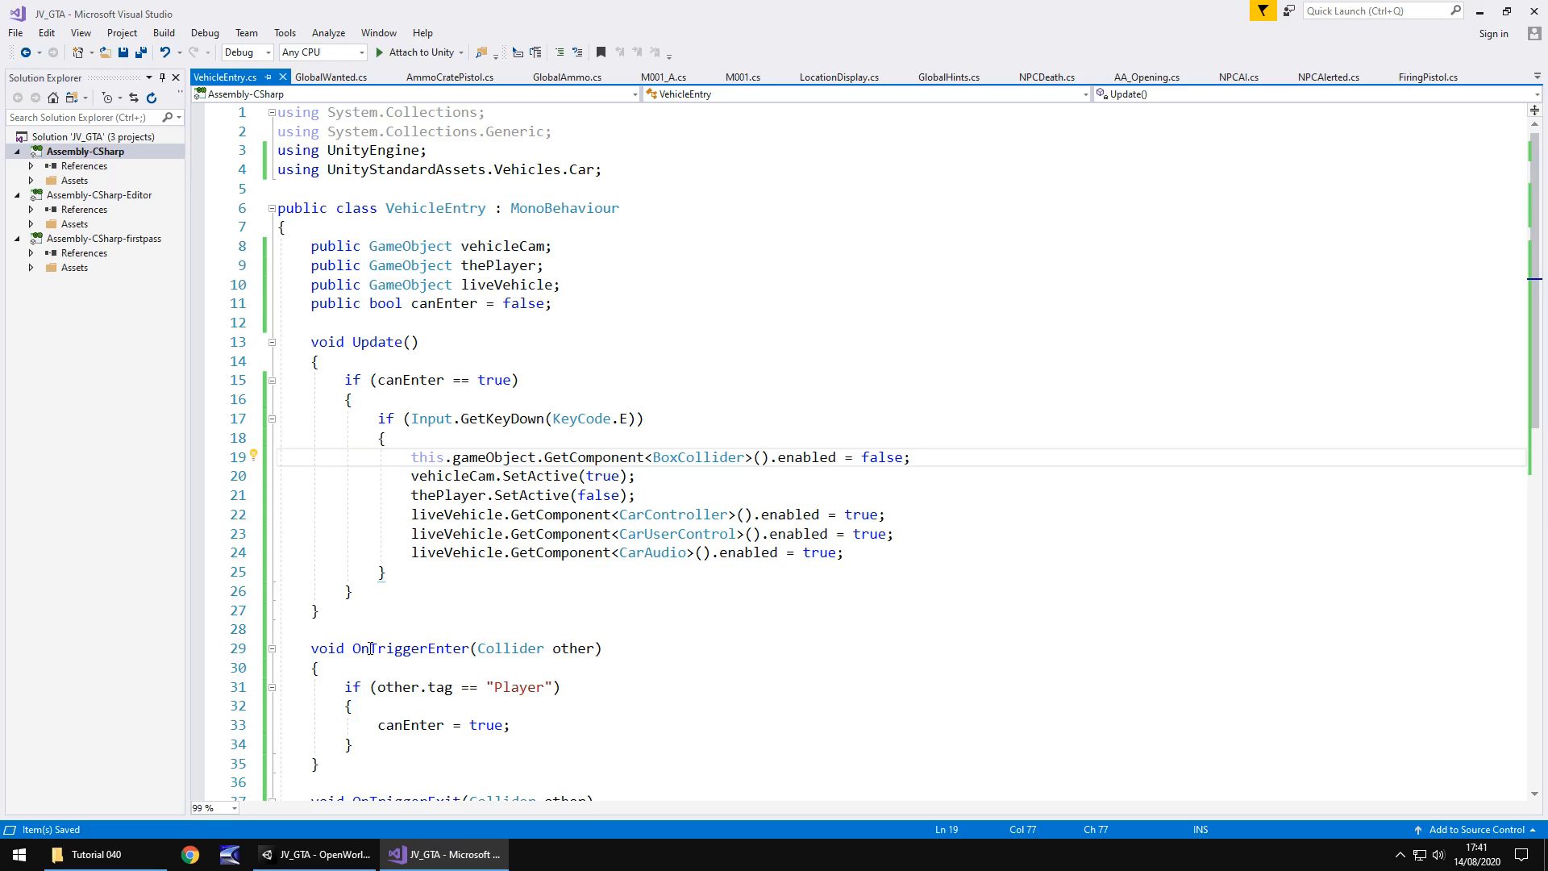
pyautogui.moveTo(511, 686)
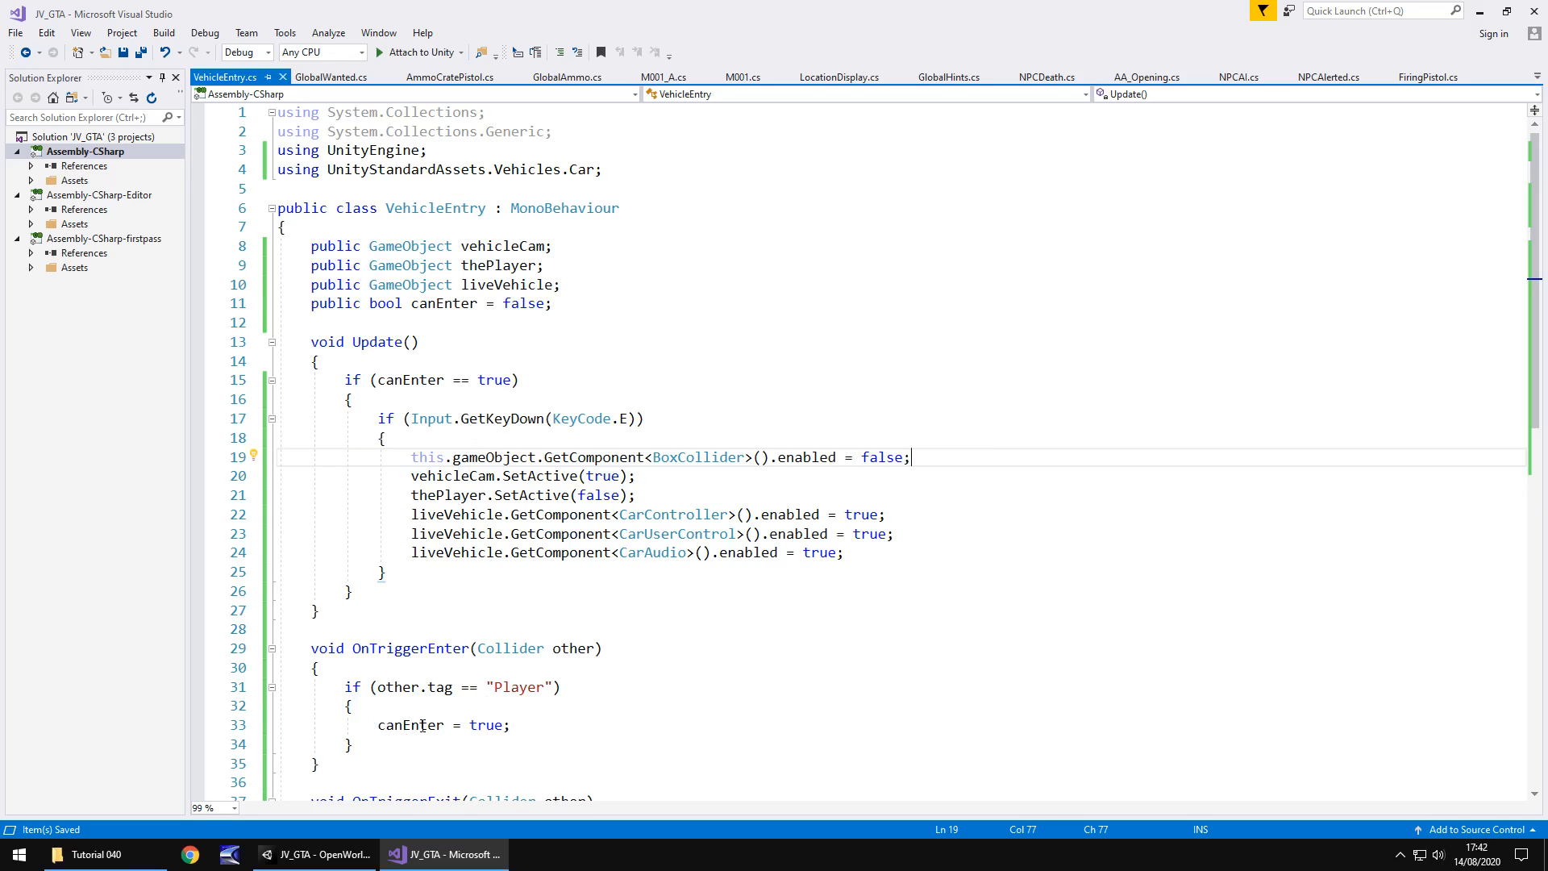
pyautogui.moveTo(325, 372)
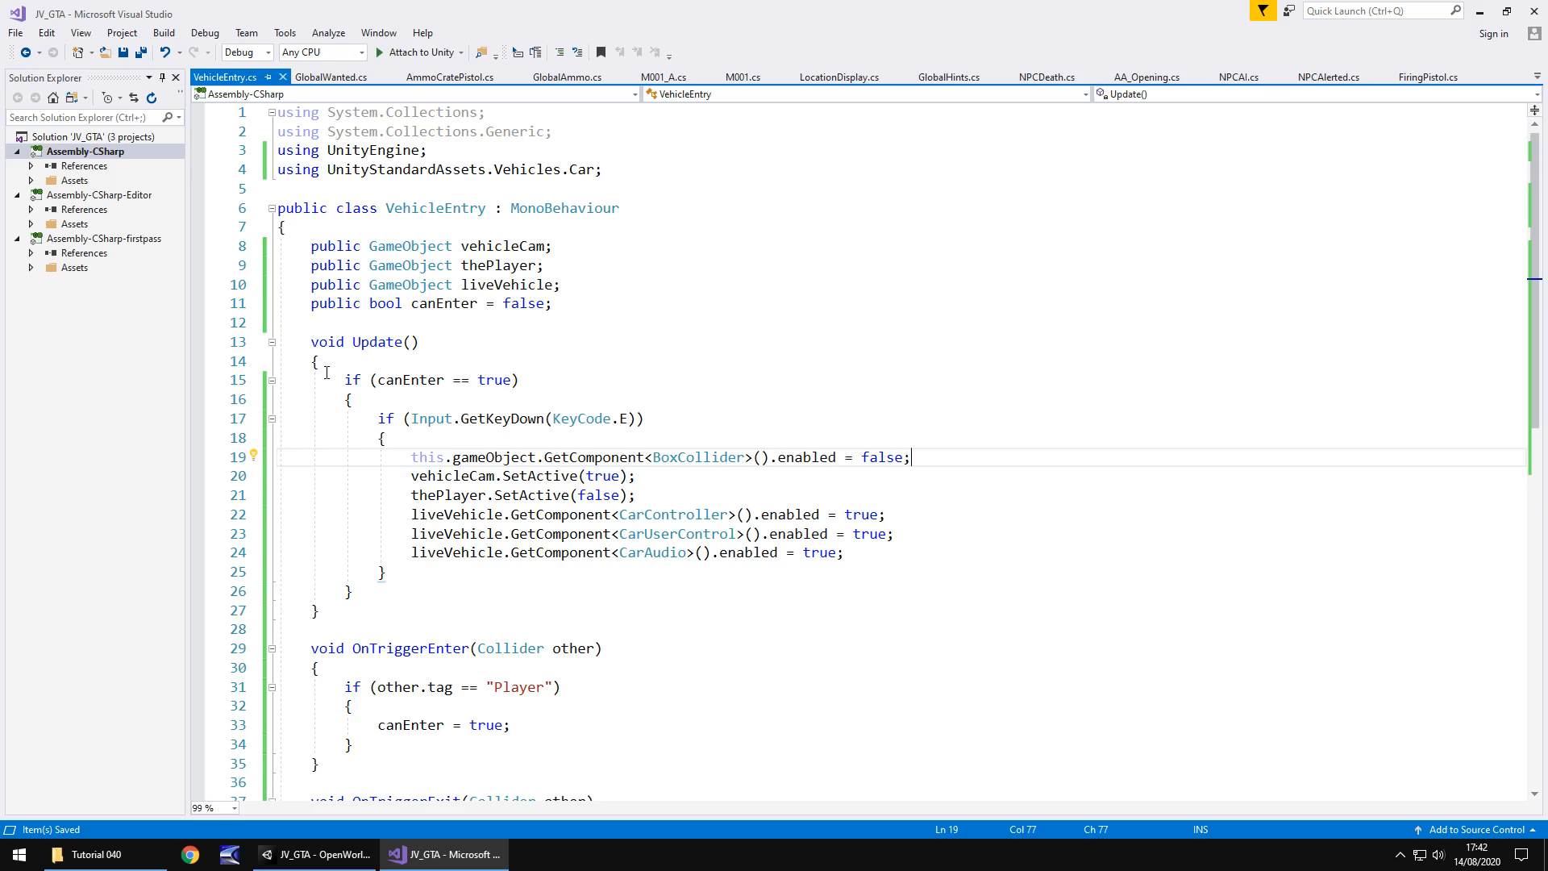
pyautogui.moveTo(499, 380)
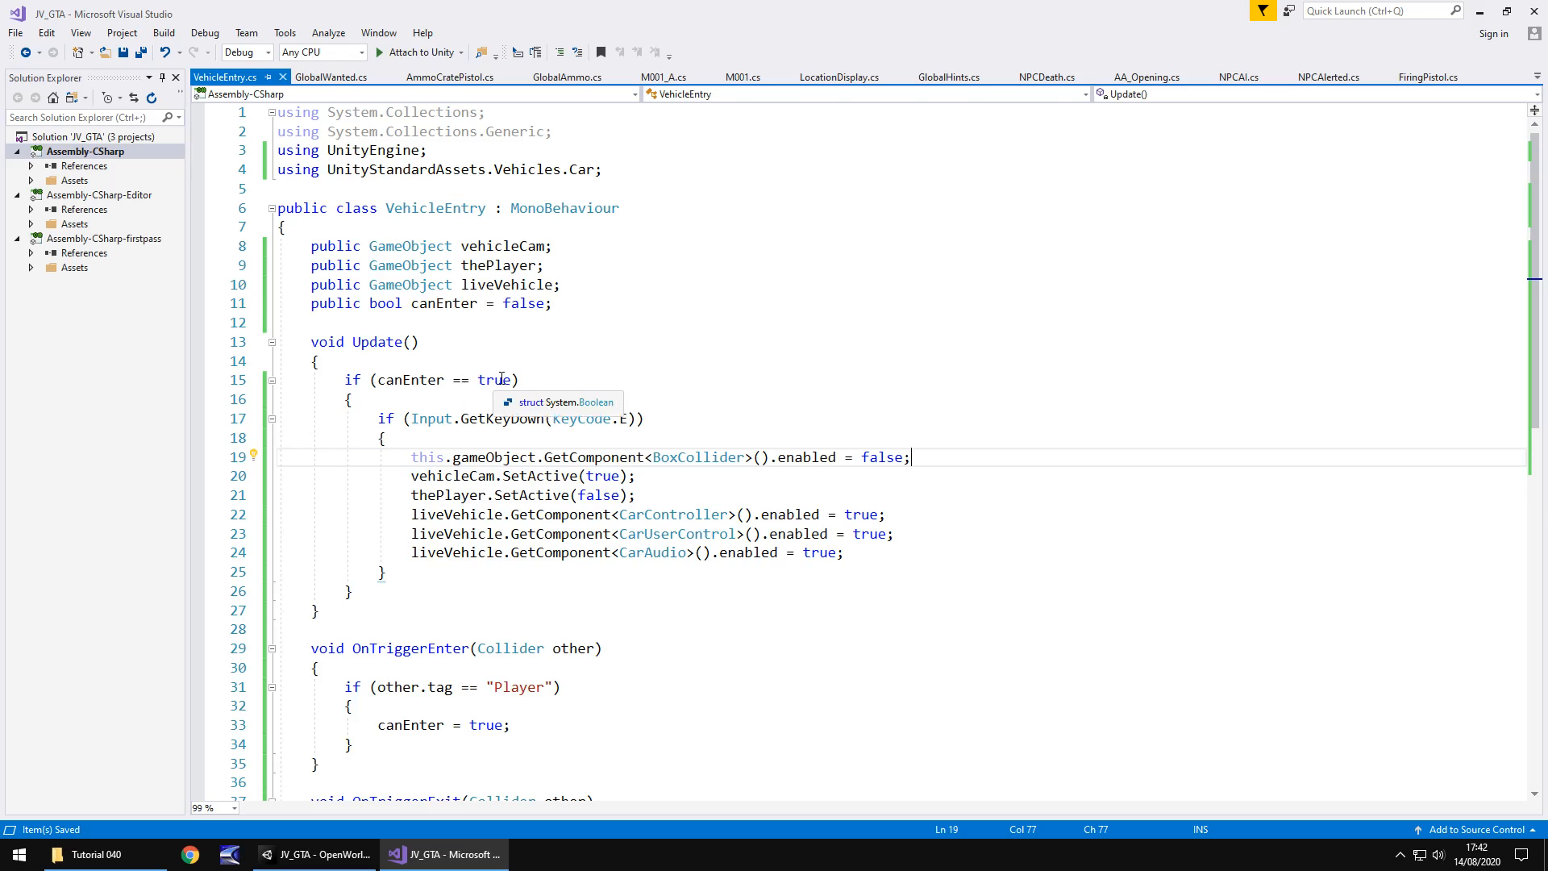
pyautogui.moveTo(626, 418)
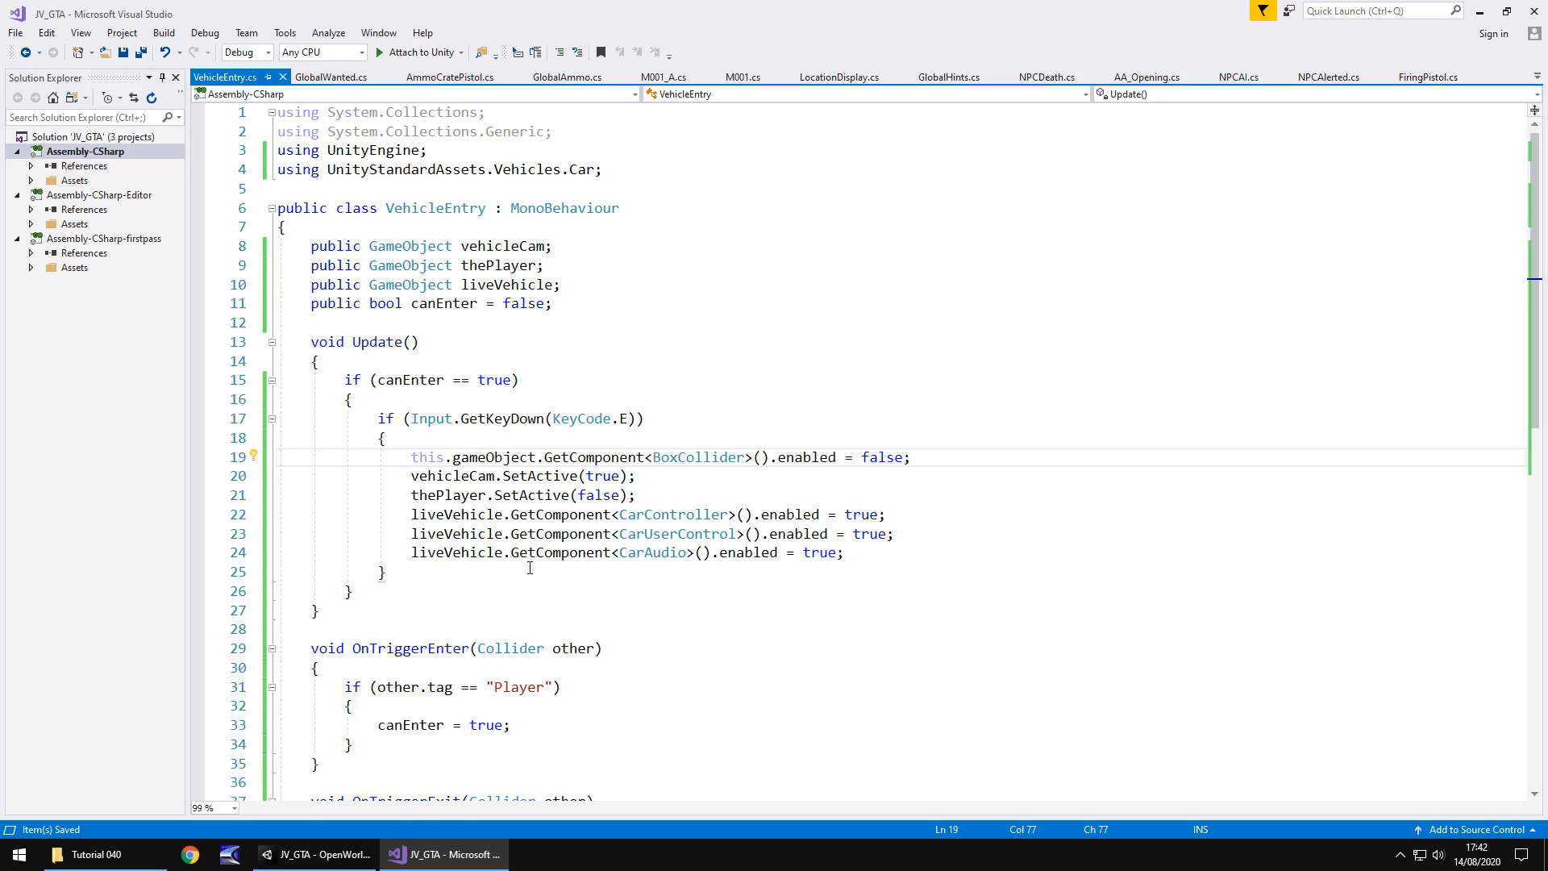
pyautogui.moveTo(581, 418)
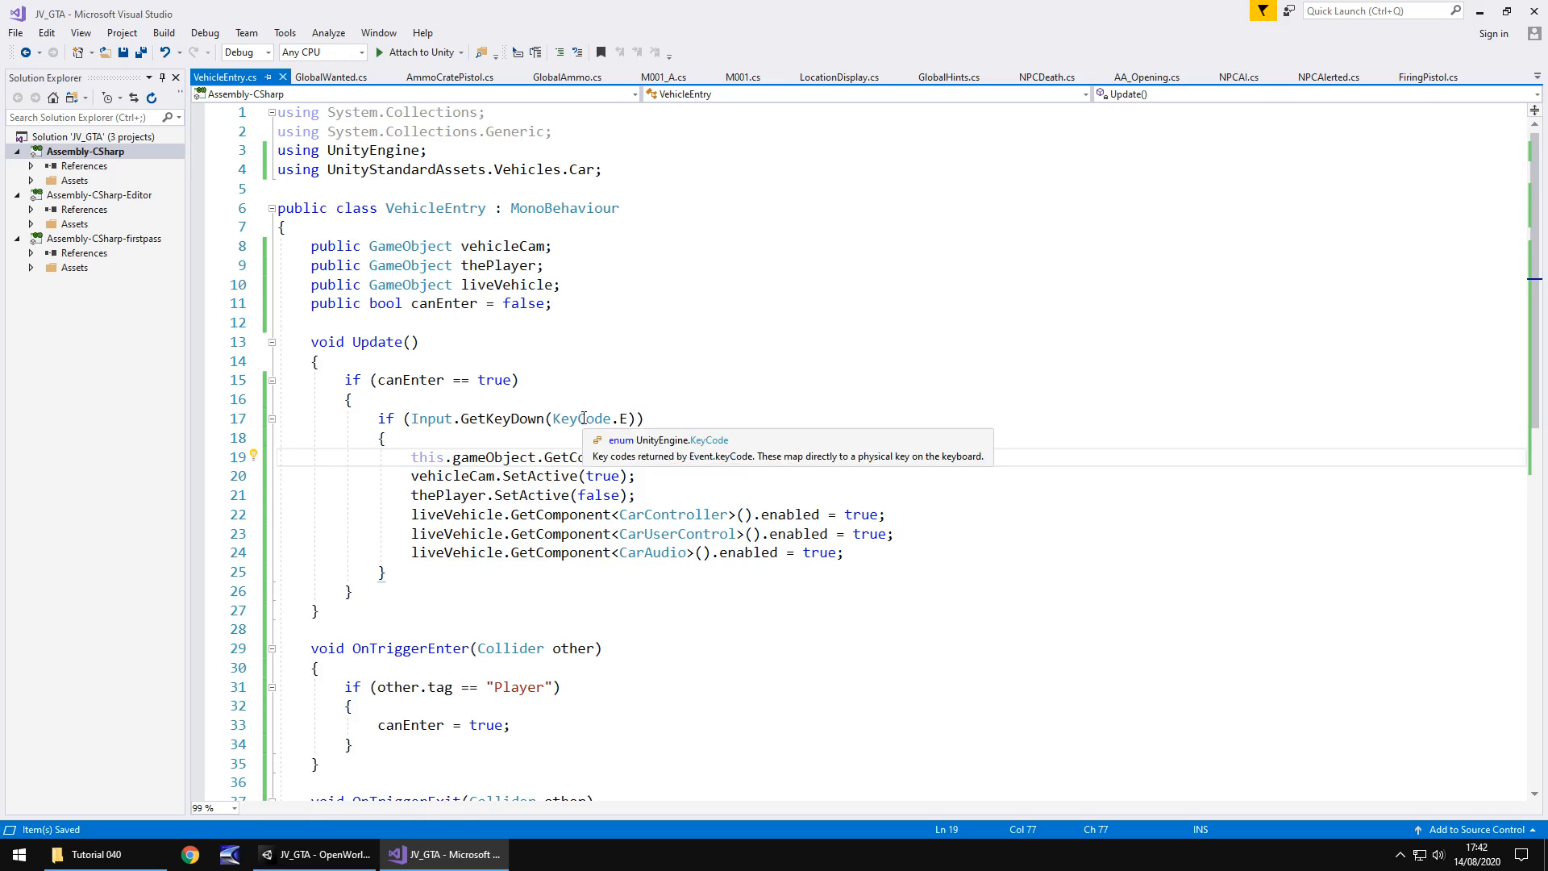
# - Attach the VehicleEntry script to the VehicleEntryTrigger object
pyautogui.click(316, 855)
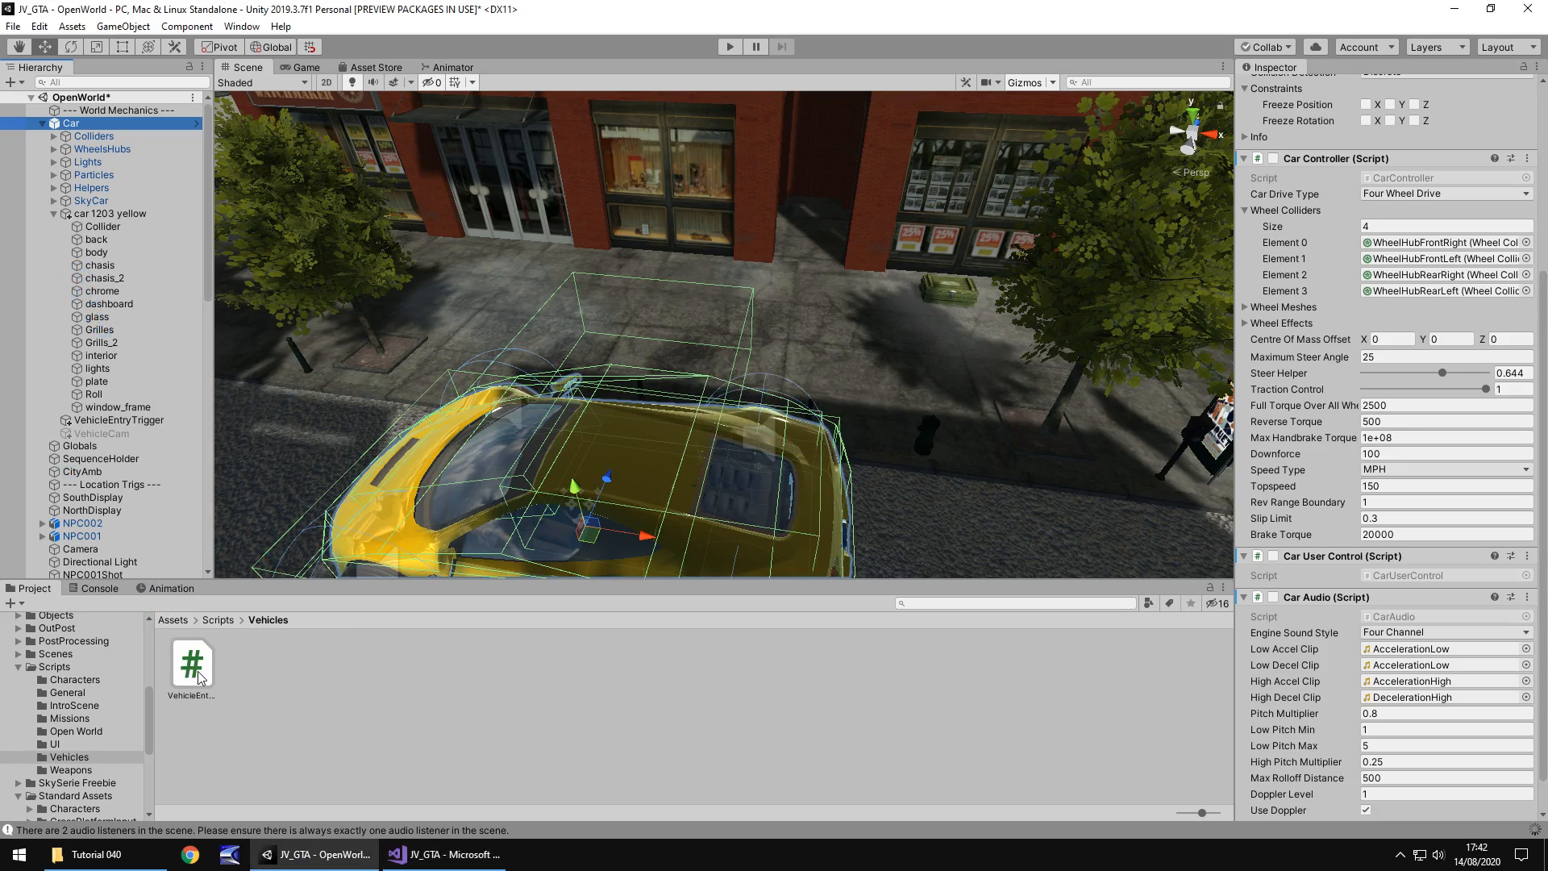
pyautogui.scroll(3)
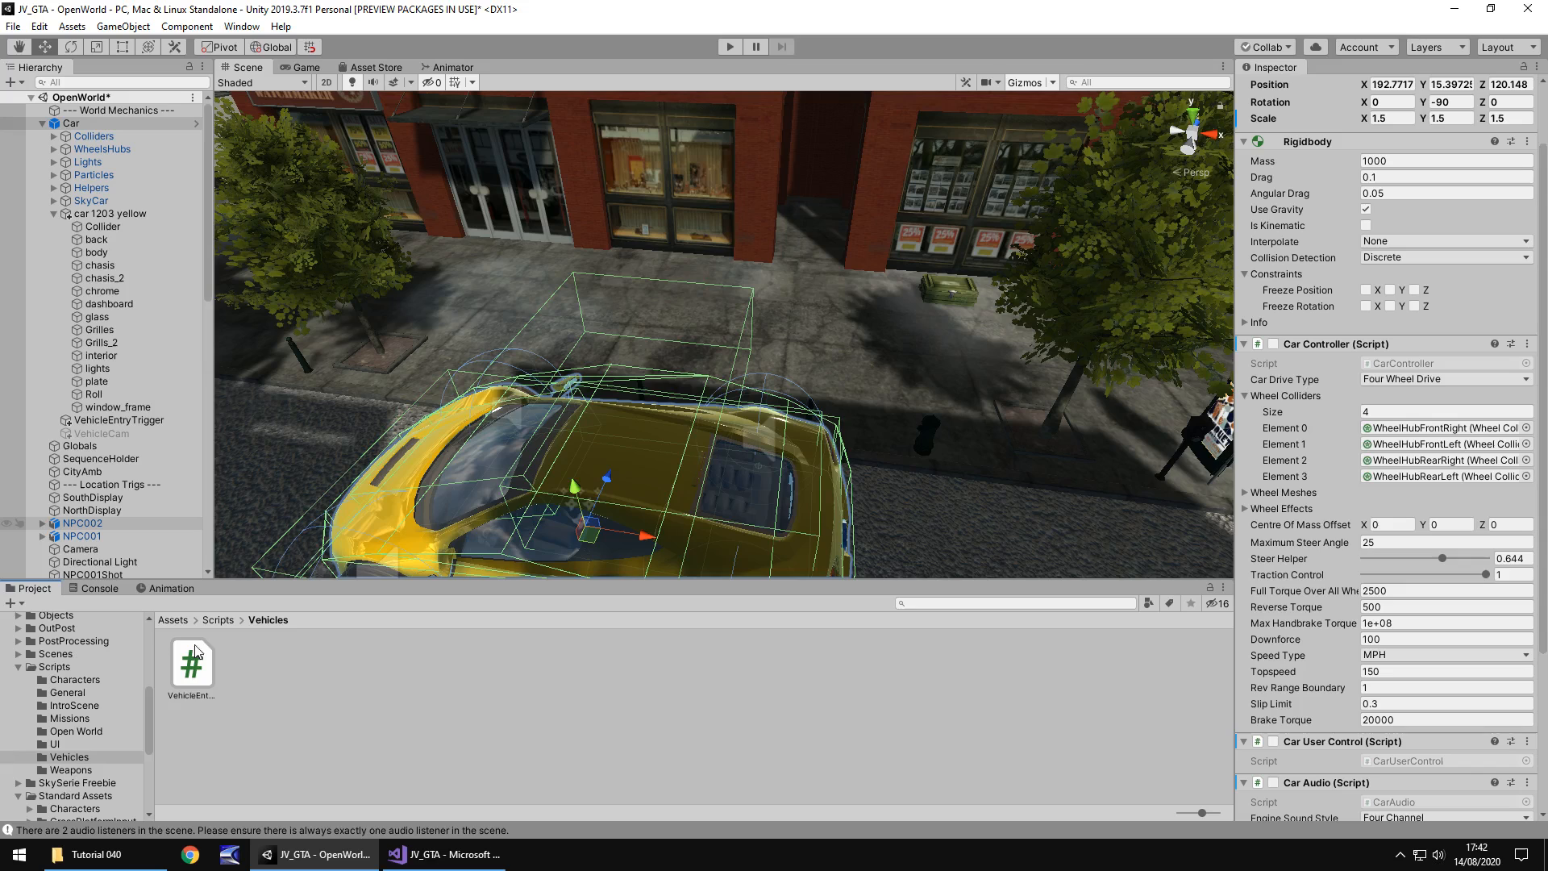
pyautogui.click(70, 122)
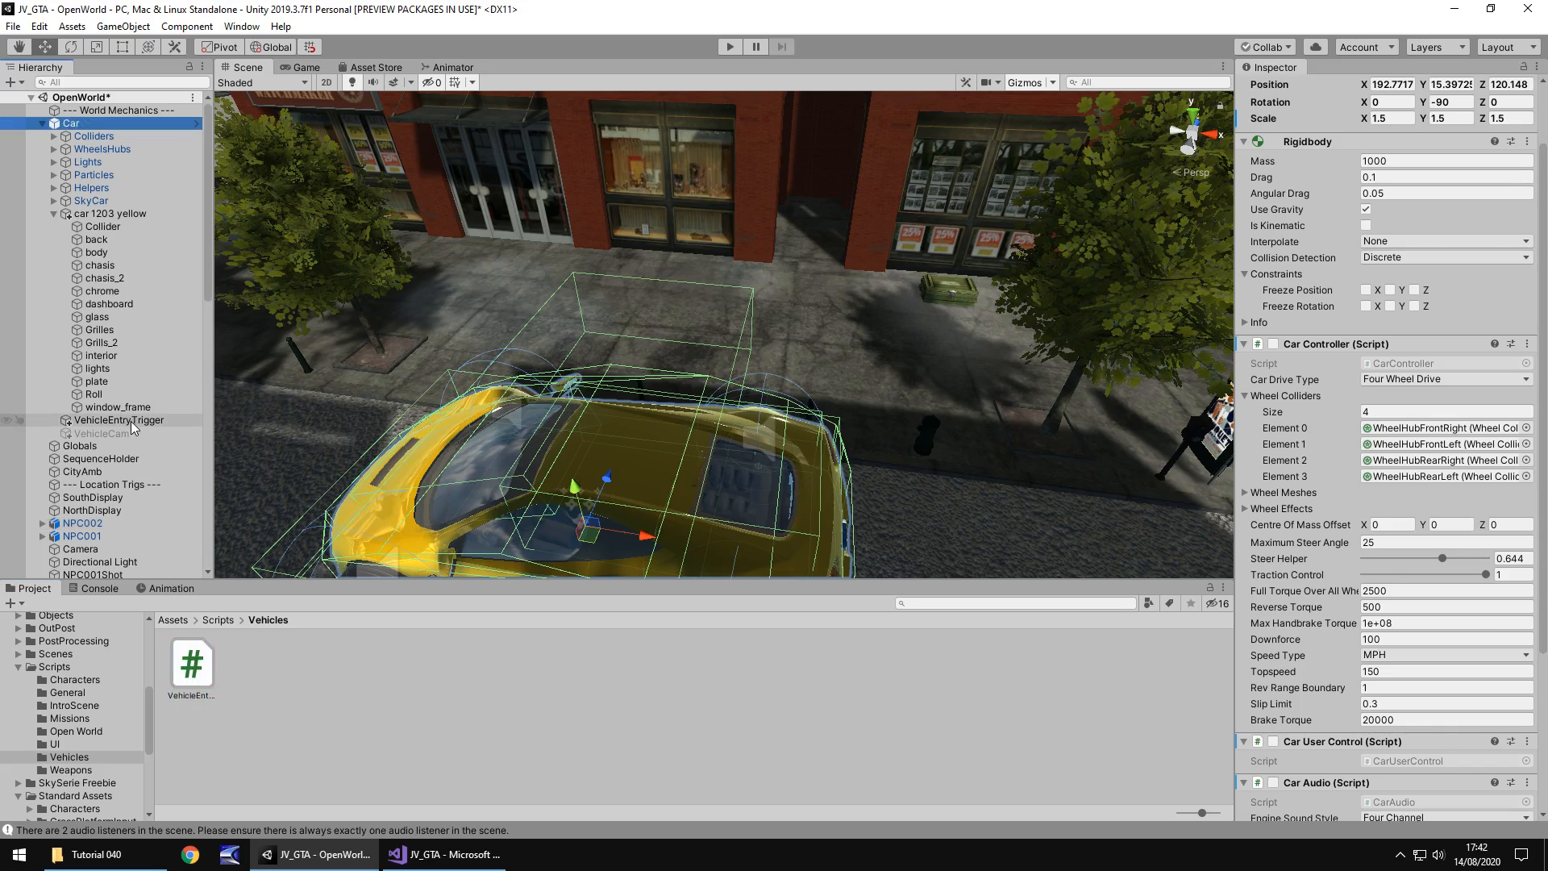
pyautogui.click(118, 420)
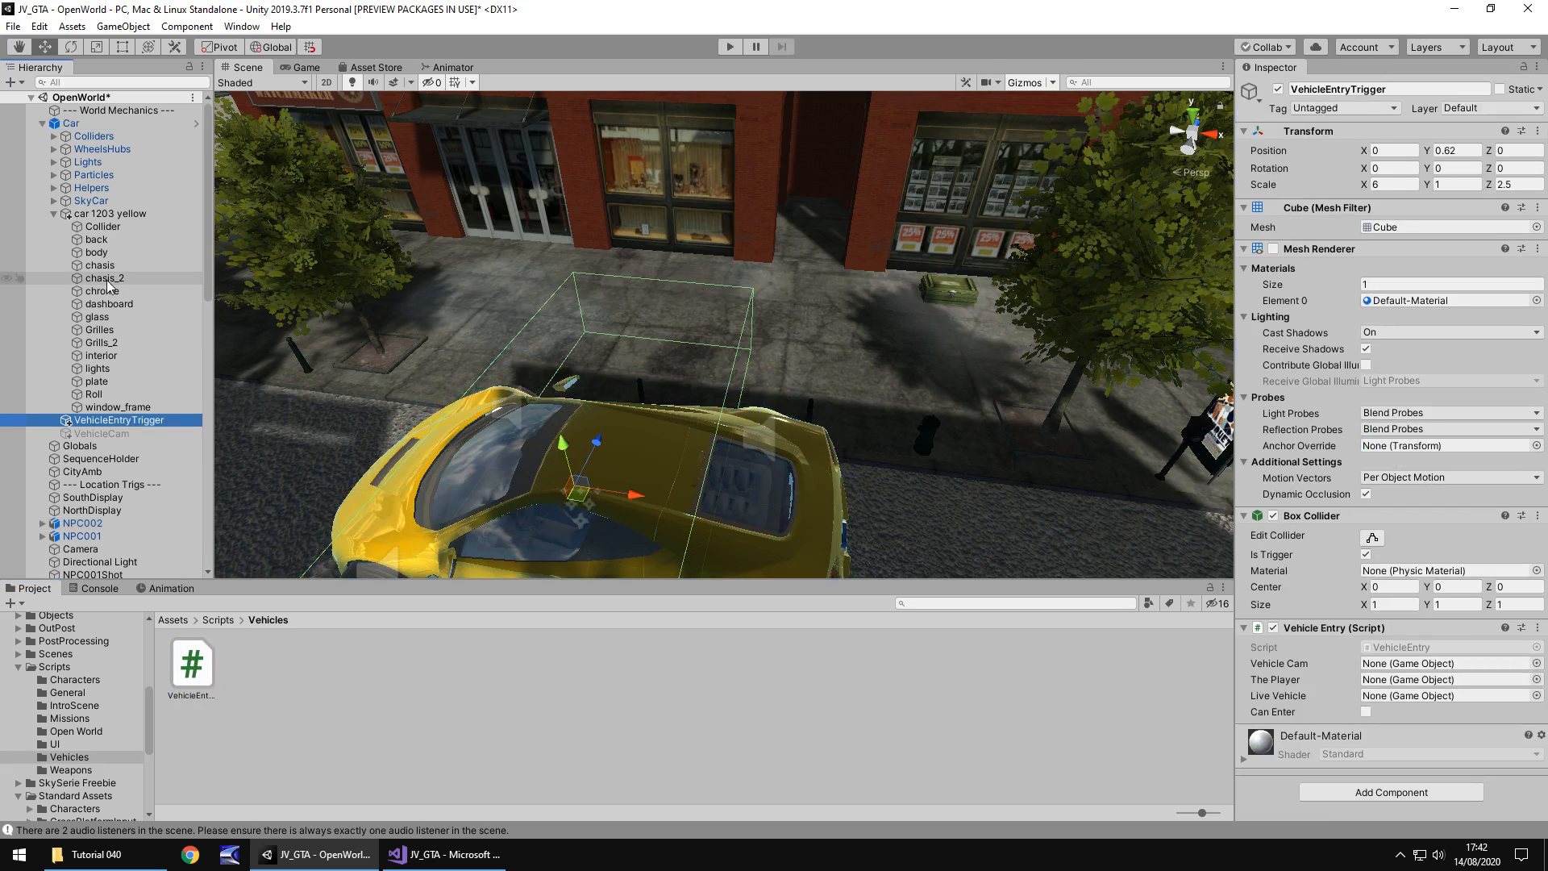
# - Assign VehicleCam, ContractKiller and Car to the Vehicle Cam, The Player and Live Vehicle slots
pyautogui.click(1442, 663)
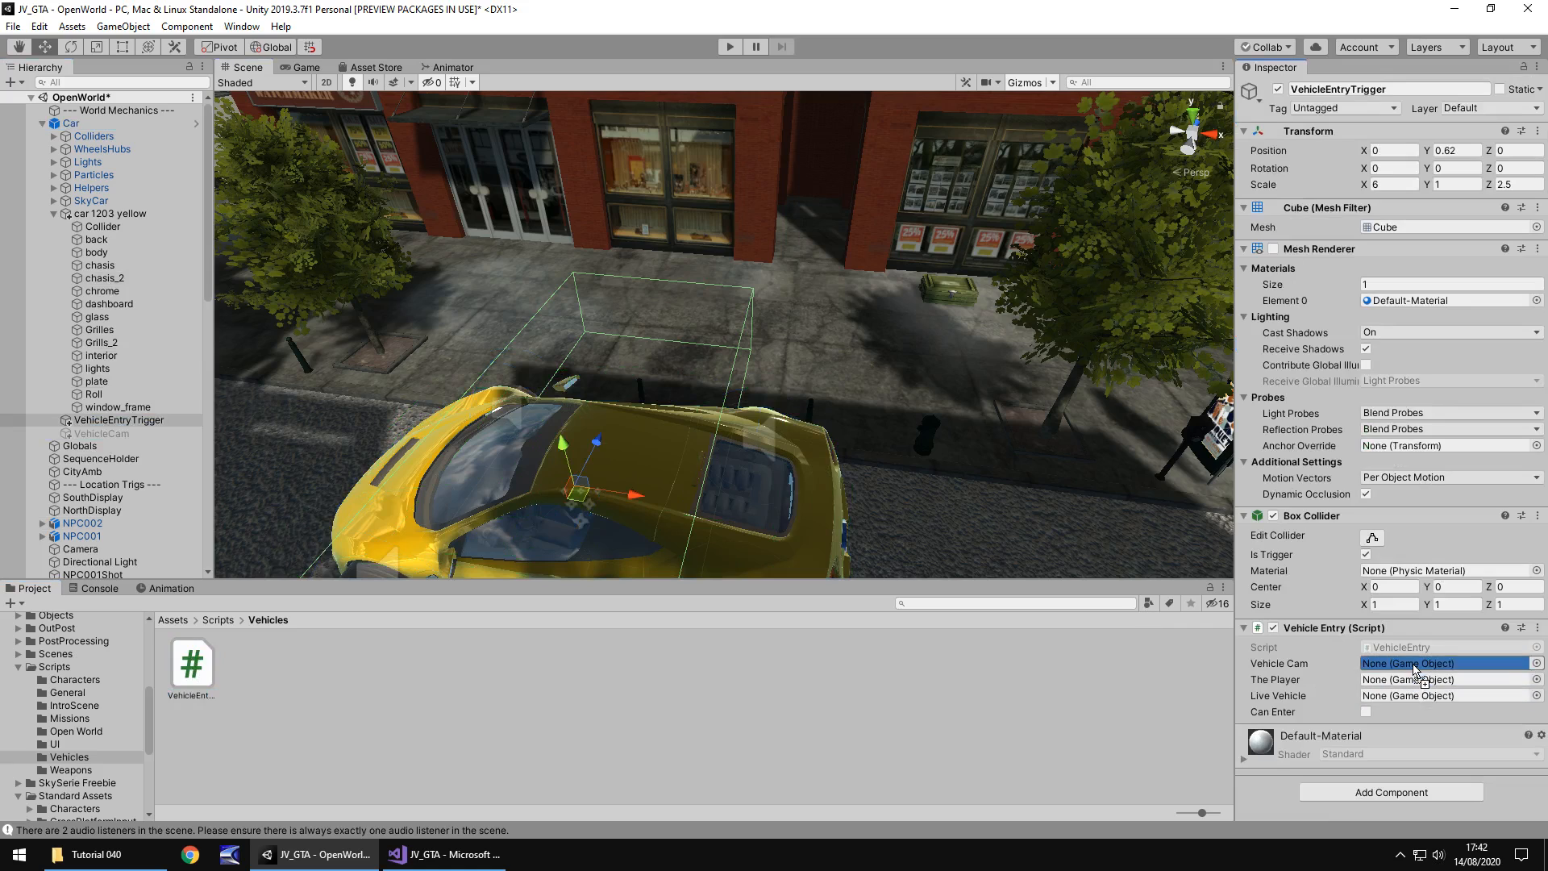
pyautogui.click(1443, 663)
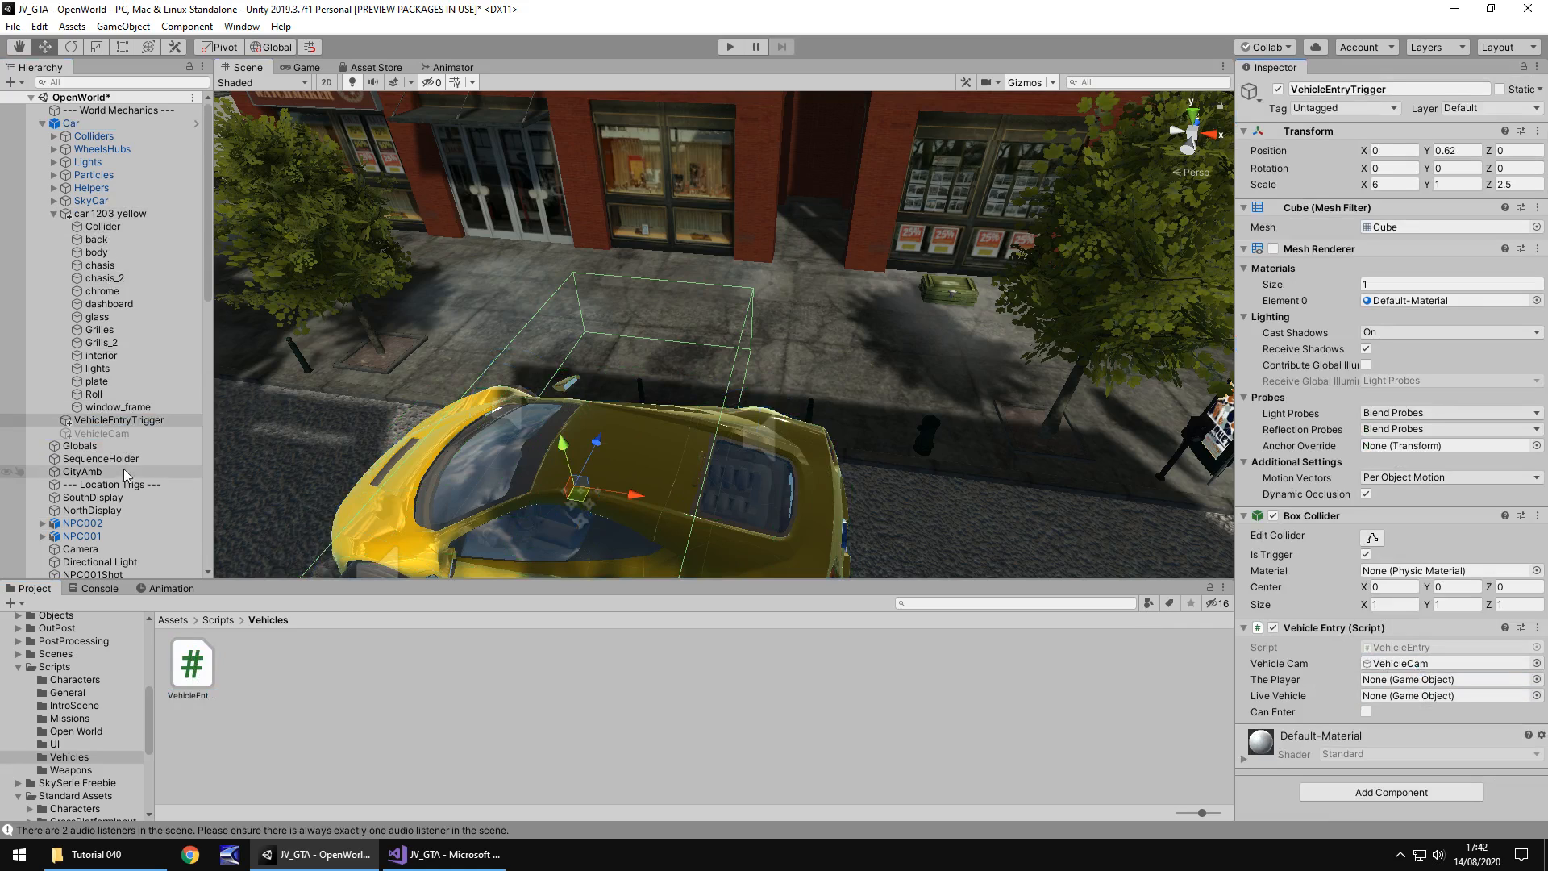
pyautogui.scroll(-3)
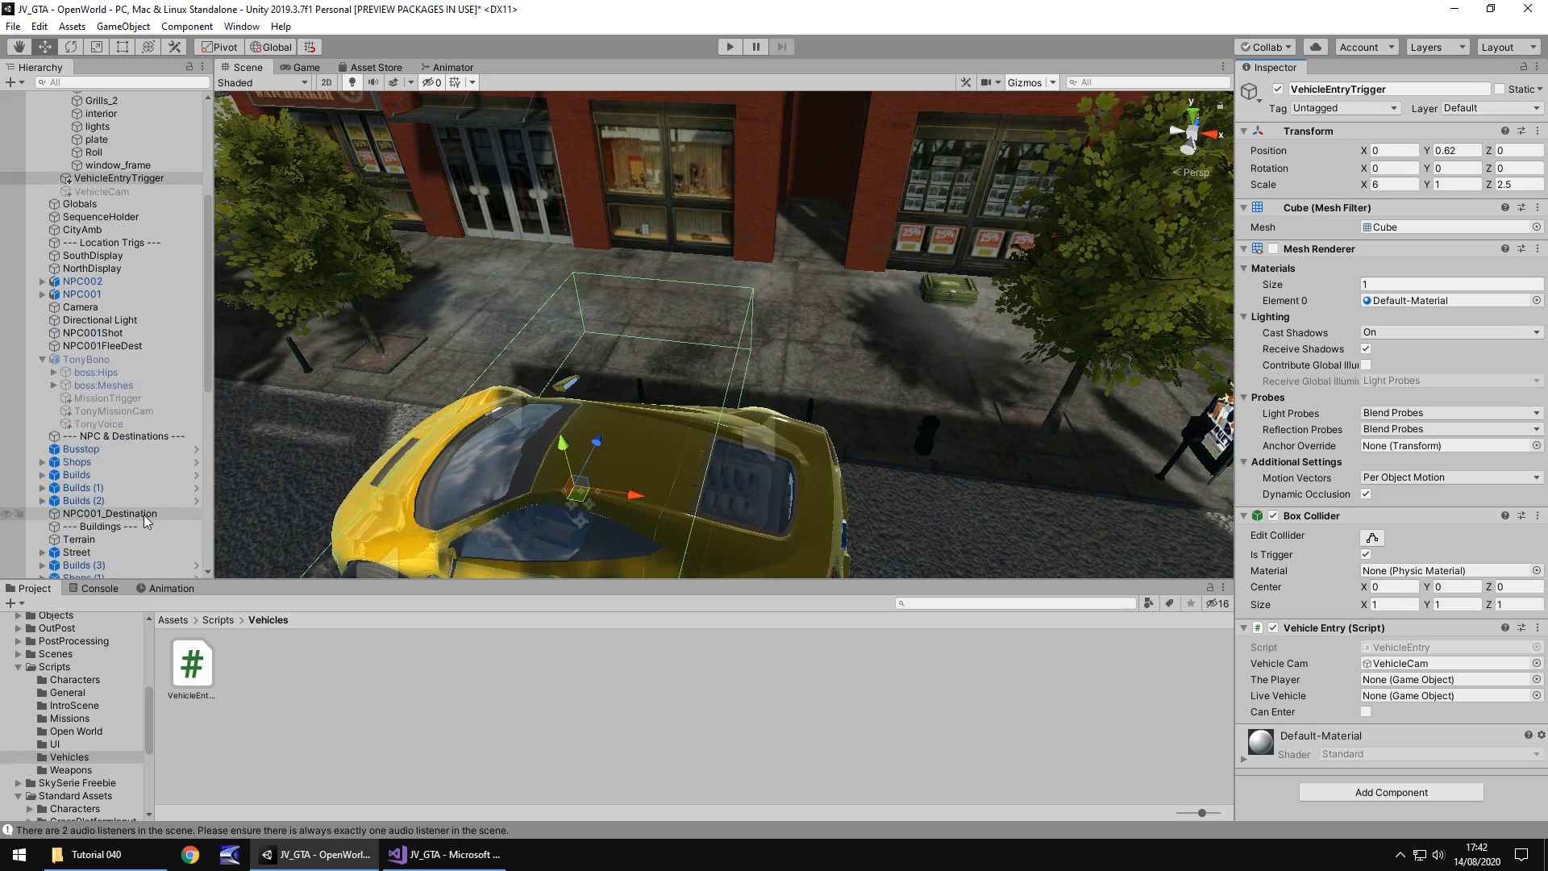
pyautogui.scroll(-3)
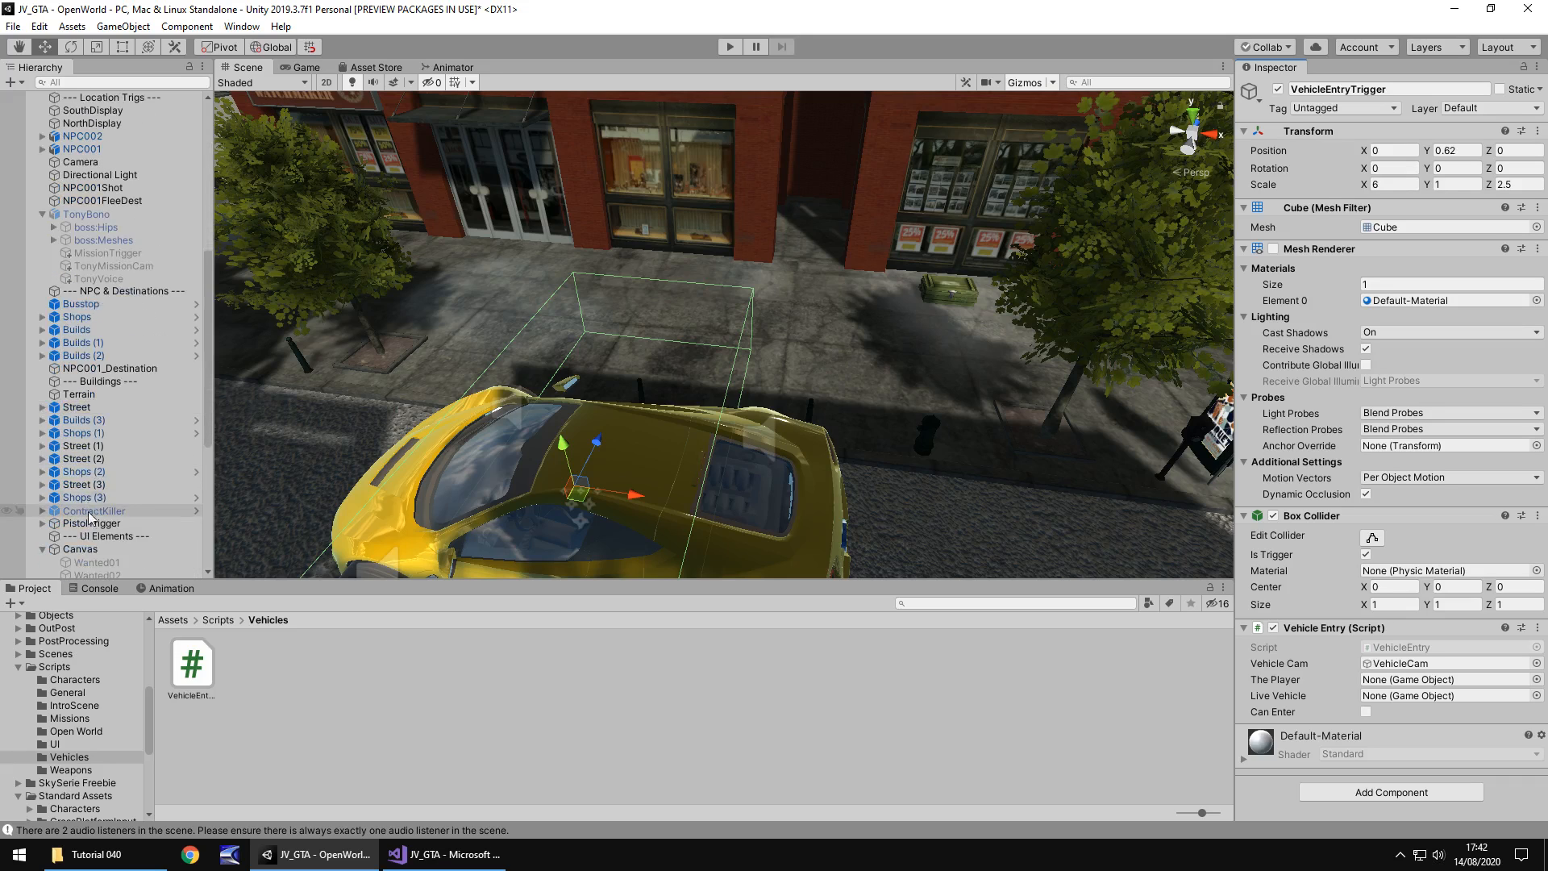
pyautogui.click(1442, 679)
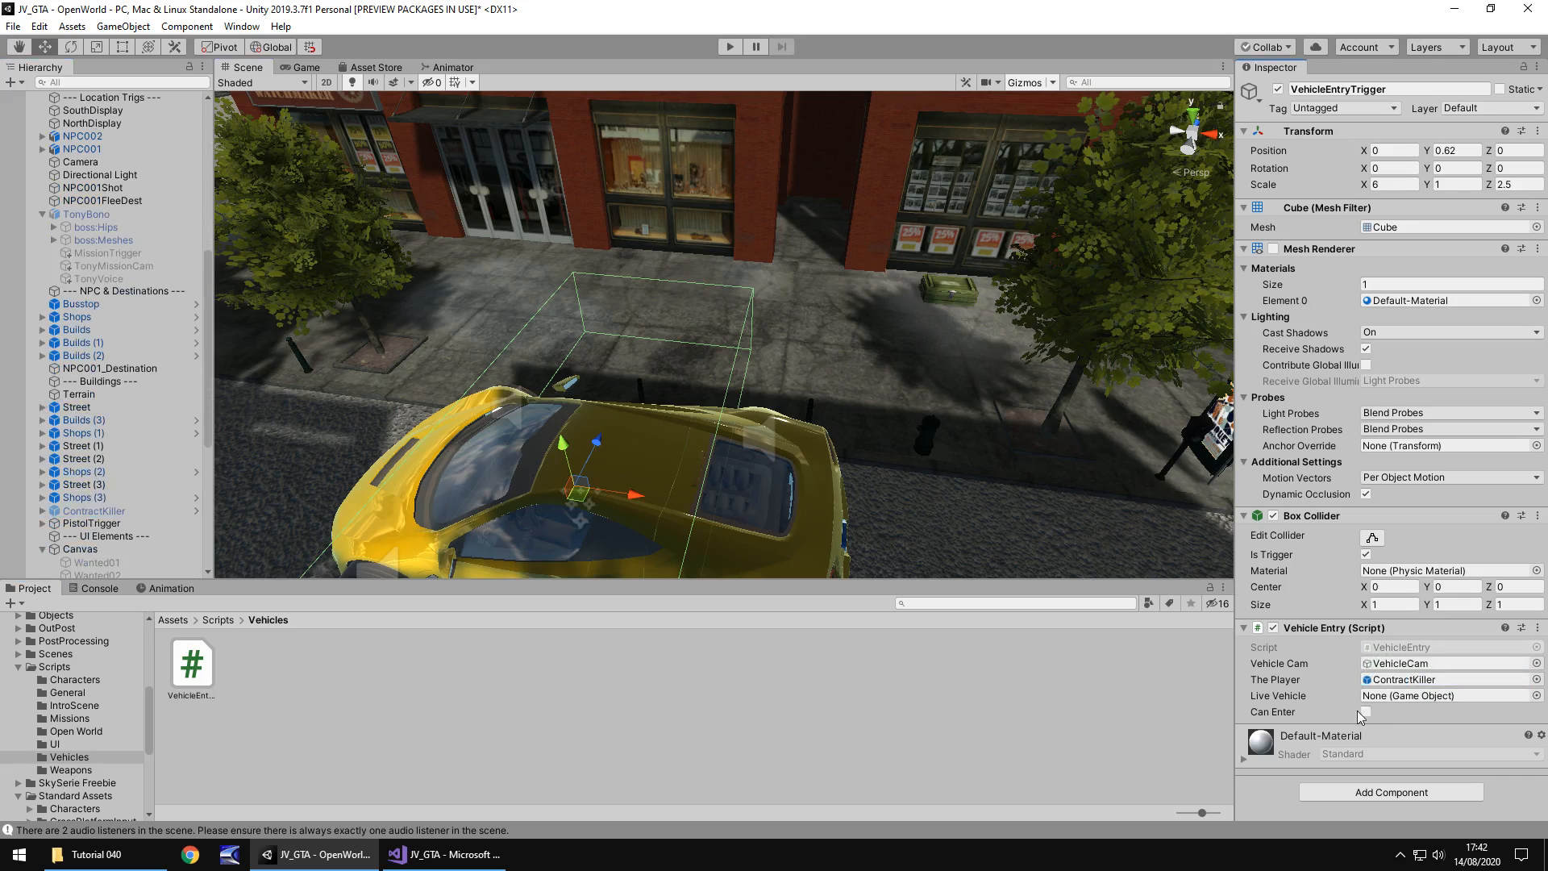
pyautogui.click(41, 122)
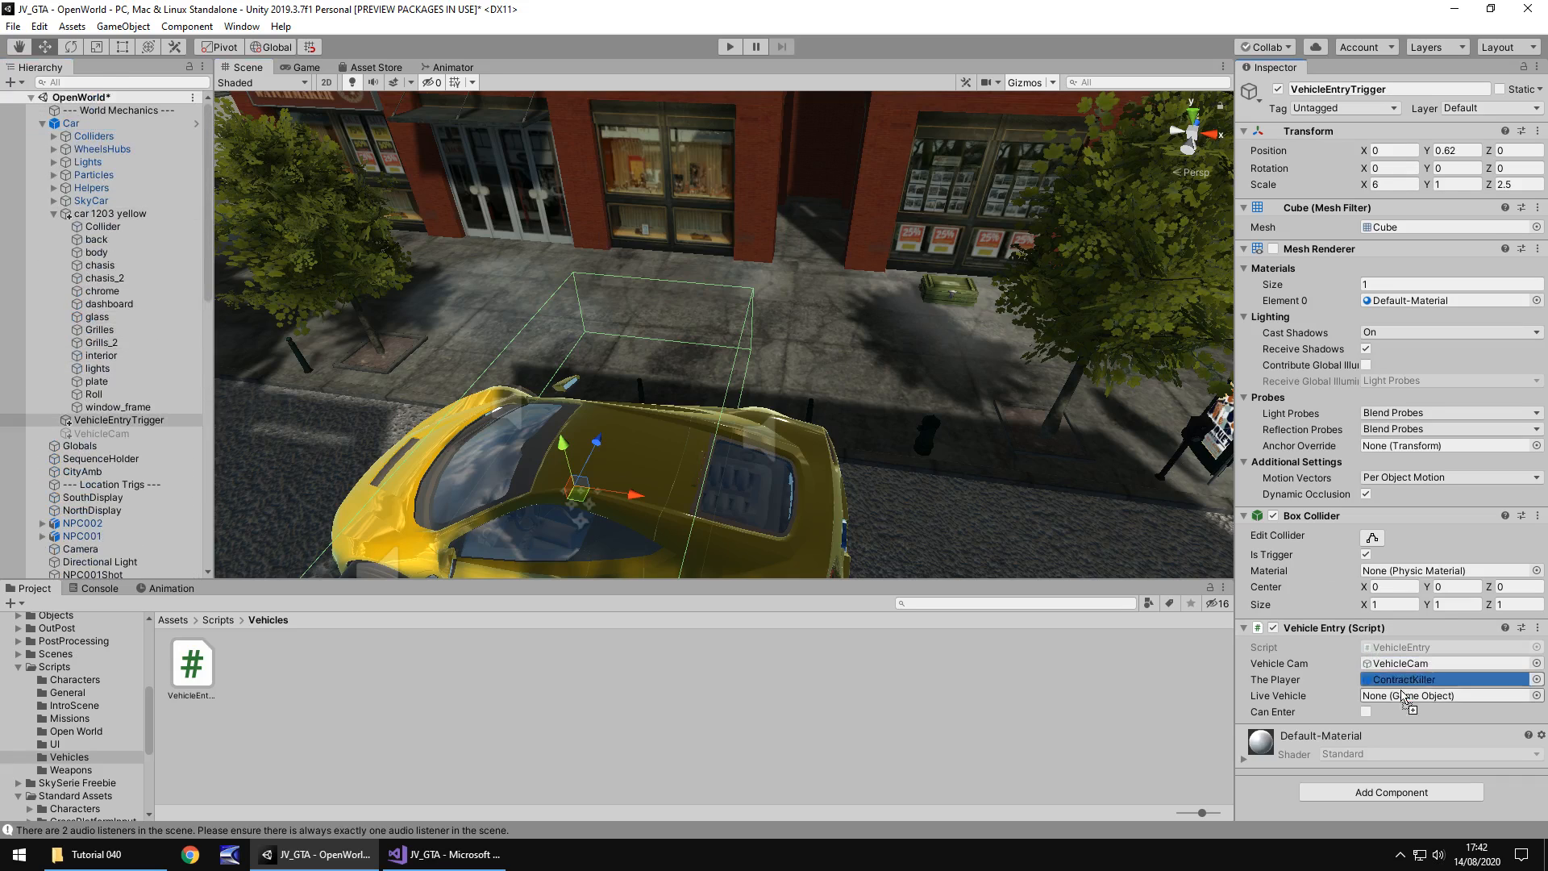
pyautogui.click(1447, 695)
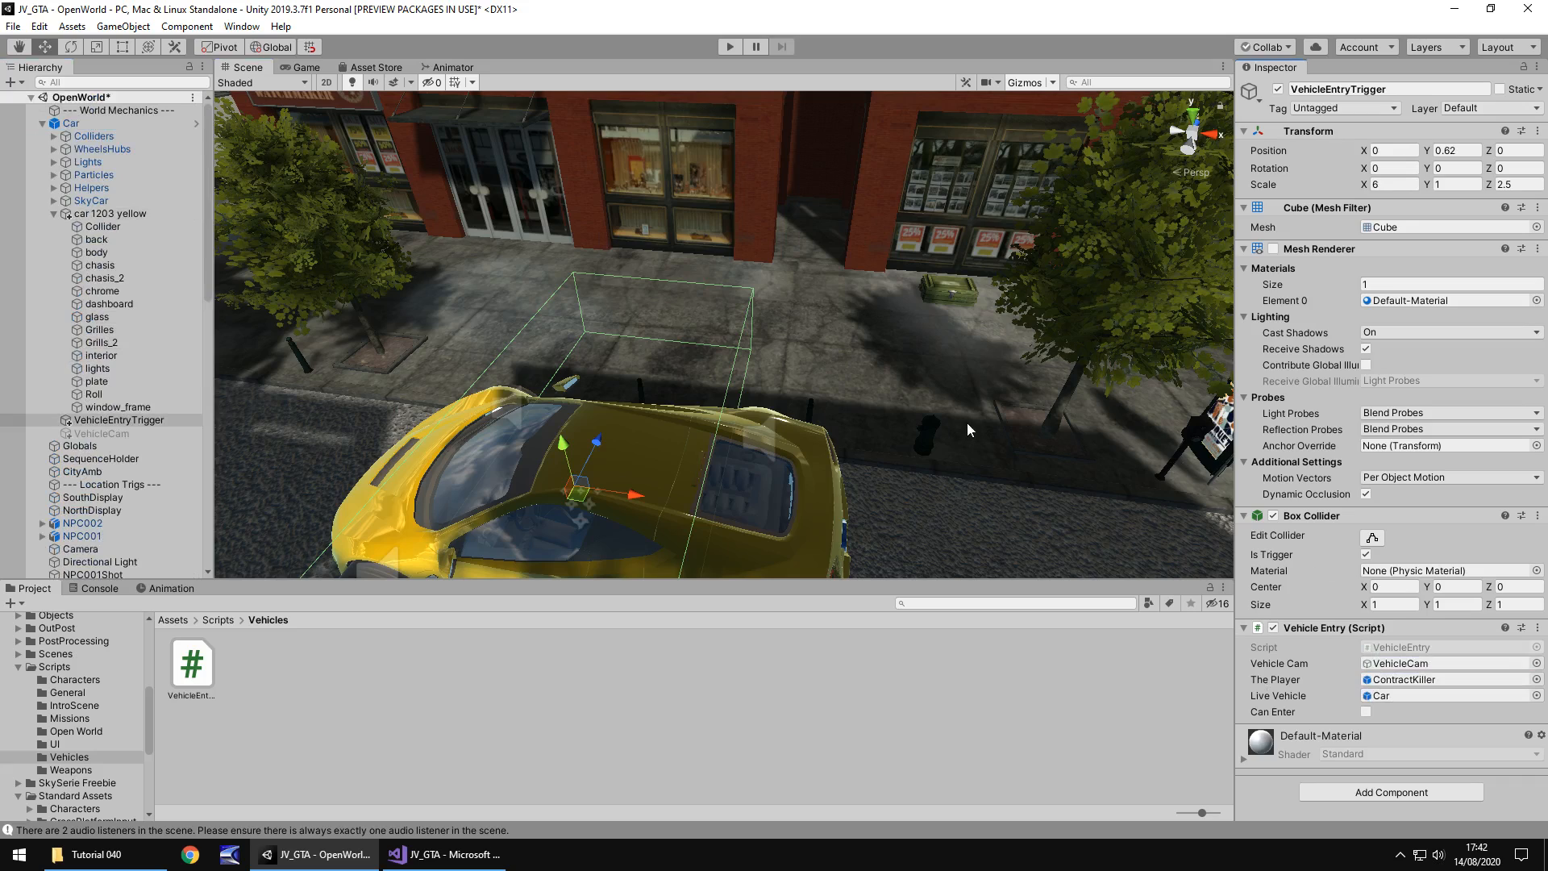
pyautogui.moveTo(706, 245)
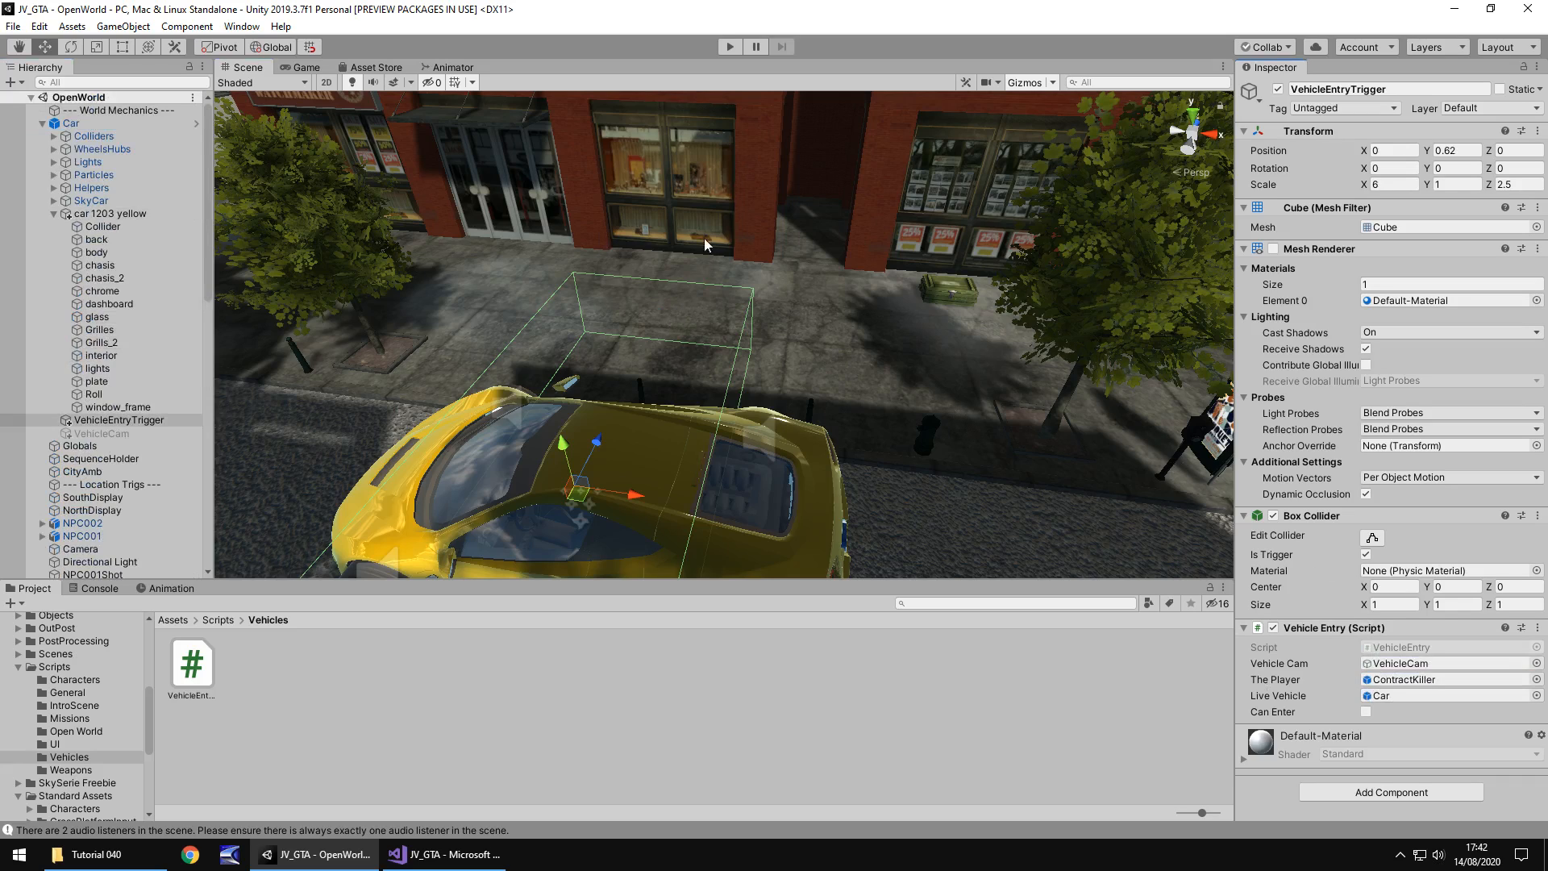
# - Play the scene, enter the yellow car with E and drive it, then stop playback
pyautogui.click(729, 47)
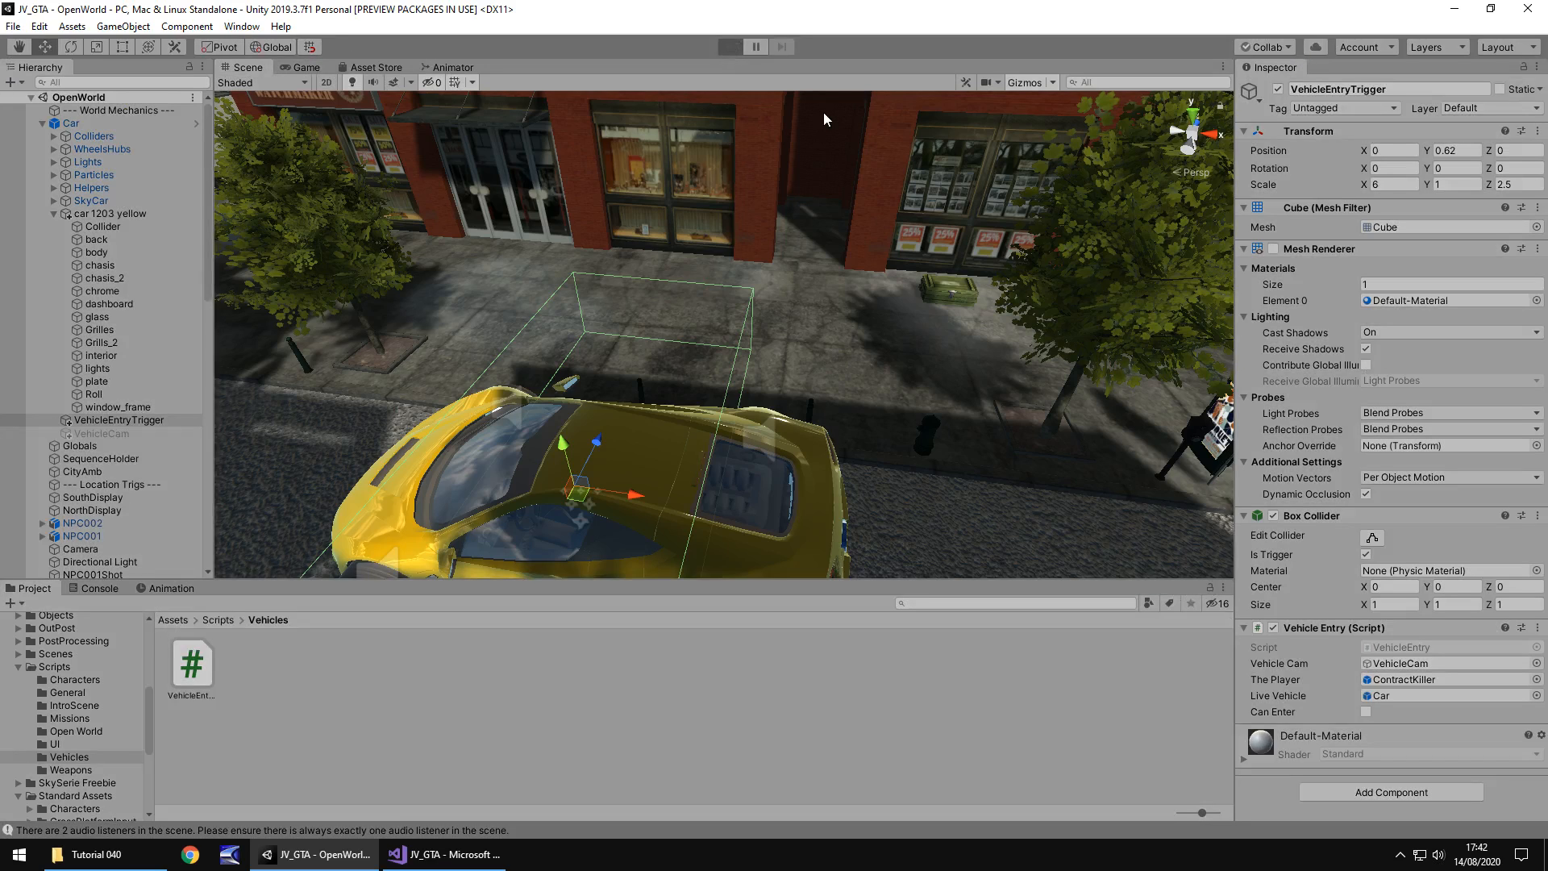
pyautogui.click(729, 47)
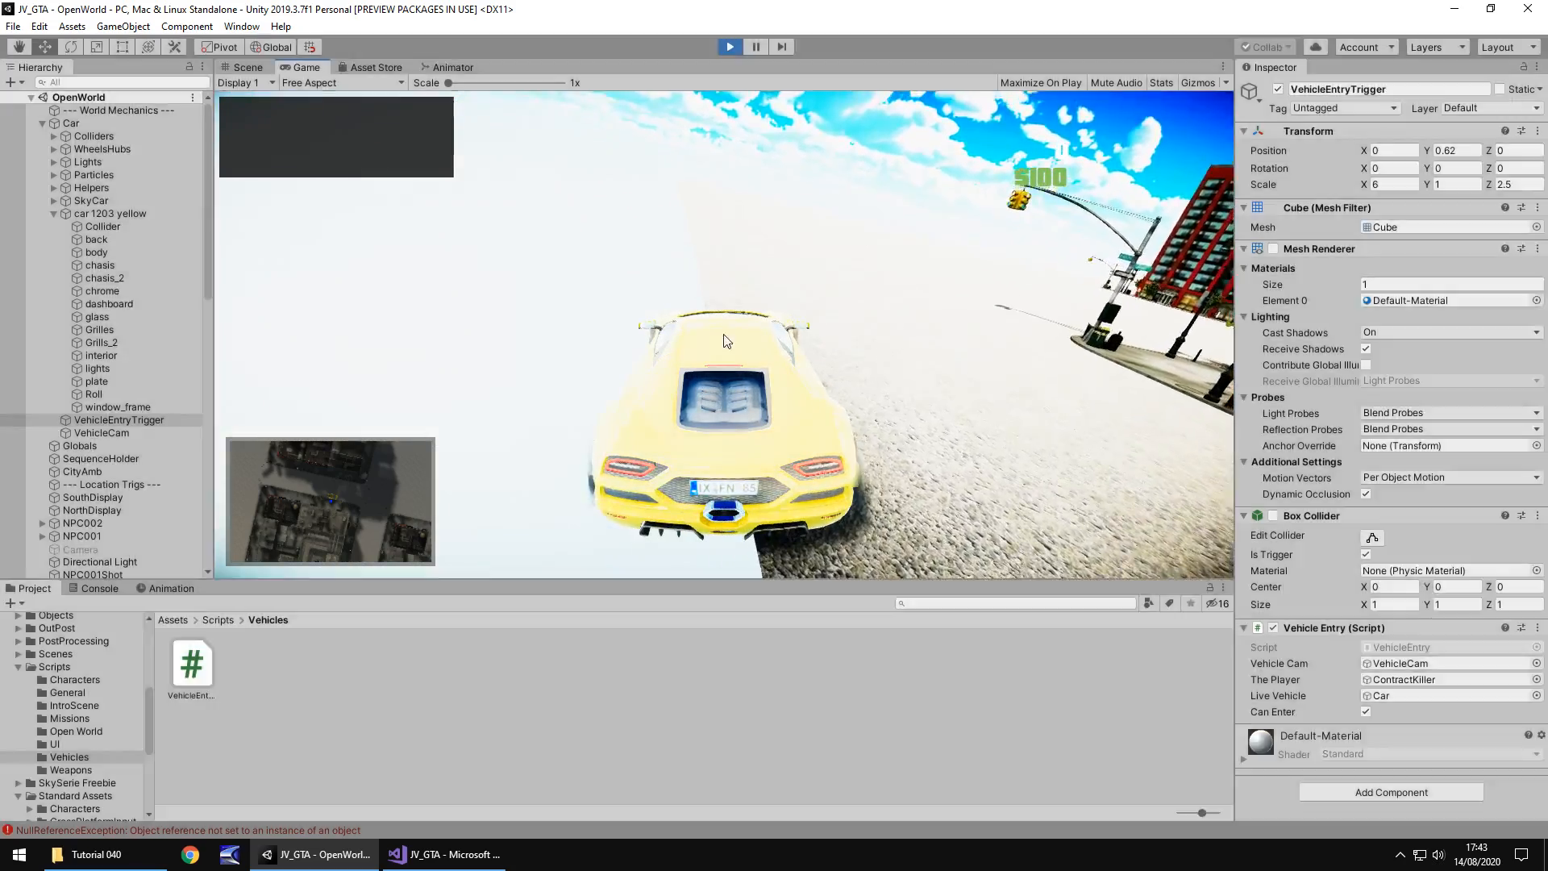
pyautogui.click(240, 67)
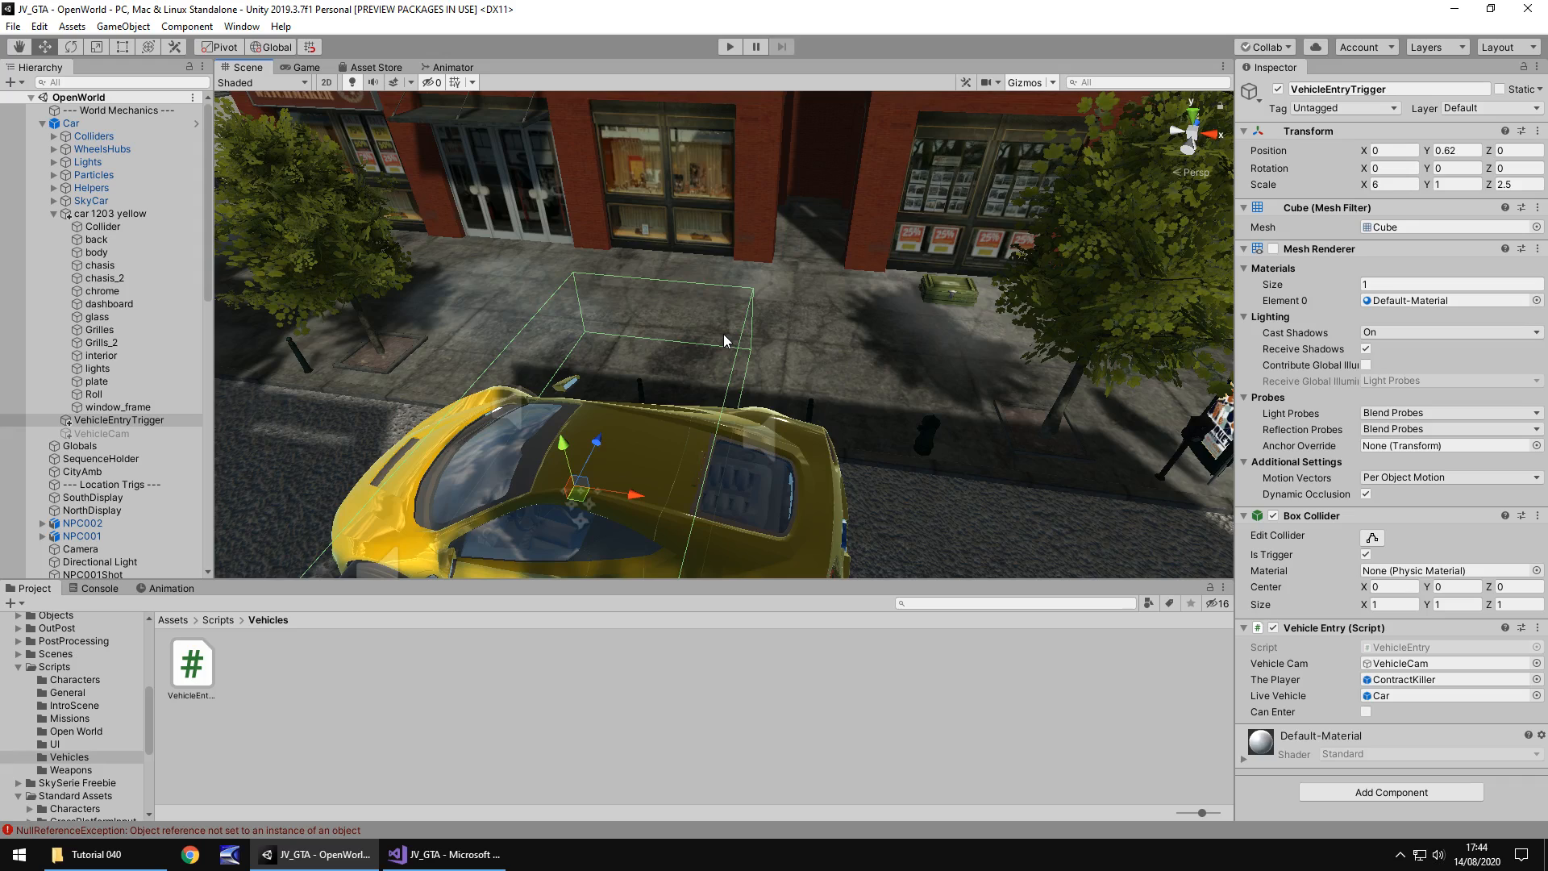
pyautogui.moveTo(643, 370)
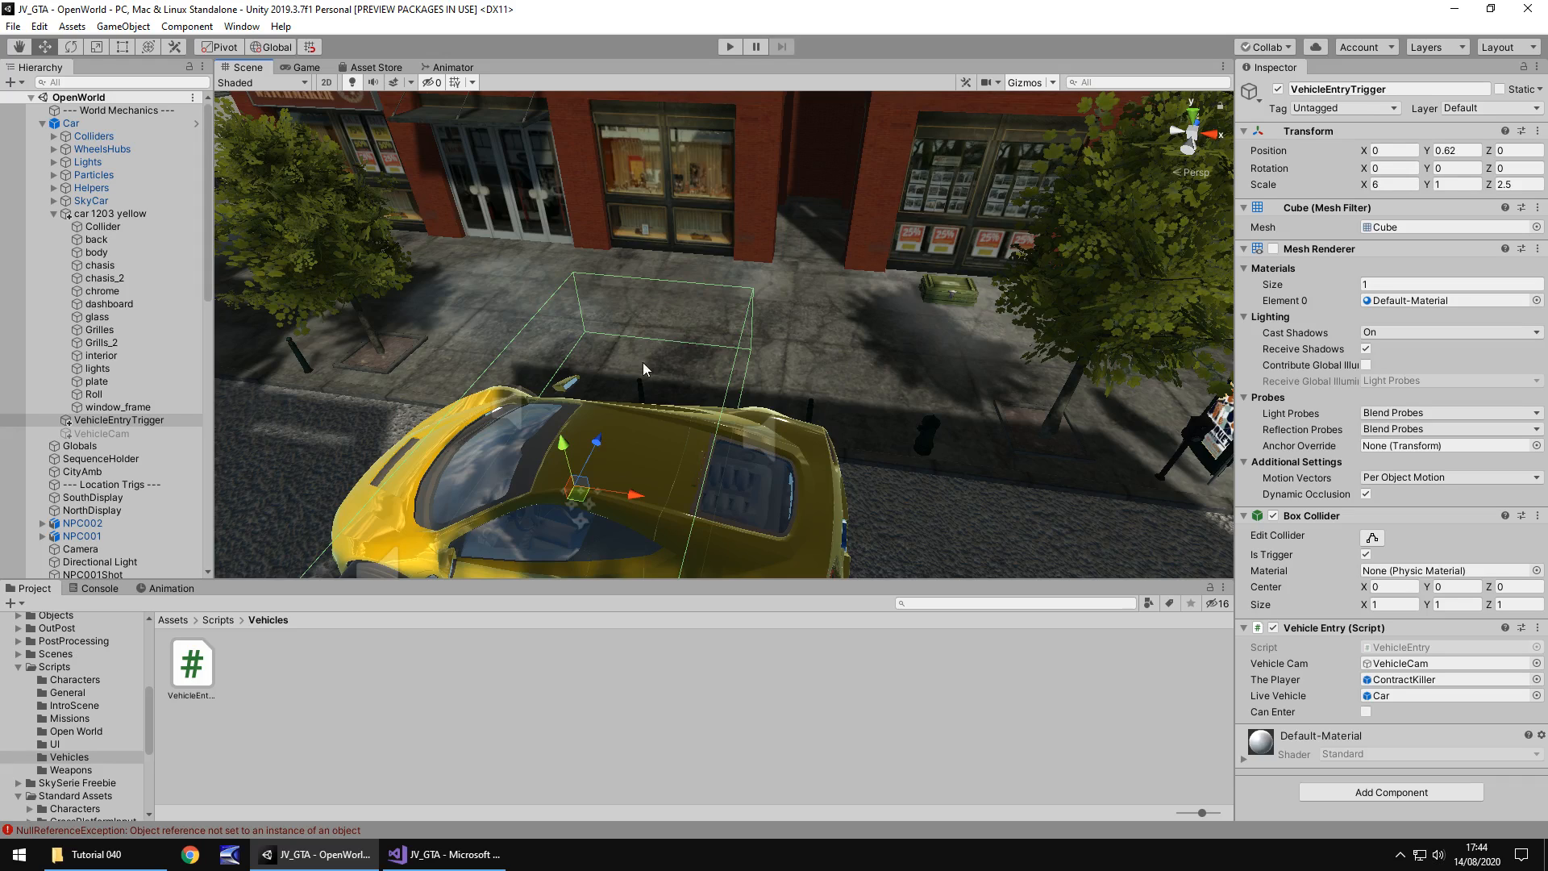
pyautogui.moveTo(388, 478)
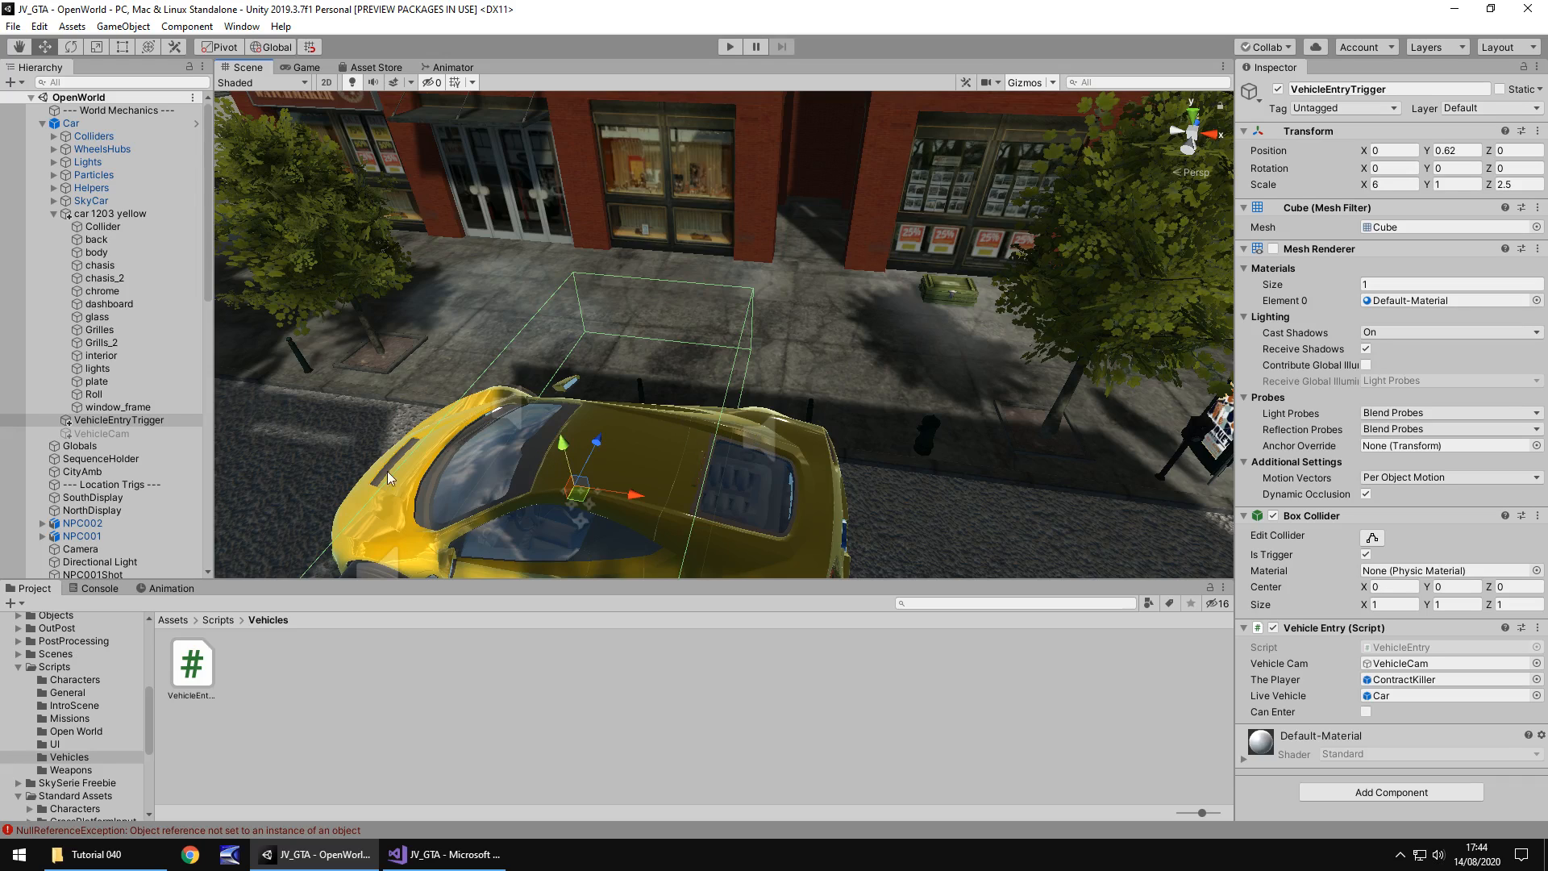
pyautogui.moveTo(665, 371)
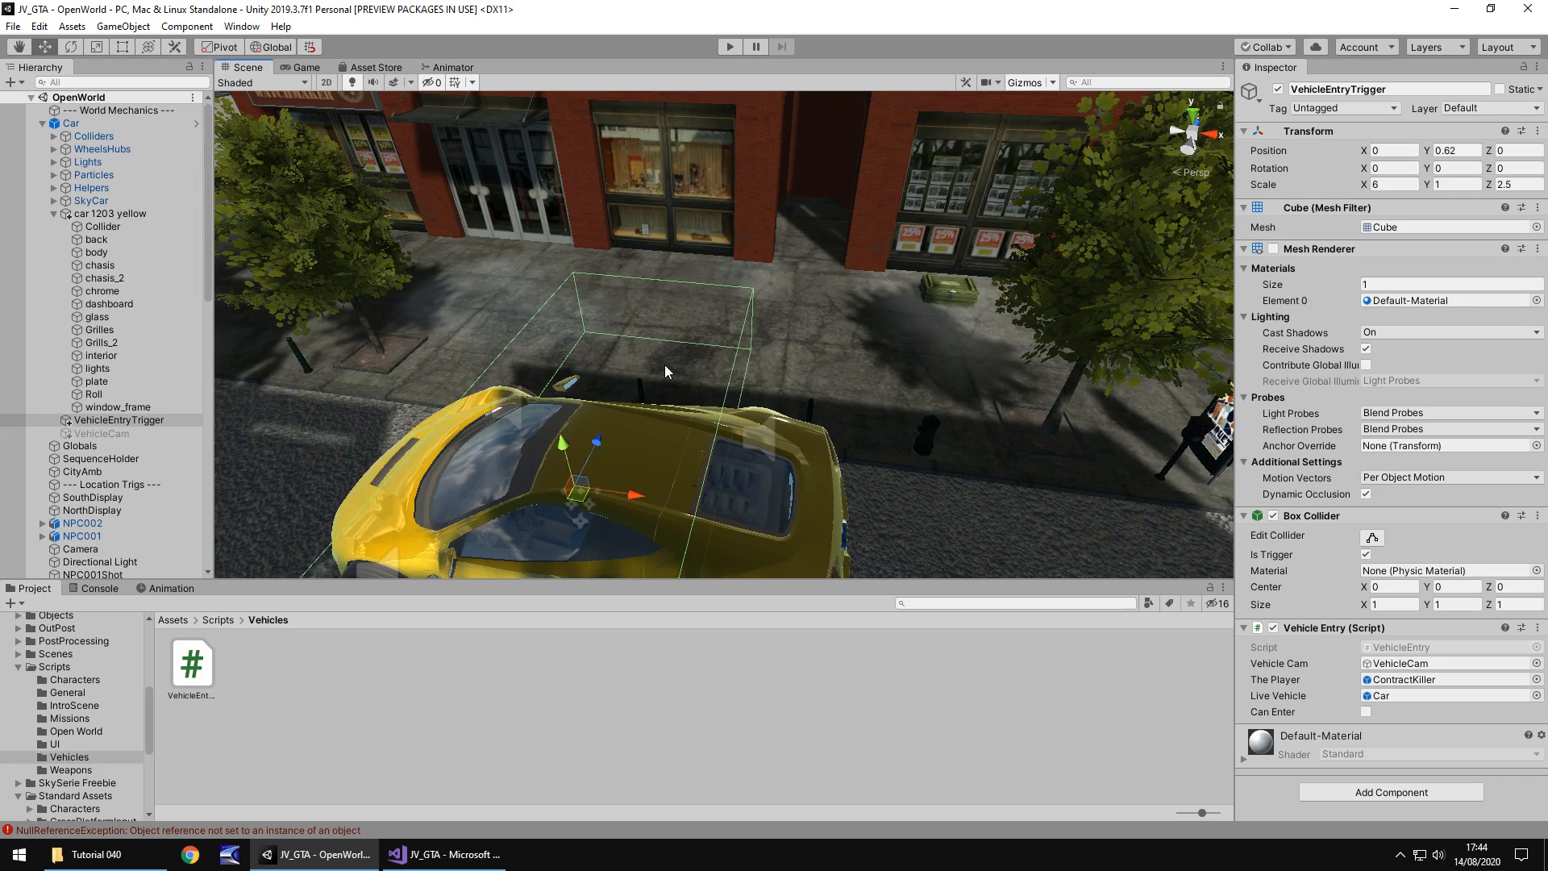
pyautogui.moveTo(651, 392)
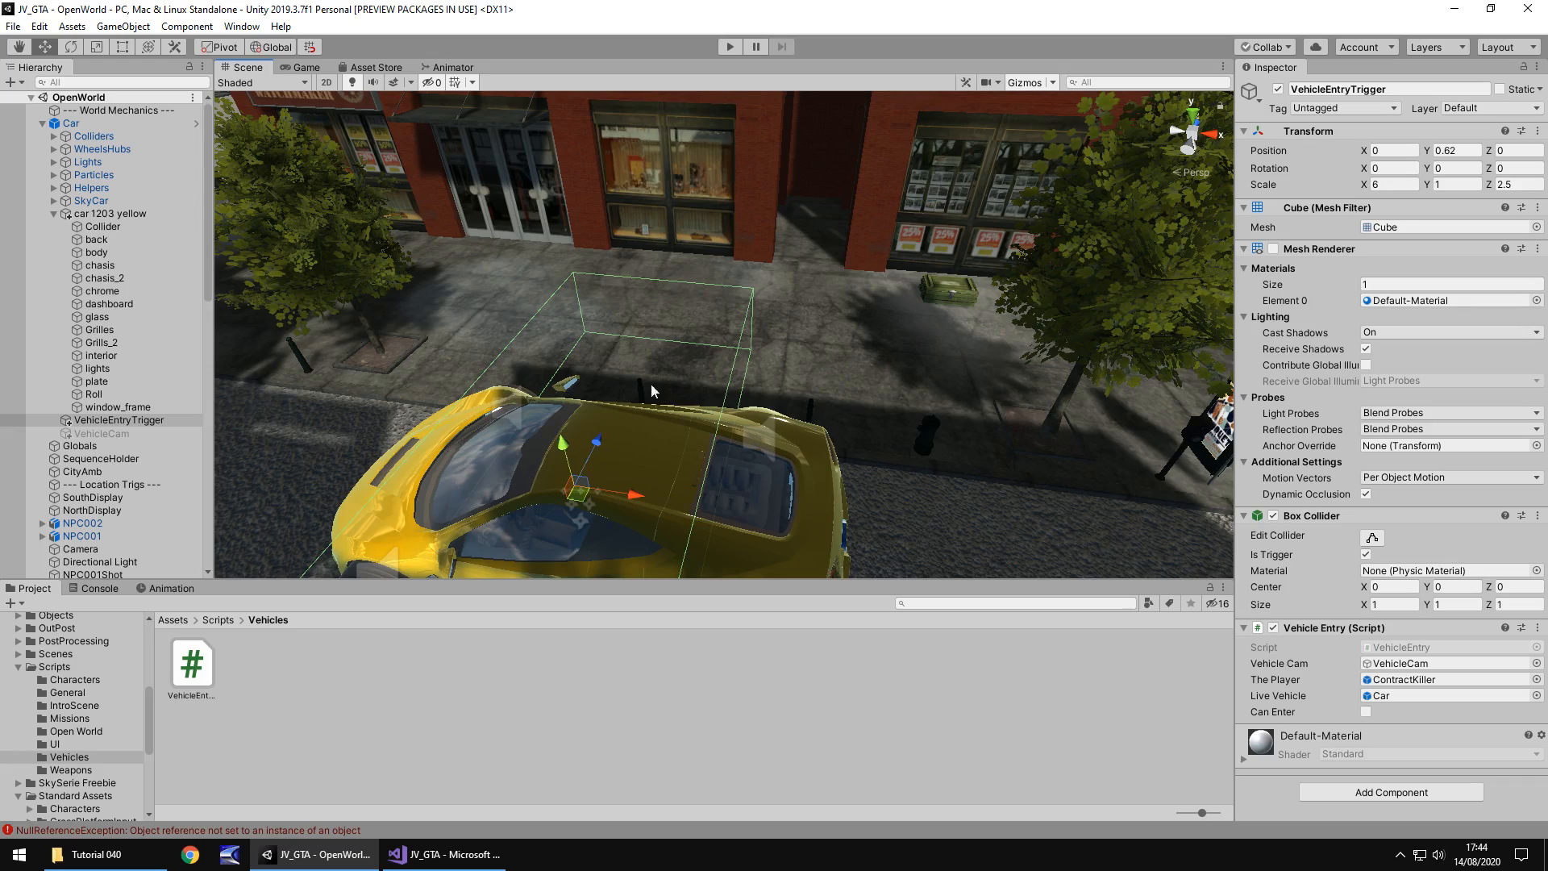
pyautogui.moveTo(703, 375)
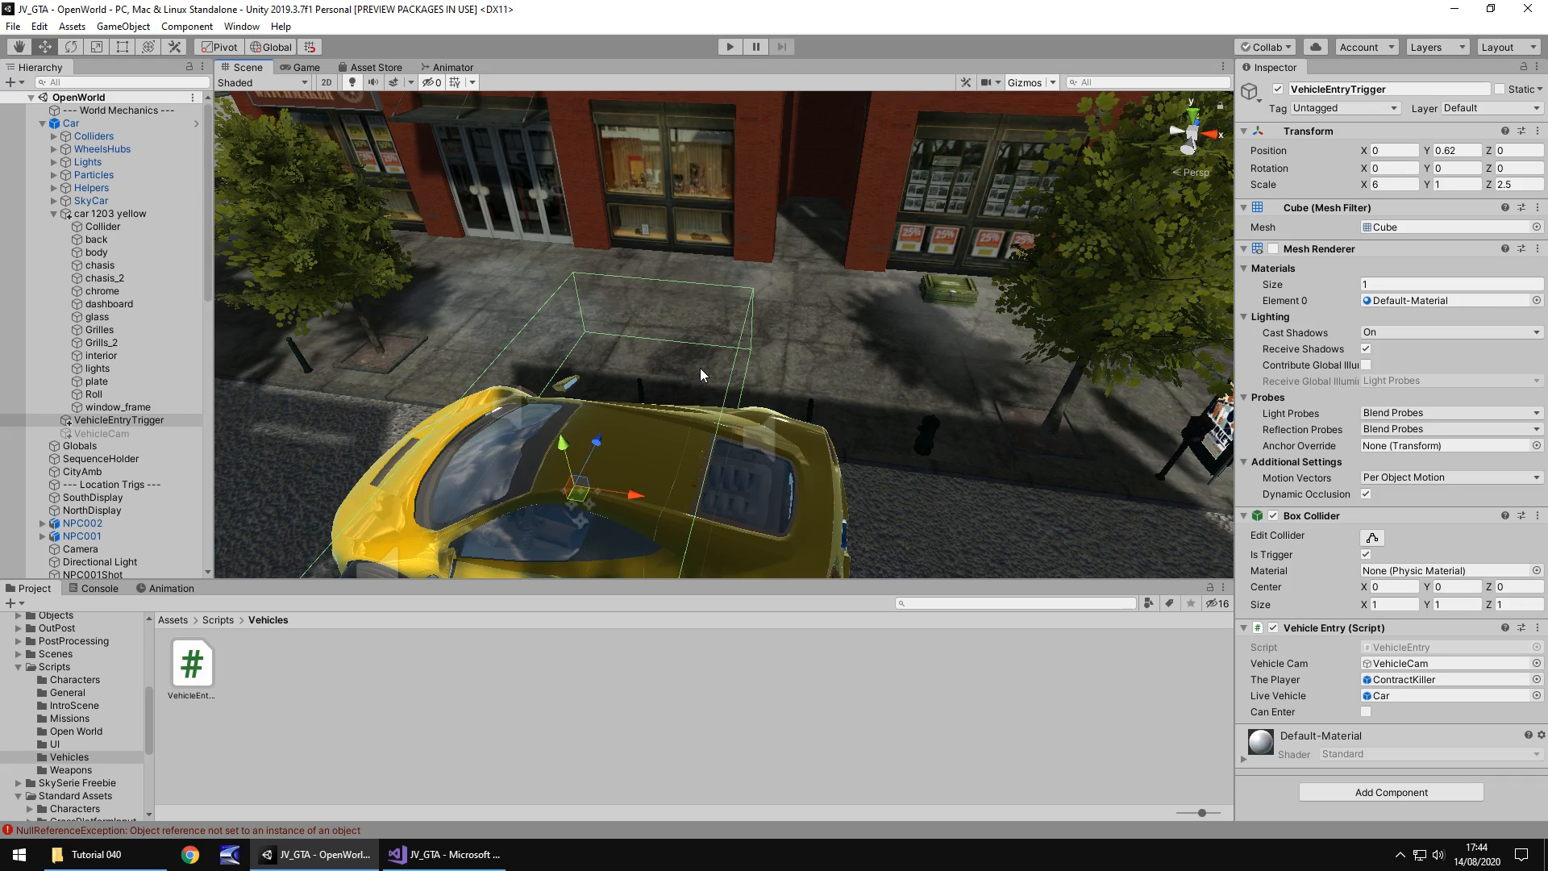